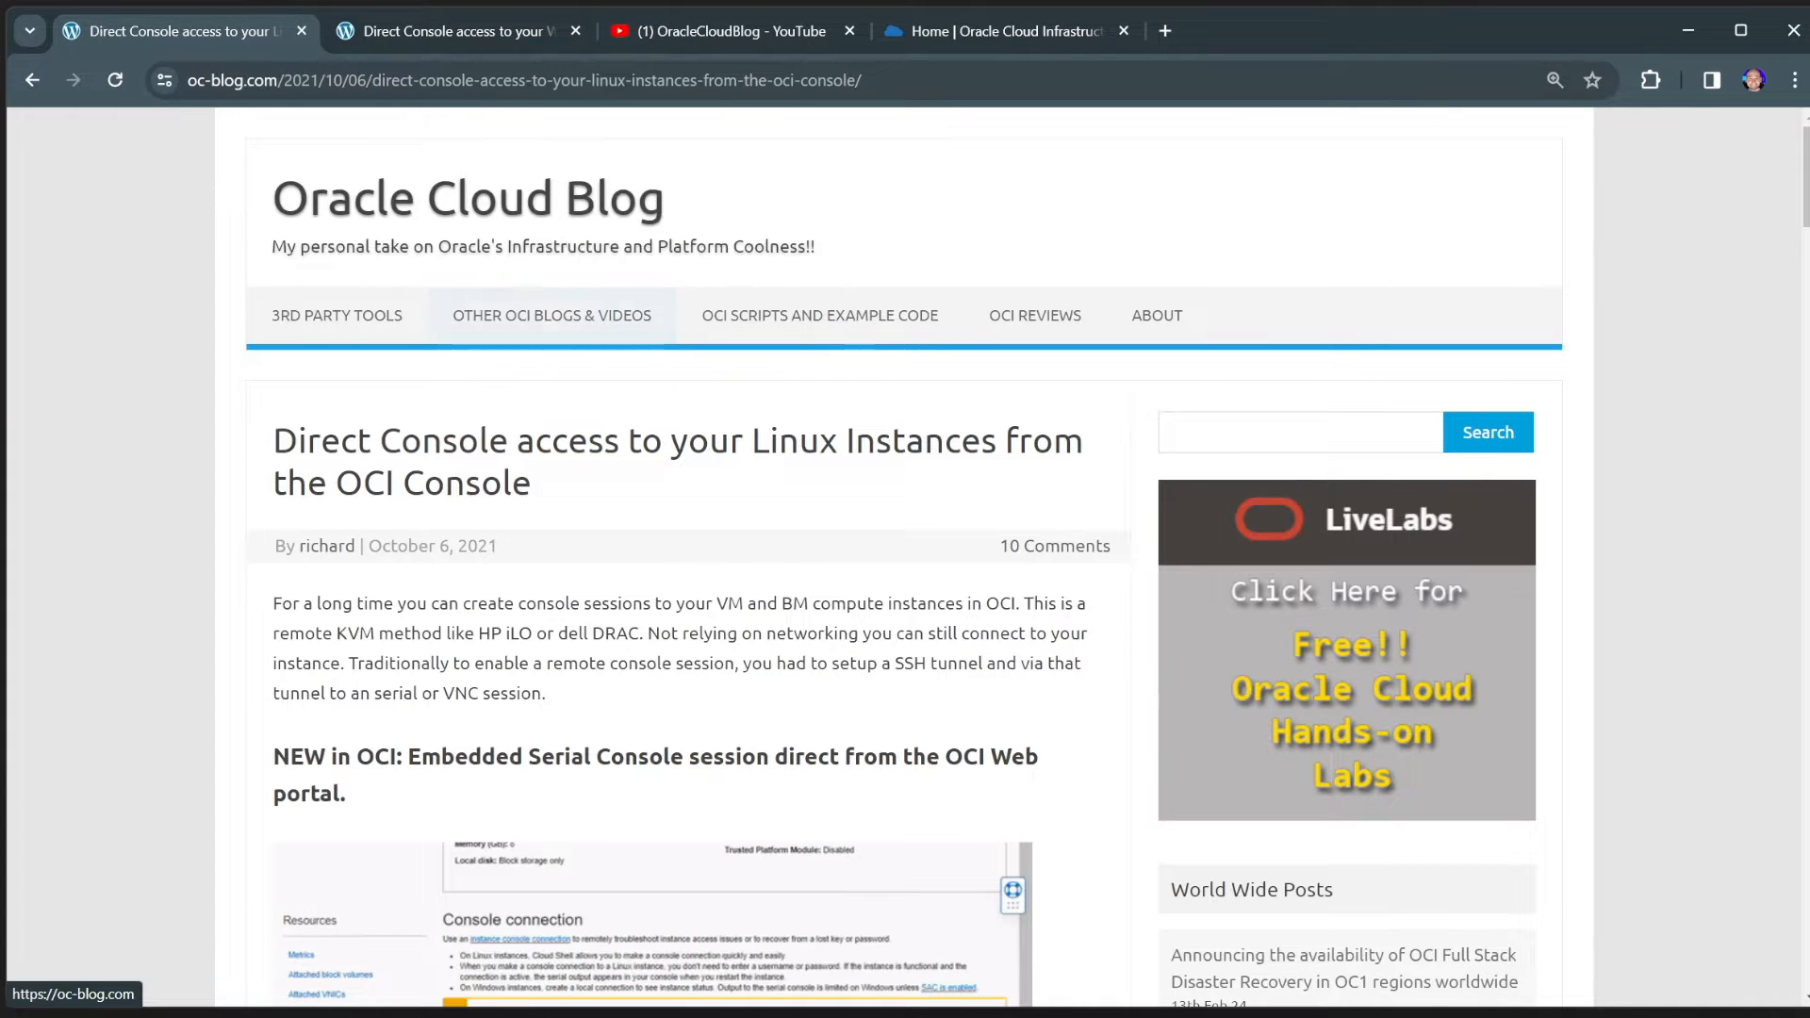
- Go from the Oracle Cloud console tab to the Compute Instances page
click(998, 31)
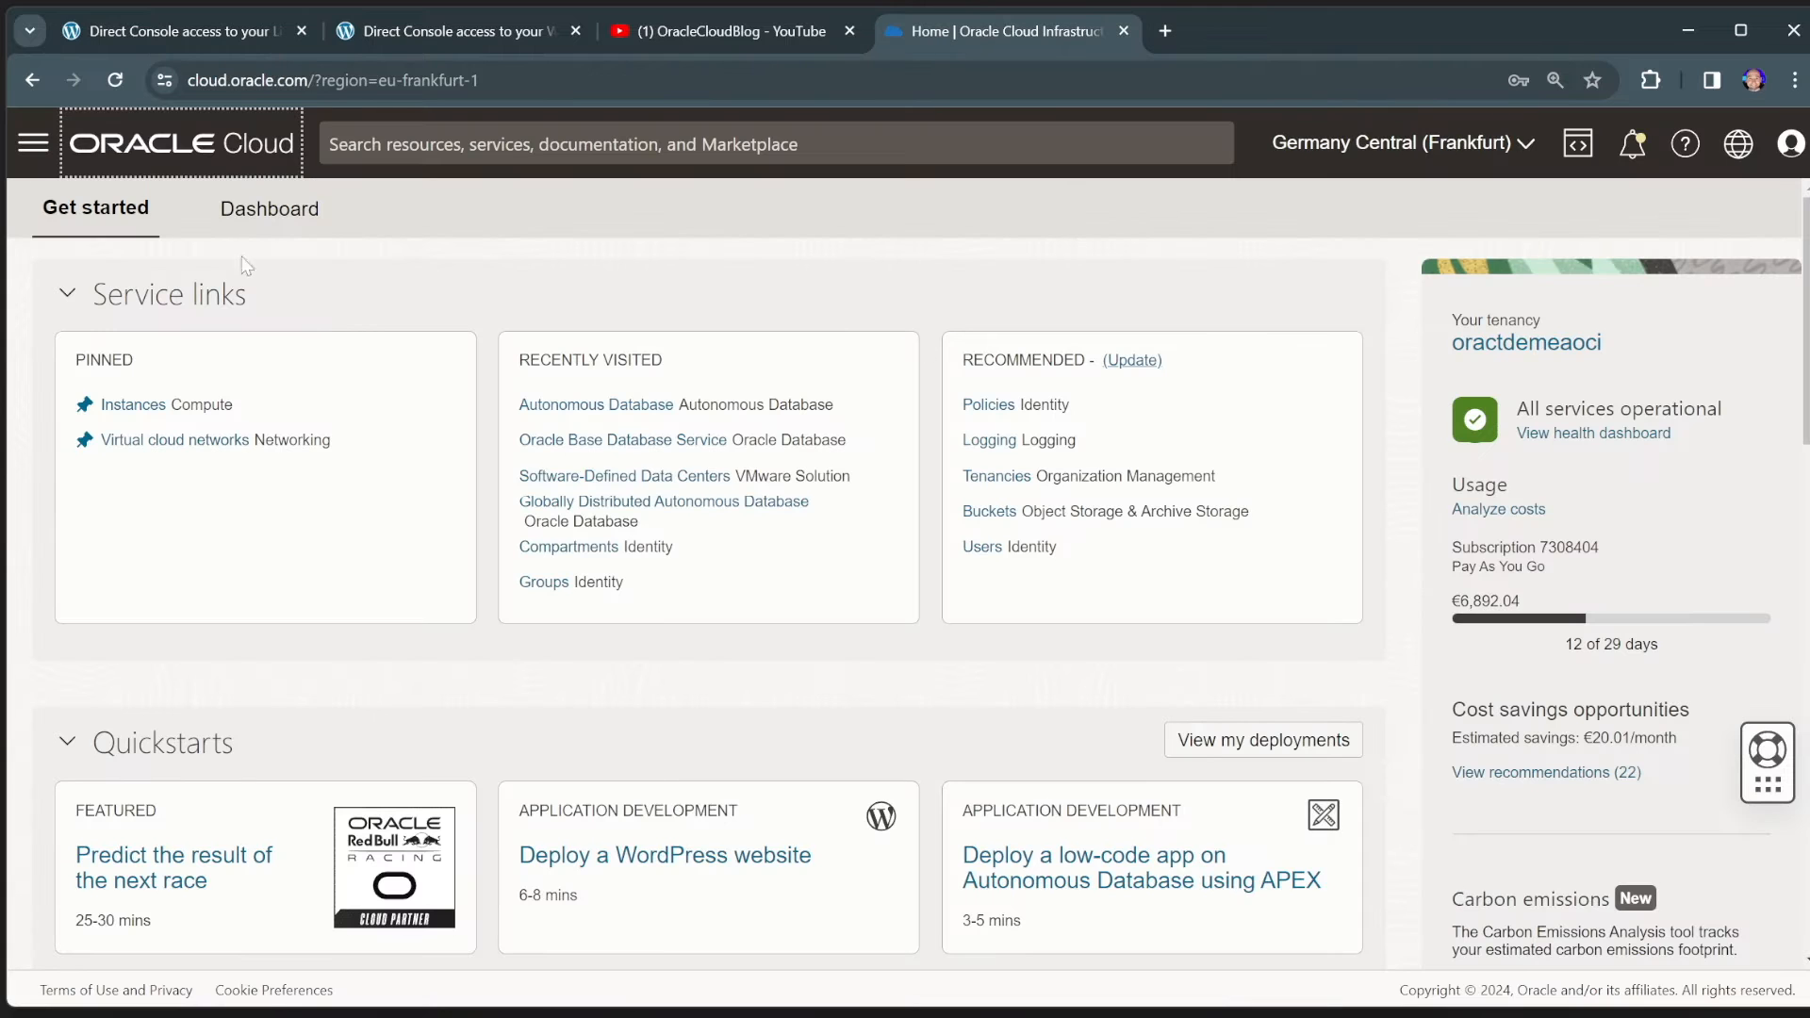
click(34, 142)
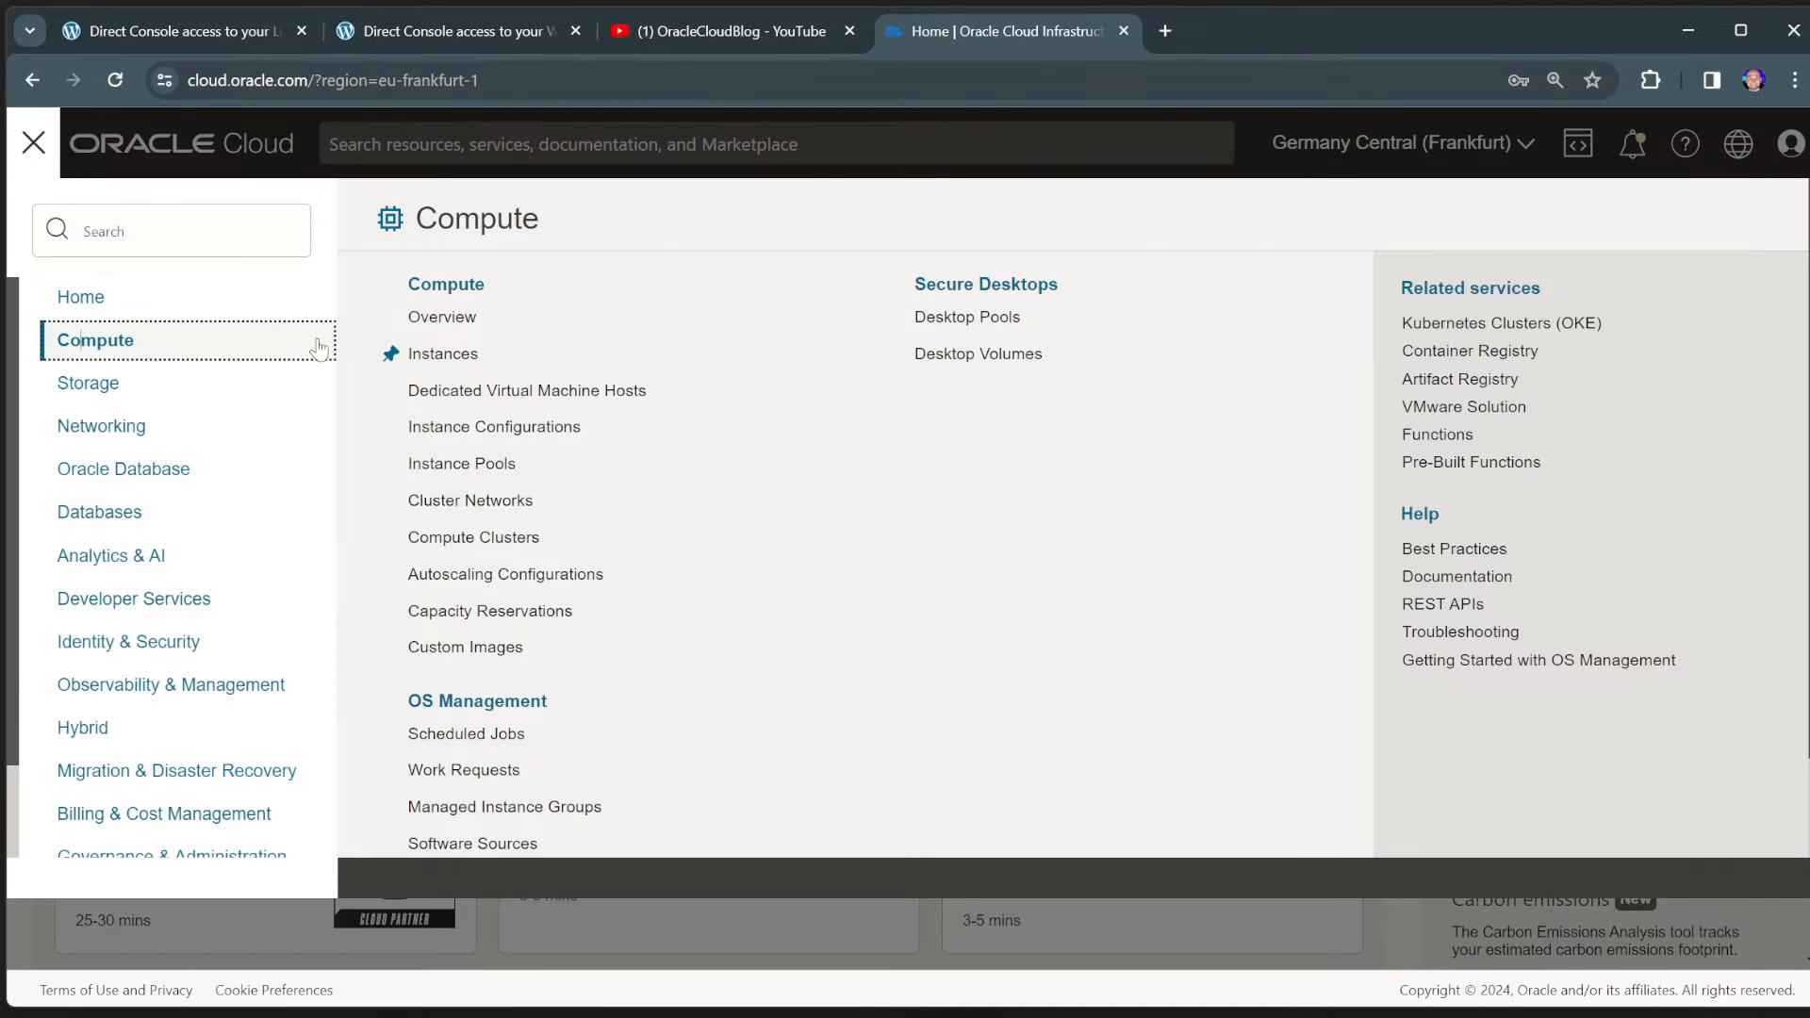
click(442, 354)
text(LinuxDe)
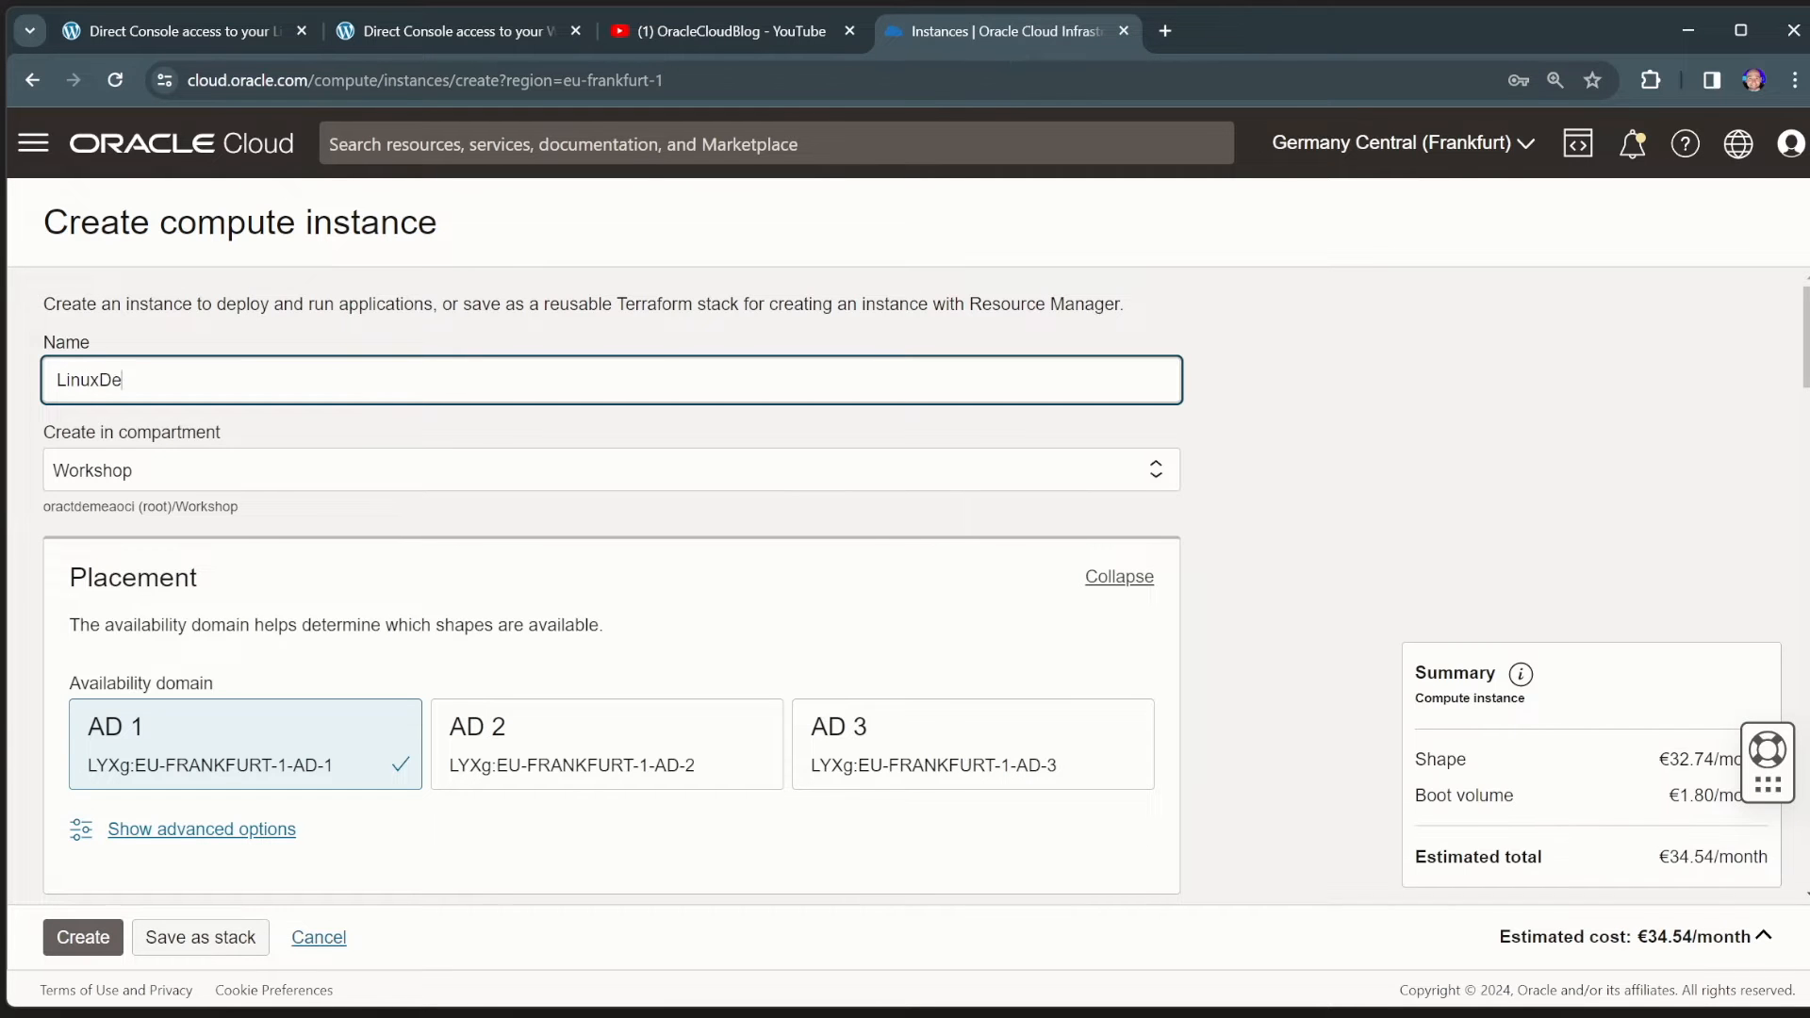
- Choose the Canonical Ubuntu 22.04 image in place of Oracle Linux 8
scroll(down, 3)
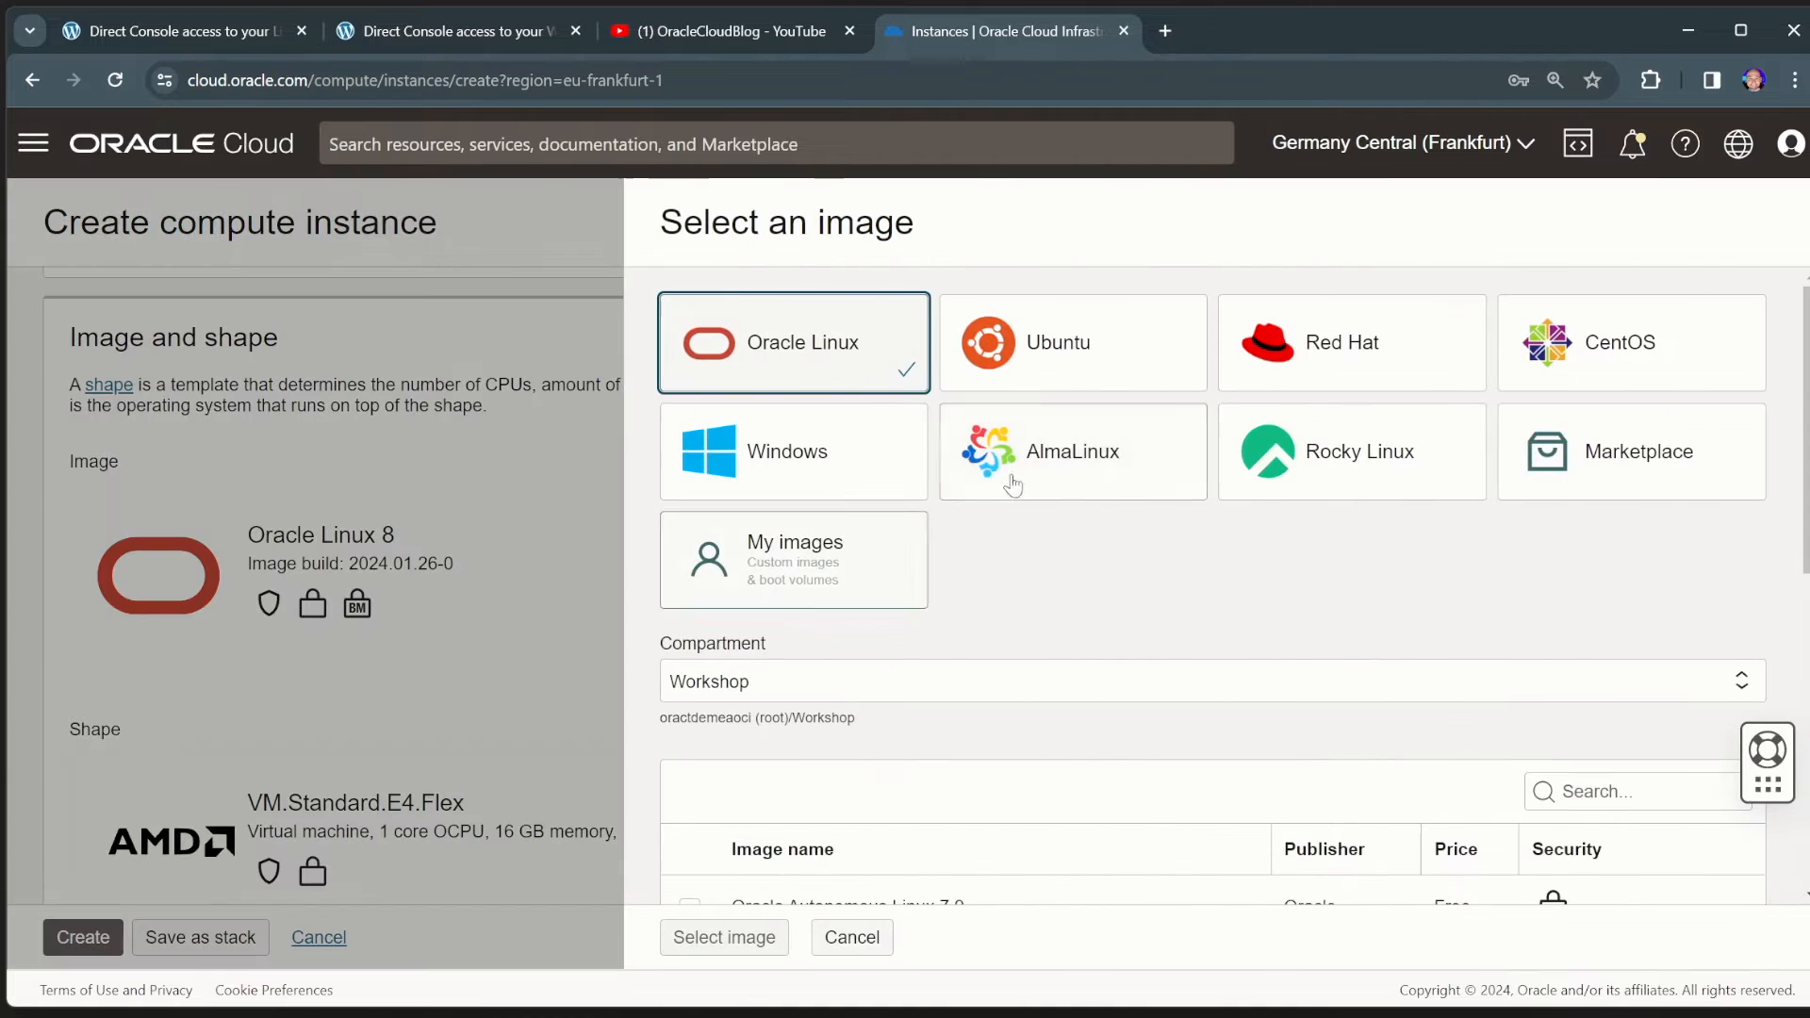
click(1071, 342)
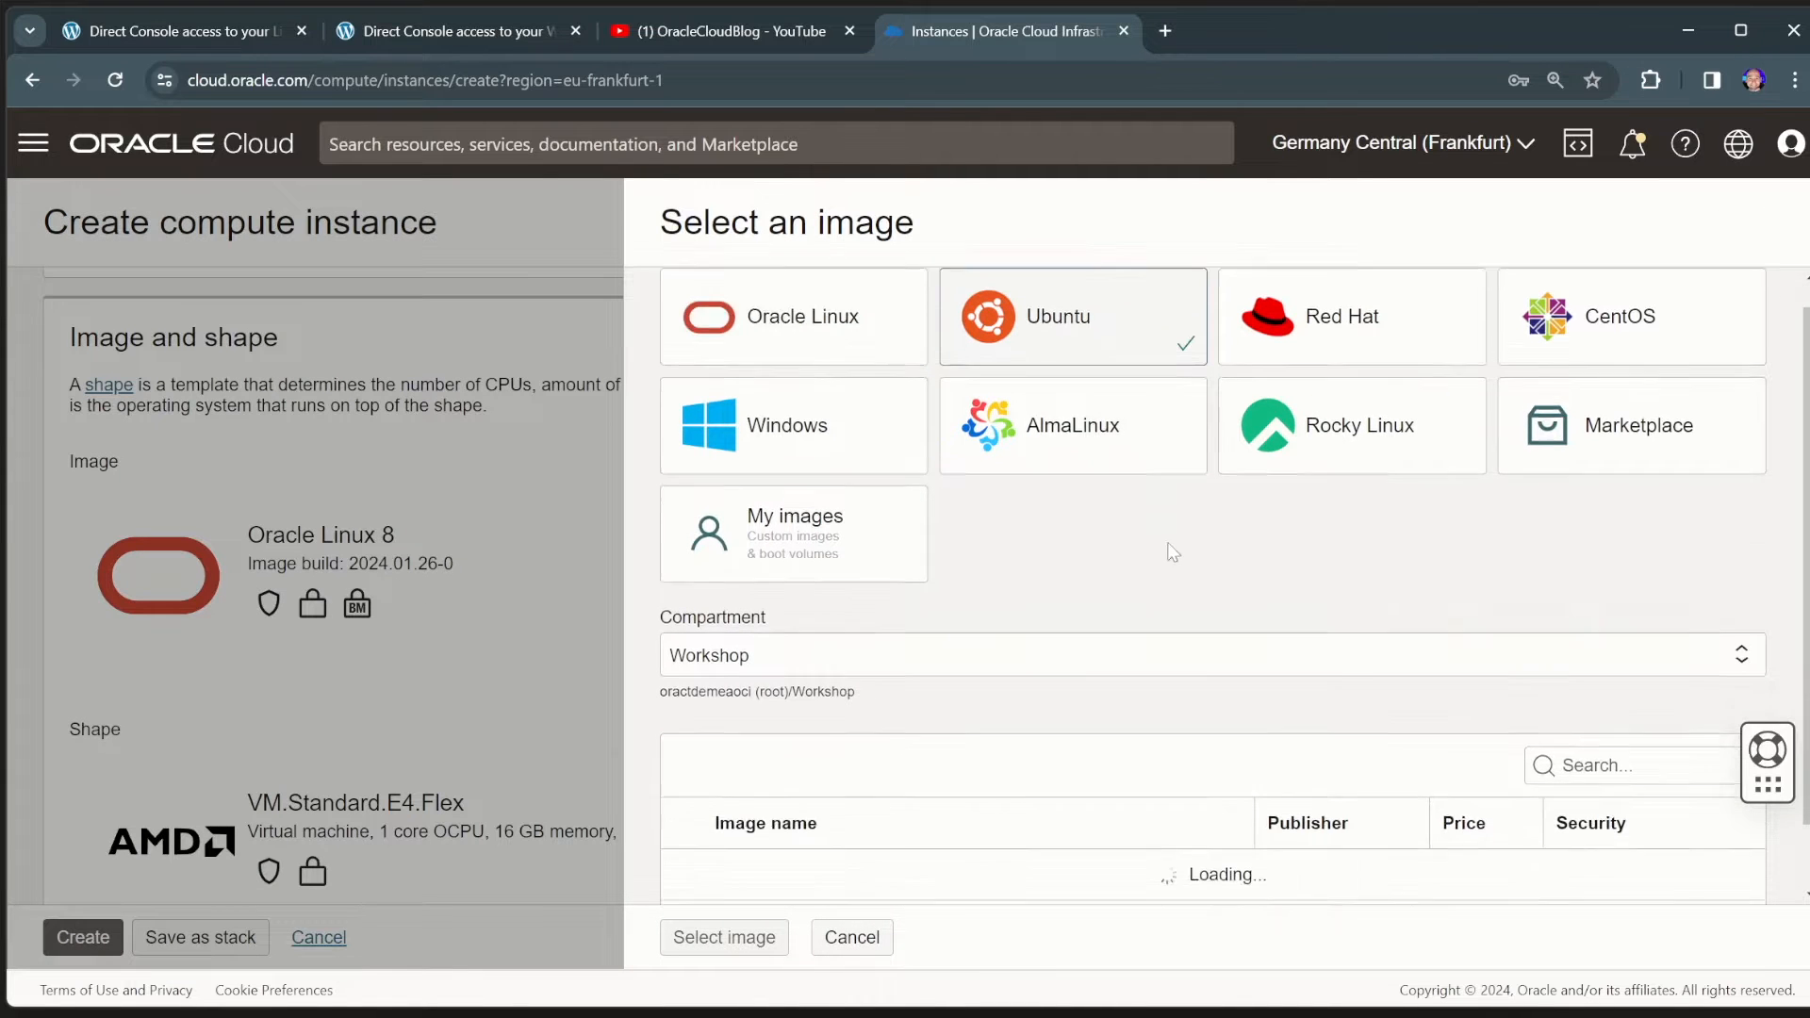
click(689, 664)
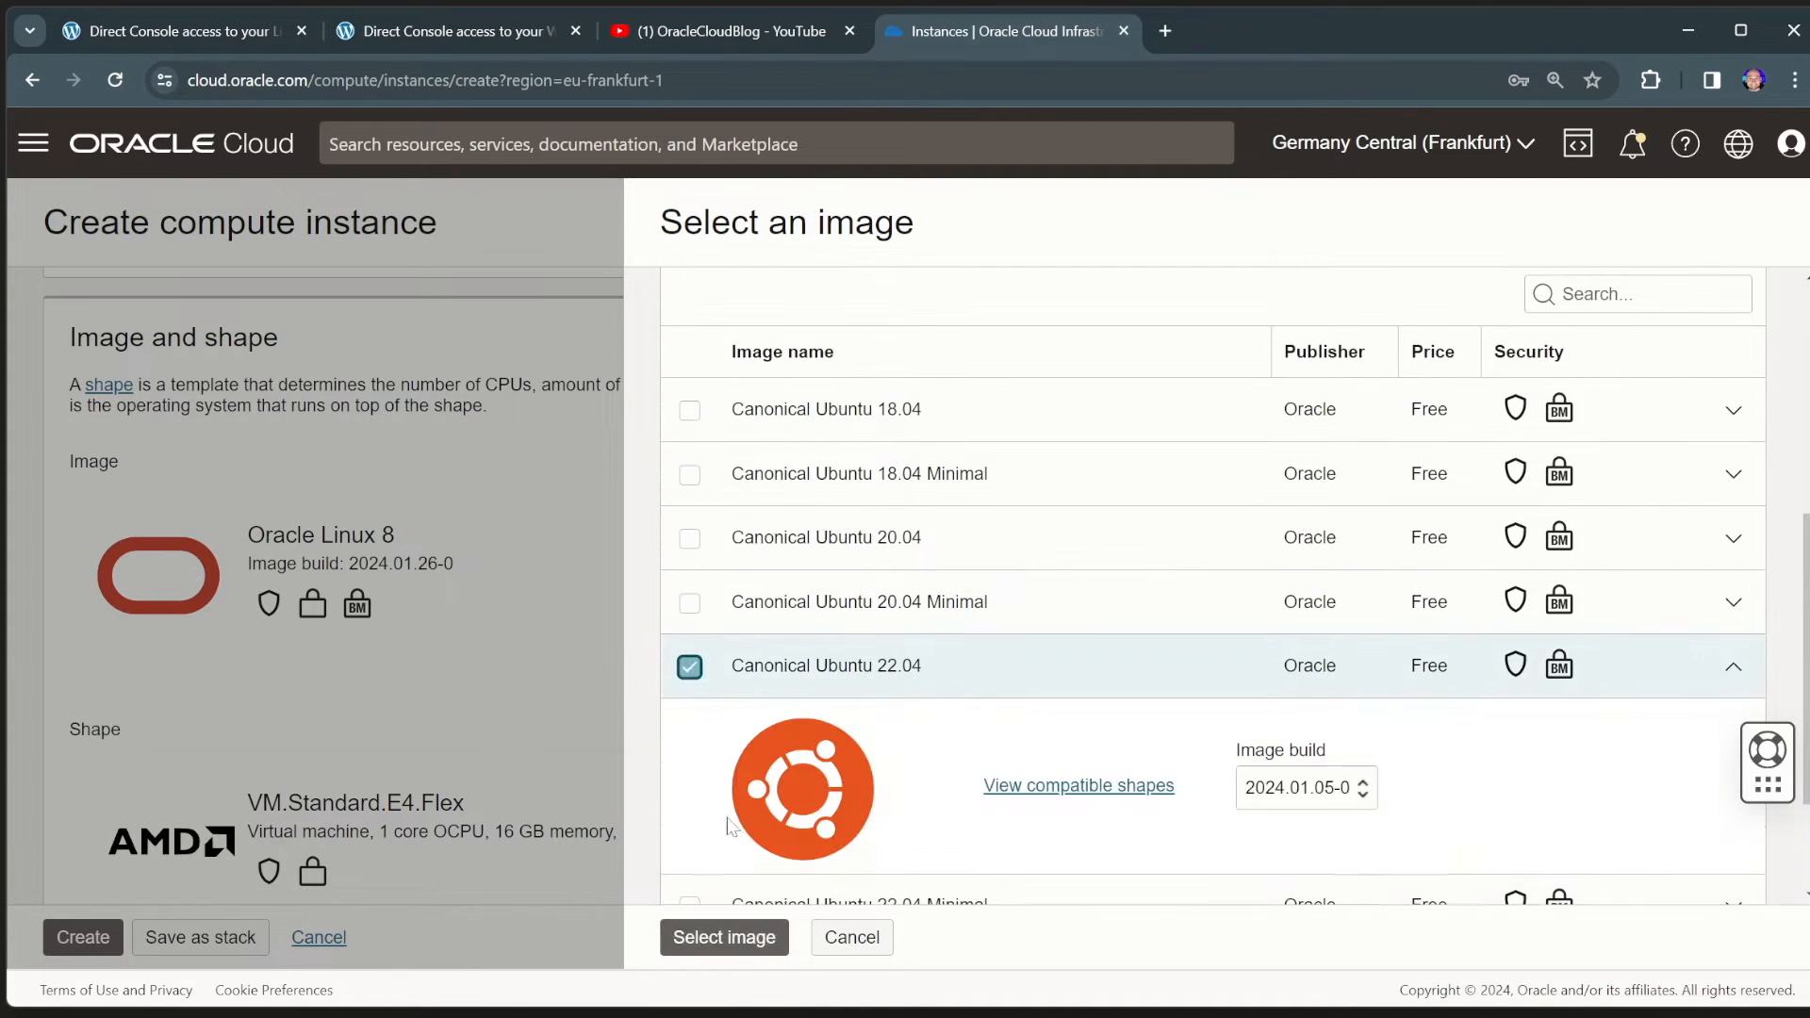
click(724, 936)
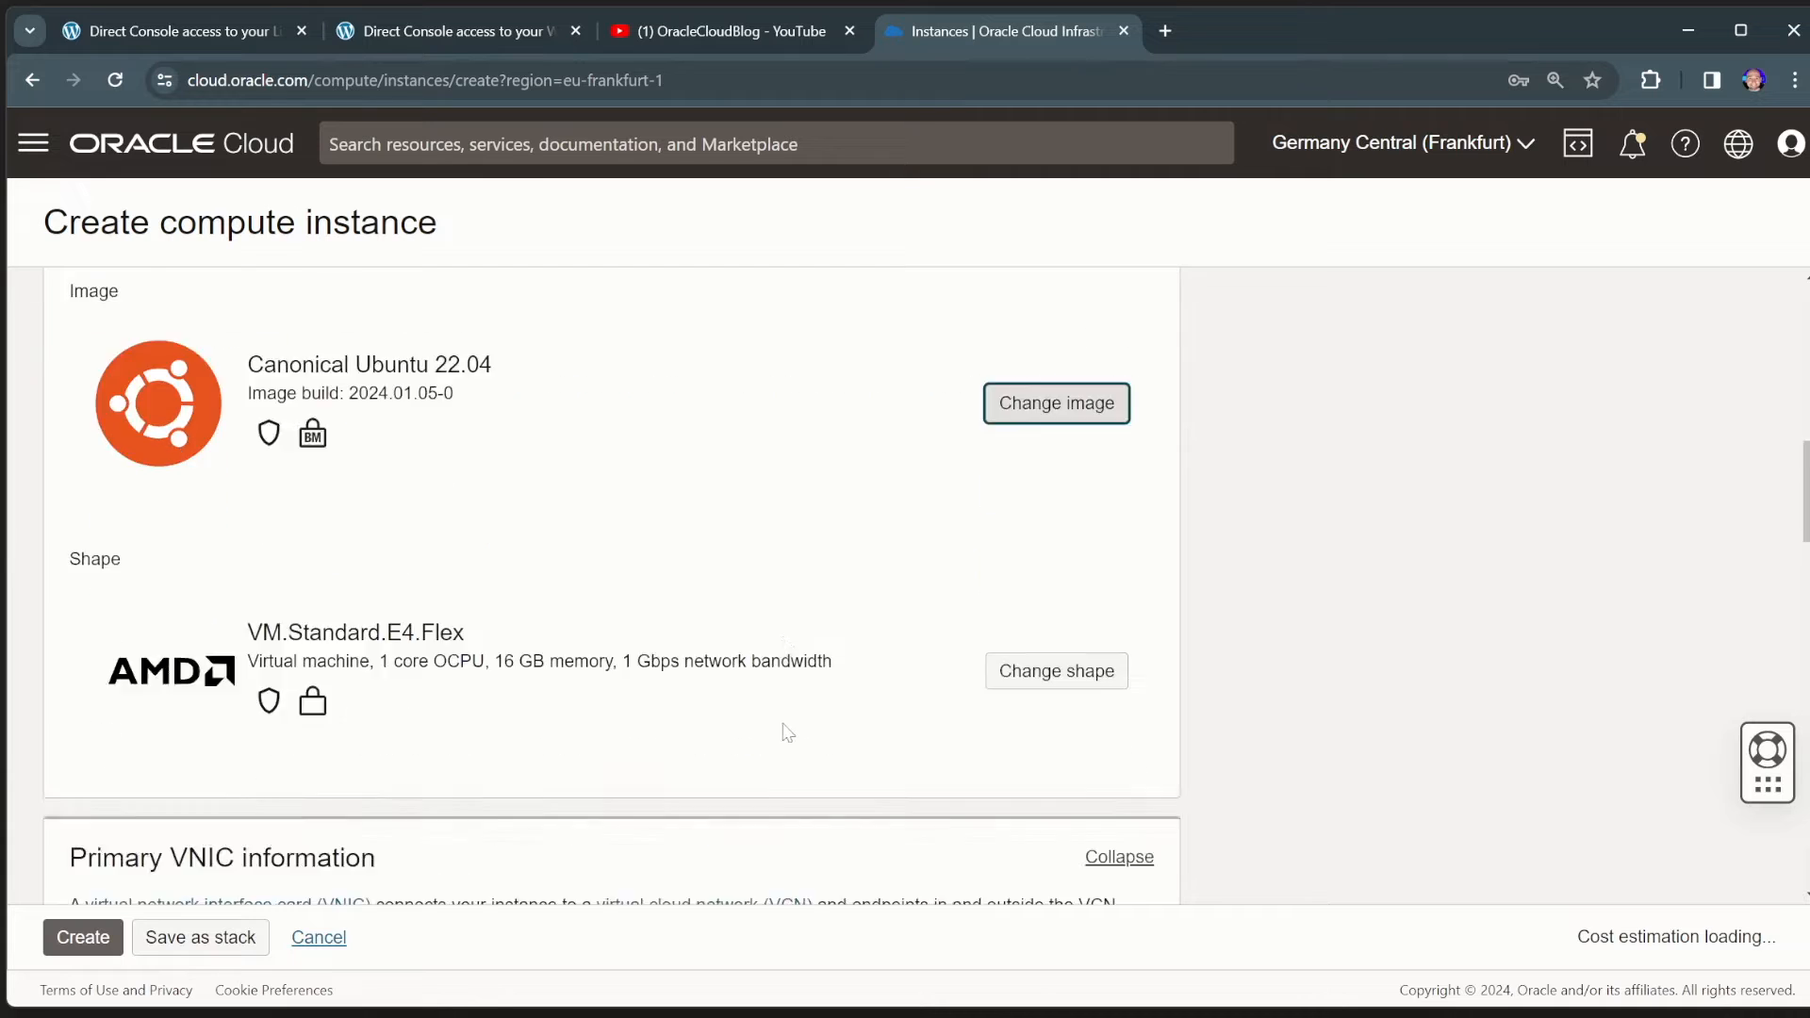
- Select private subnet-DemoVCN (regional) as the instance's subnet
scroll(down, 3)
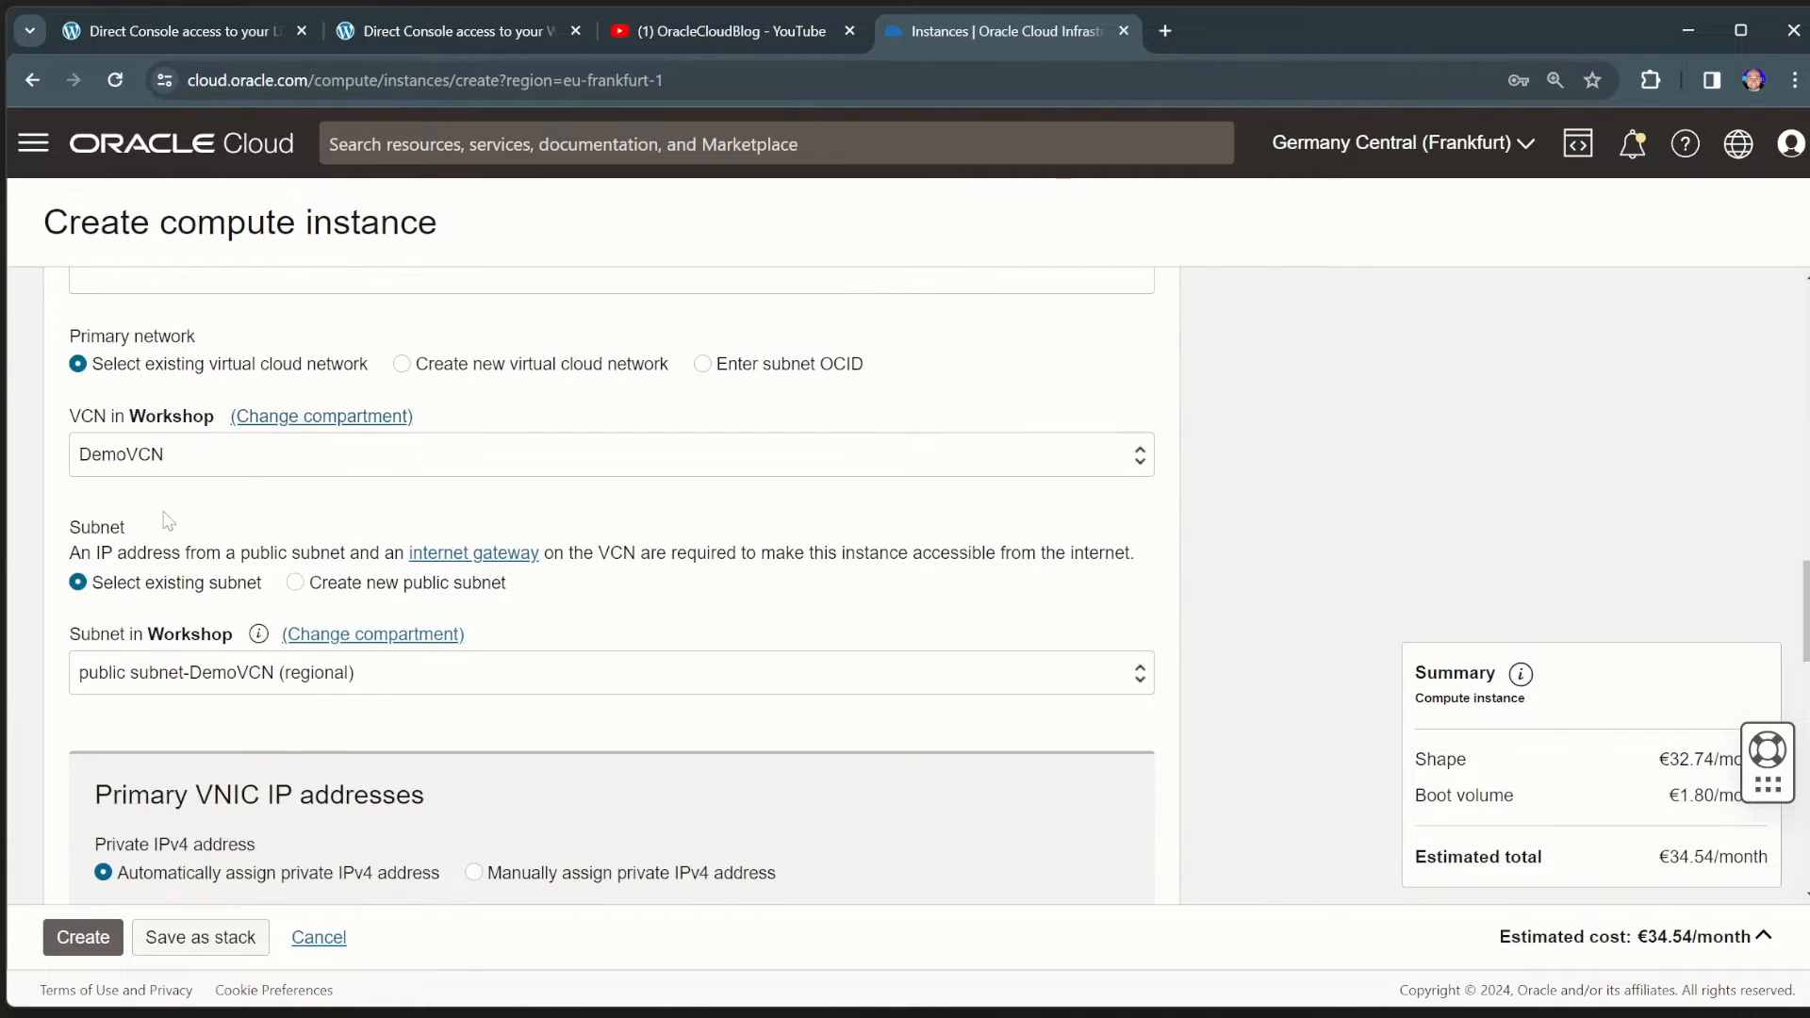
click(611, 672)
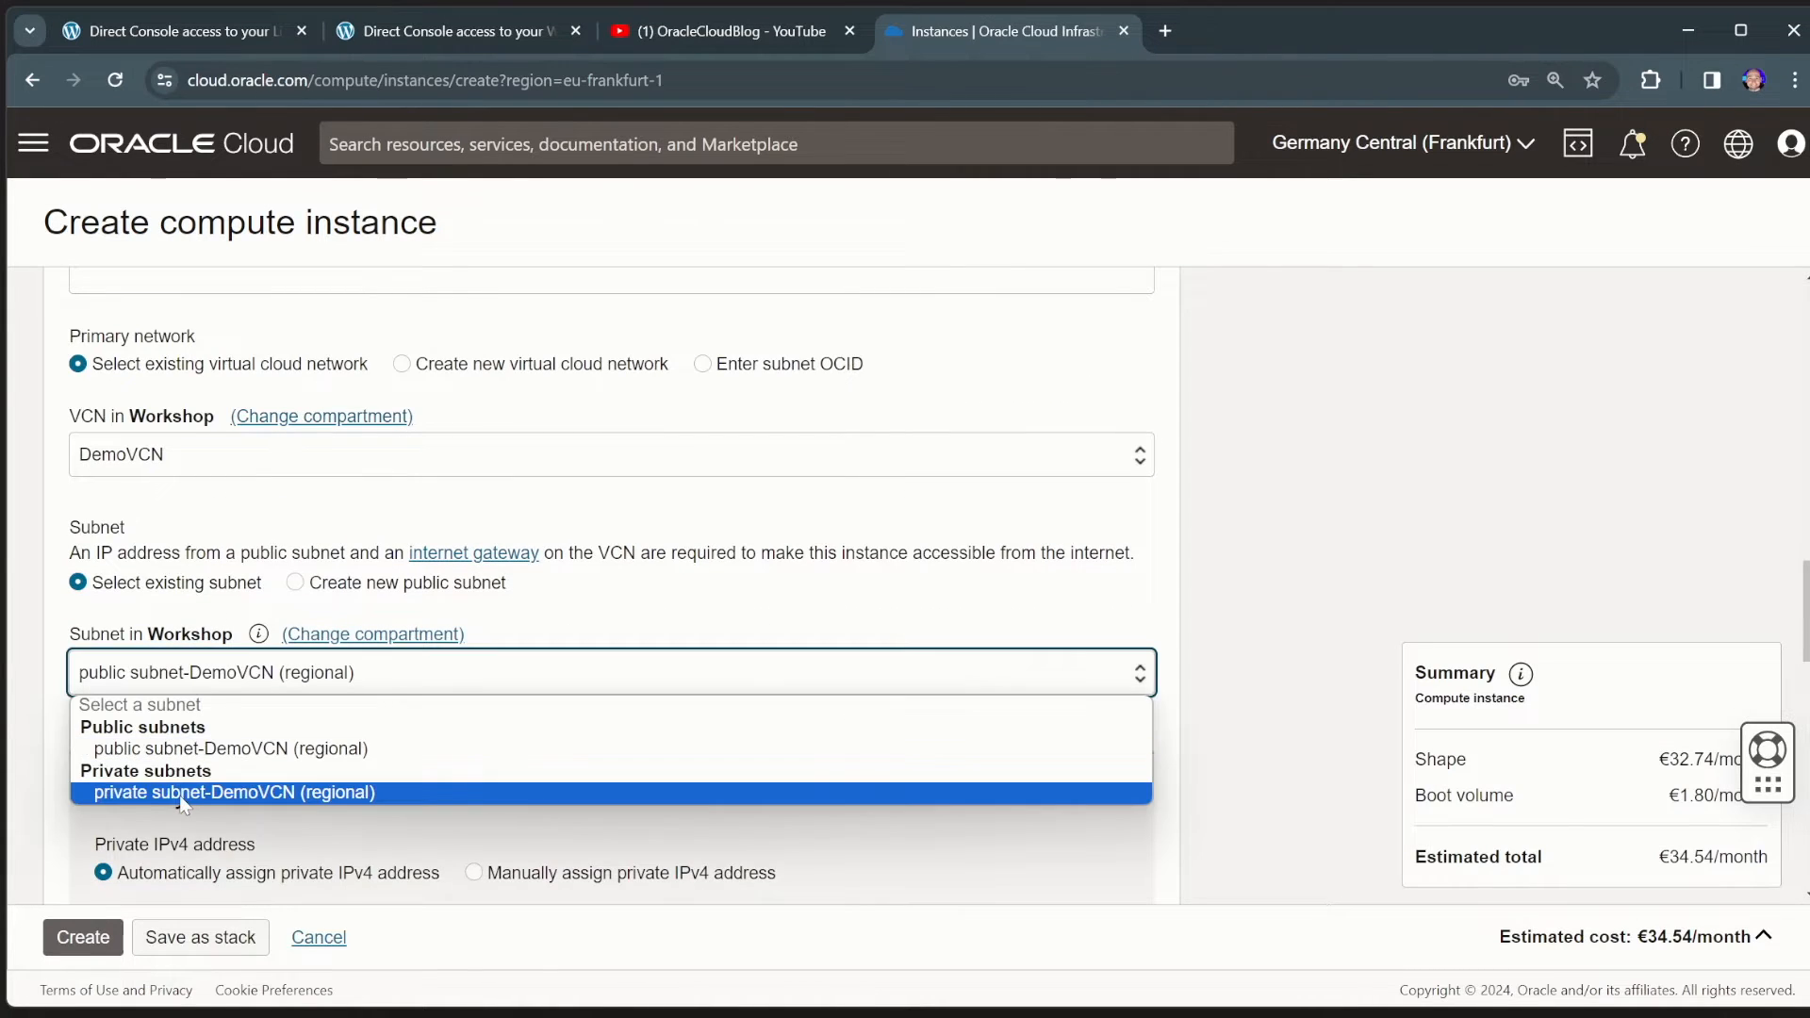
click(235, 792)
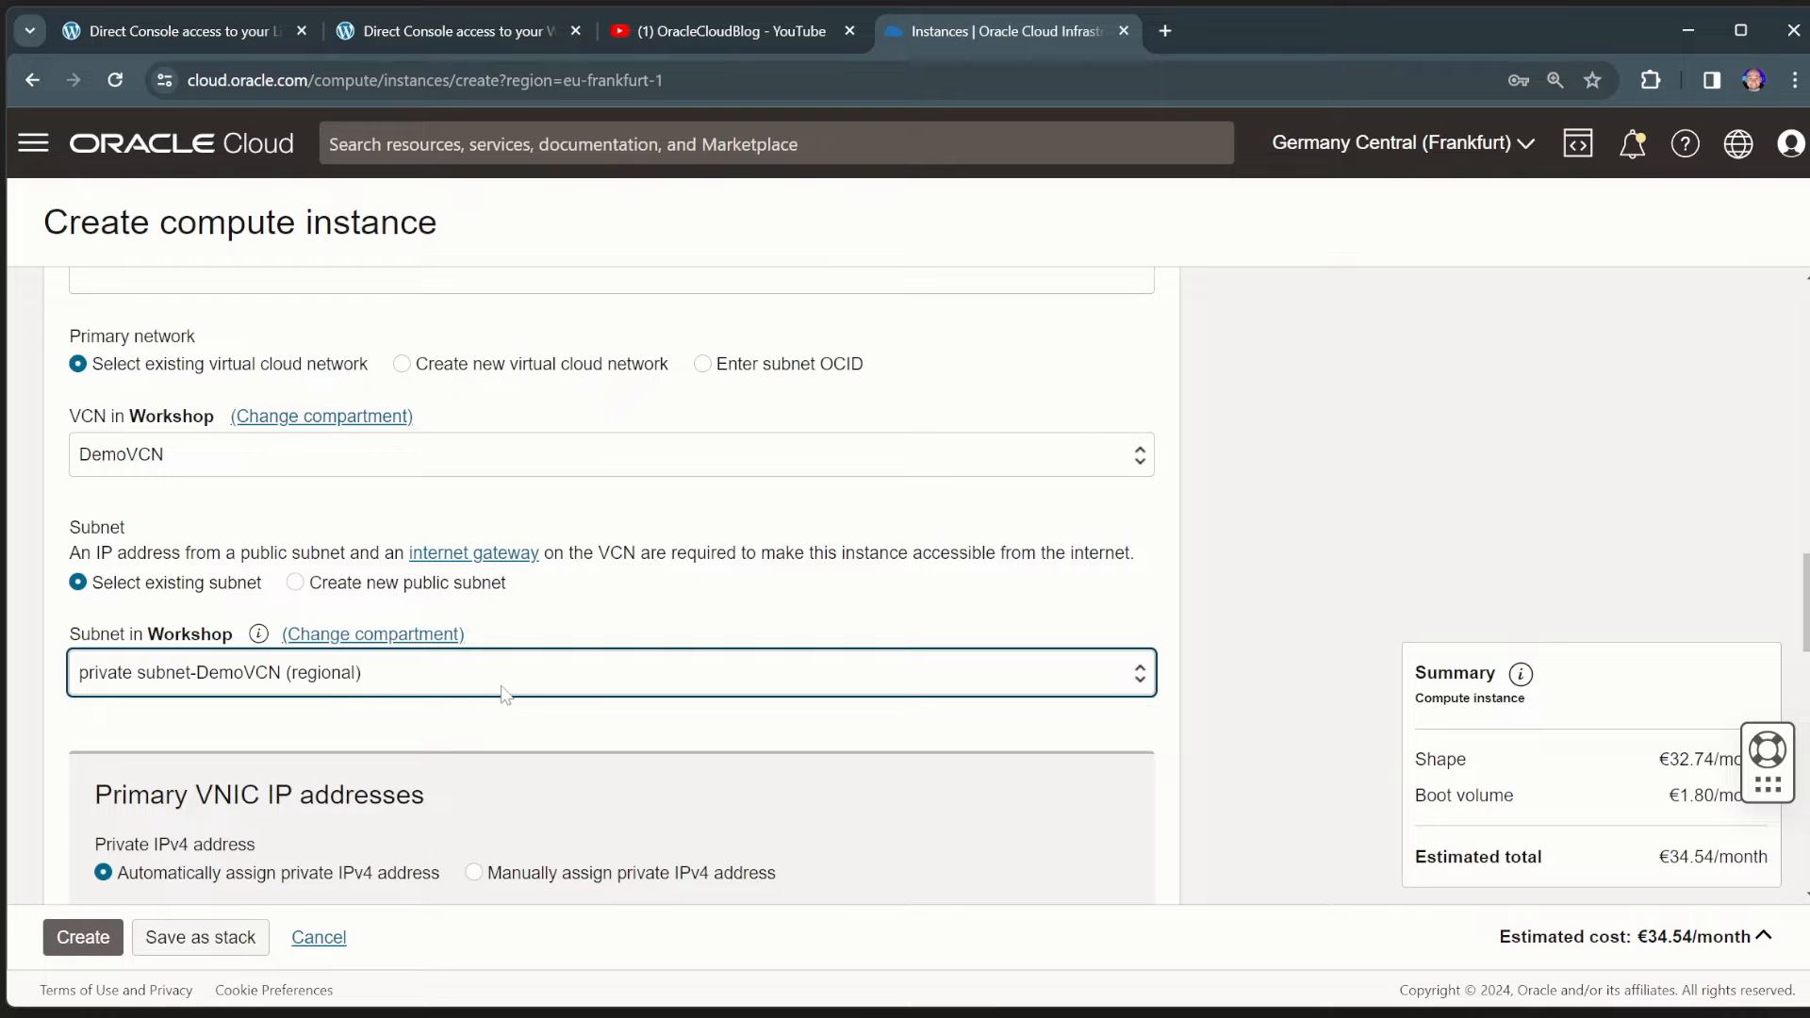
scroll(down, 3)
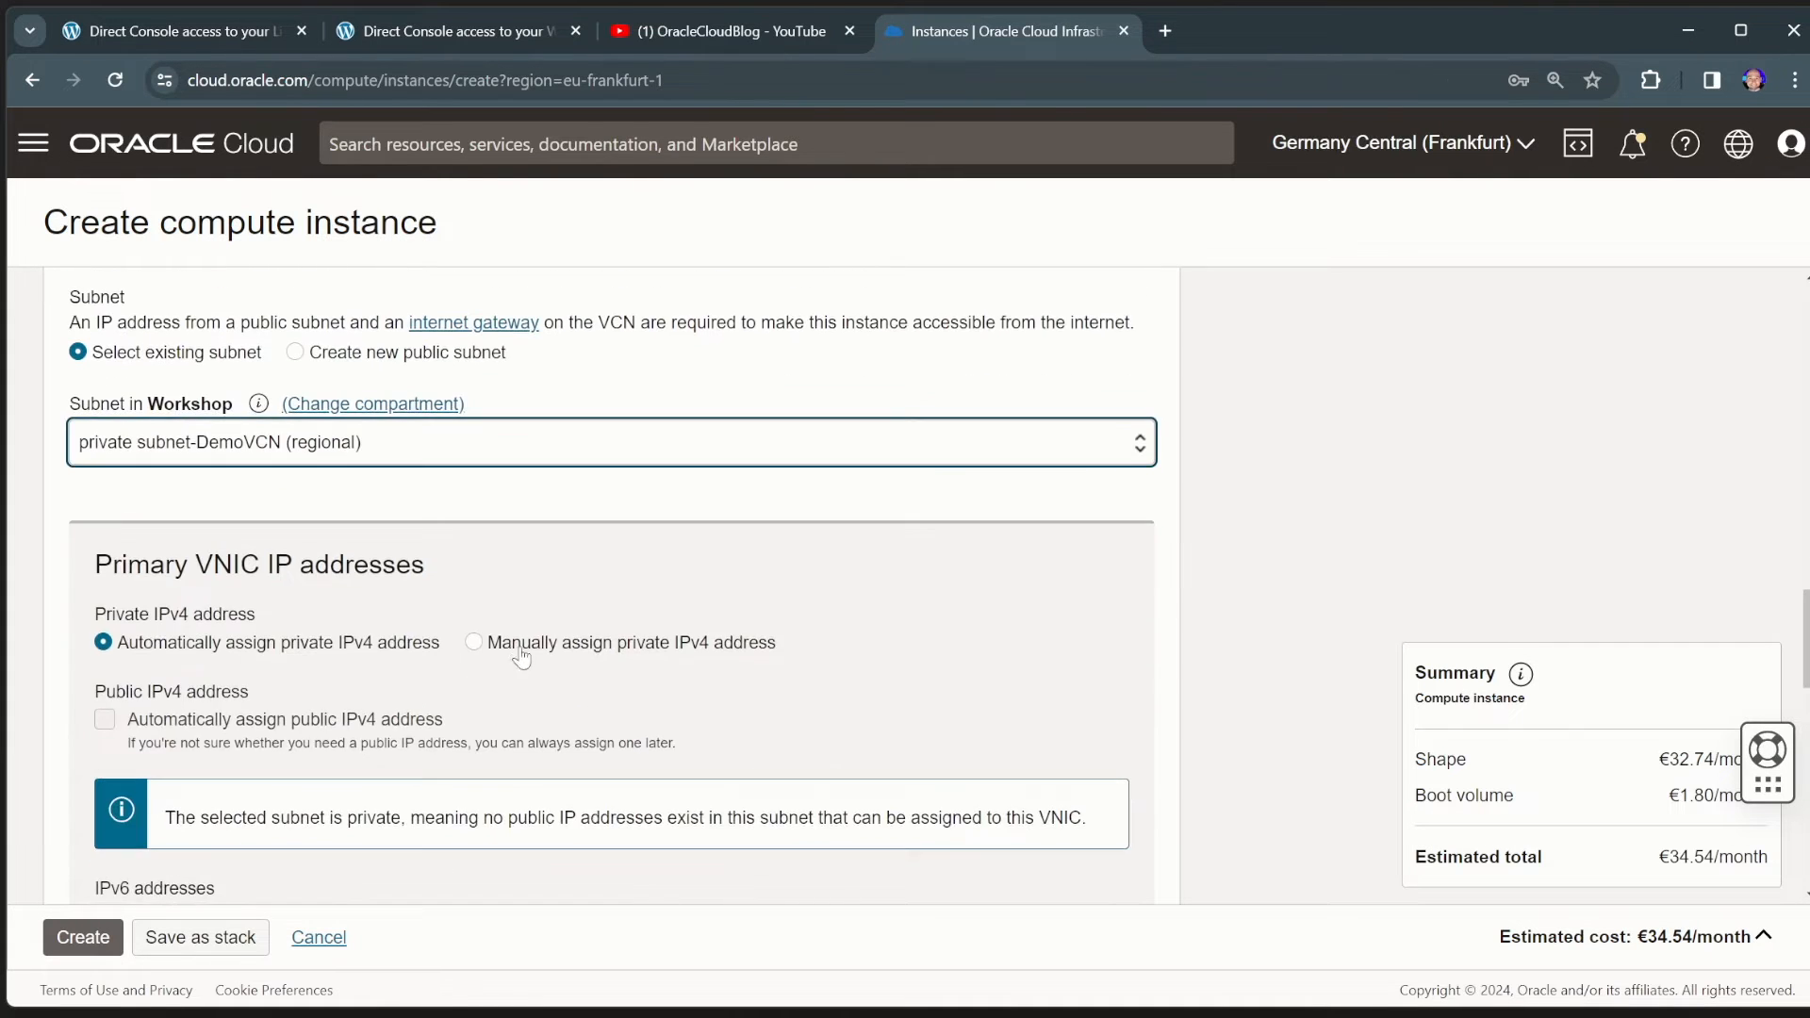
scroll(down, 3)
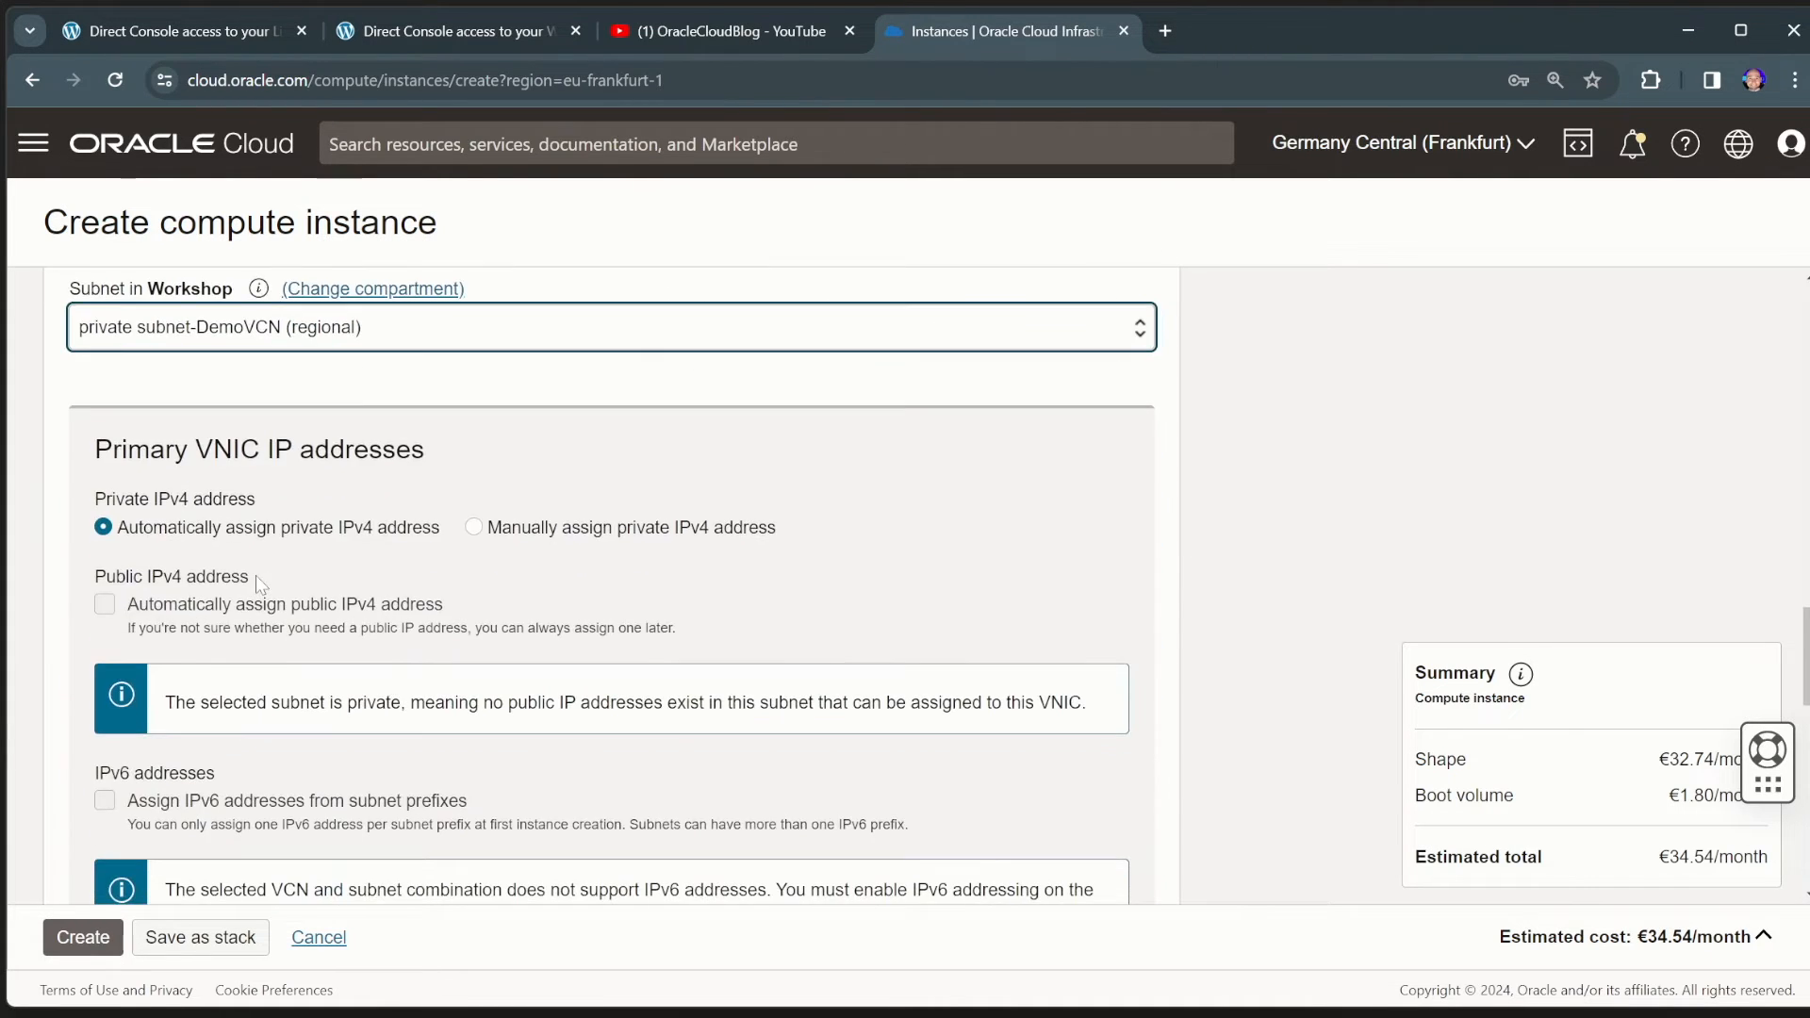
scroll(down, 3)
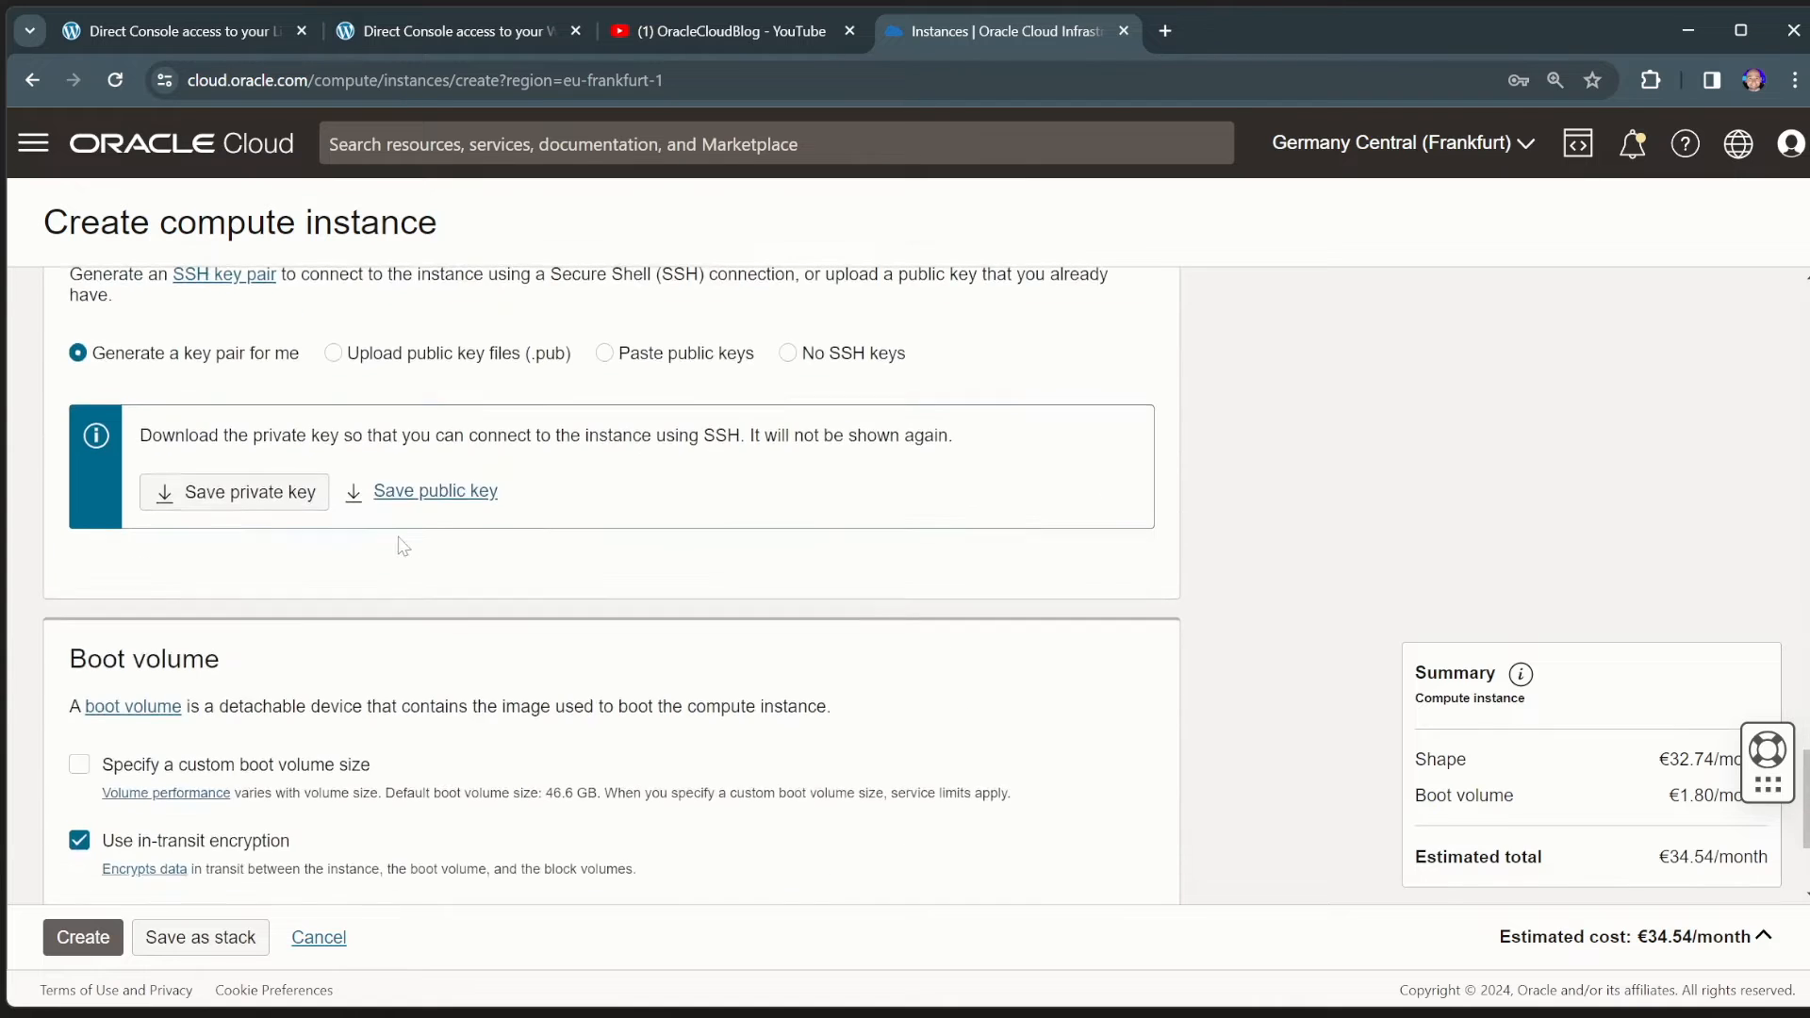
- Save the generated private SSH key and show the advanced options
scroll(up, 3)
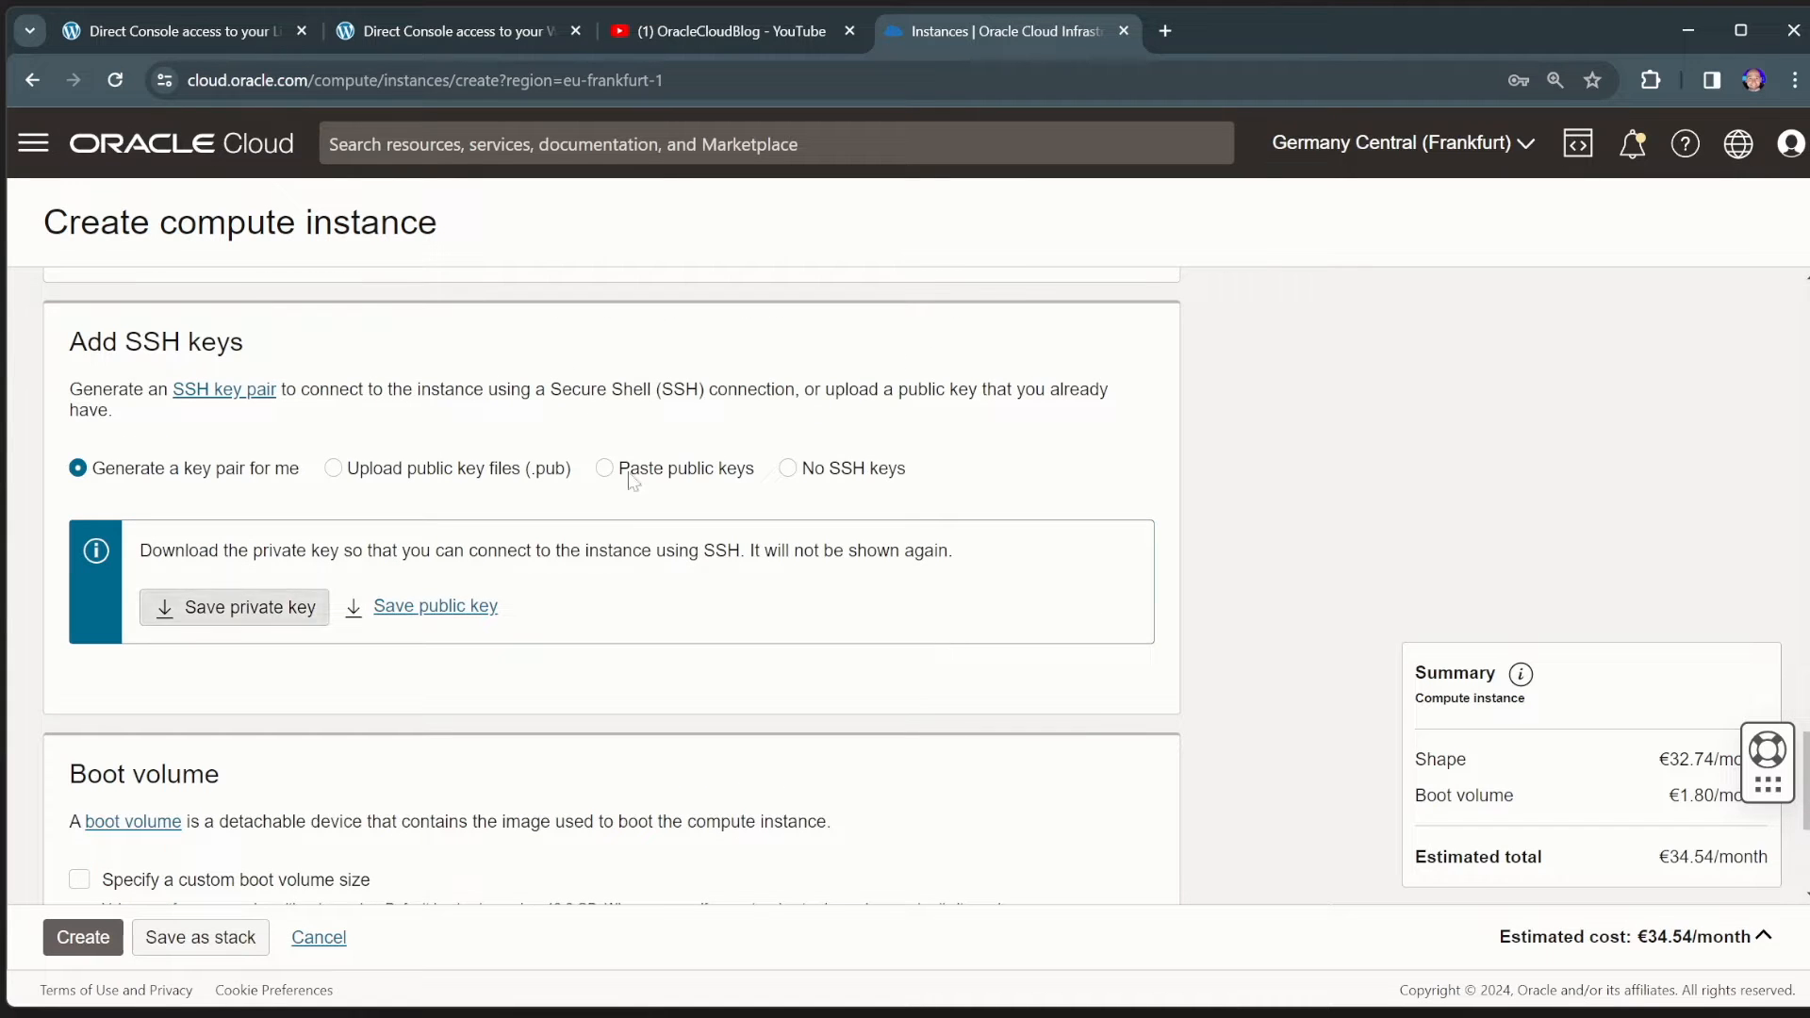
mouse_move(654, 529)
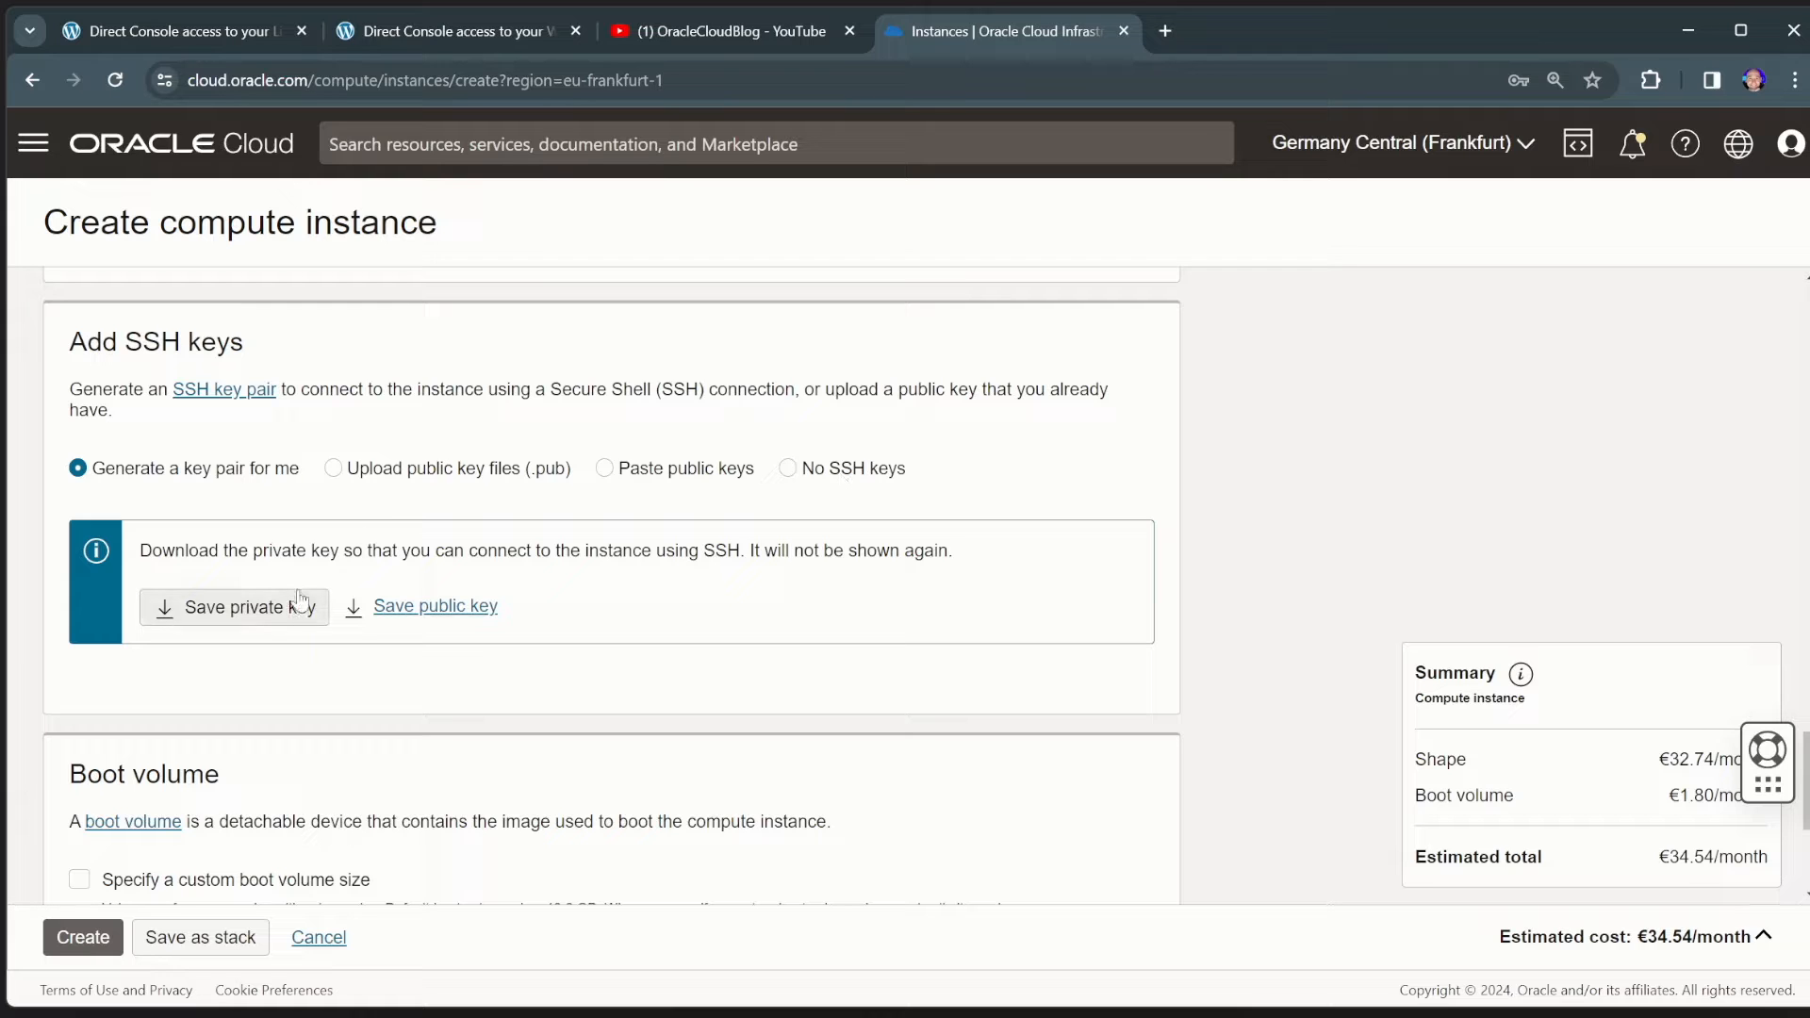
mouse_move(355, 667)
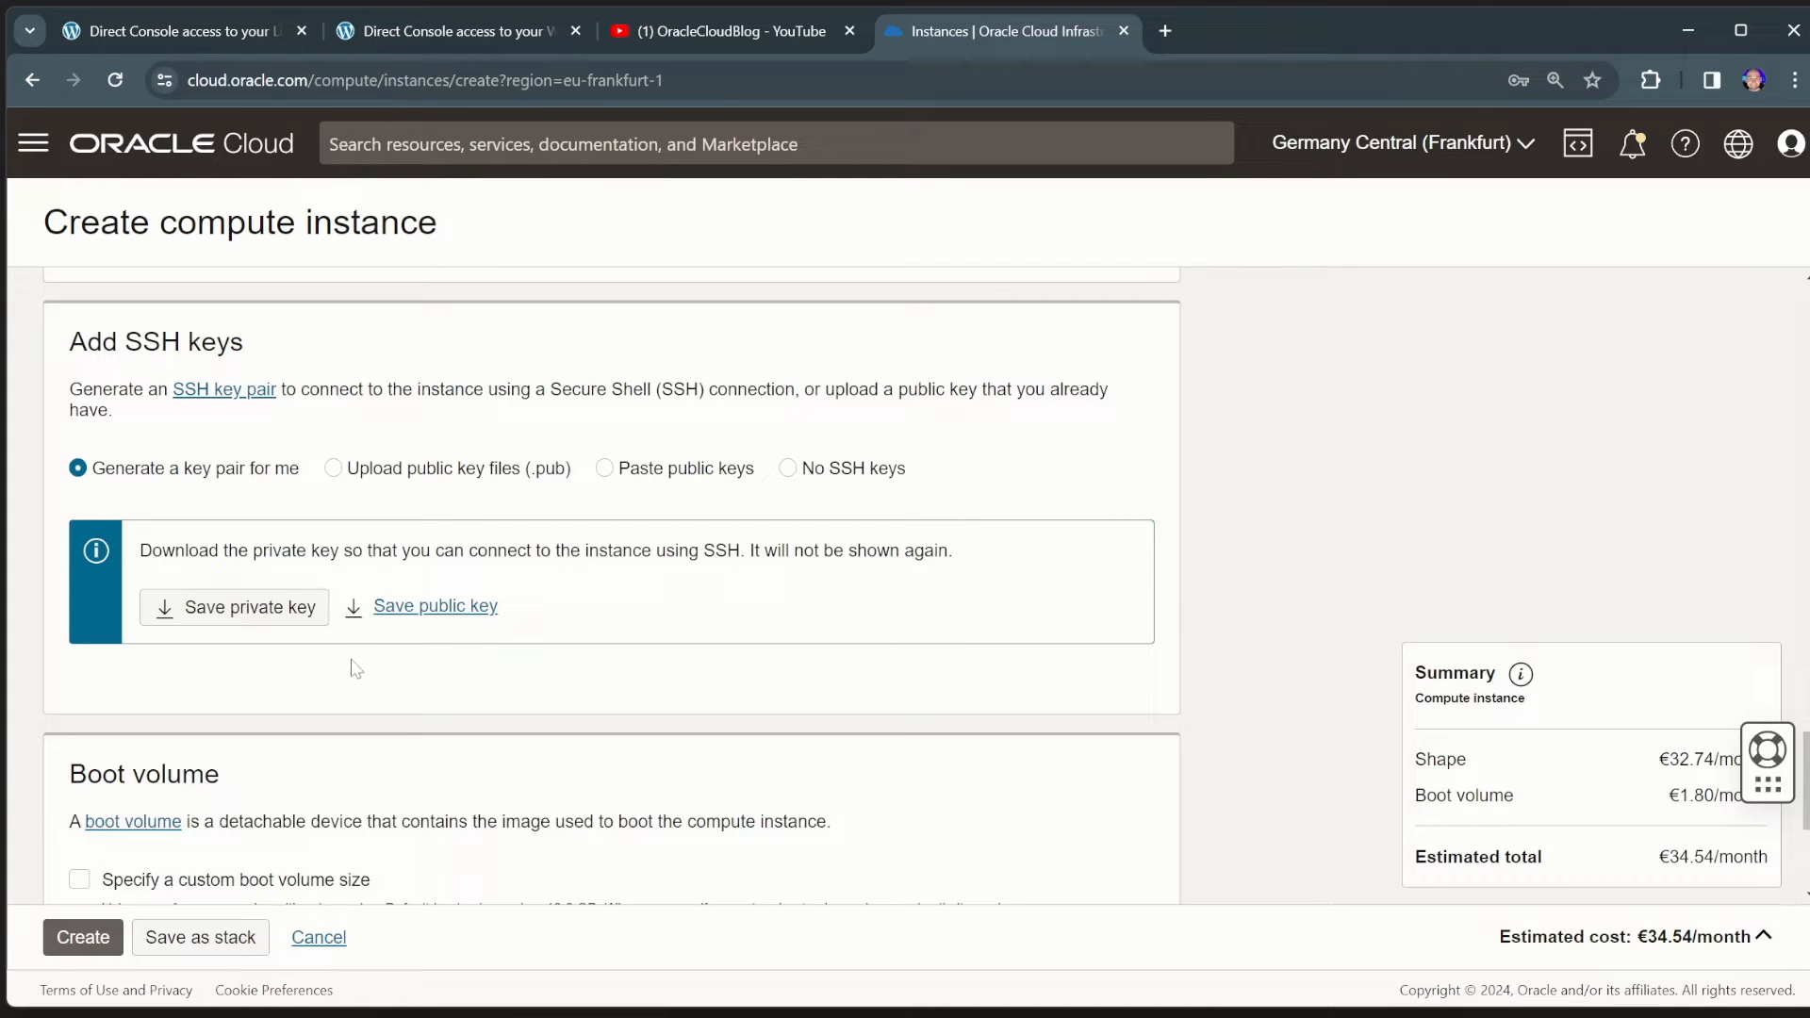
mouse_move(514, 529)
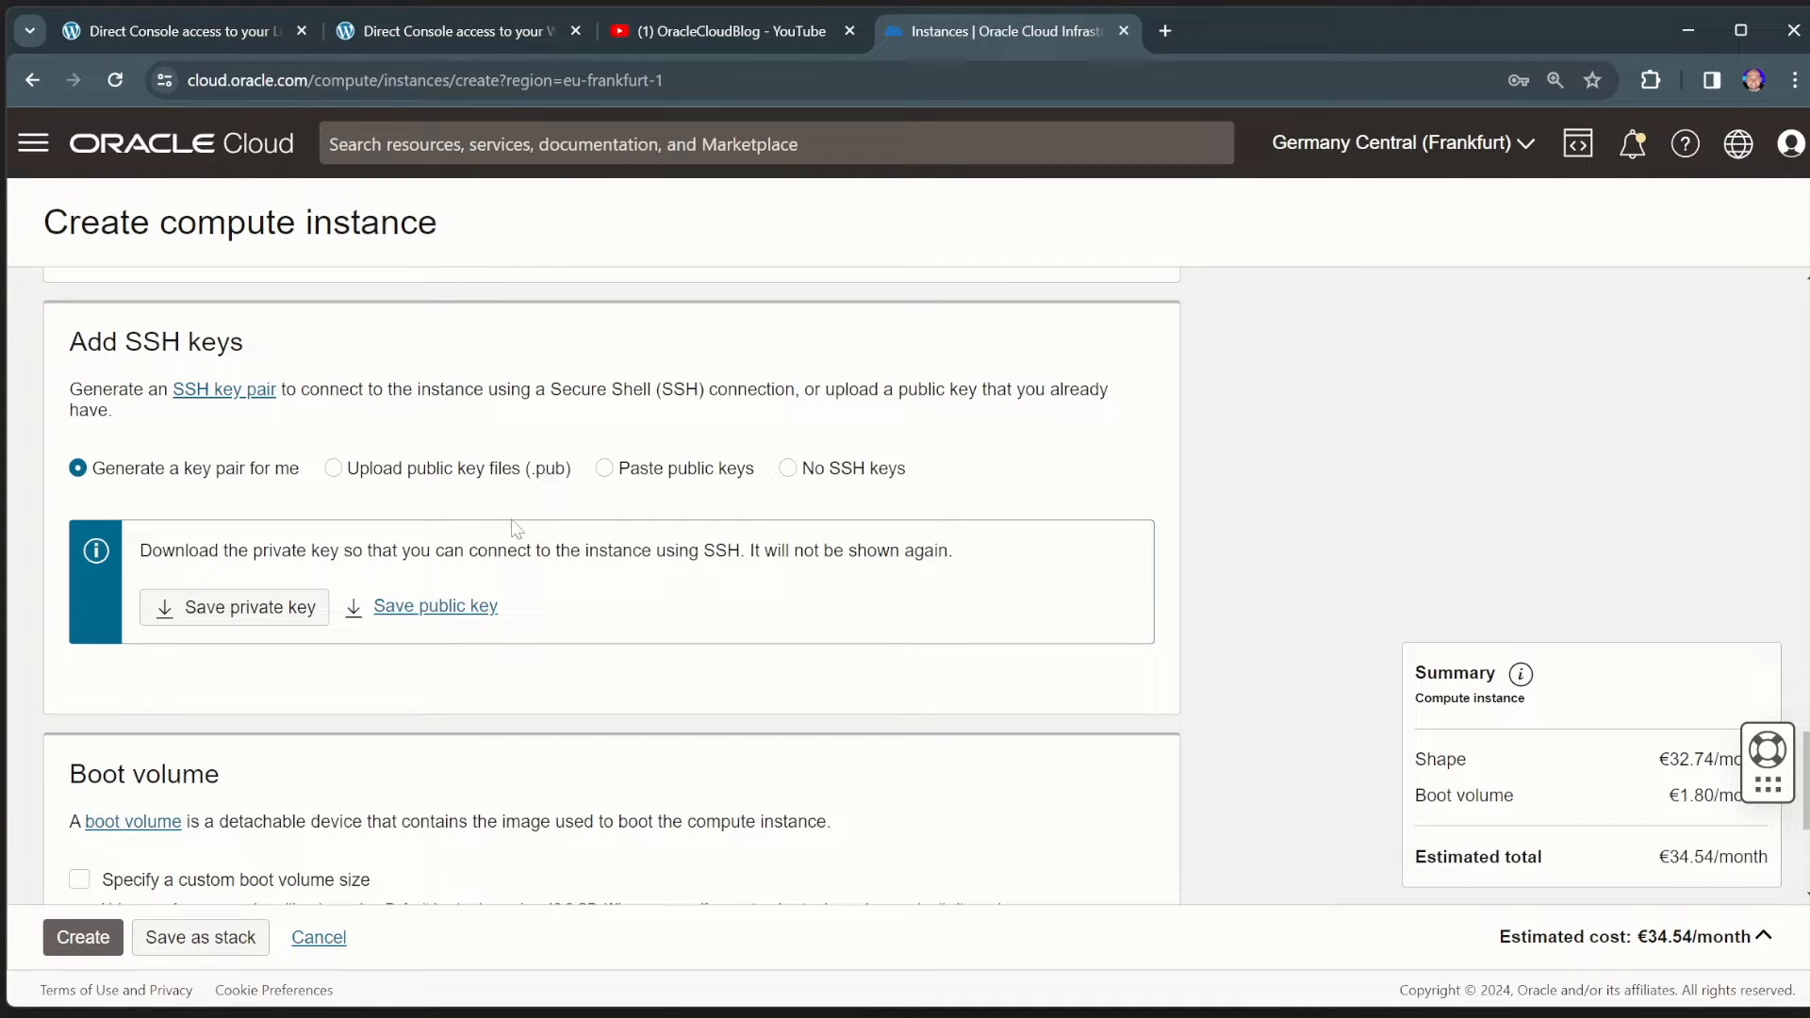
click(235, 607)
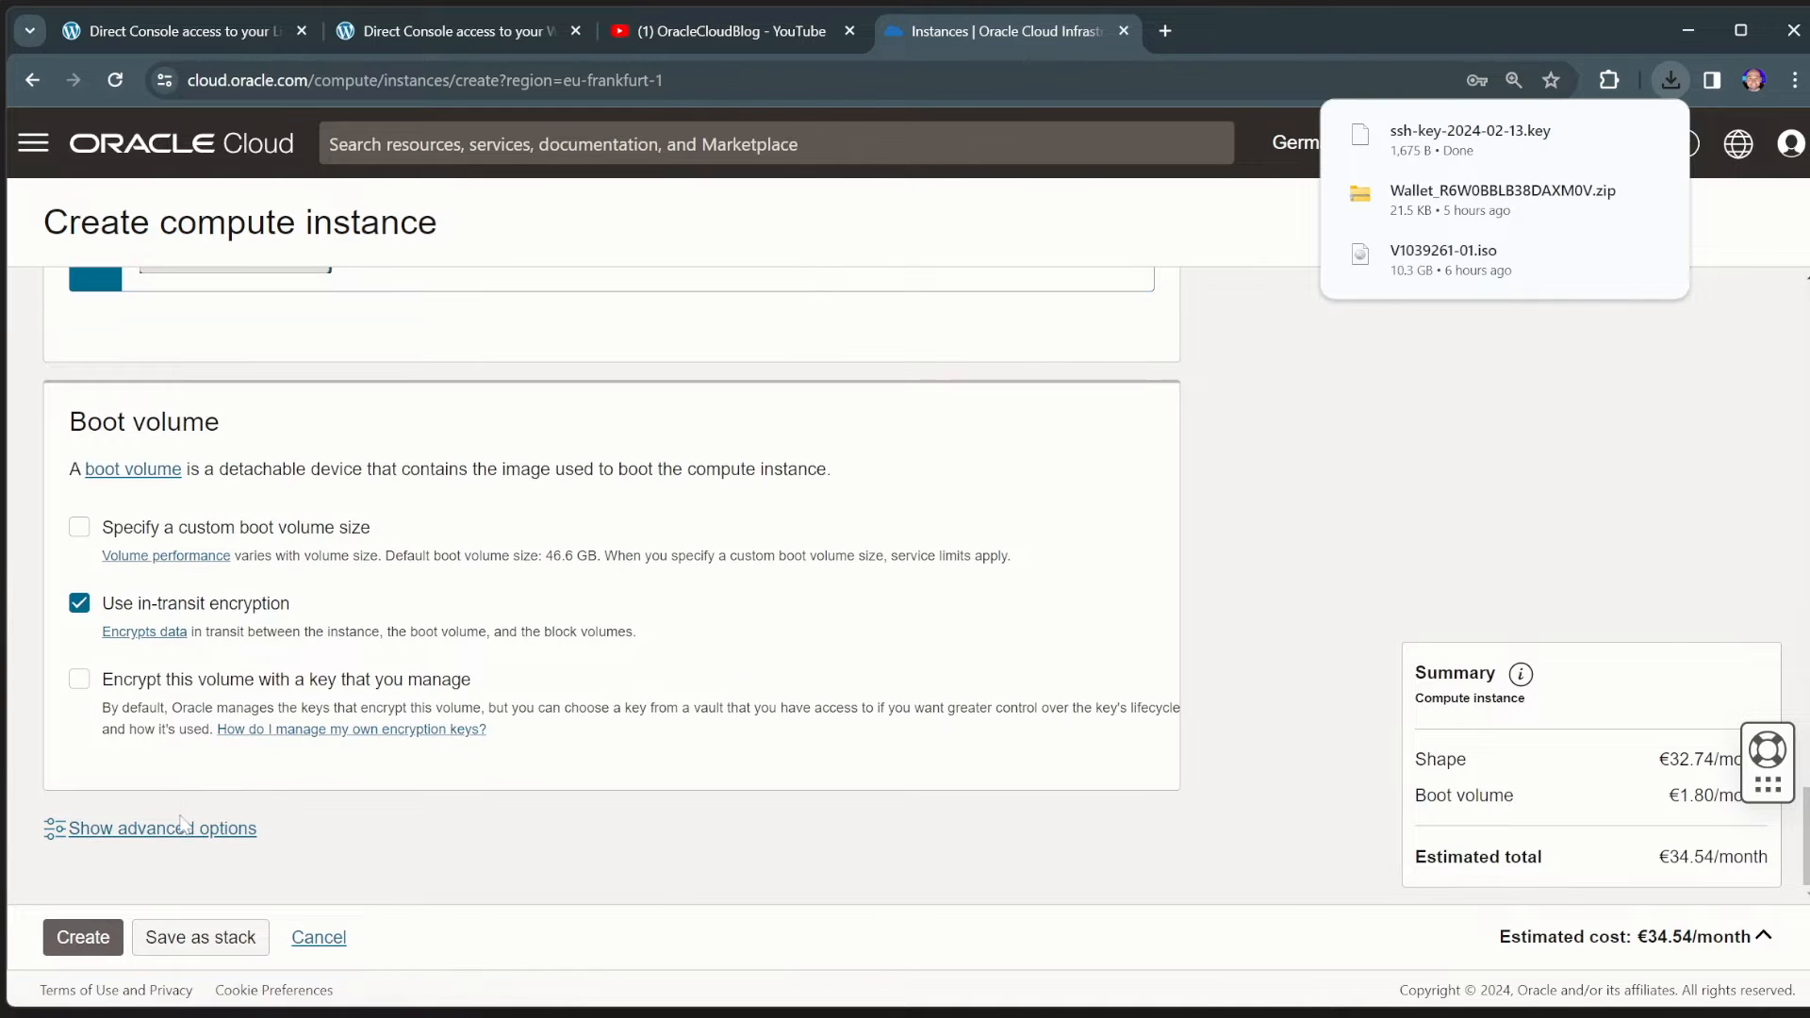
click(160, 828)
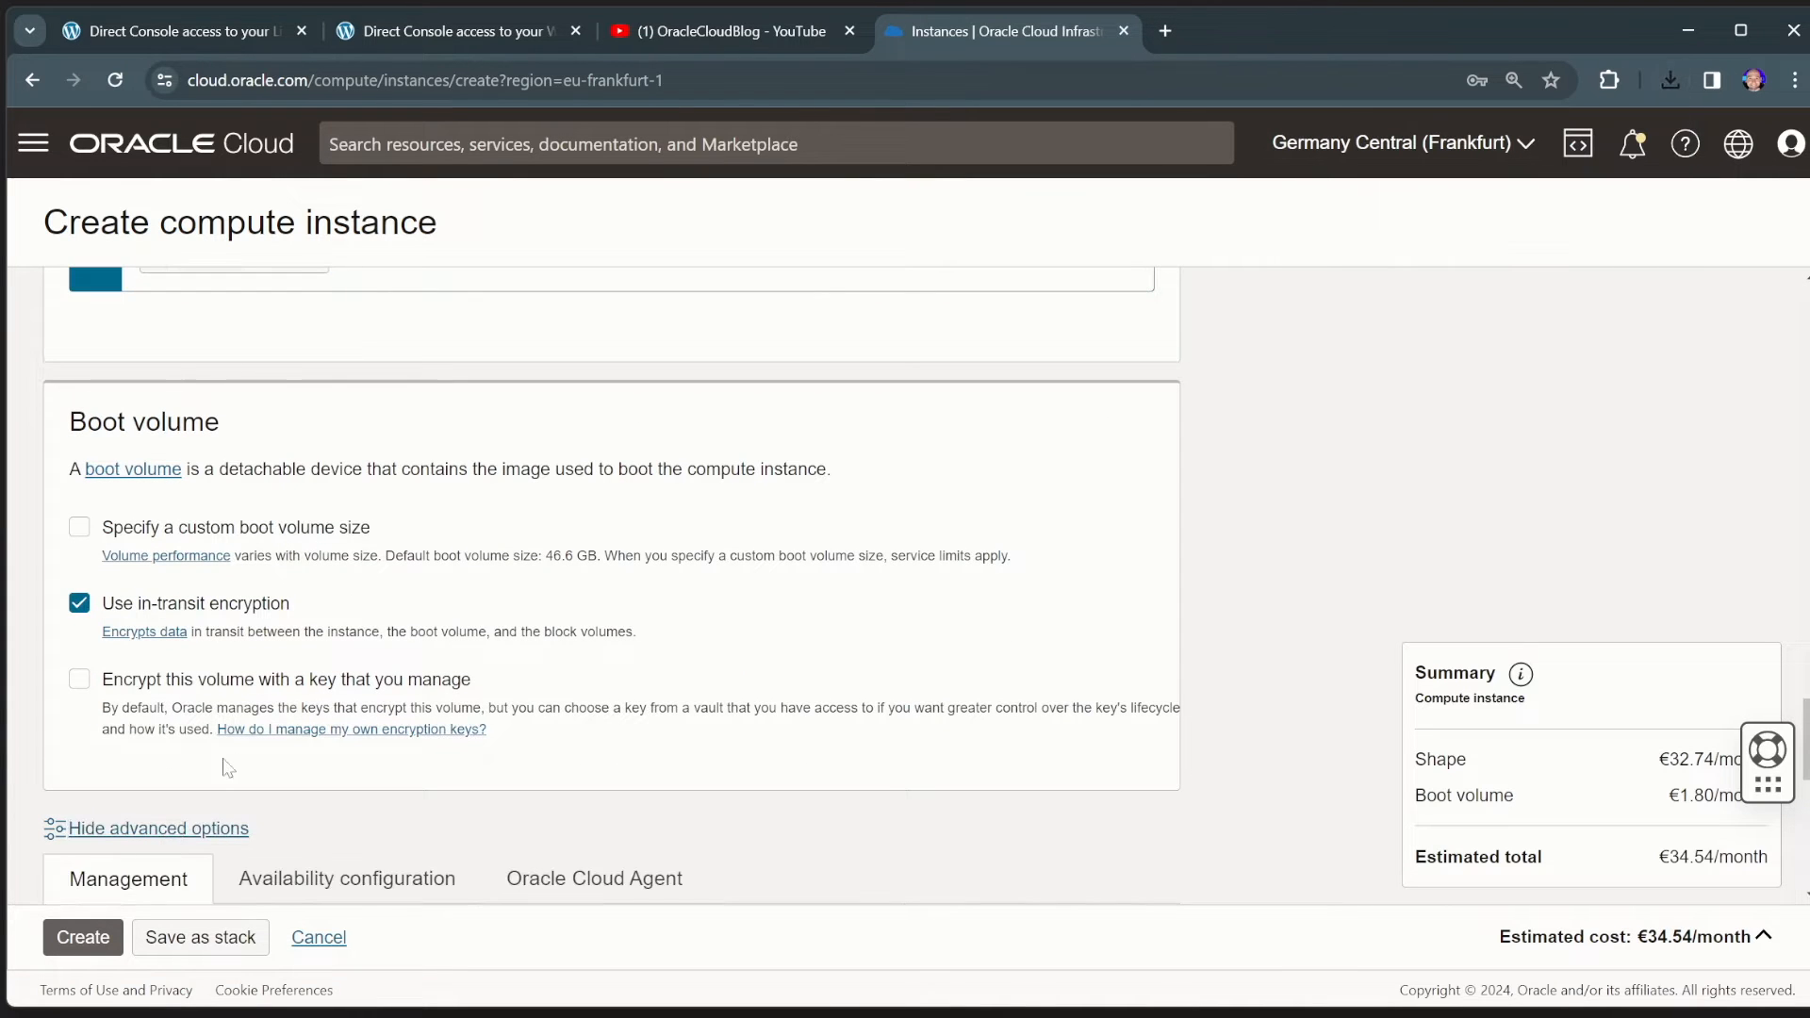
scroll(down, 3)
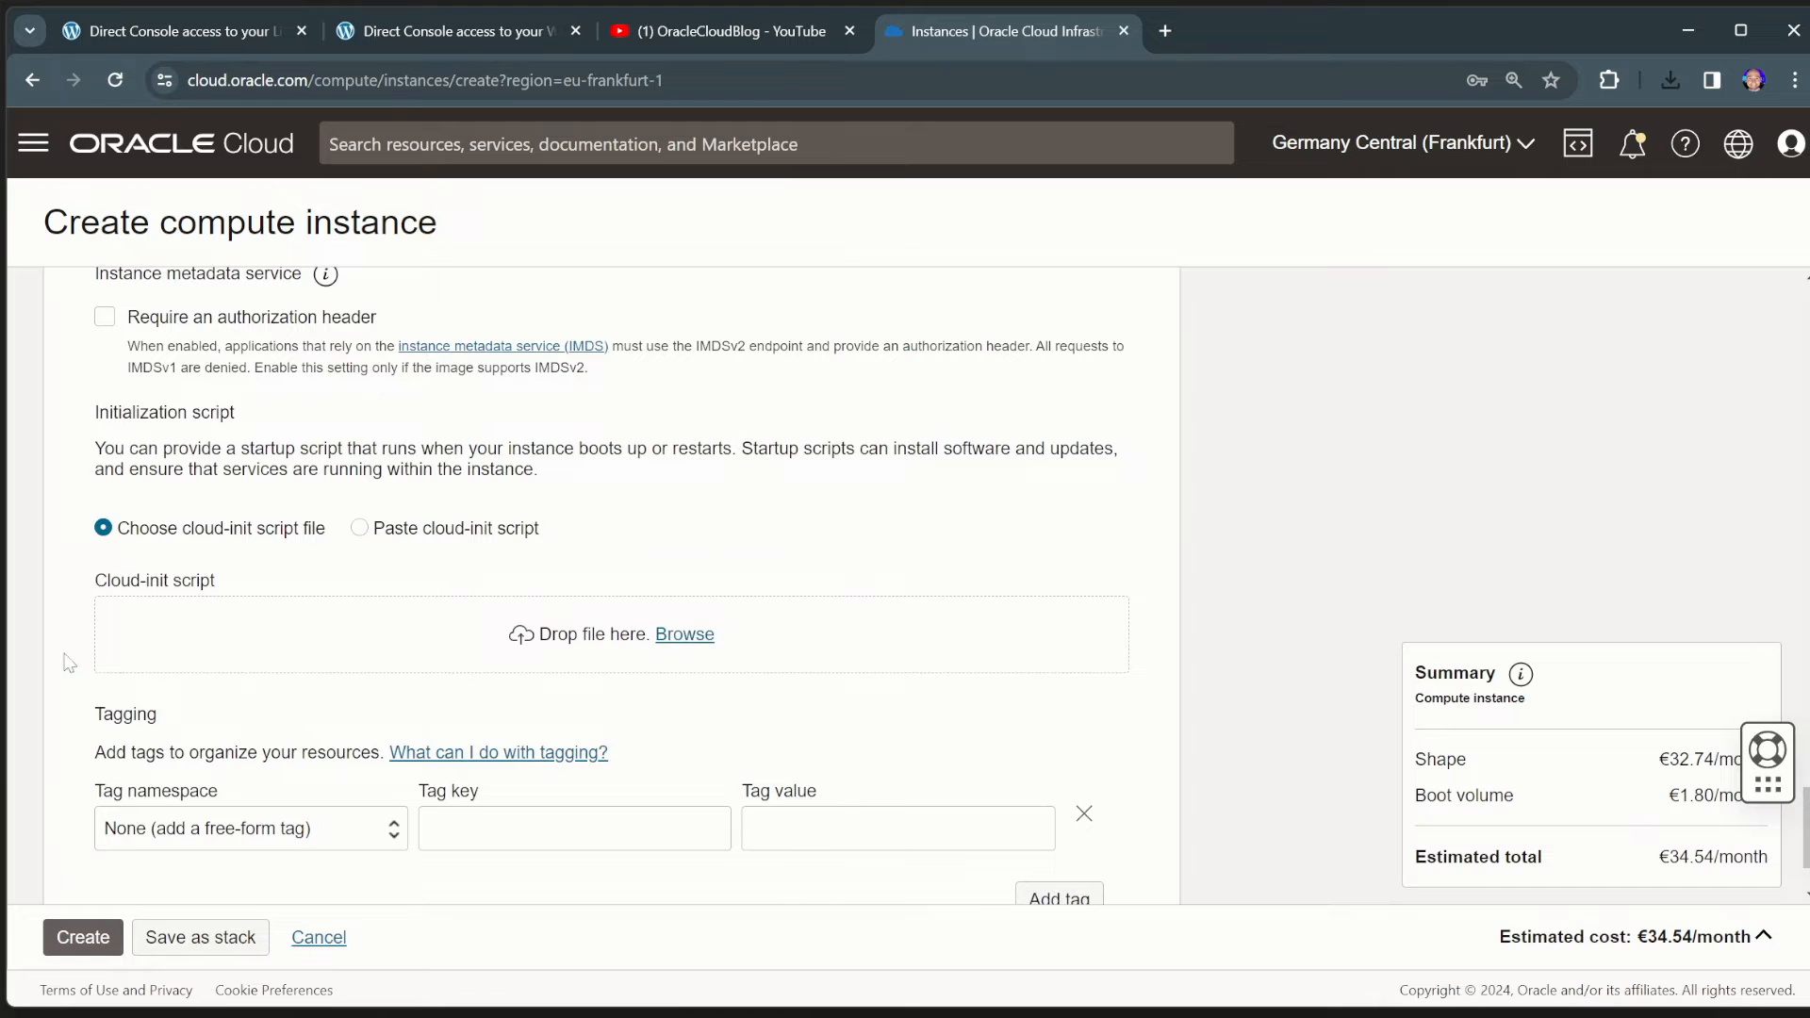
mouse_move(174, 586)
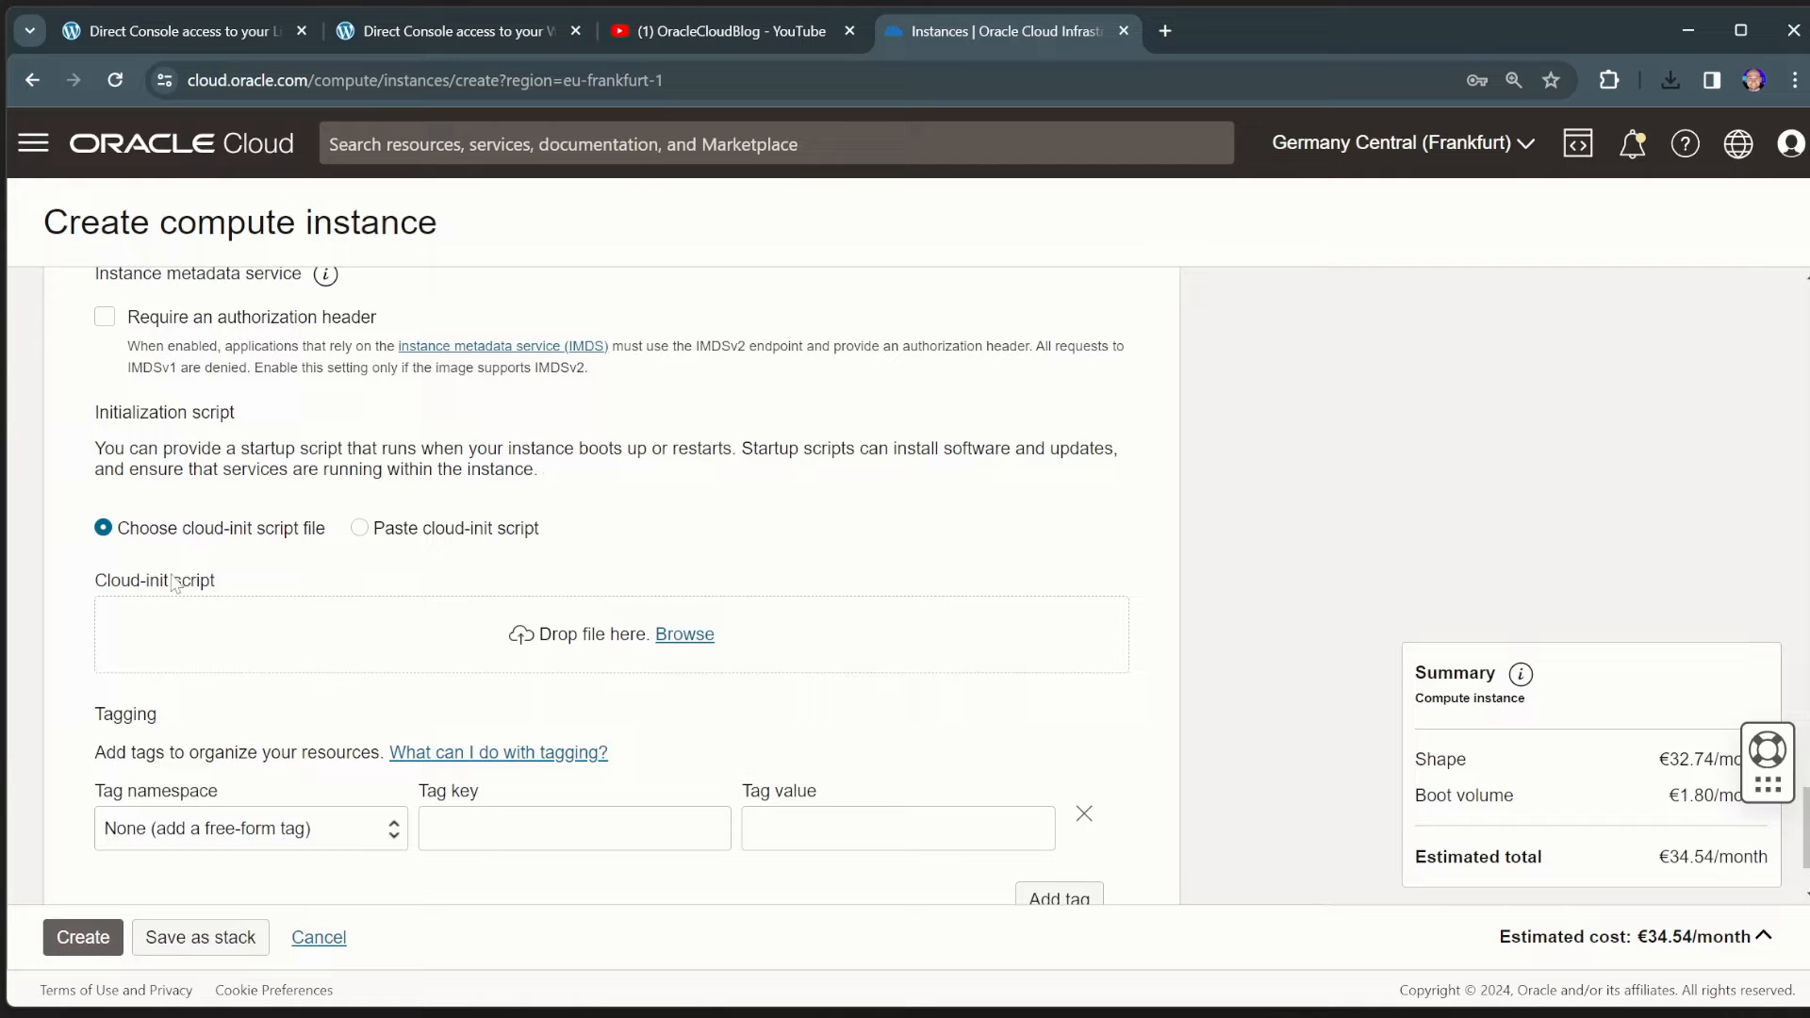
mouse_move(254, 567)
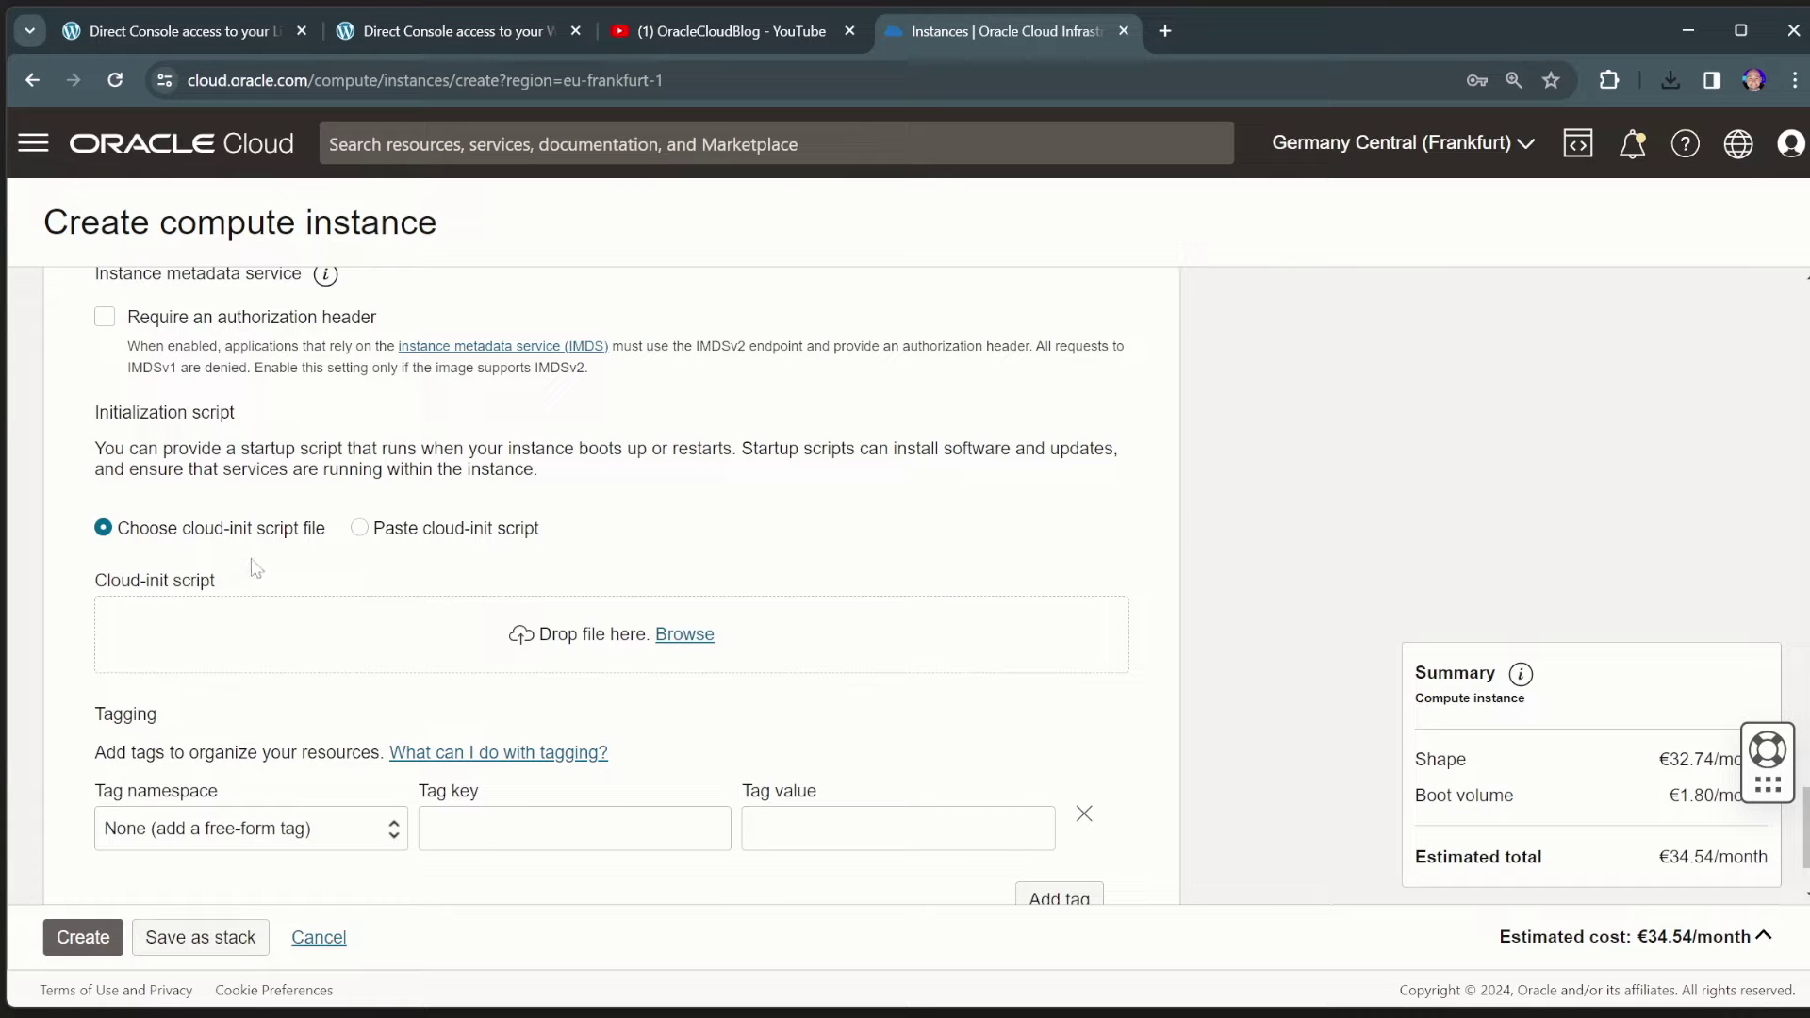
- Scroll the blog article to the #cloud-config script creating the backdoor user
click(173, 31)
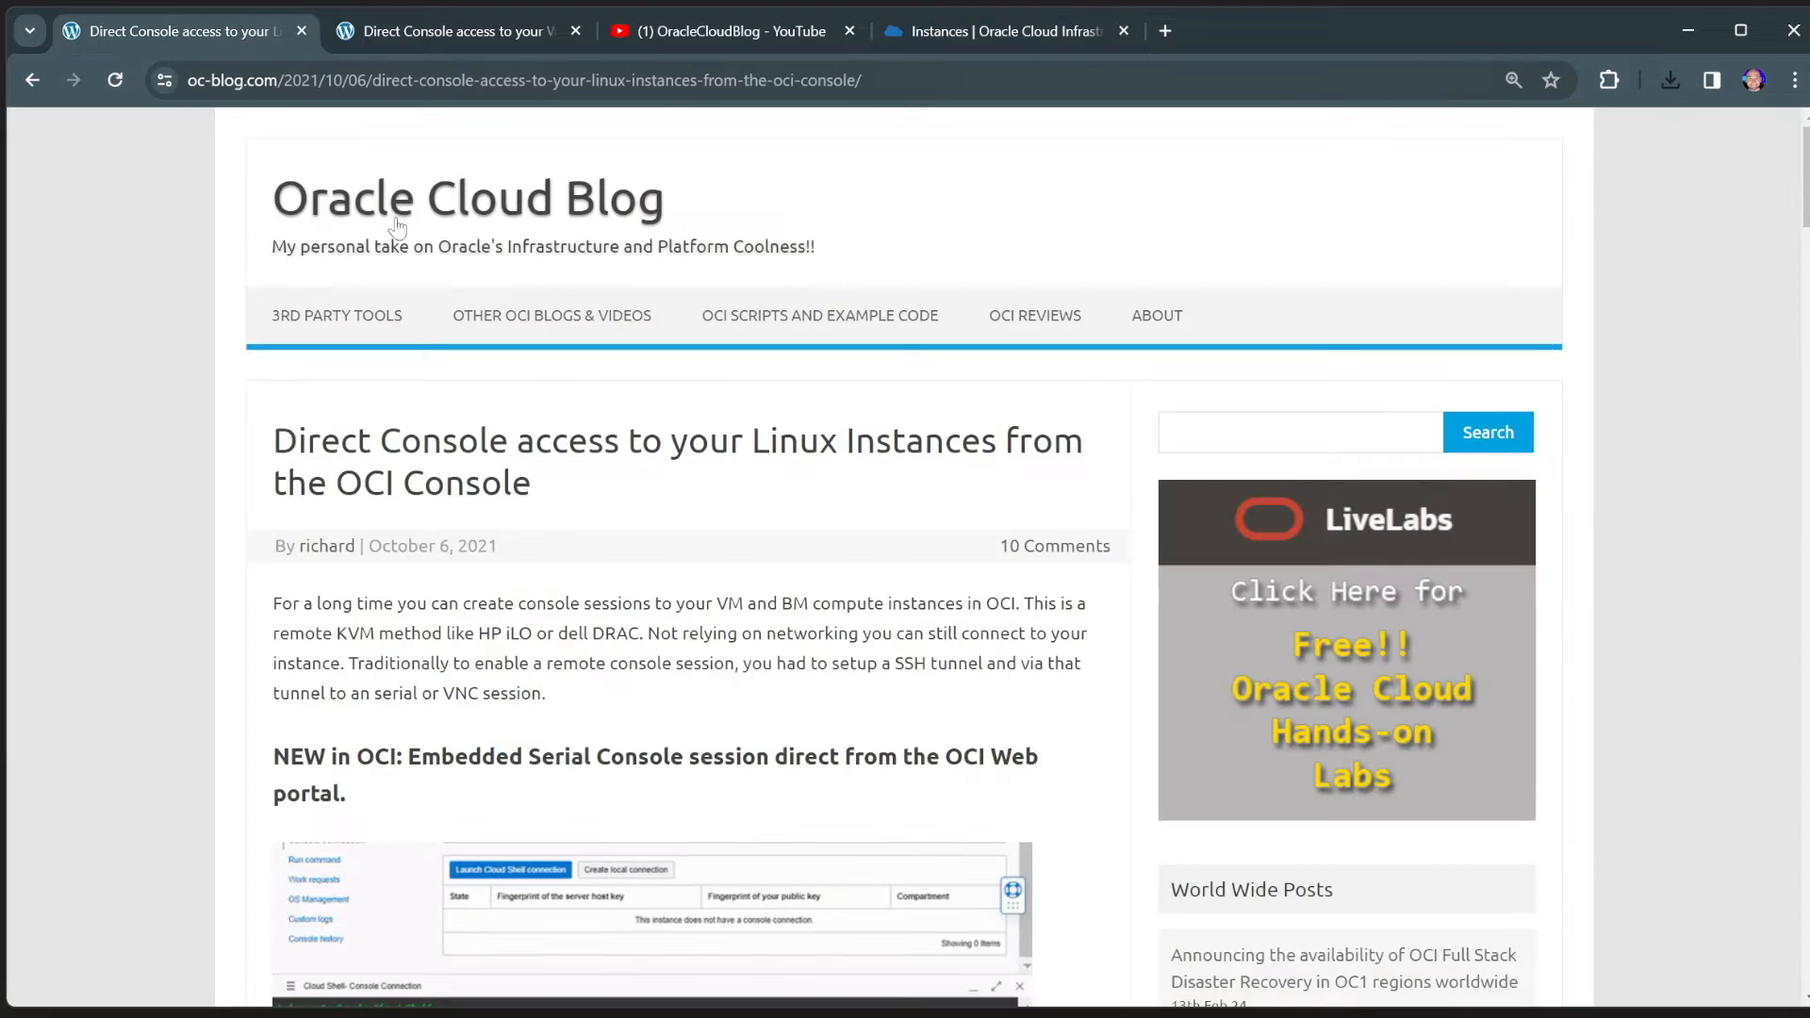
scroll(down, 3)
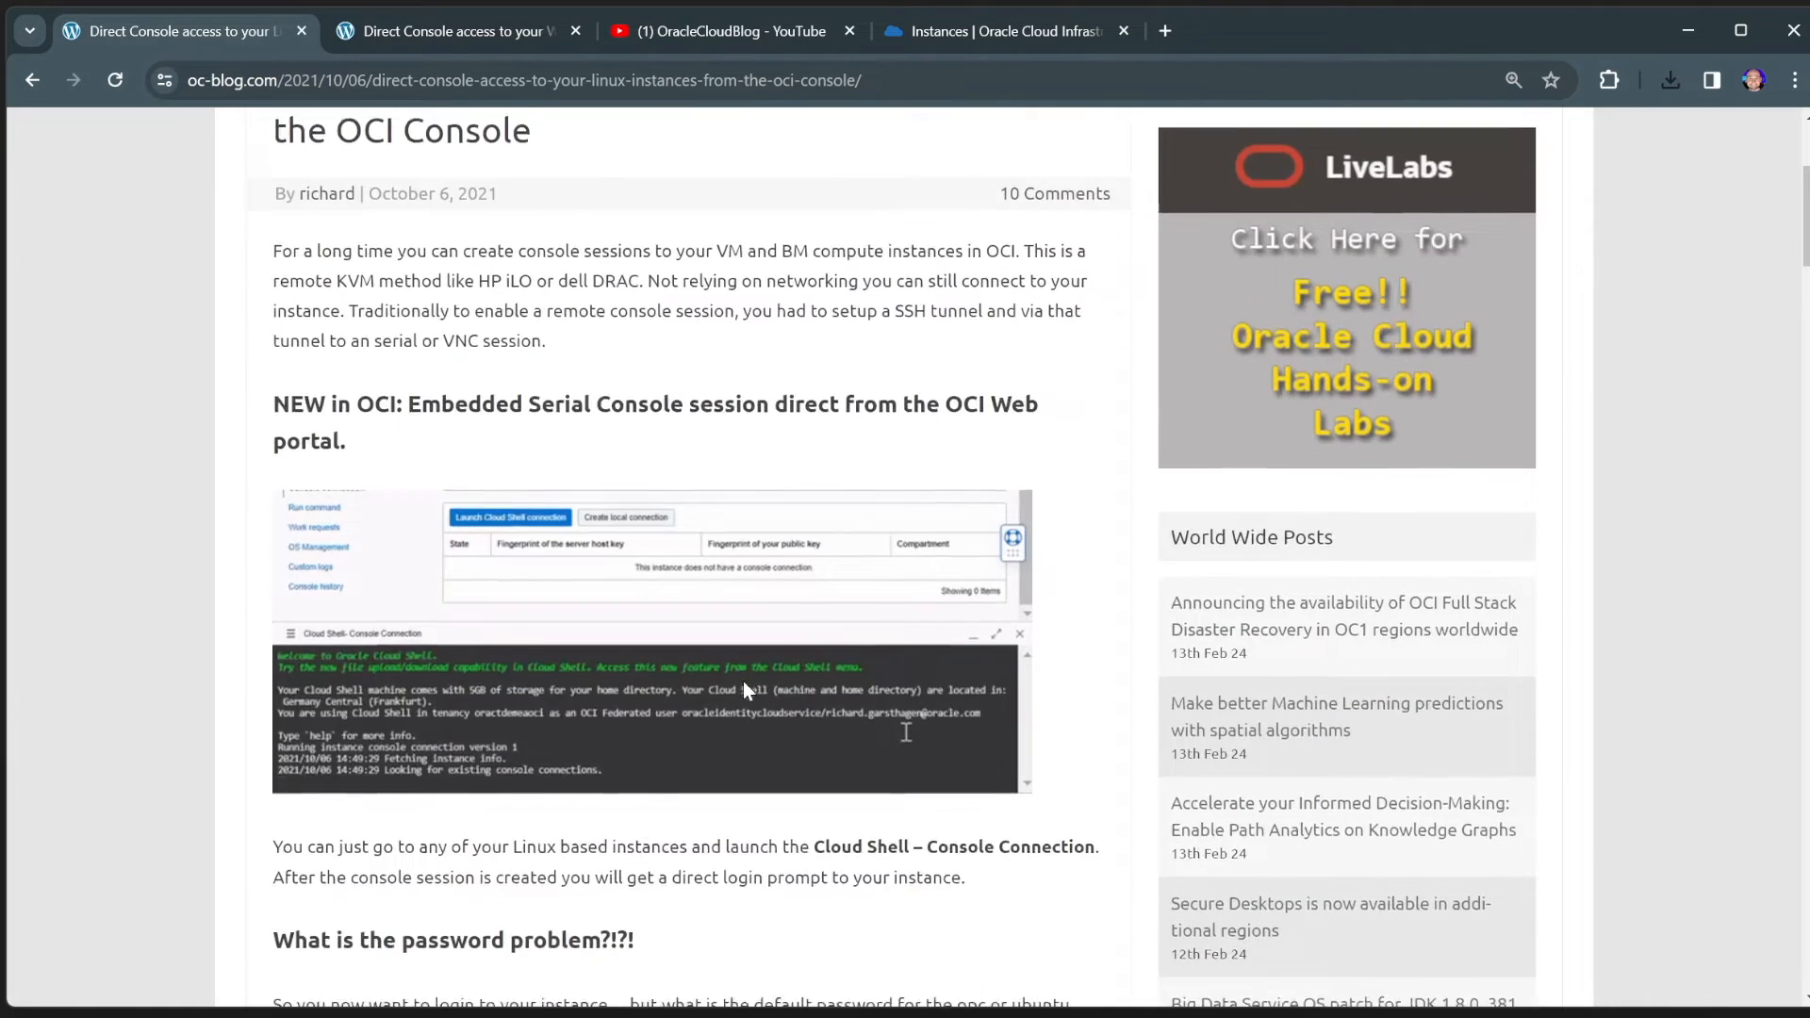
scroll(down, 3)
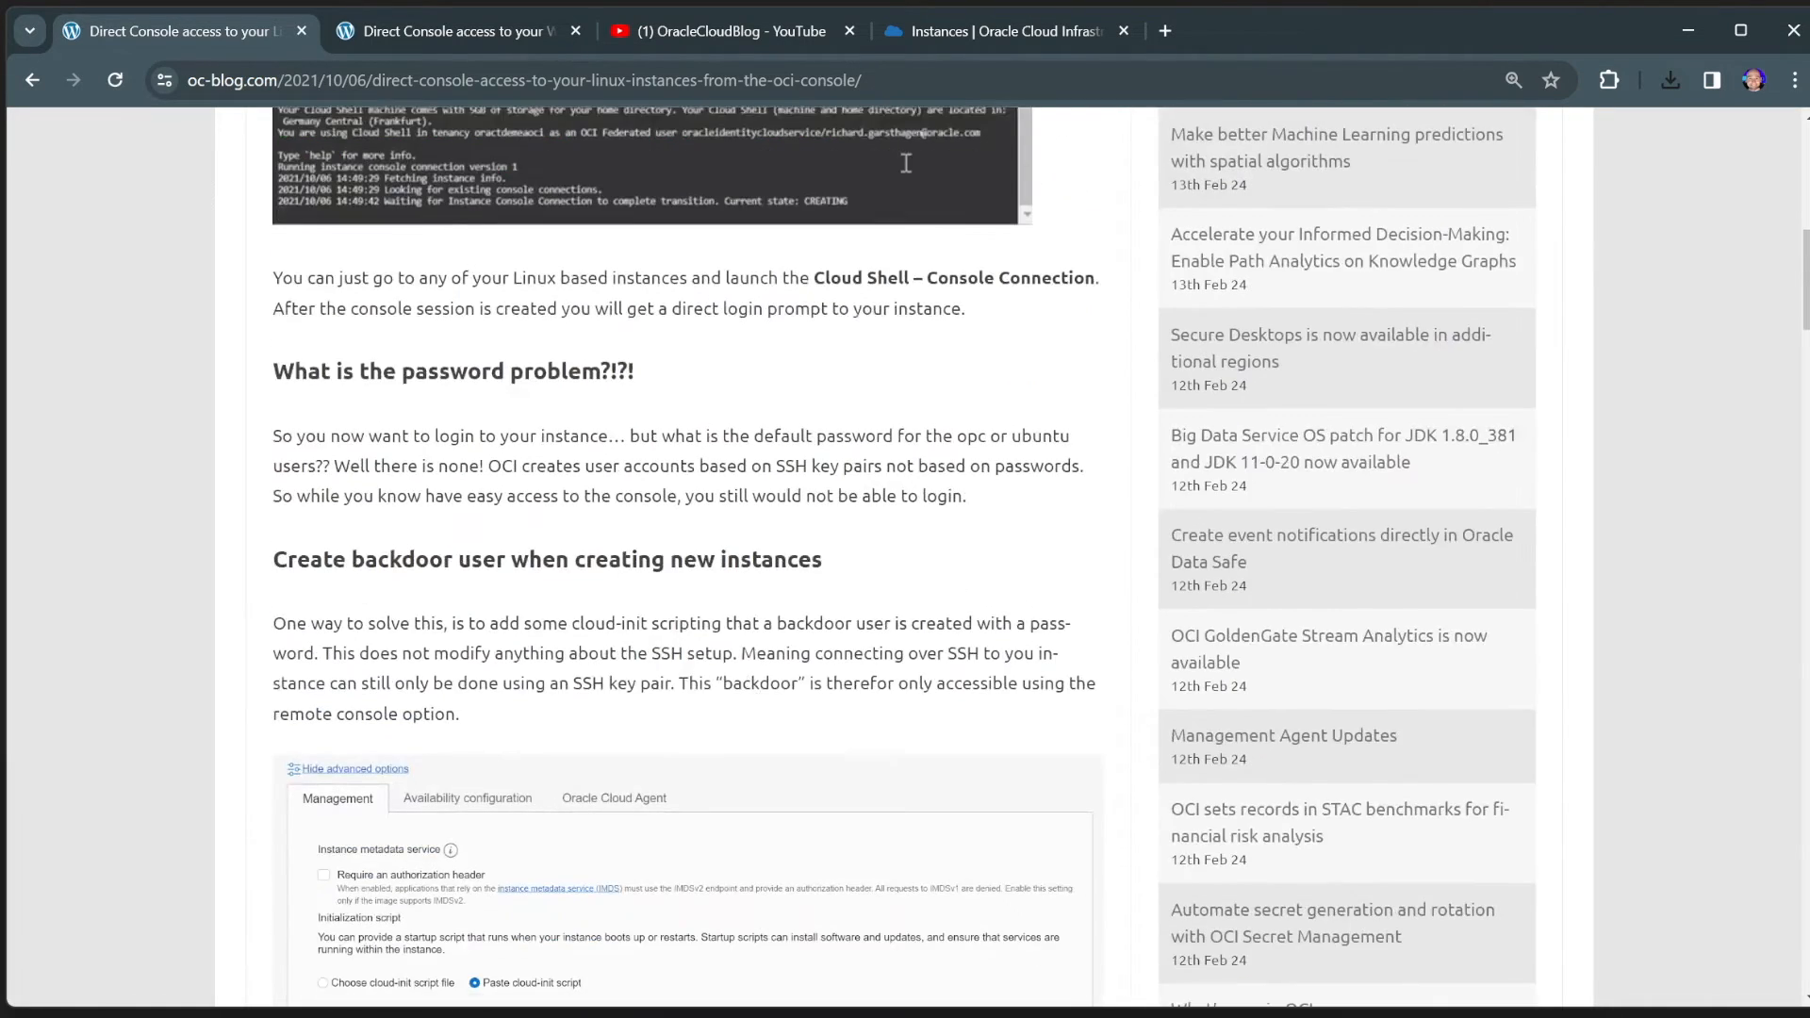
scroll(down, 3)
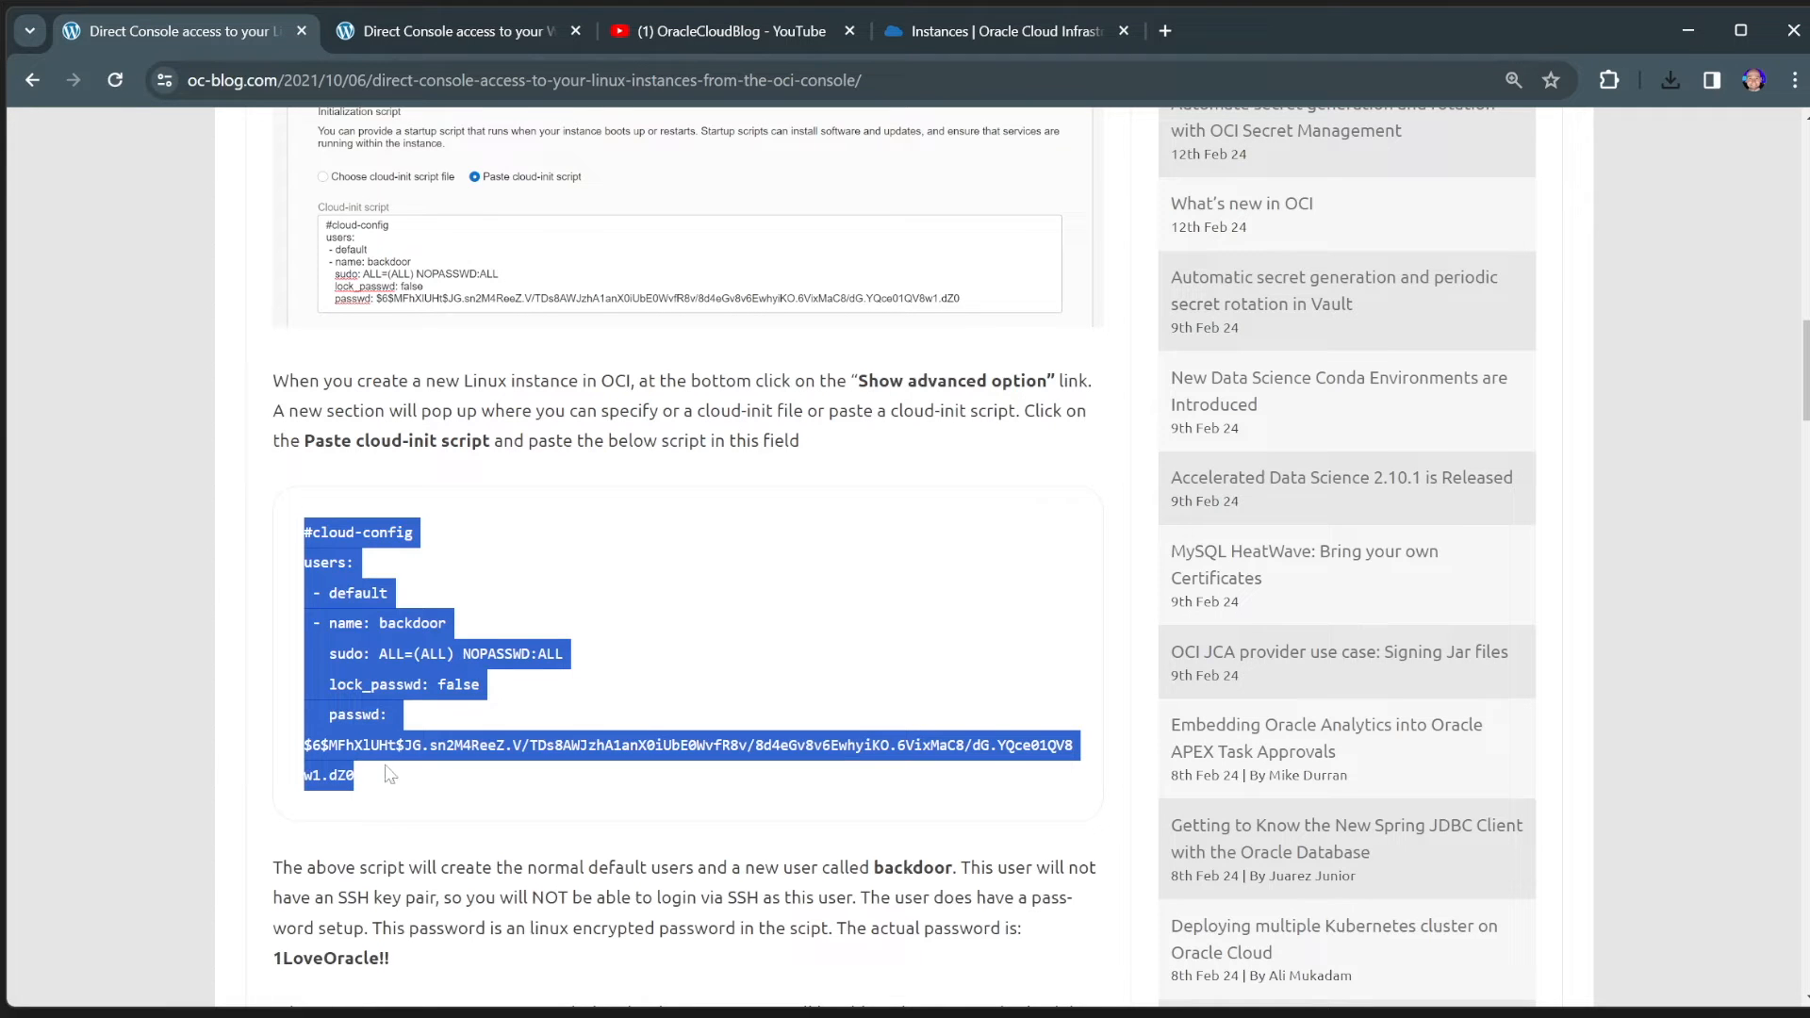
- Paste the backdoor-user cloud-init script and create the LinuxDemo instance
click(1000, 31)
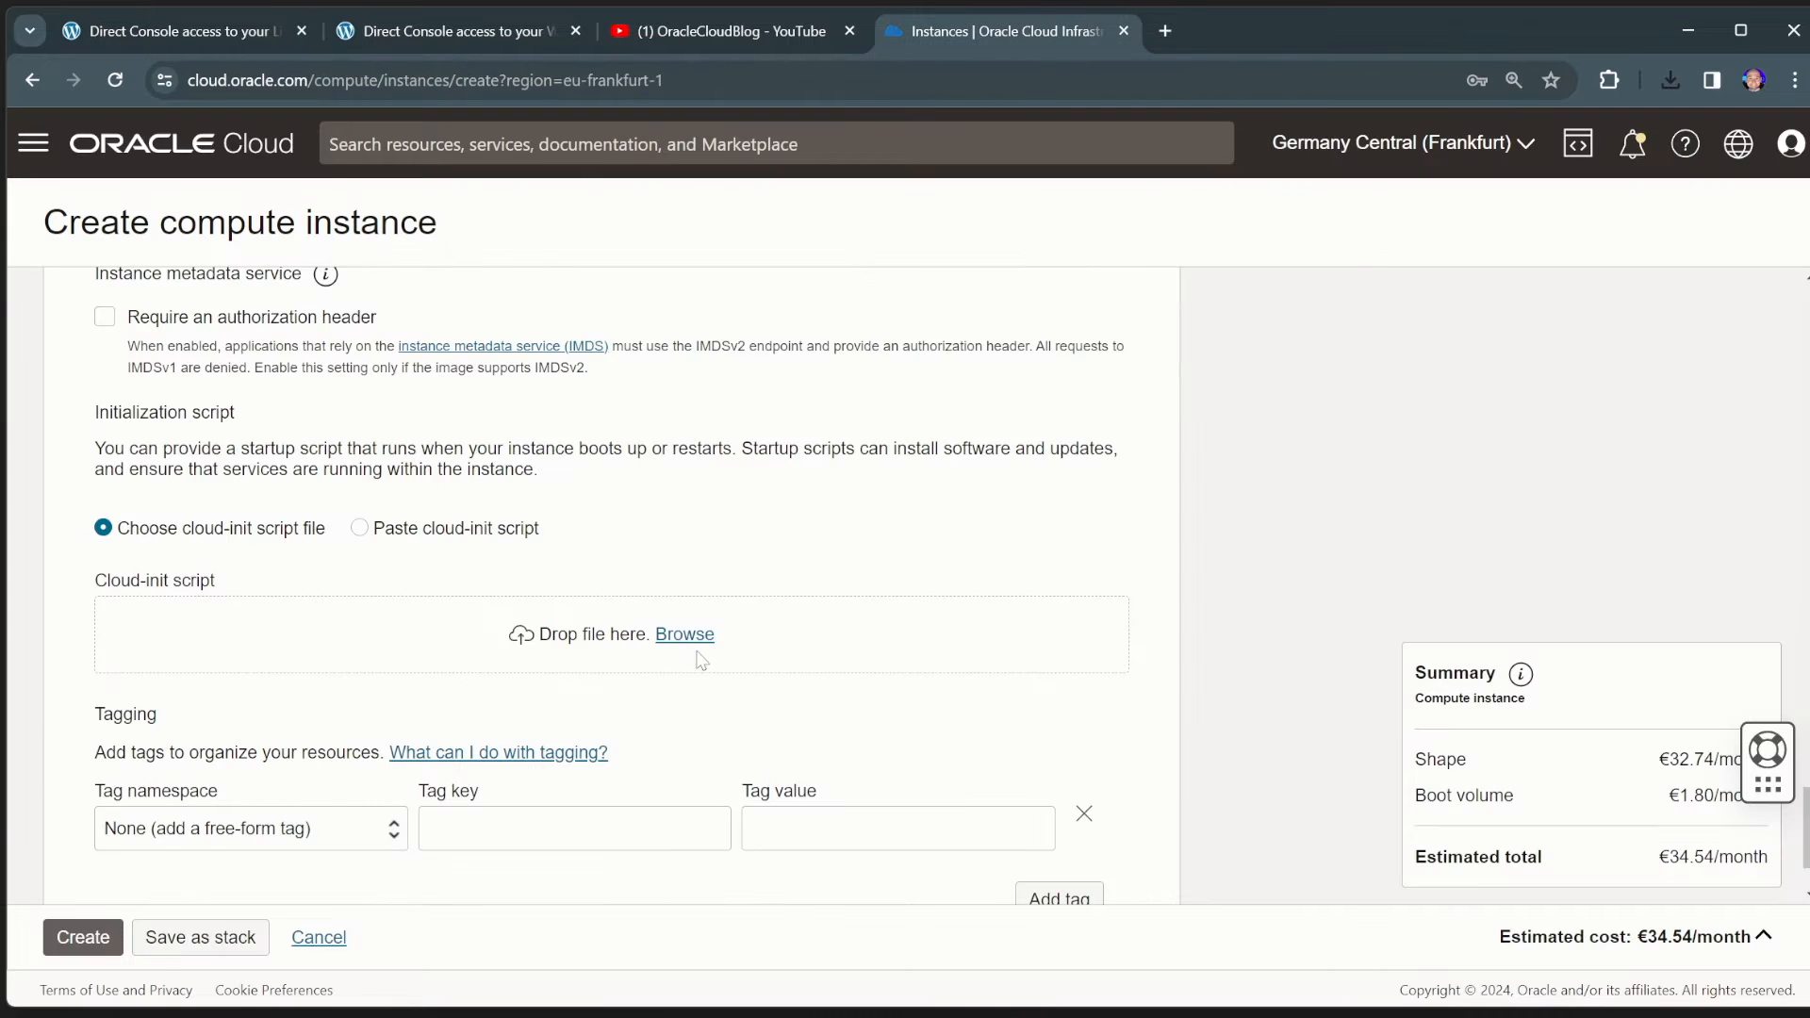
click(360, 528)
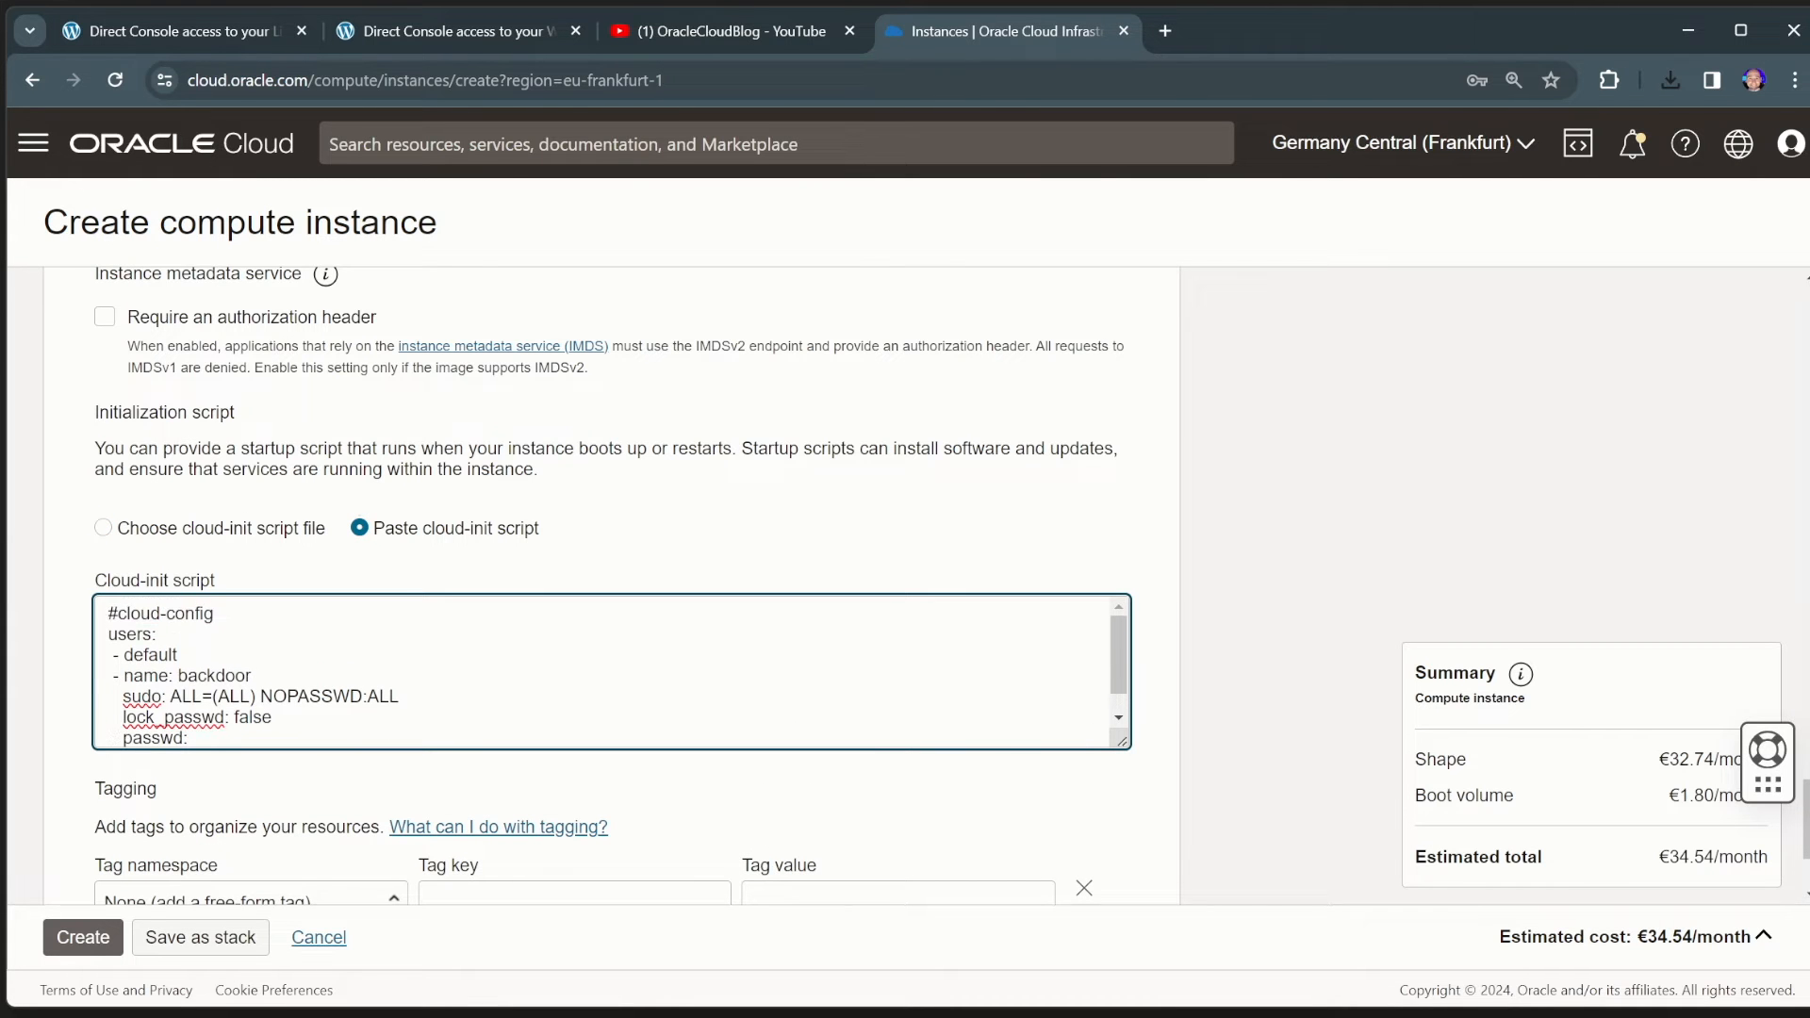
double_click(211, 646)
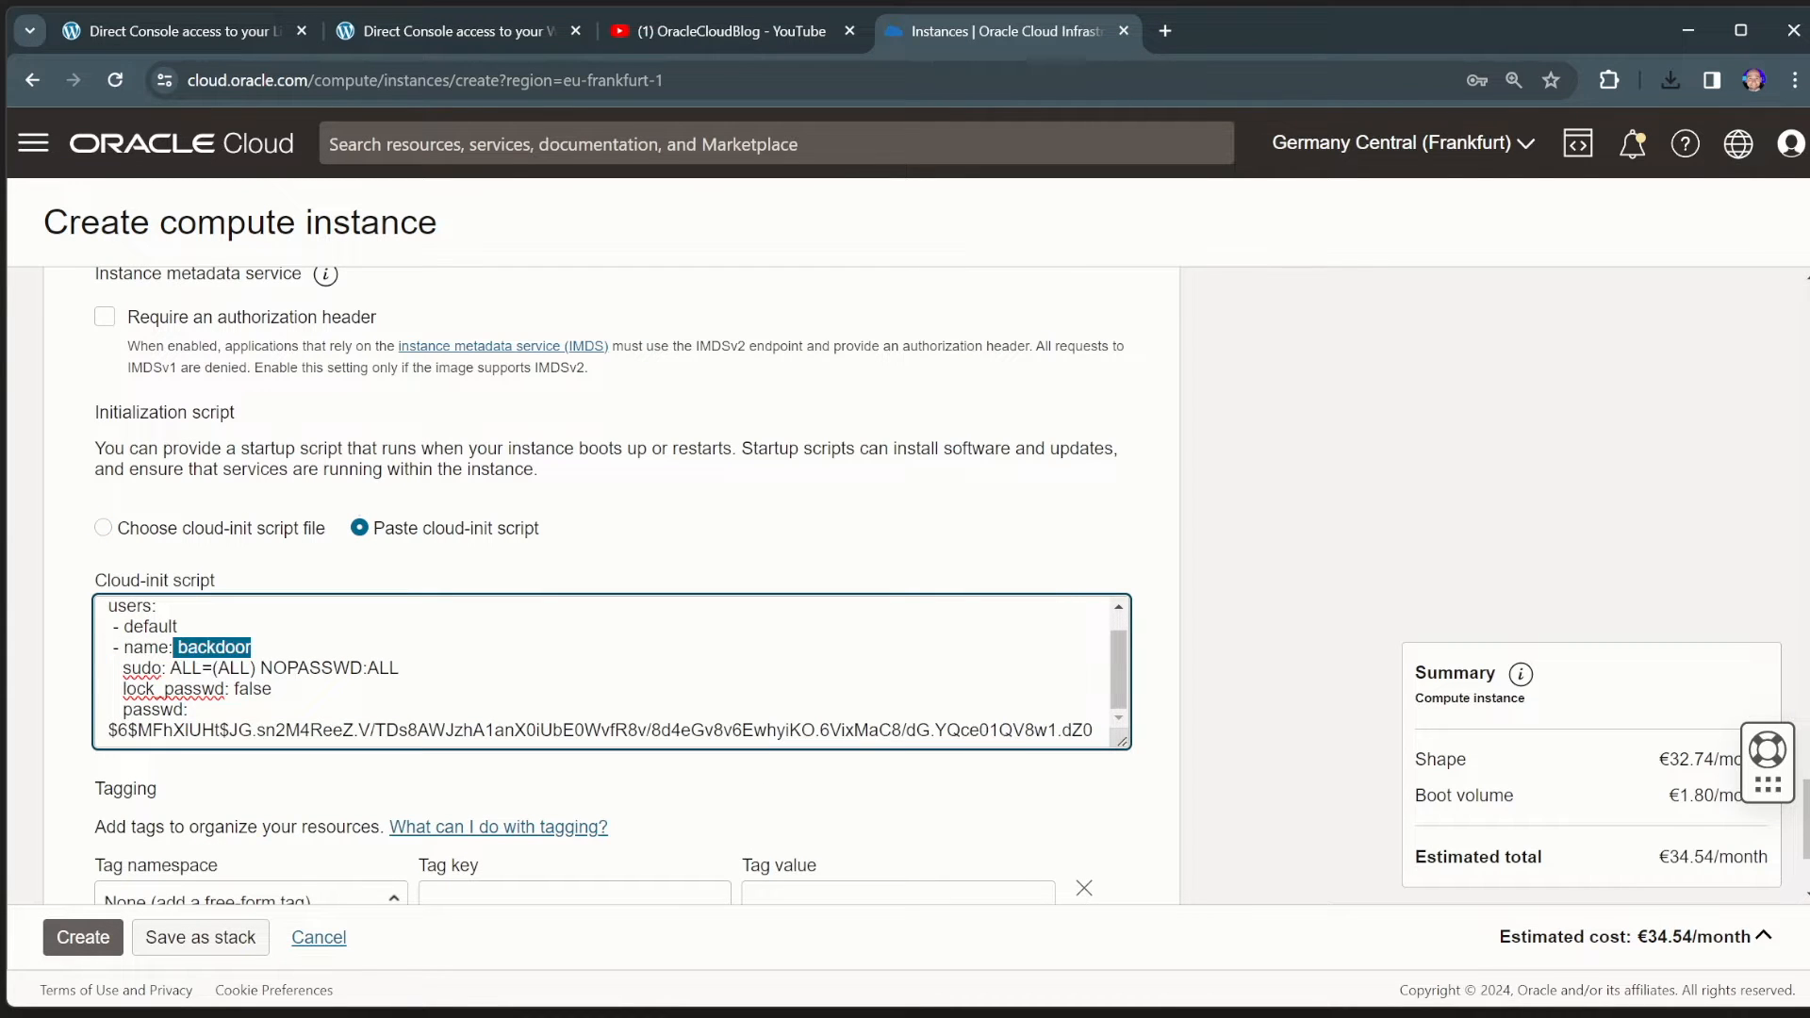
scroll(down, 3)
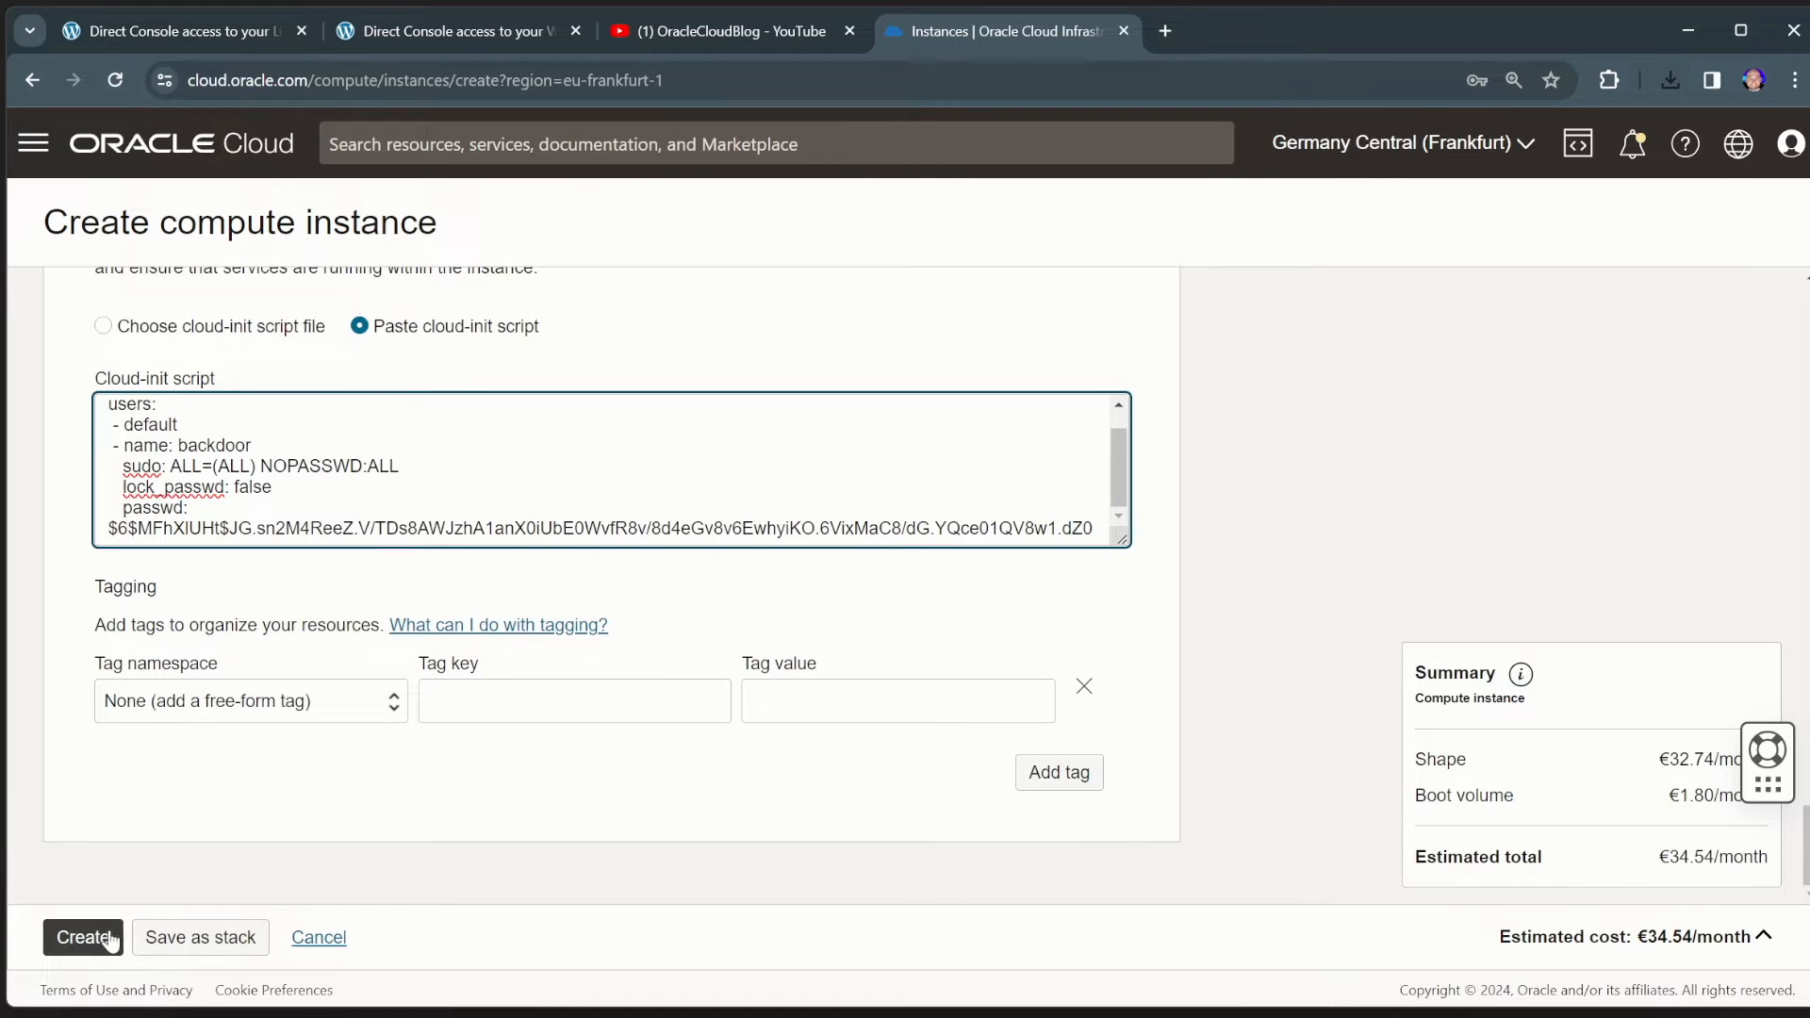
scroll(up, 3)
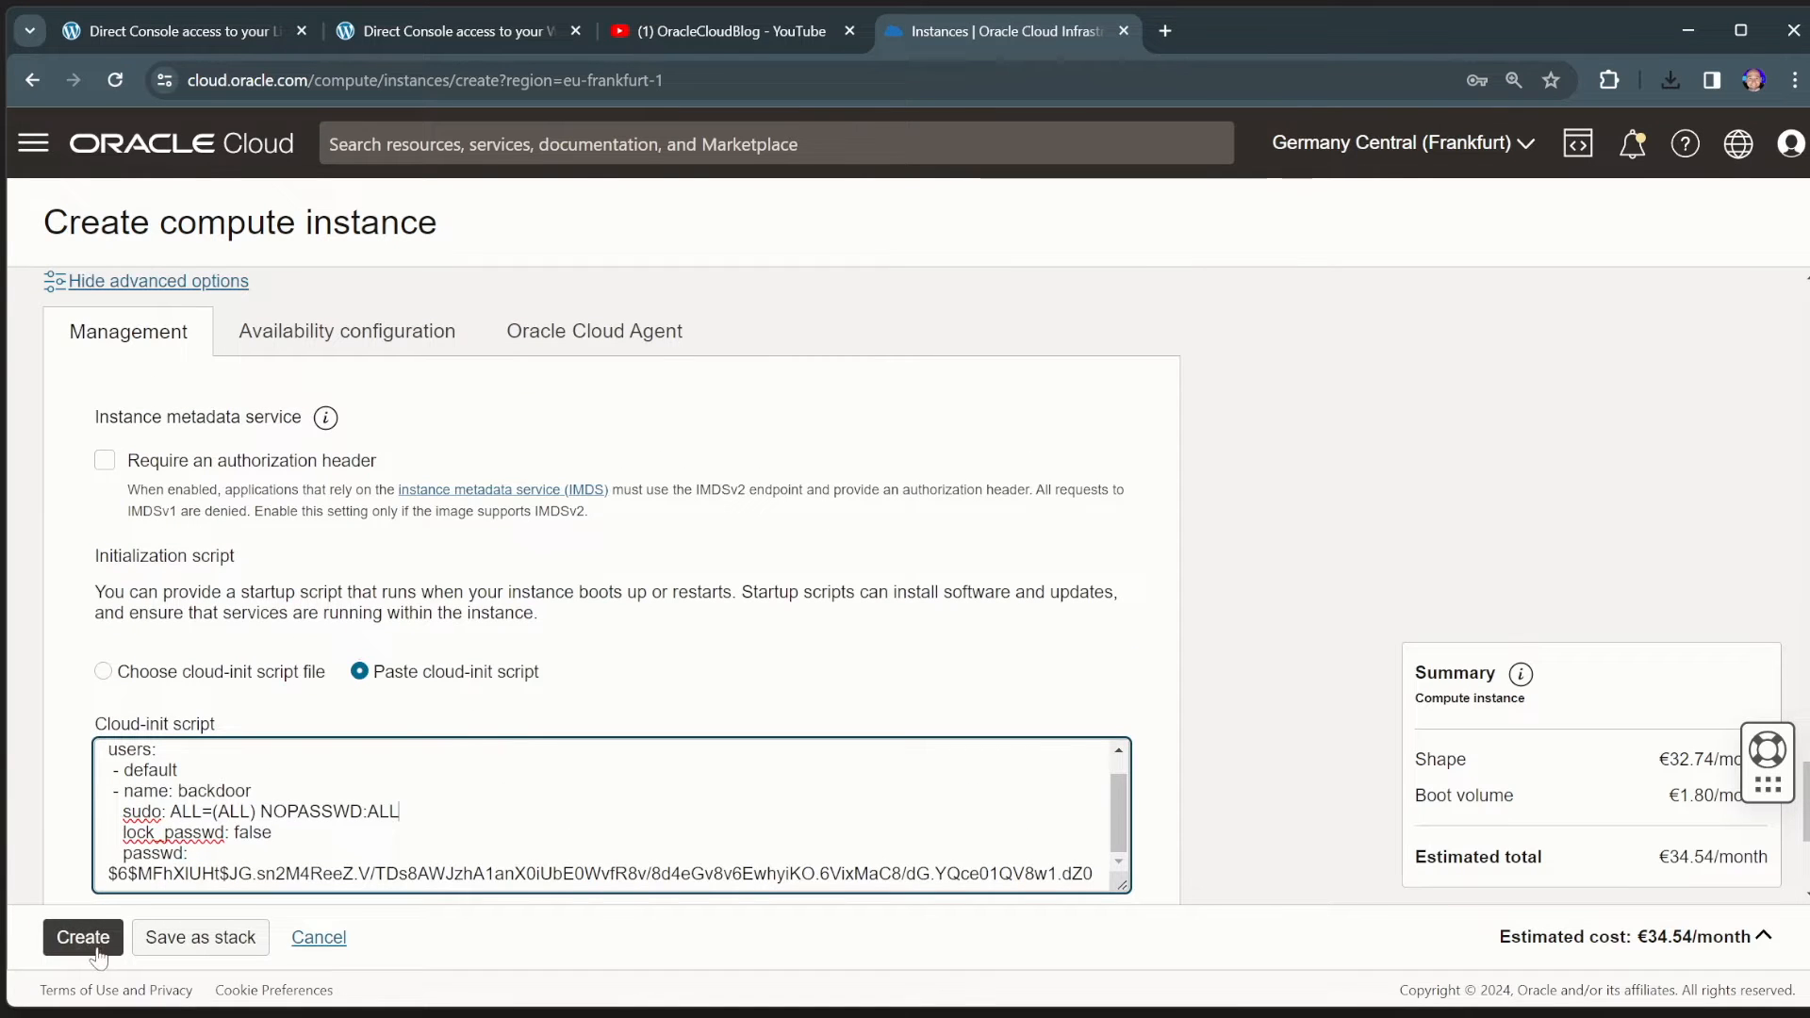
click(82, 937)
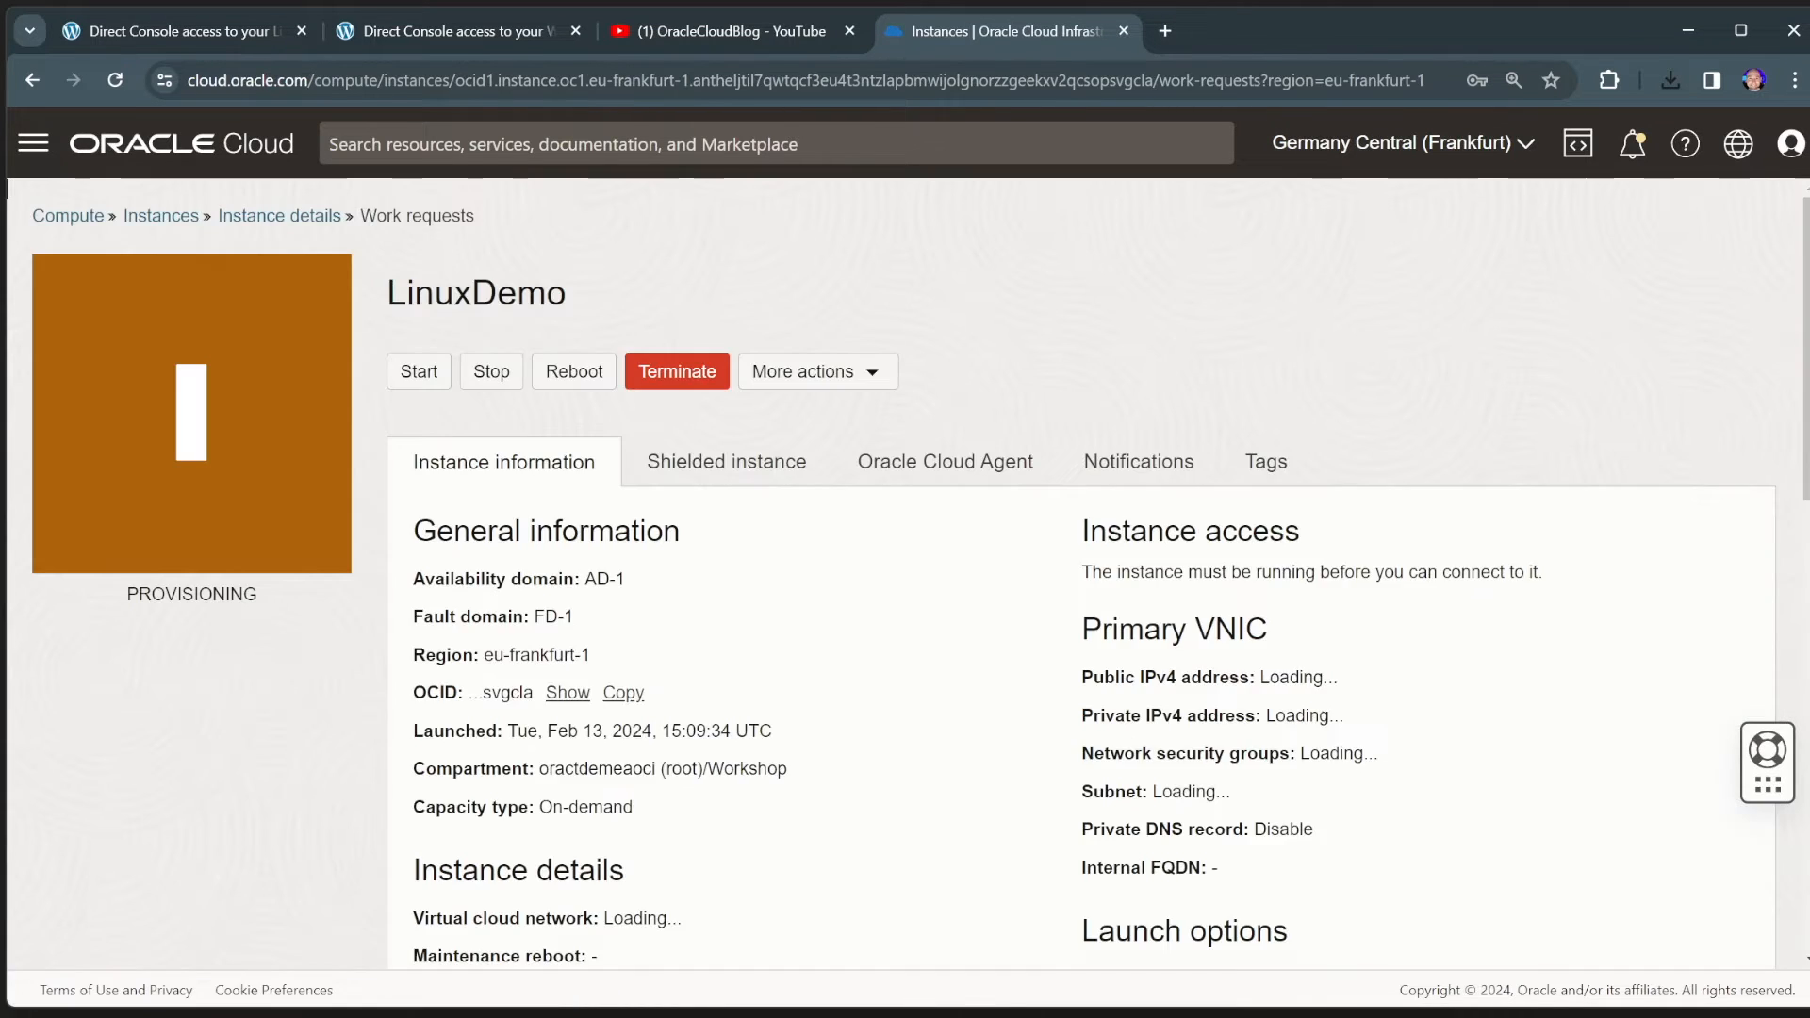
- Scroll LinuxDemo's details page and open its Console connection resources
scroll(down, 3)
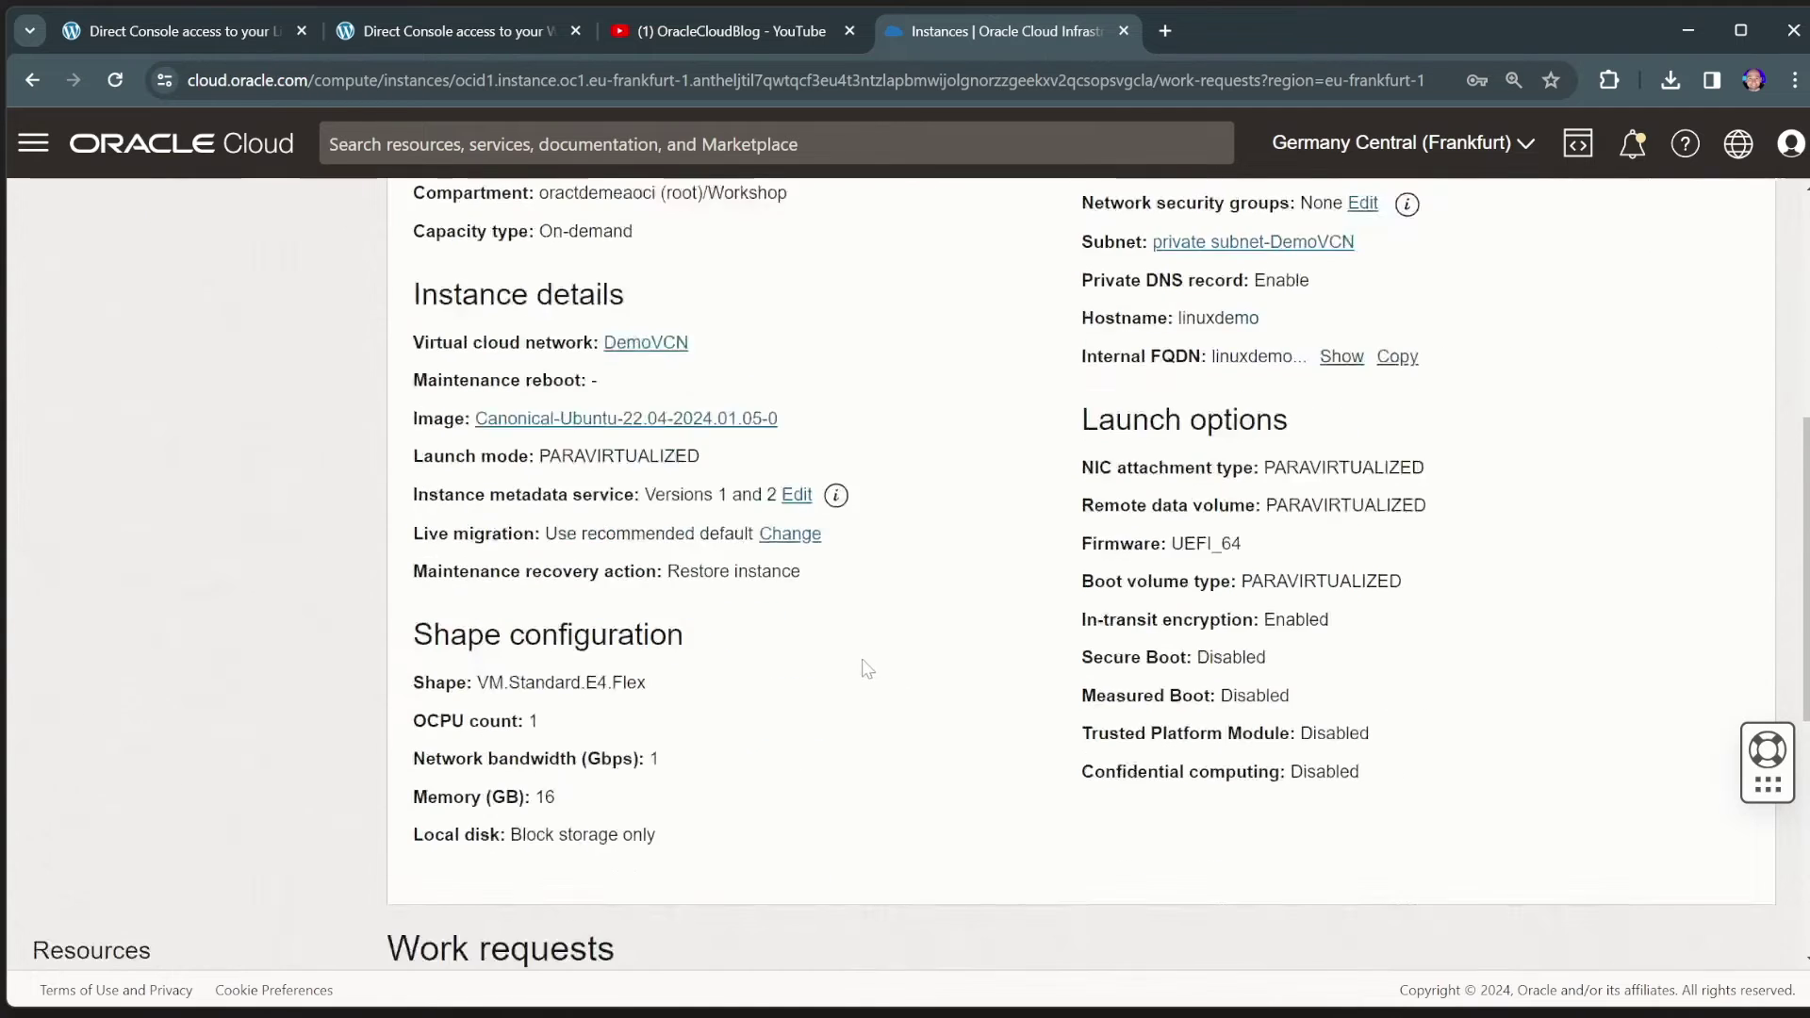
scroll(down, 3)
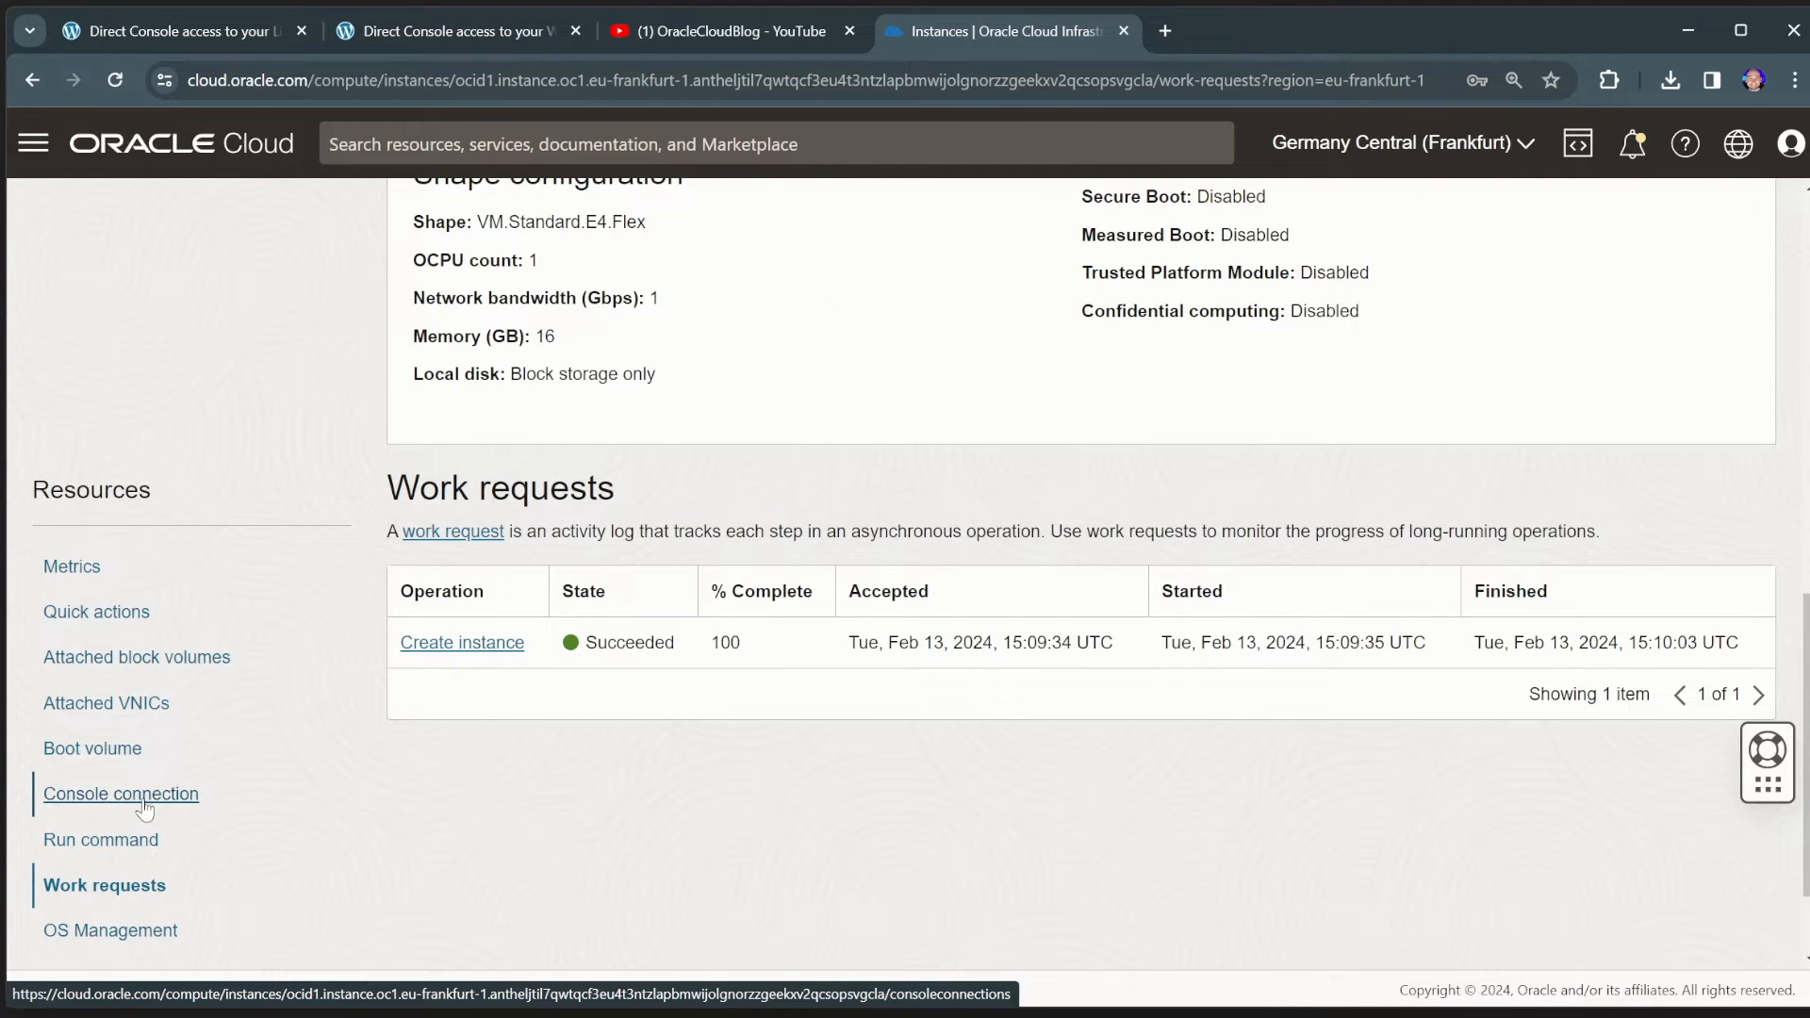
click(120, 793)
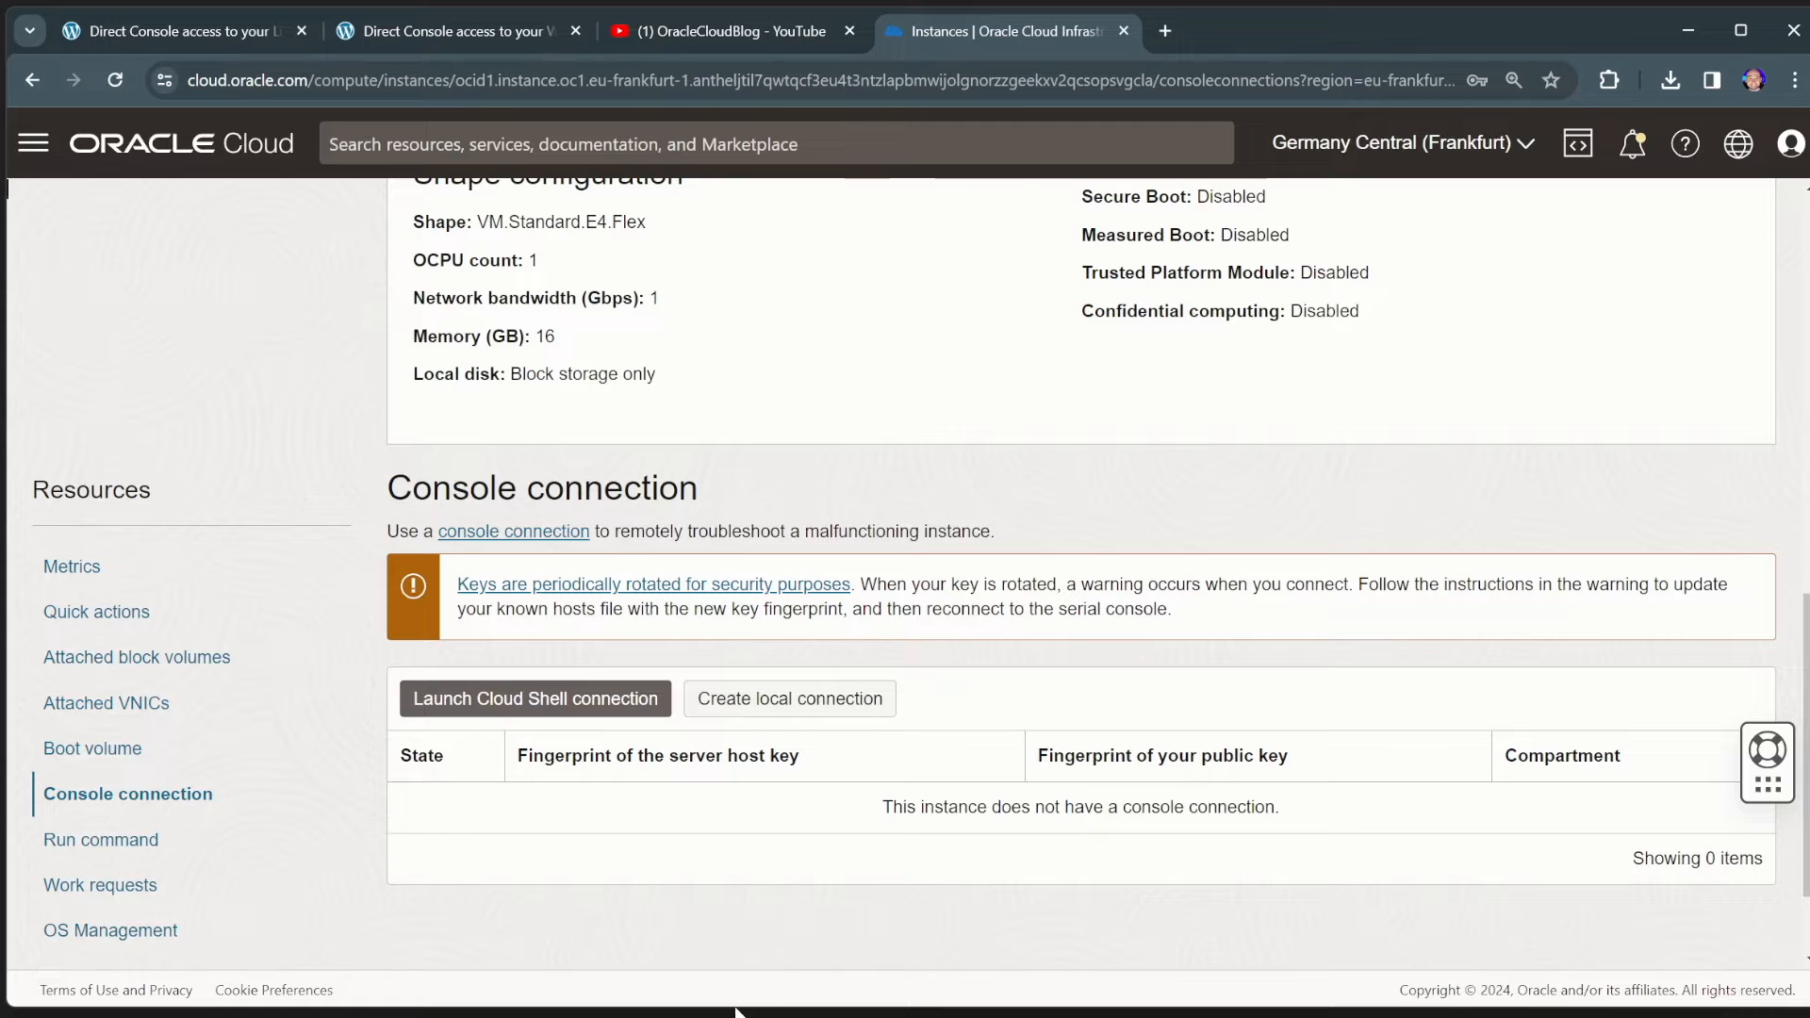
mouse_move(459, 665)
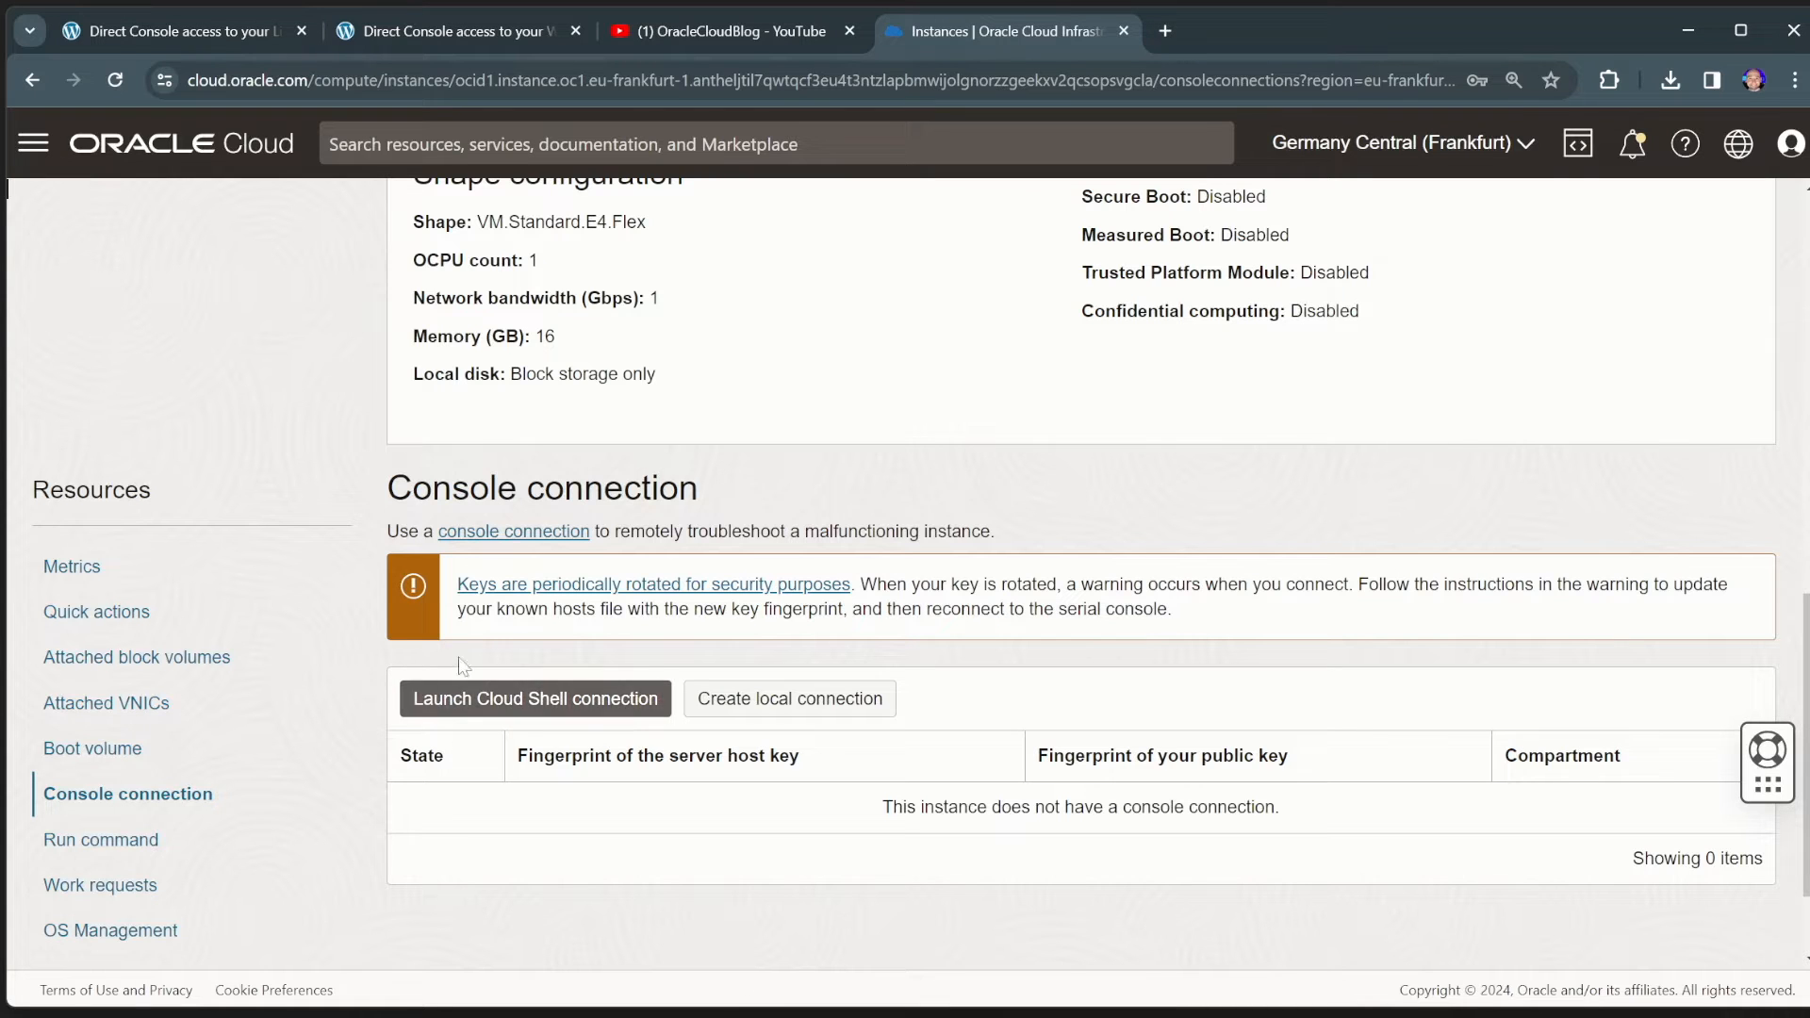
mouse_move(598, 698)
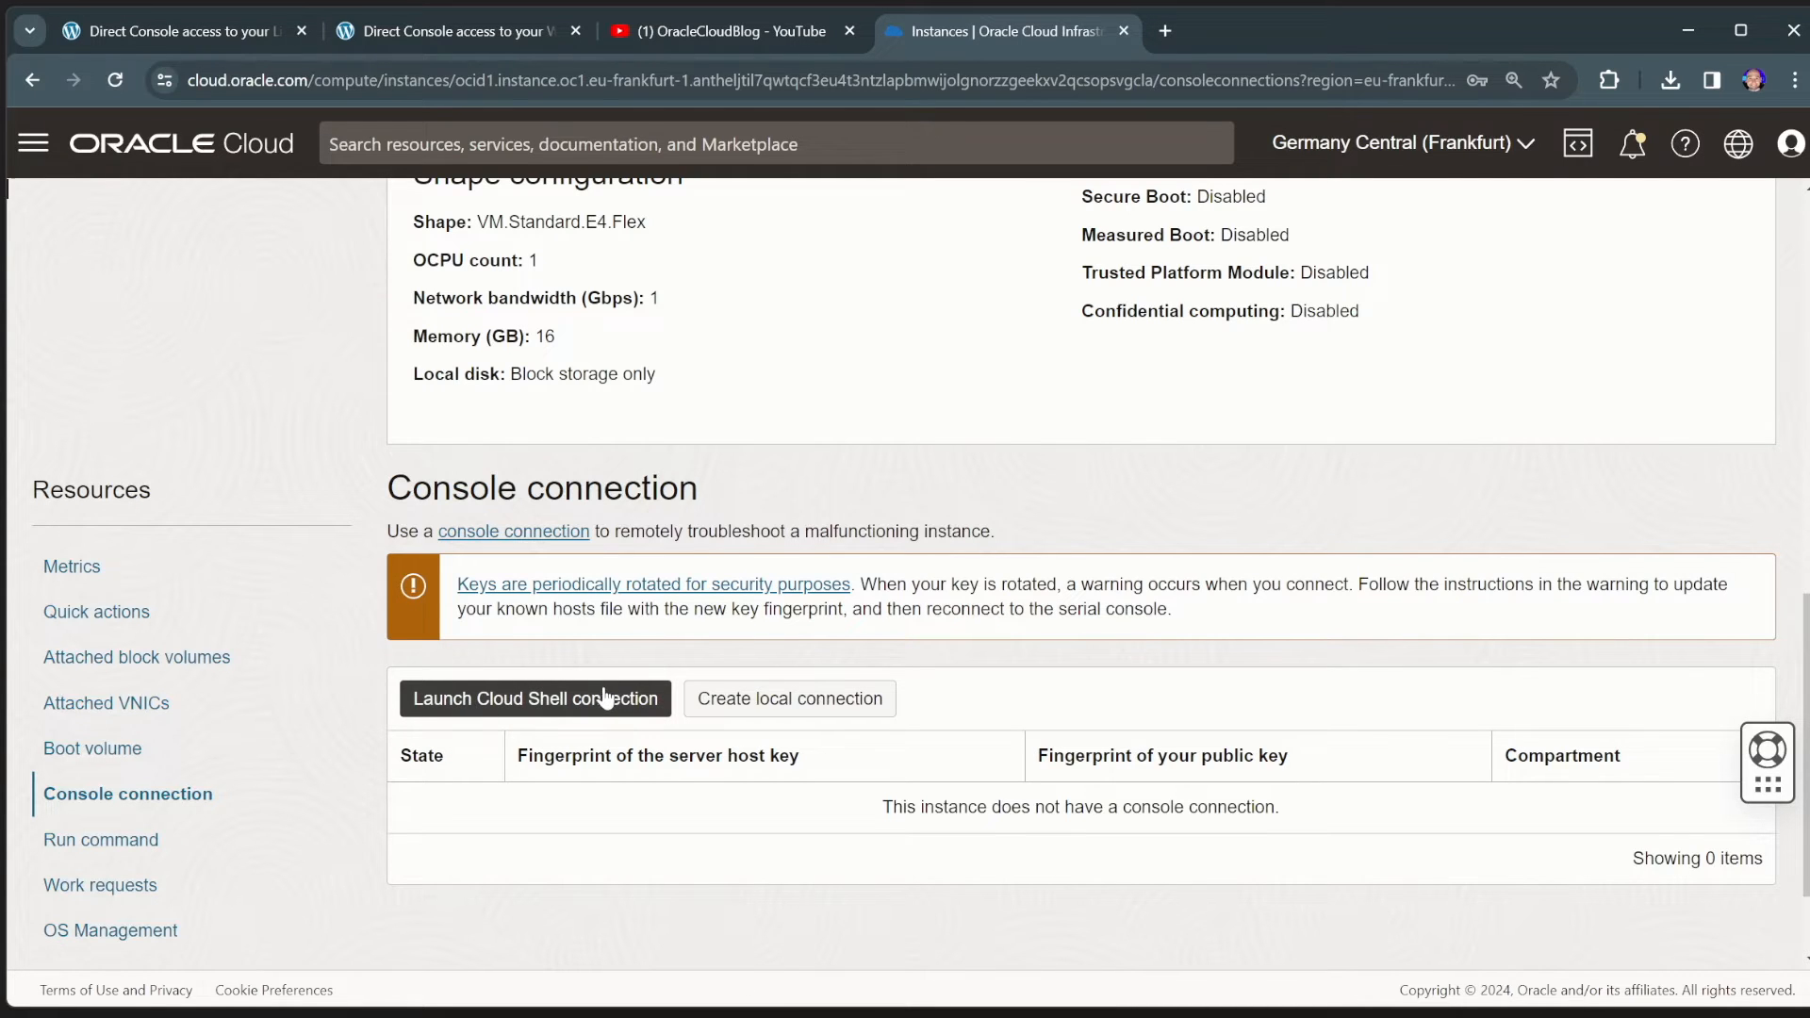
- Launch the Cloud Shell connection and enter 'backdoor' at the linuxdemo login prompt
click(535, 698)
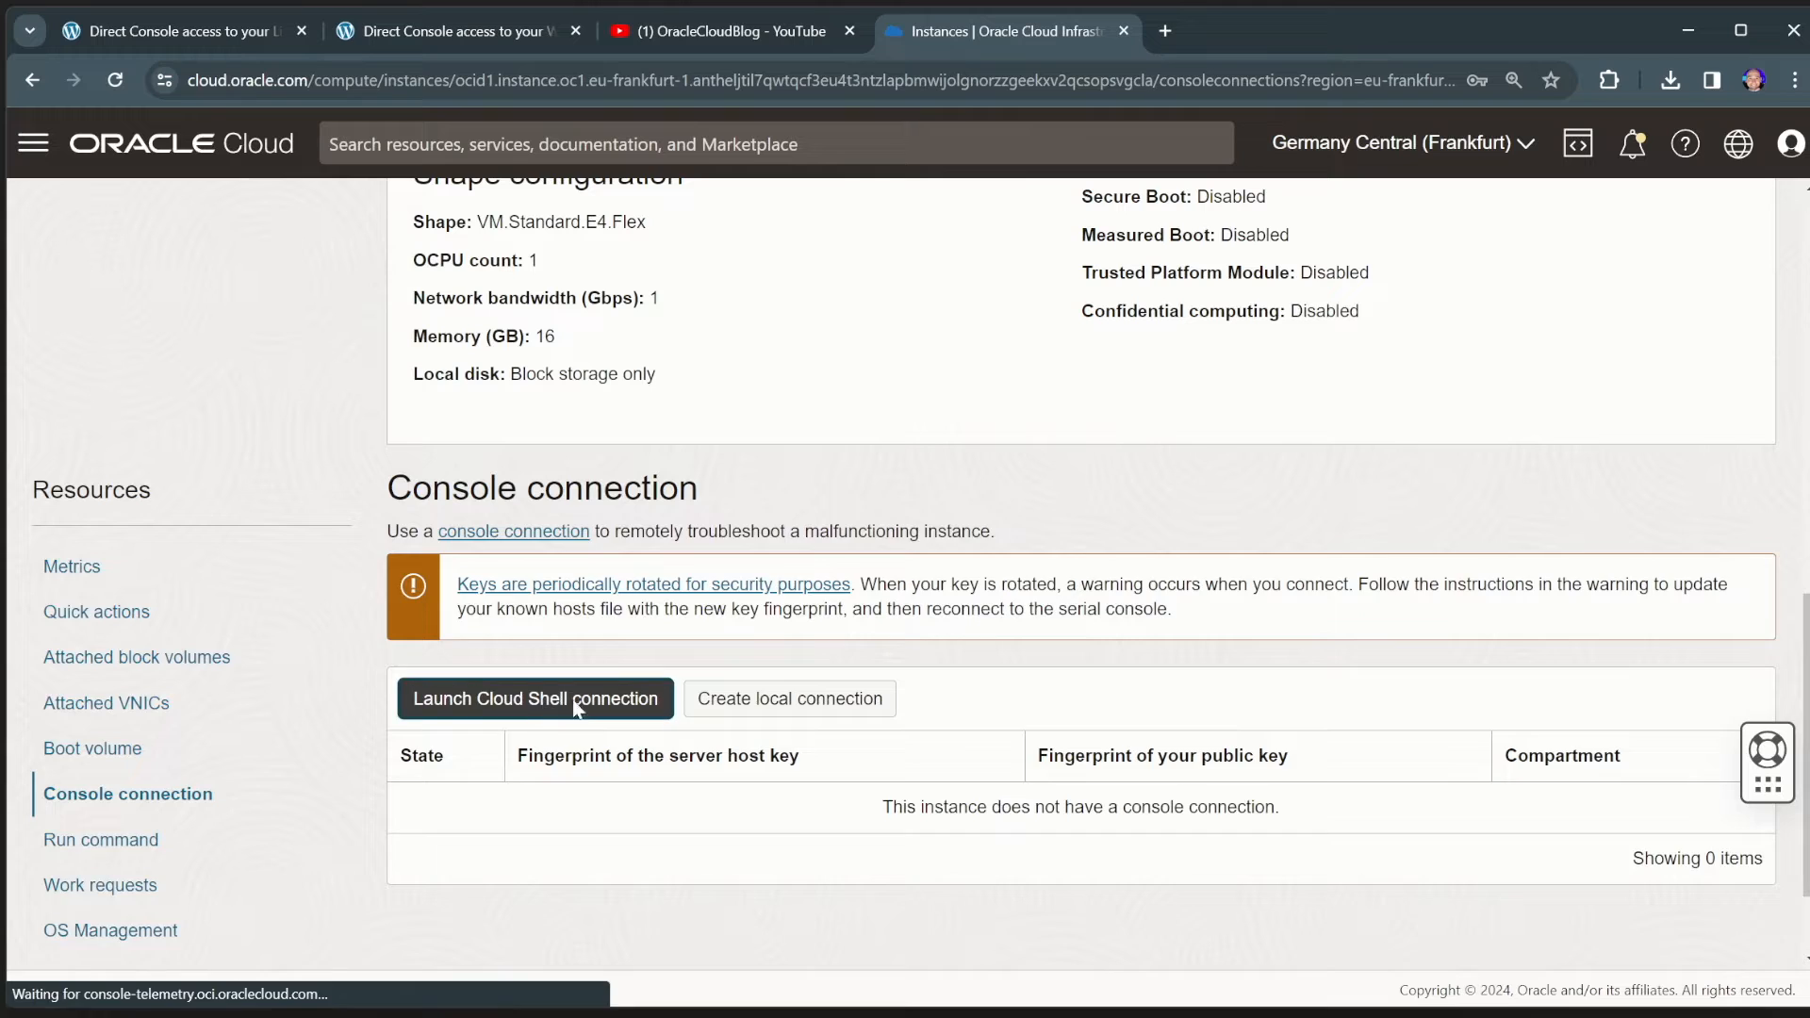
click(534, 698)
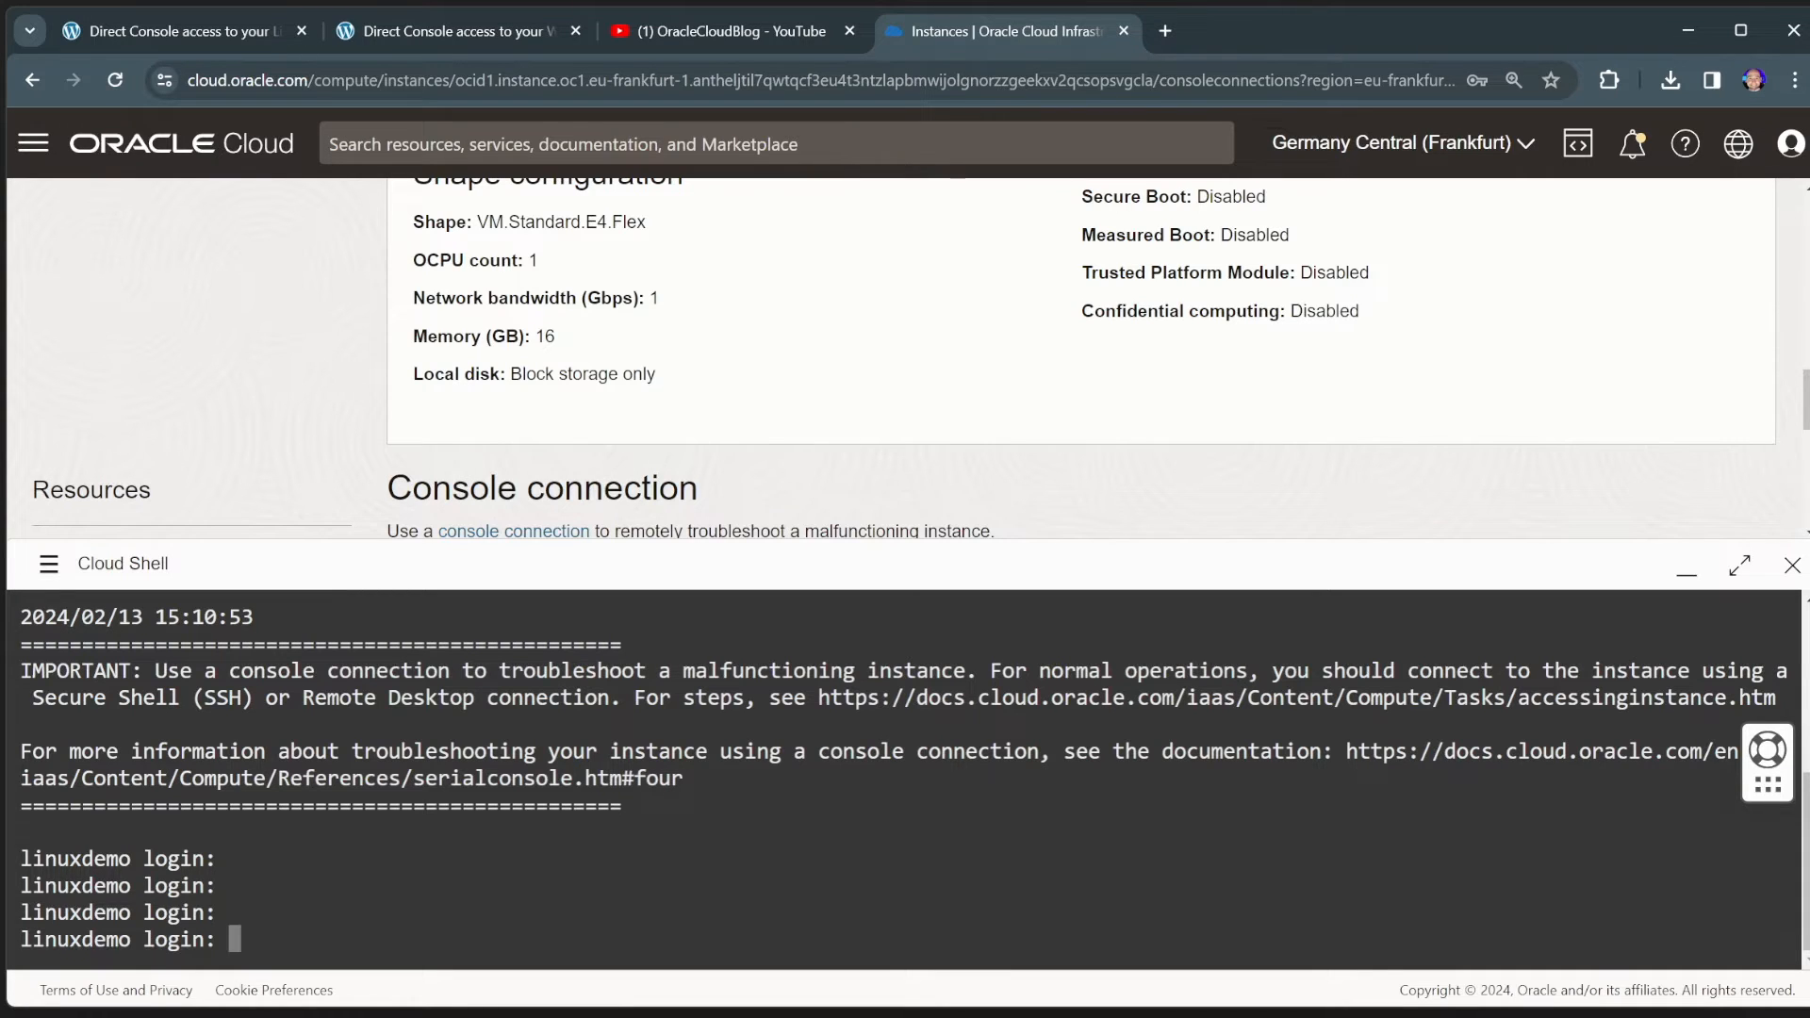
mouse_move(364, 459)
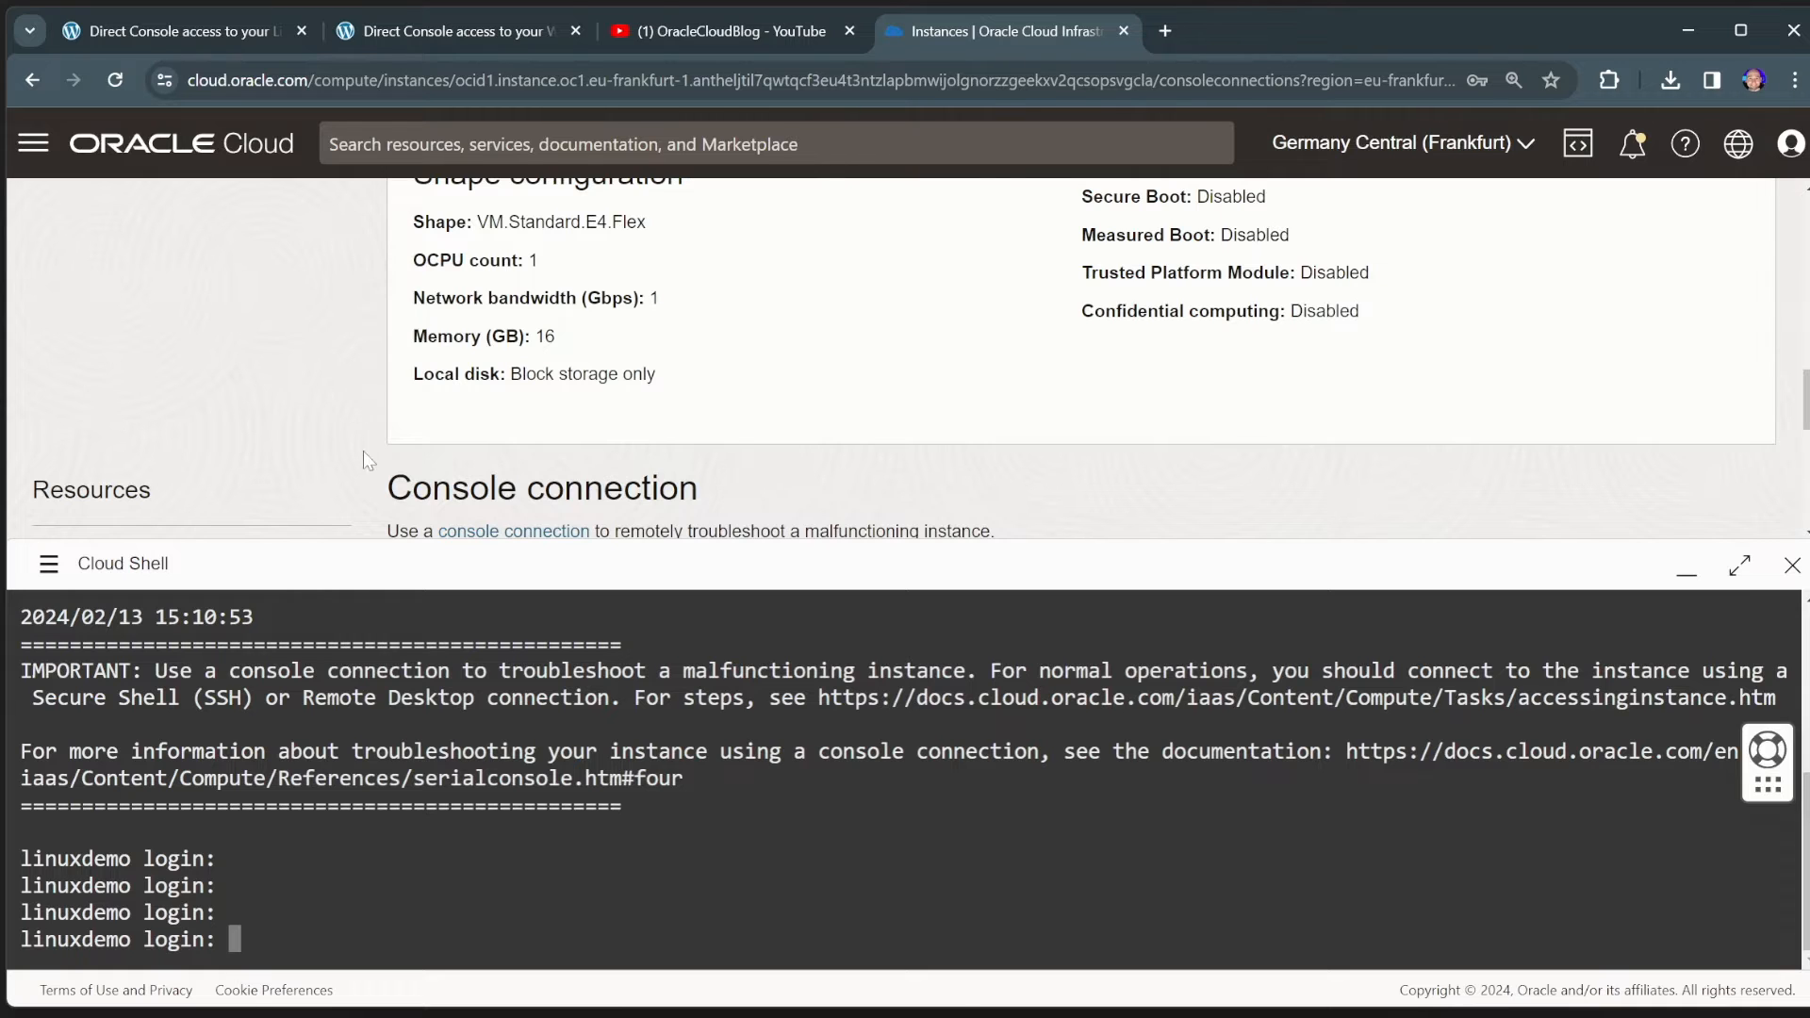
text(backdoo)
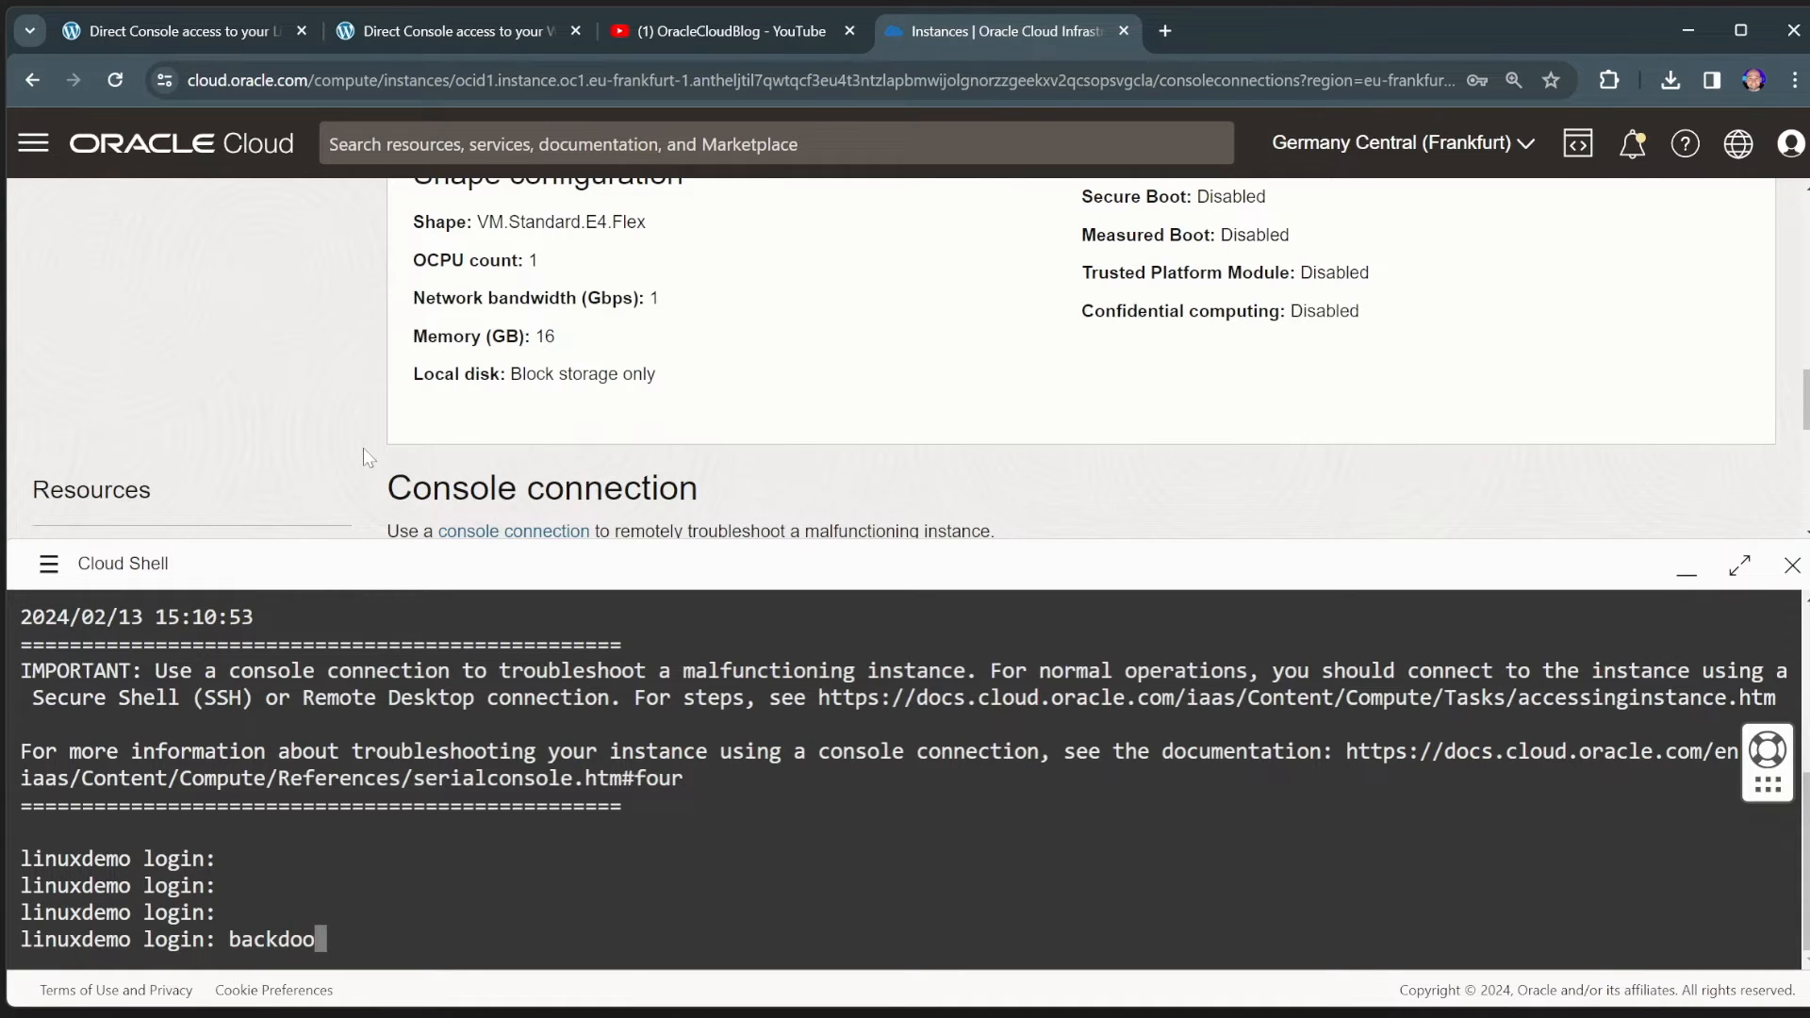
key(Return)
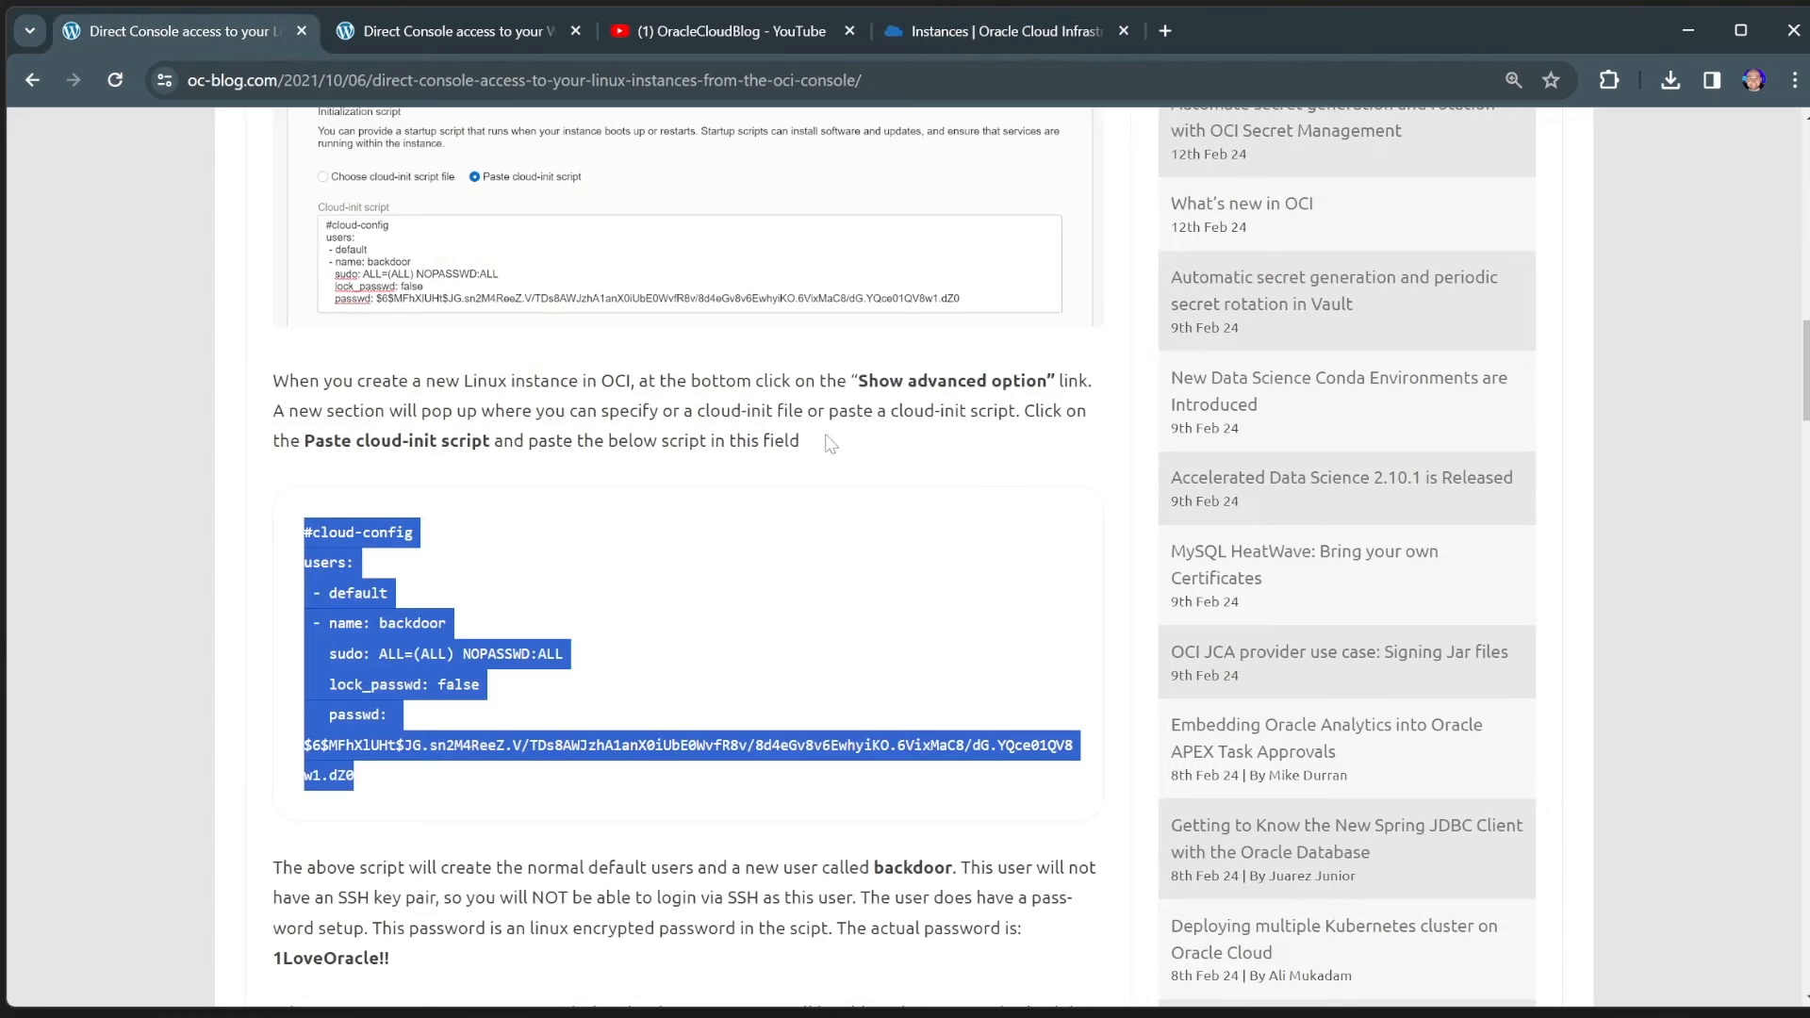
scroll(down, 3)
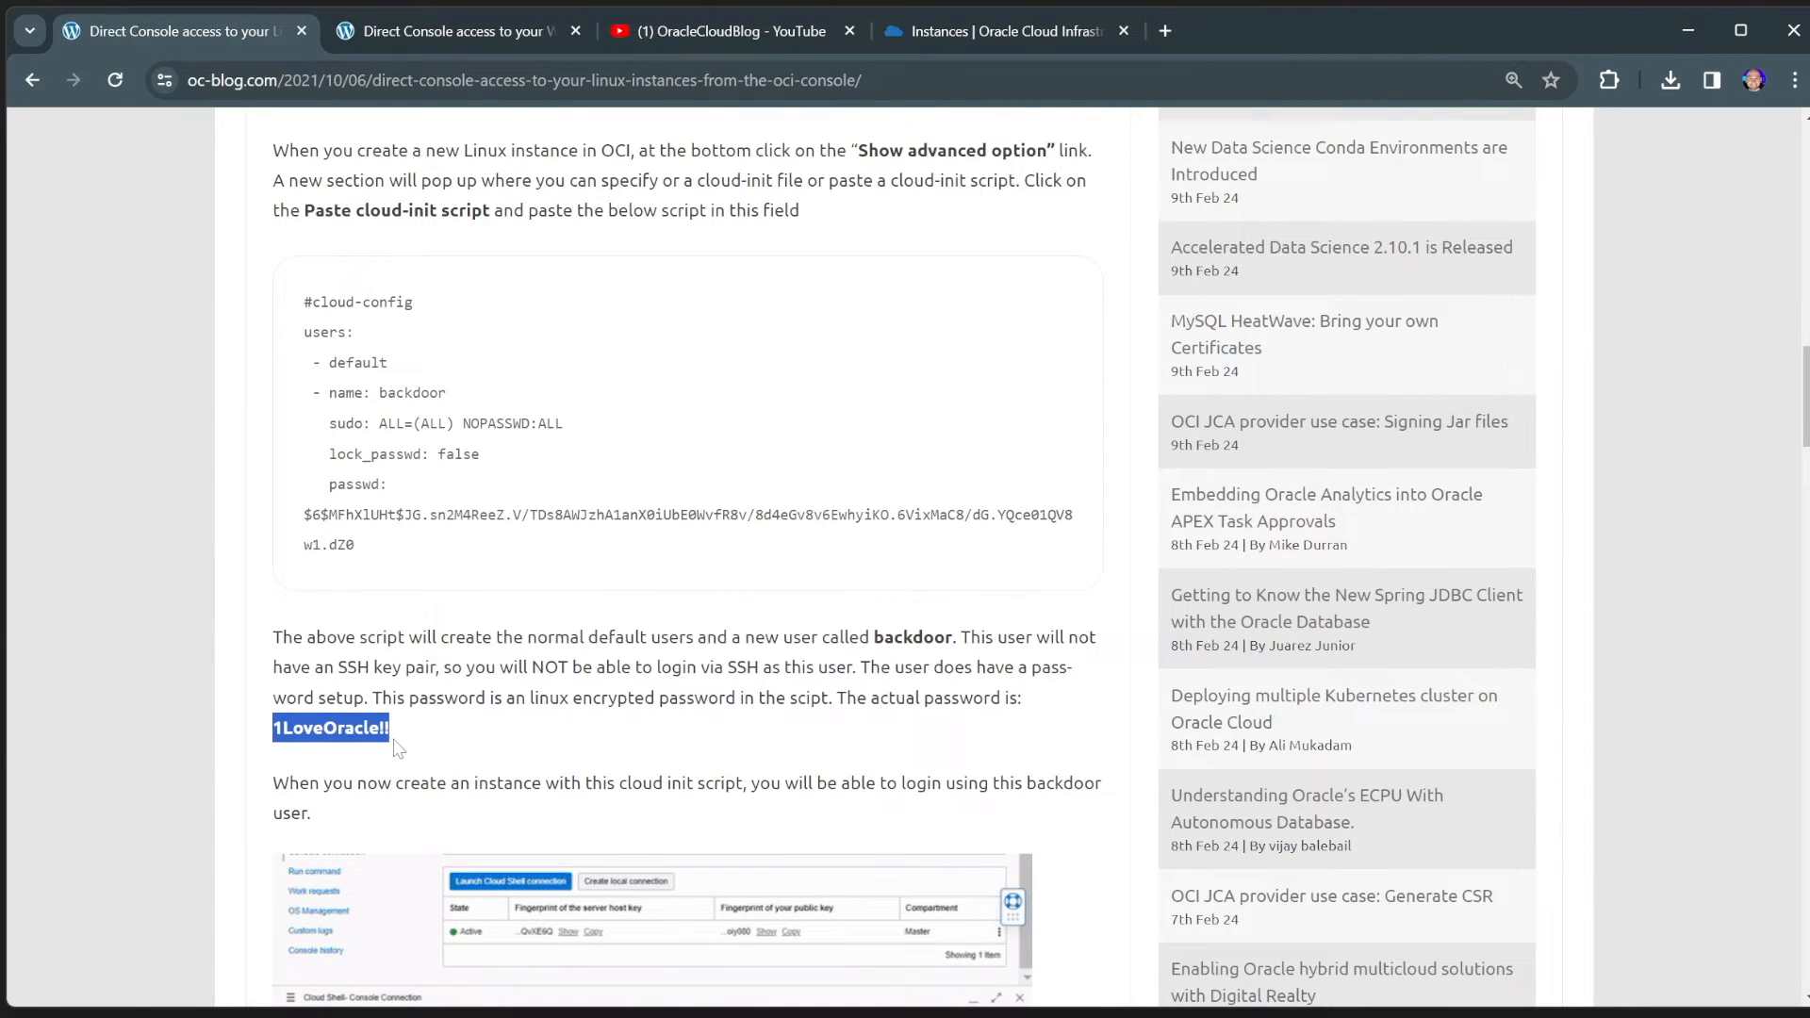
click(1004, 31)
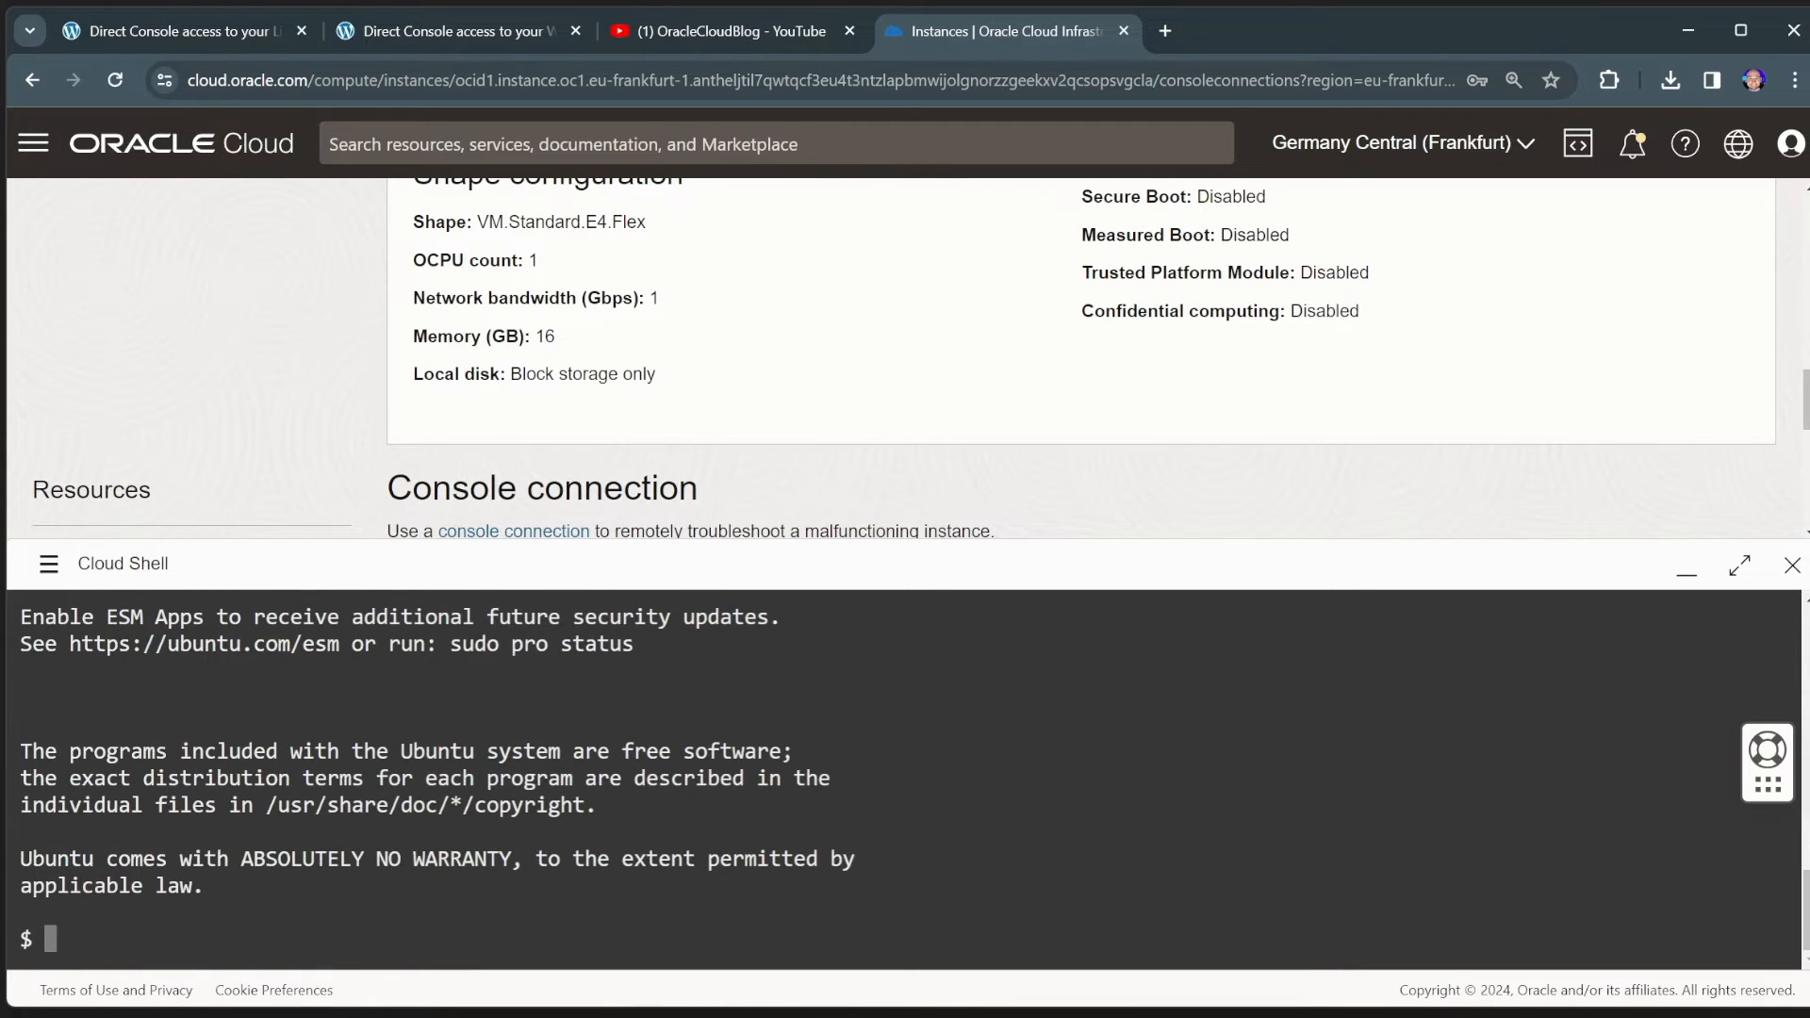
- Run clear and uname to confirm Ubuntu Linux, then exit and close Cloud Shell
text(clea)
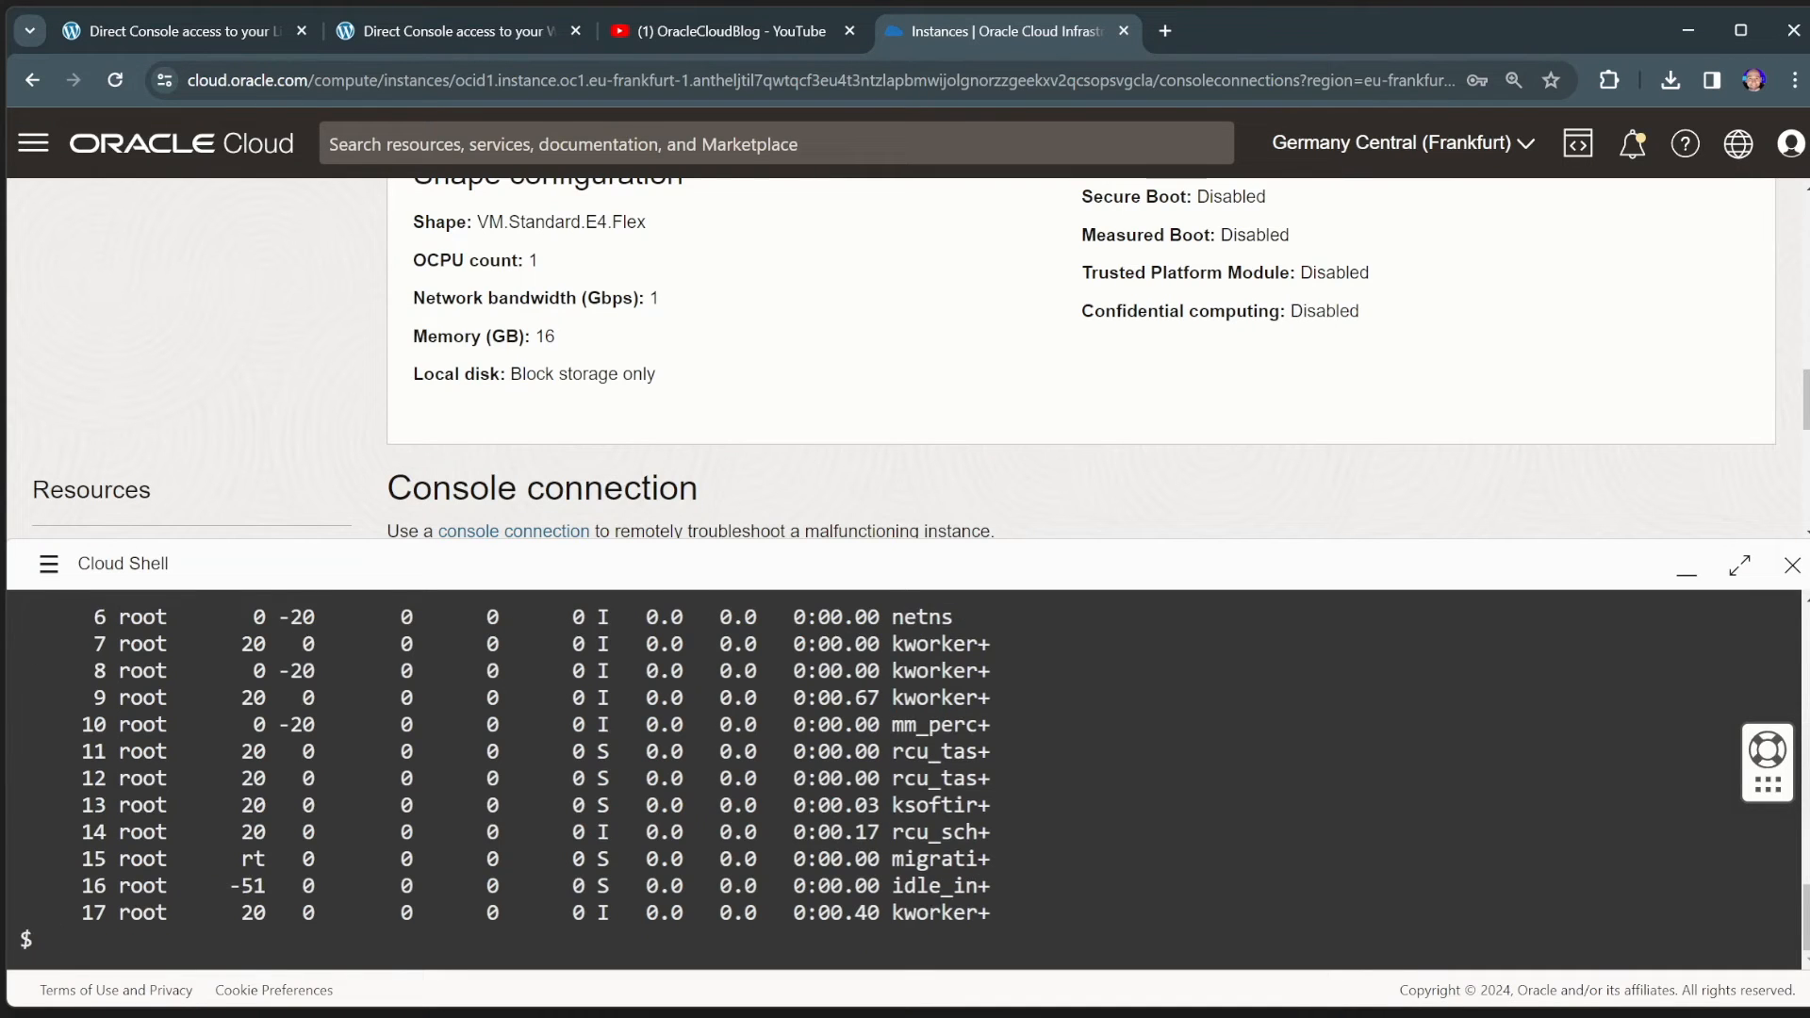
text(uname)
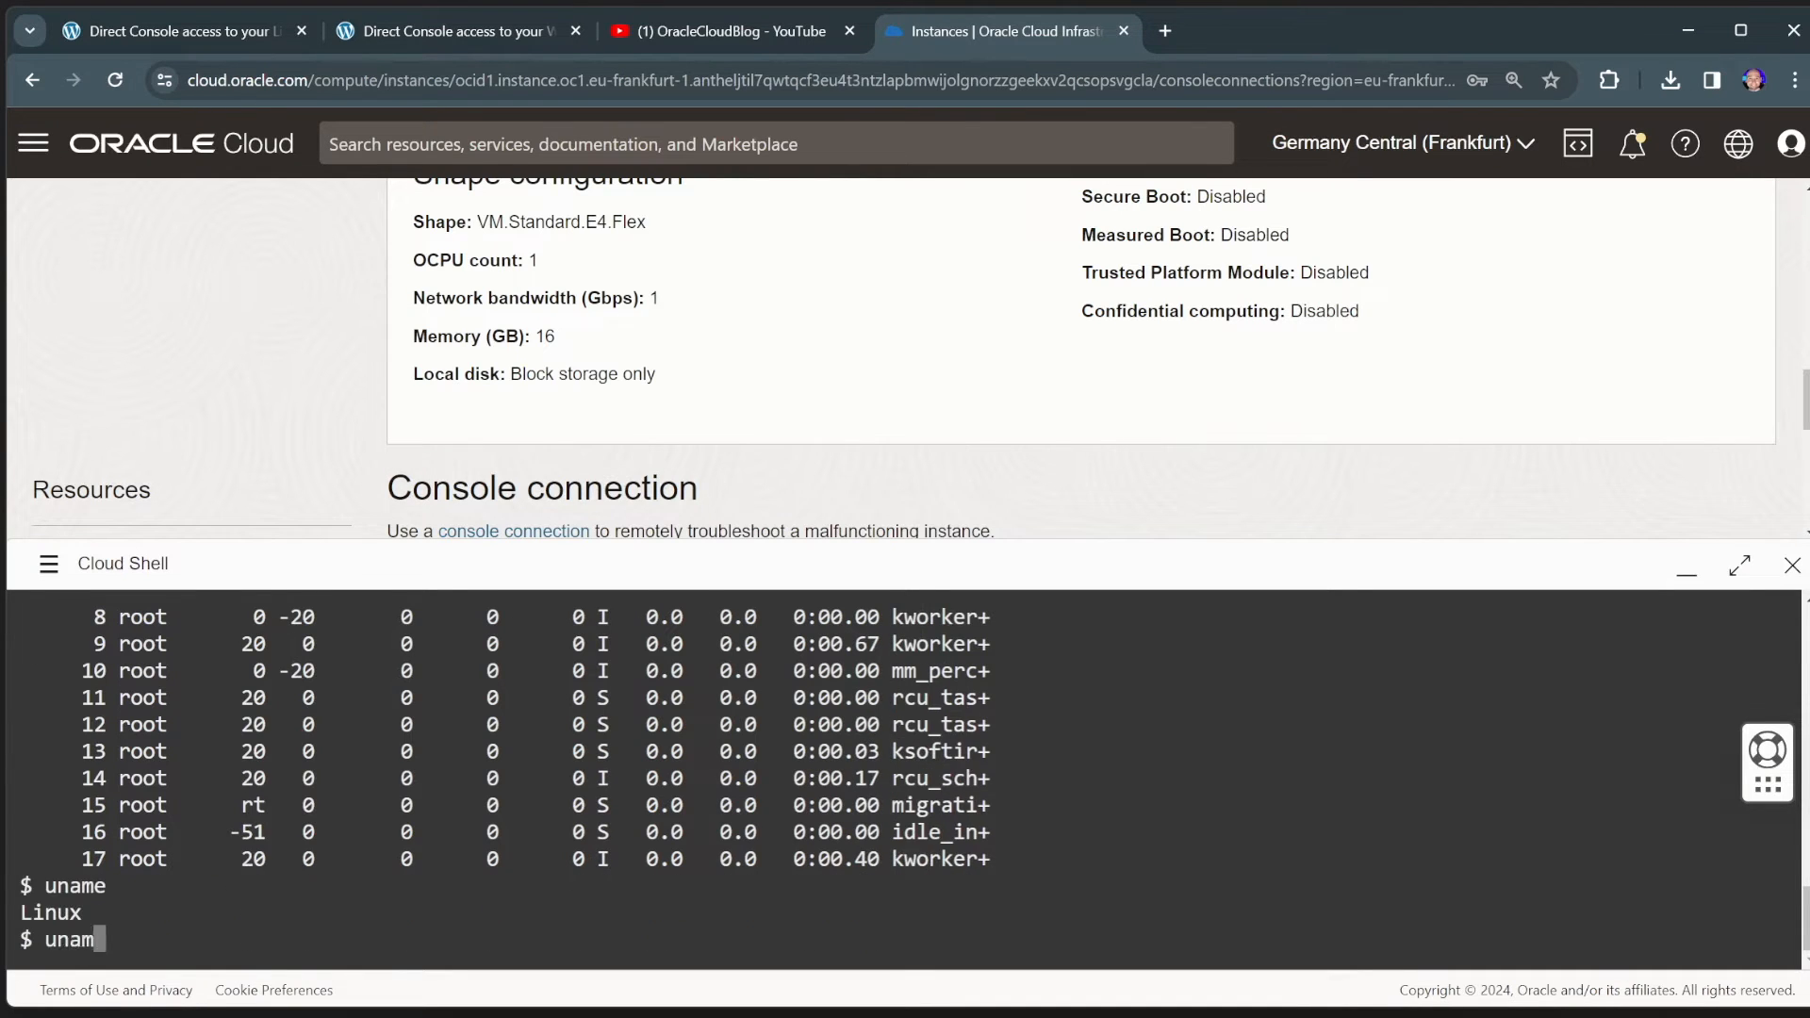
key(Return)
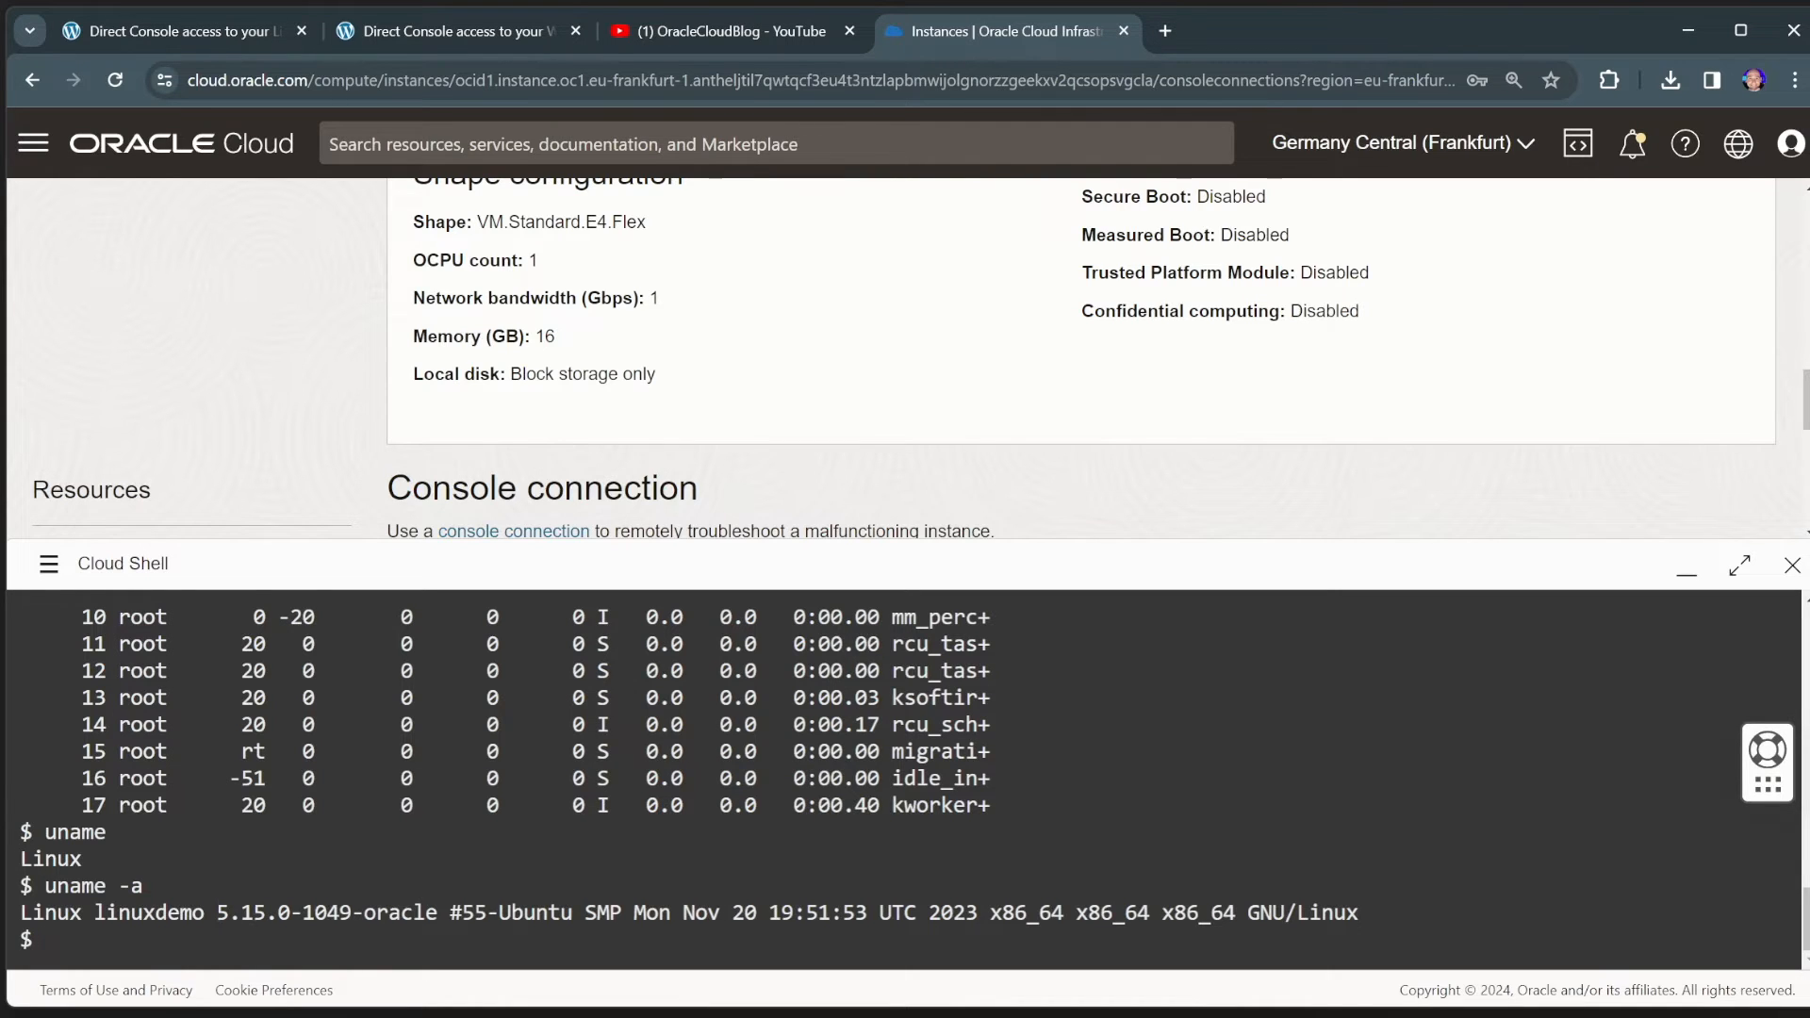
text(exit)
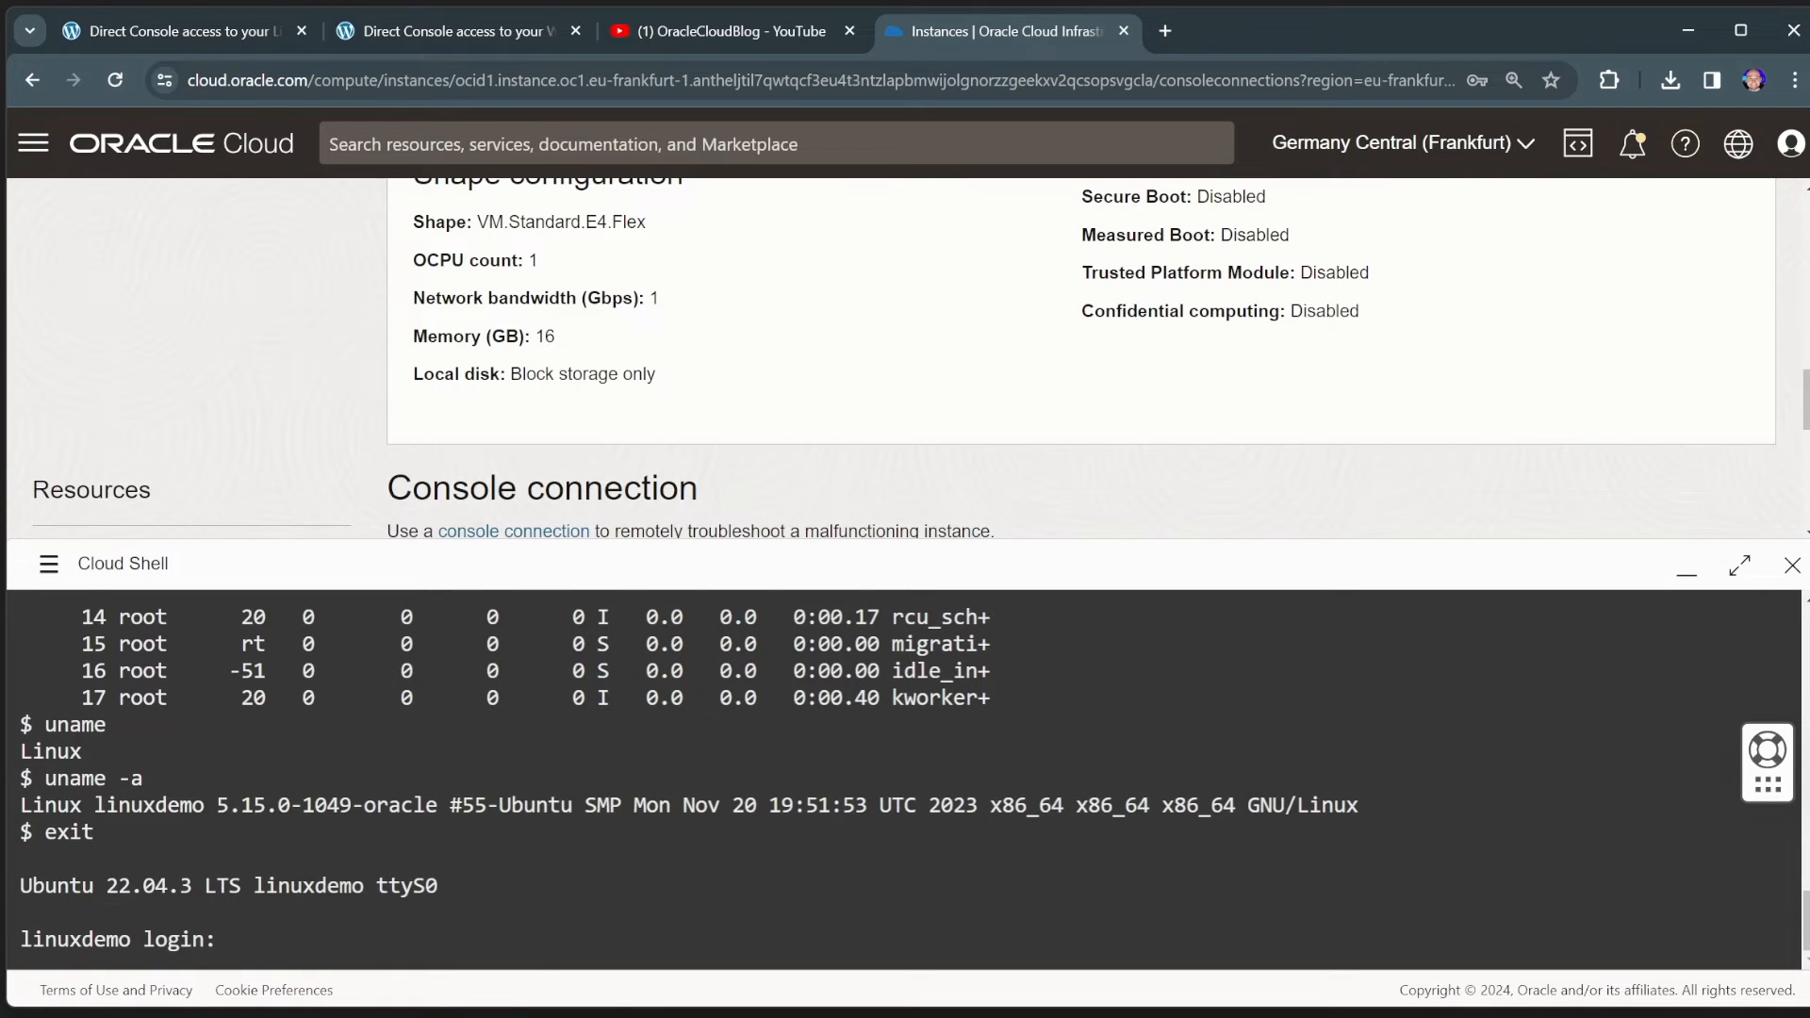
mouse_move(1791, 566)
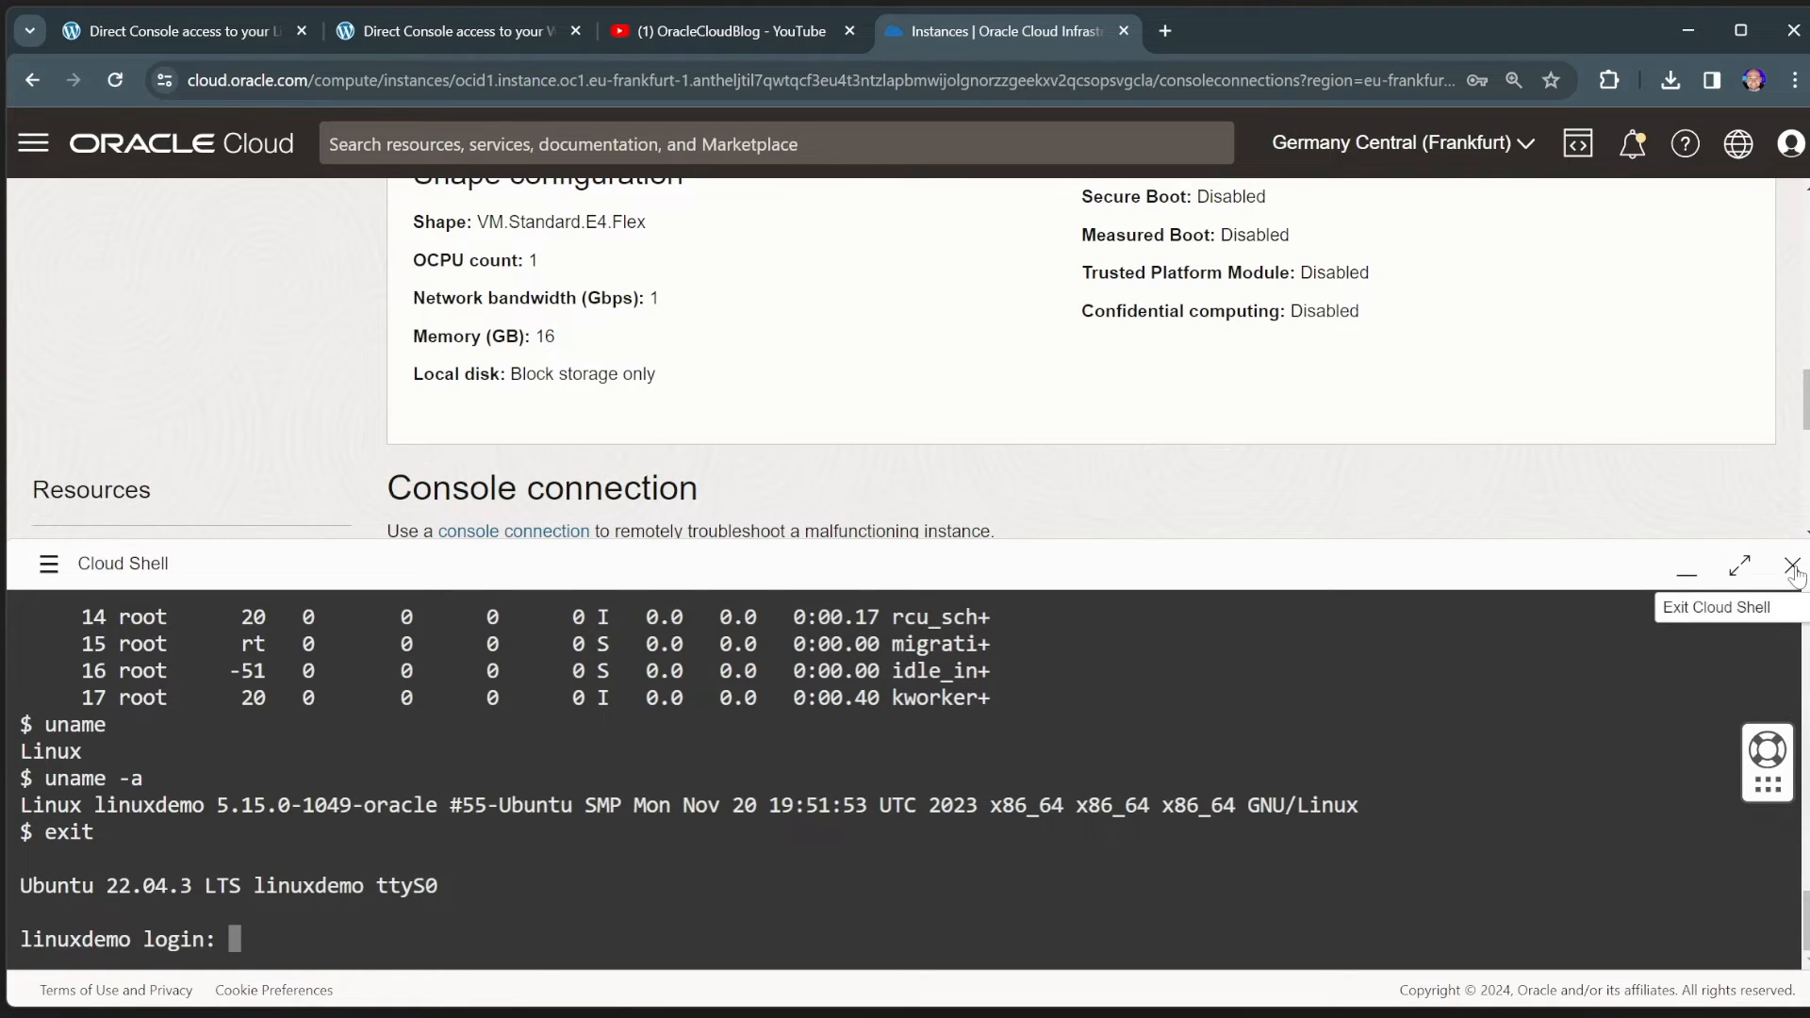
click(1793, 567)
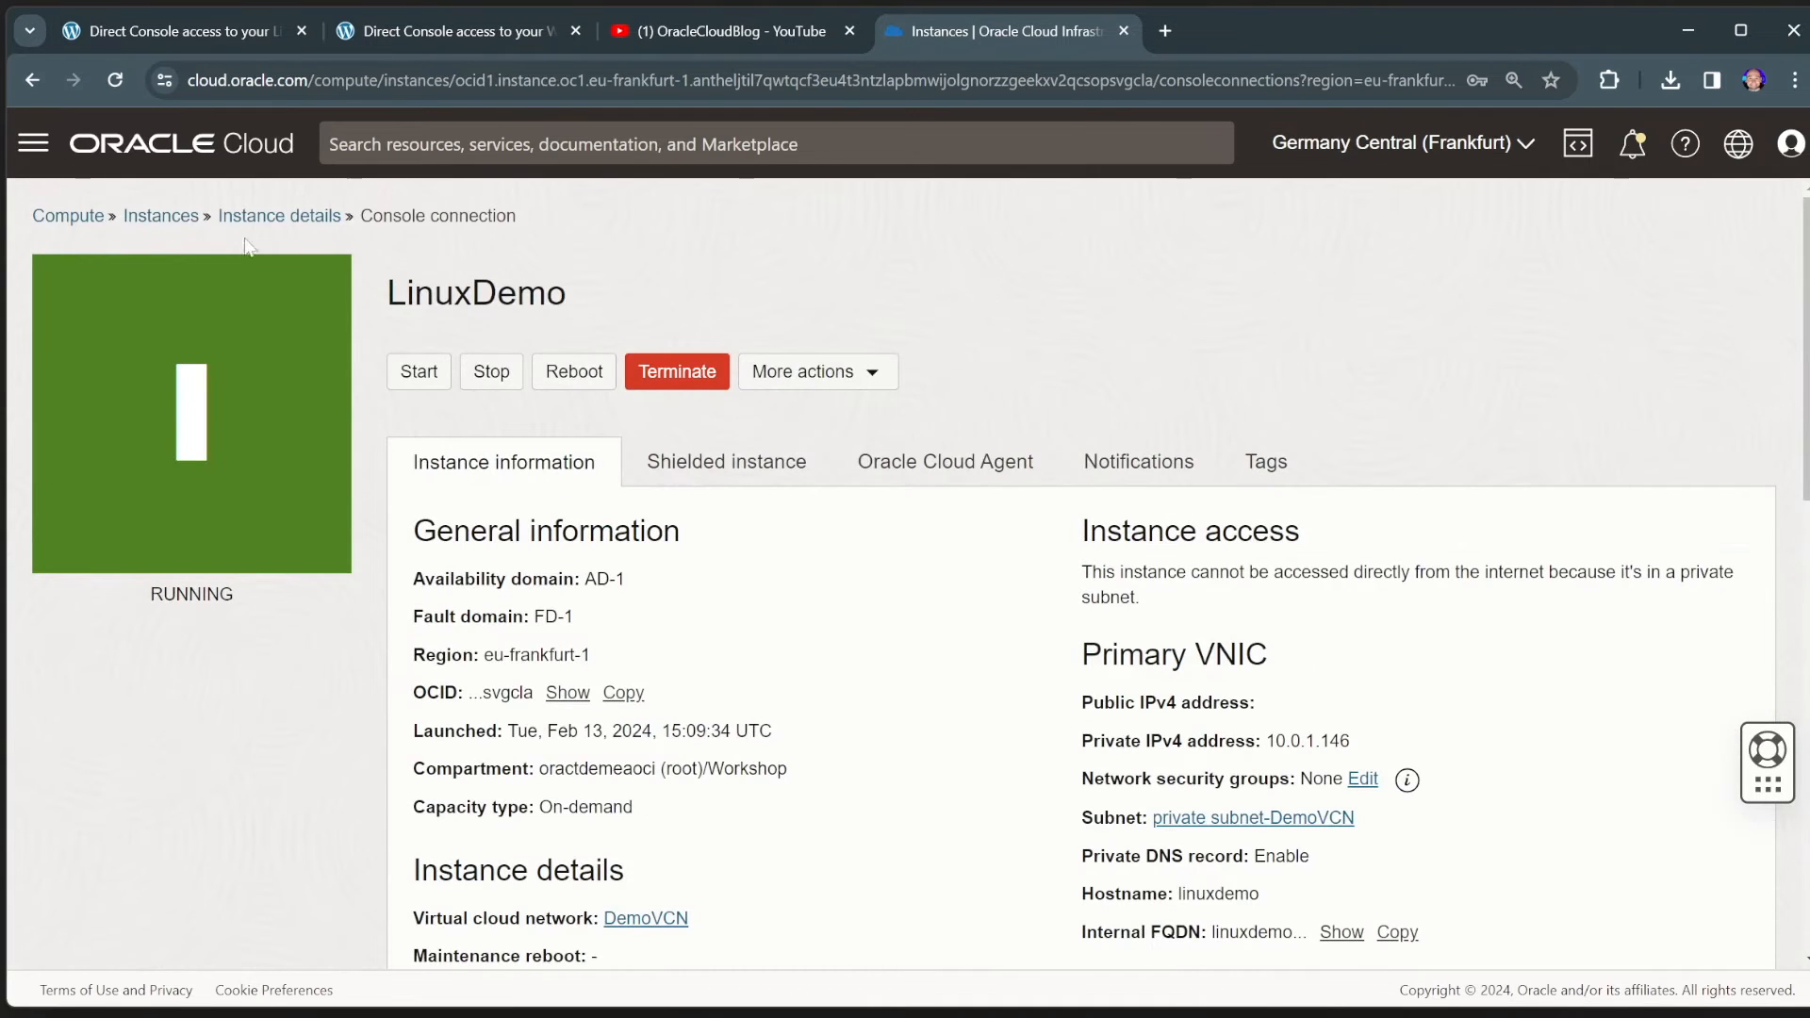
- From the Instances list, start WindowsDemo and check the Windows Server 2022 Standard image
click(160, 216)
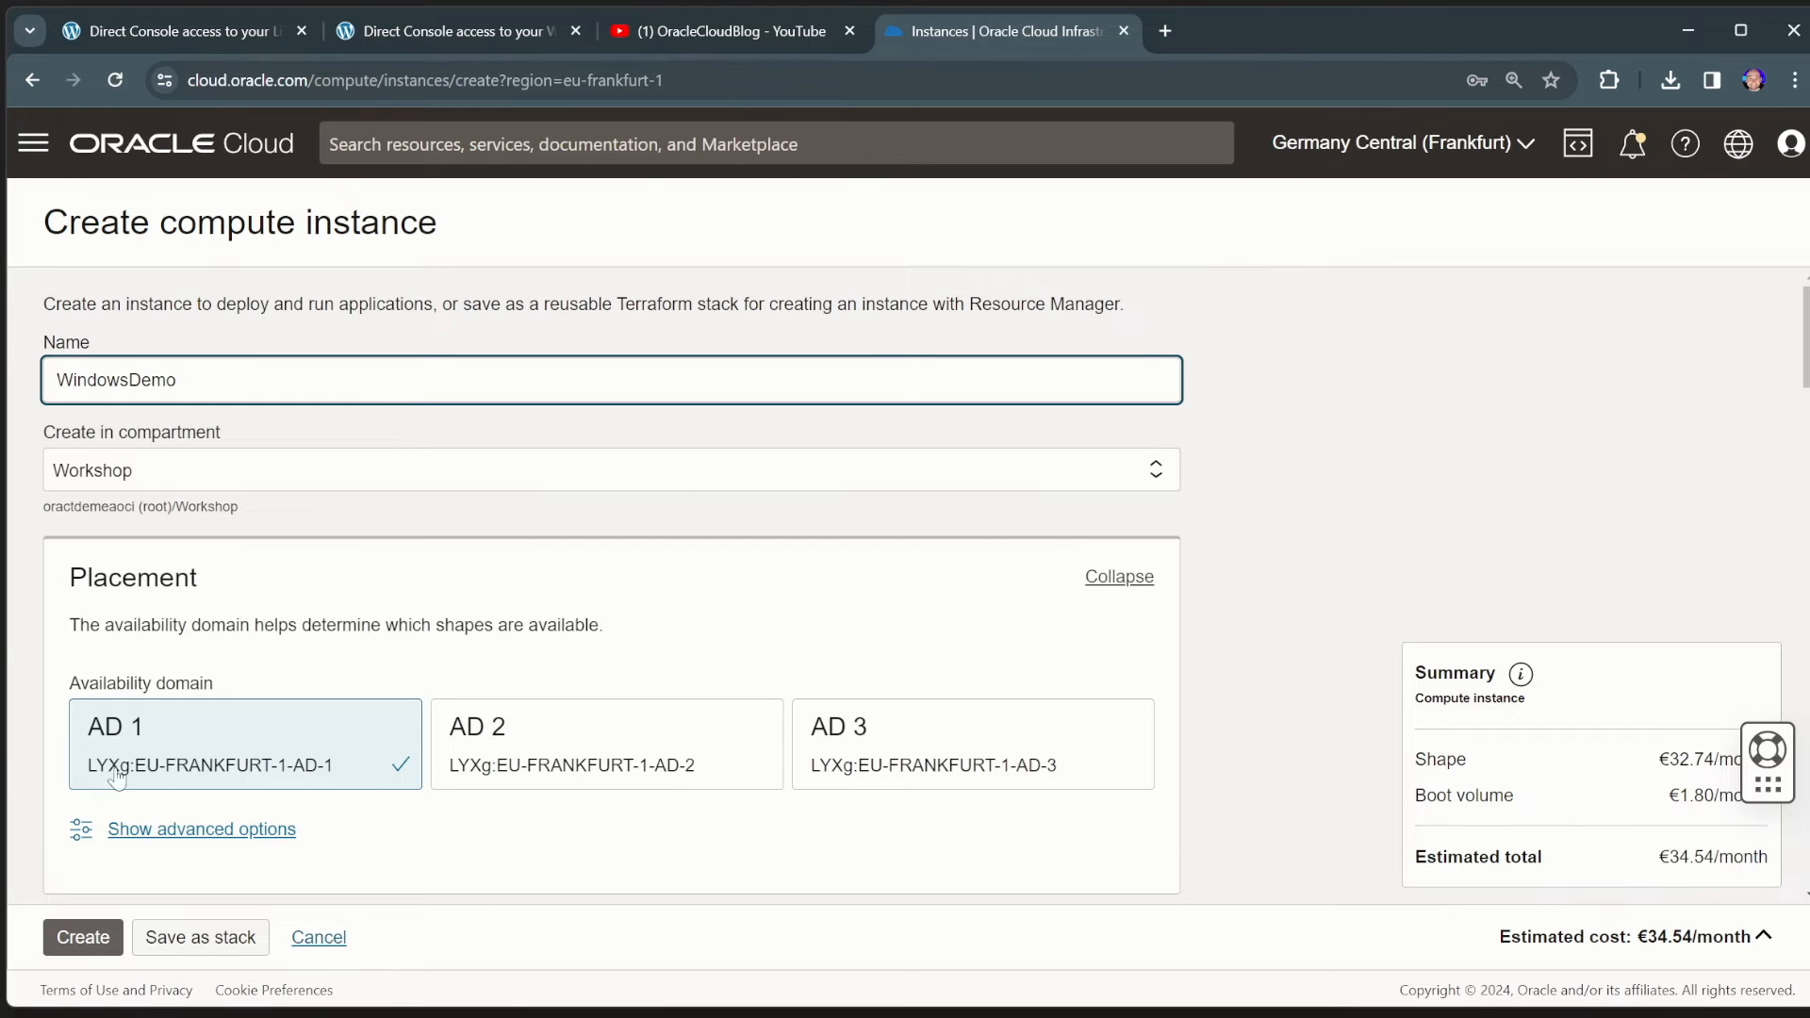
scroll(down, 3)
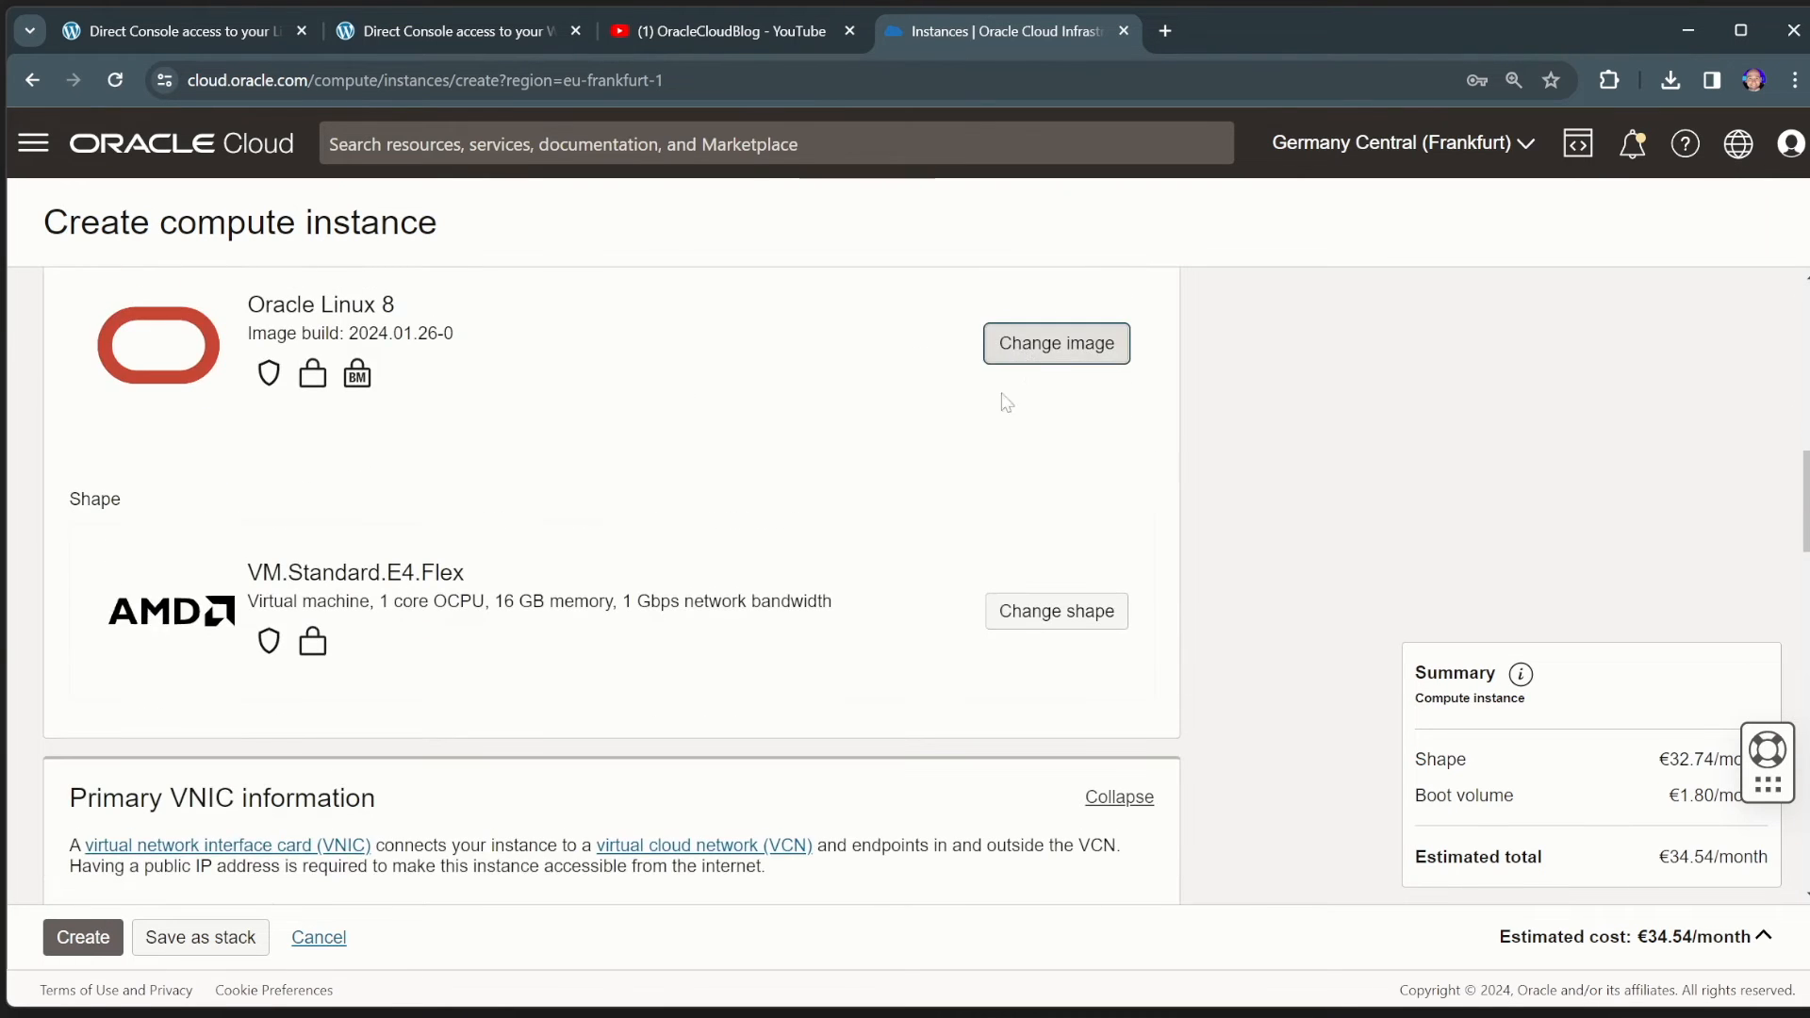
click(1053, 343)
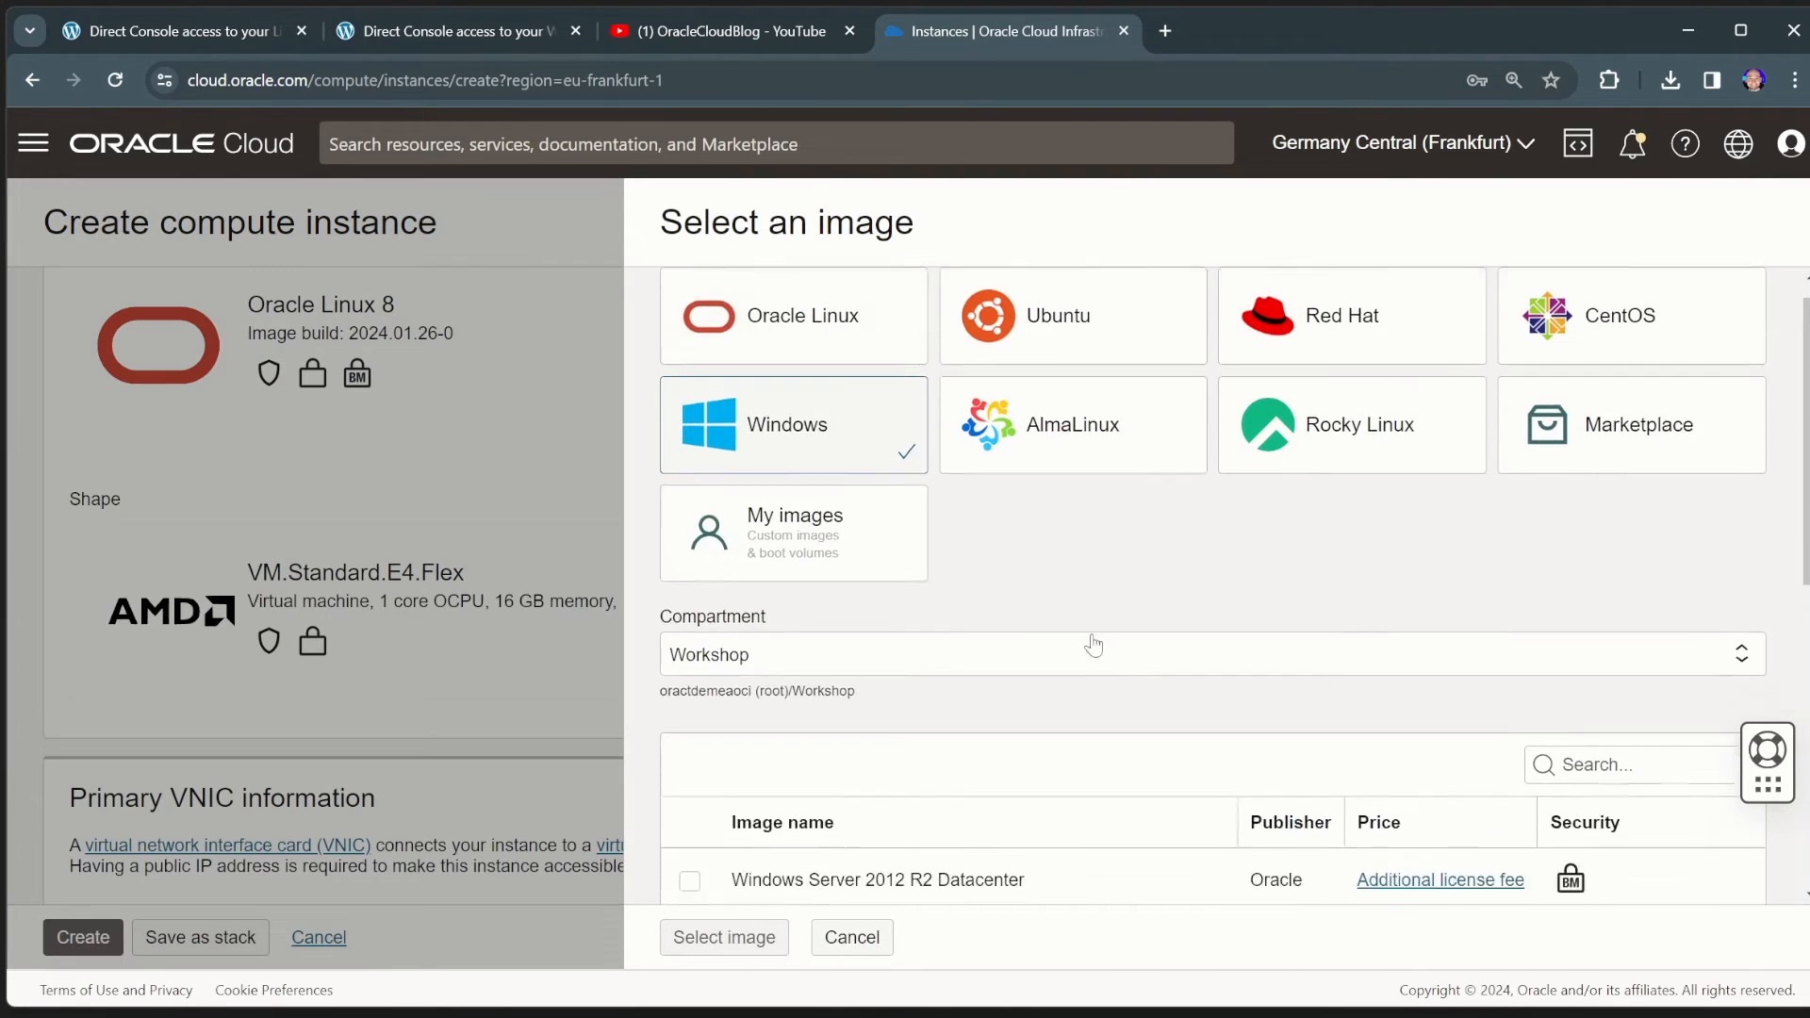
scroll(down, 3)
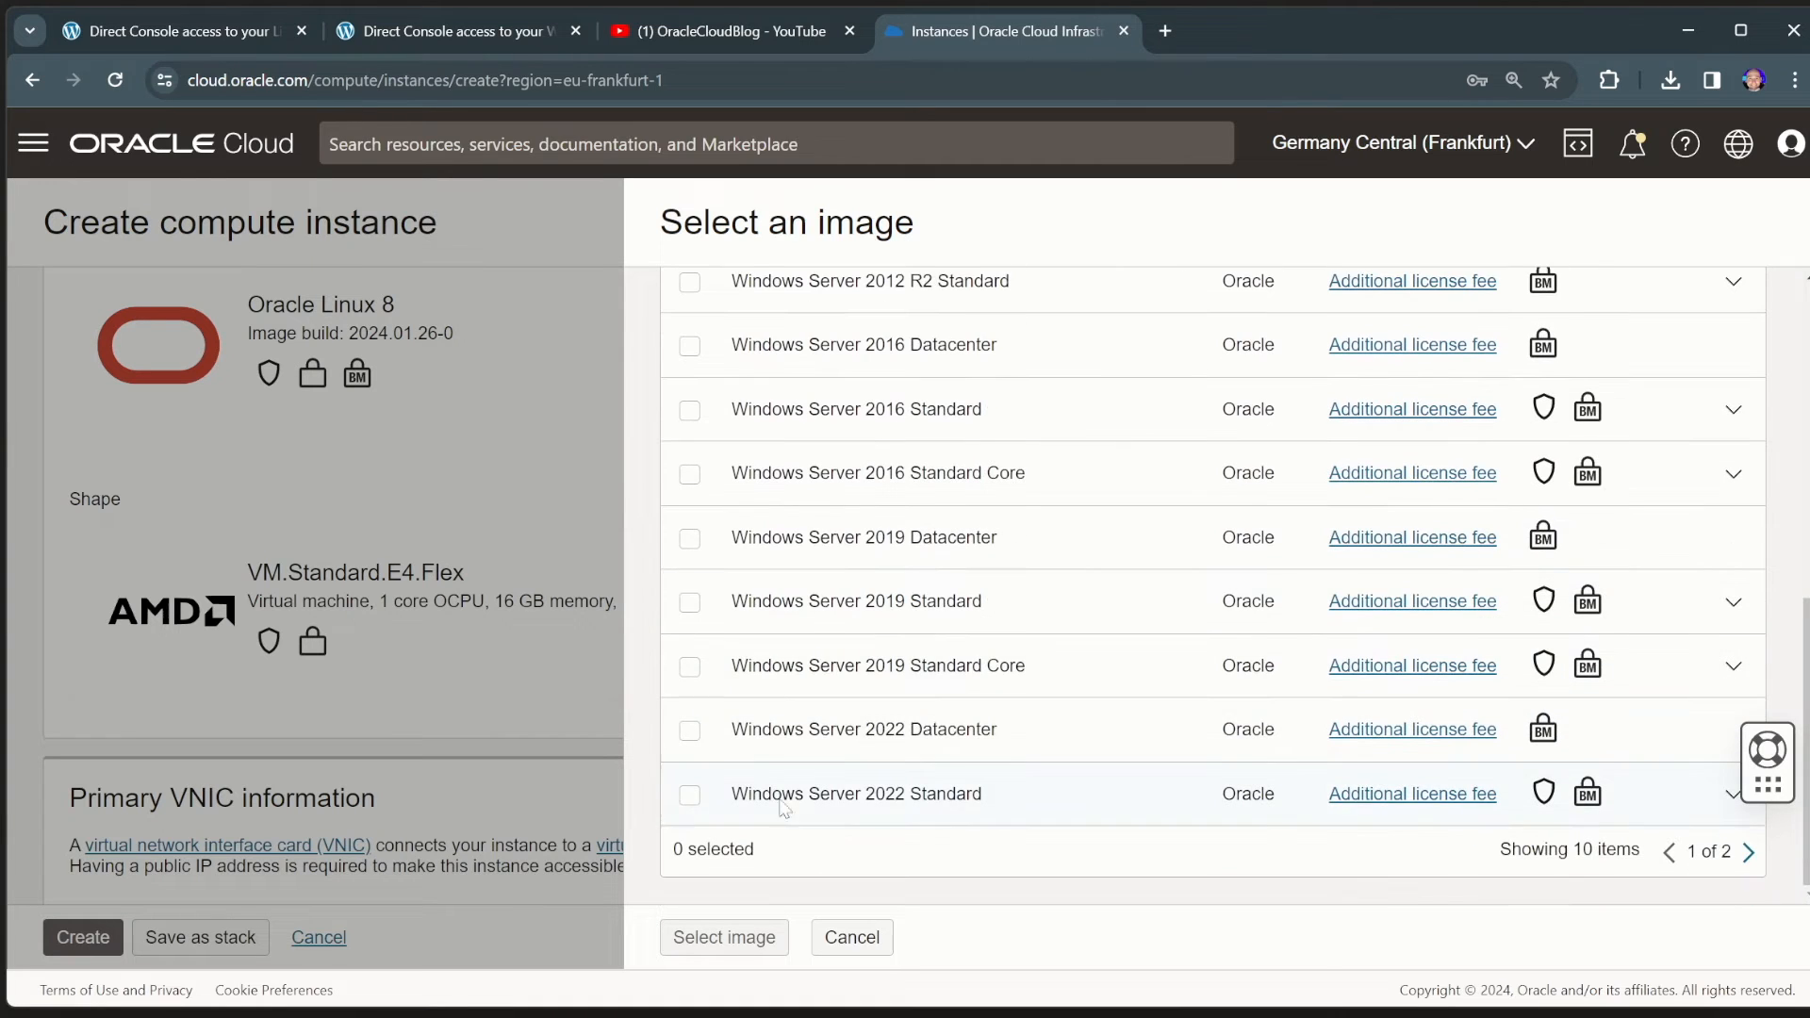
click(689, 793)
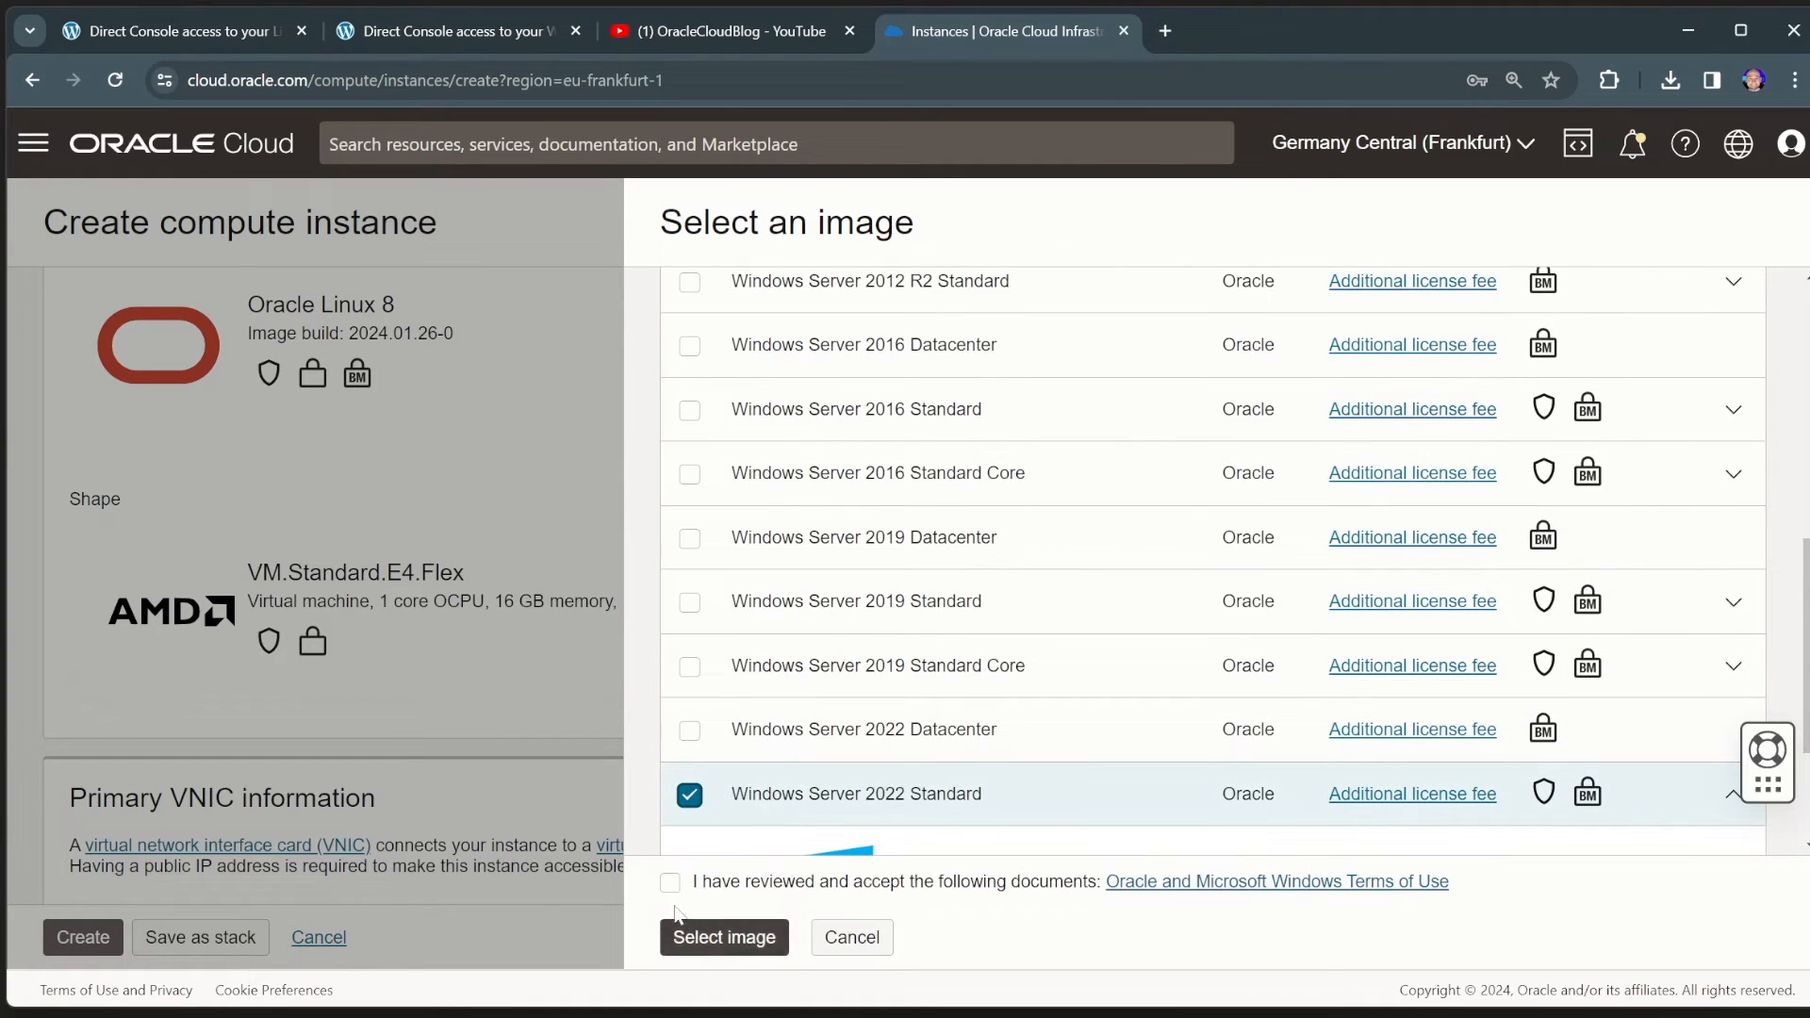
- Confirm the Windows image and put WindowsDemo on the private DemoVCN subnet
click(724, 936)
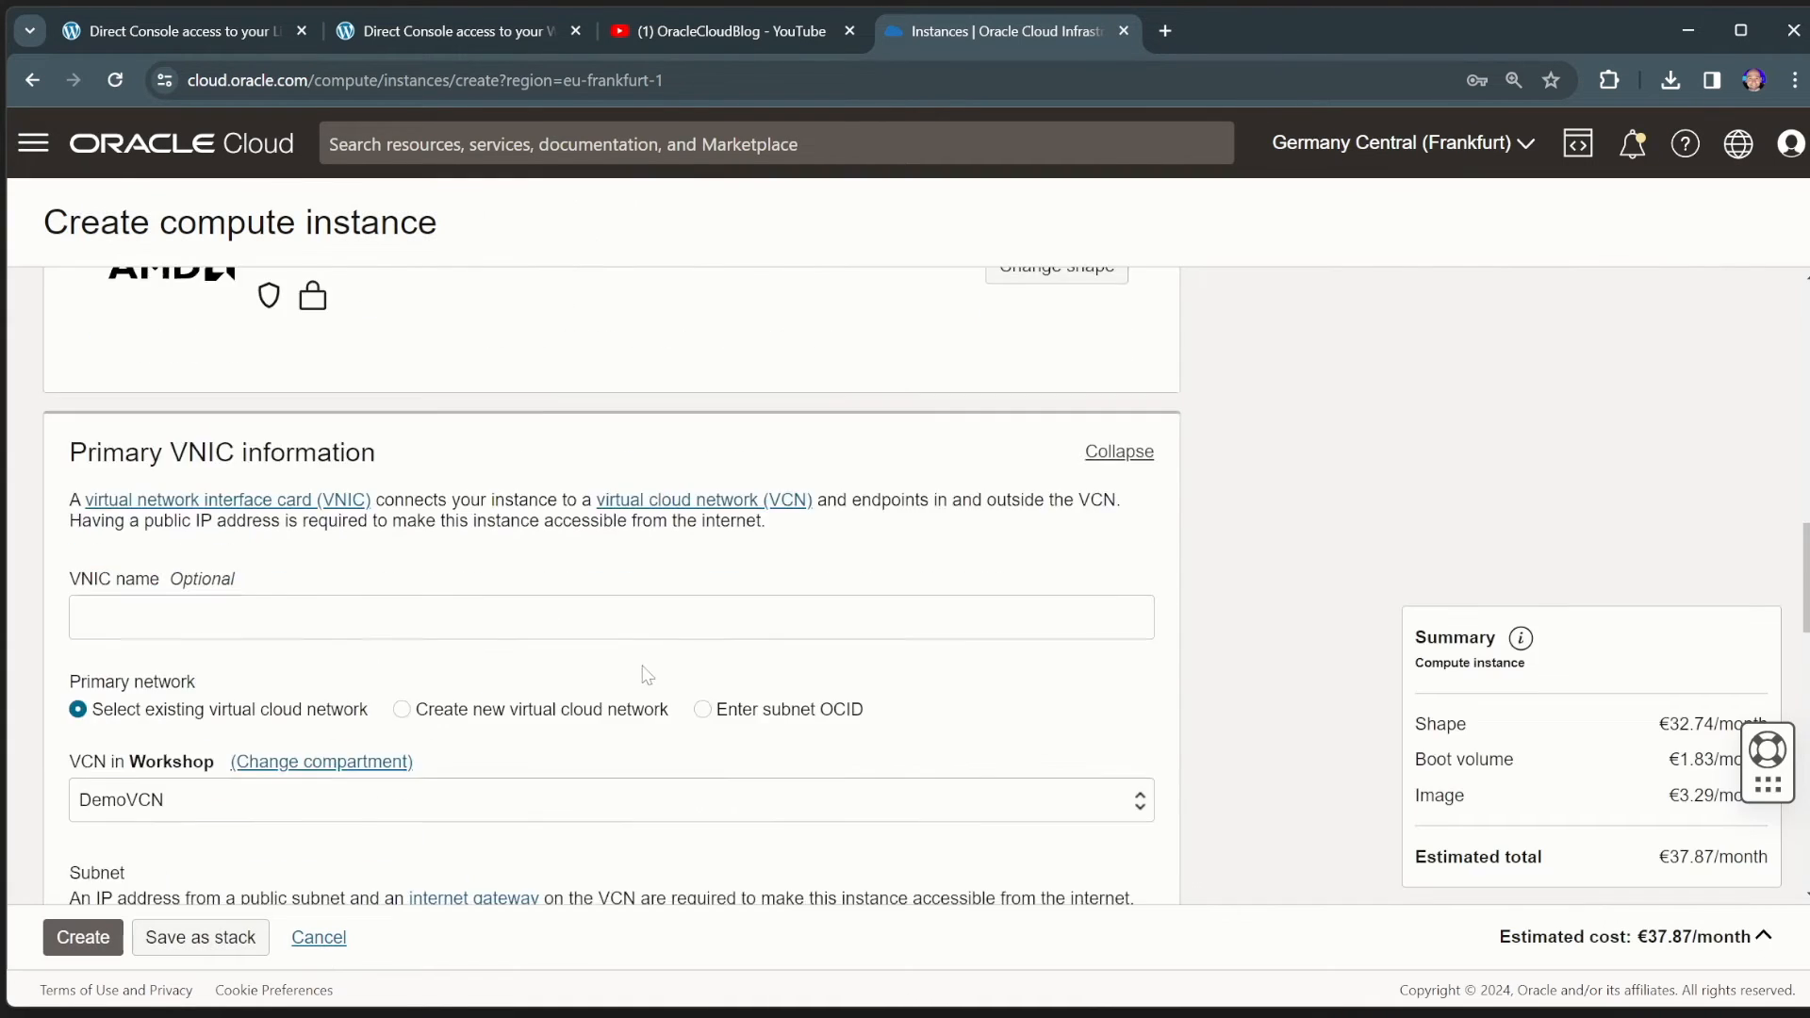
click(610, 557)
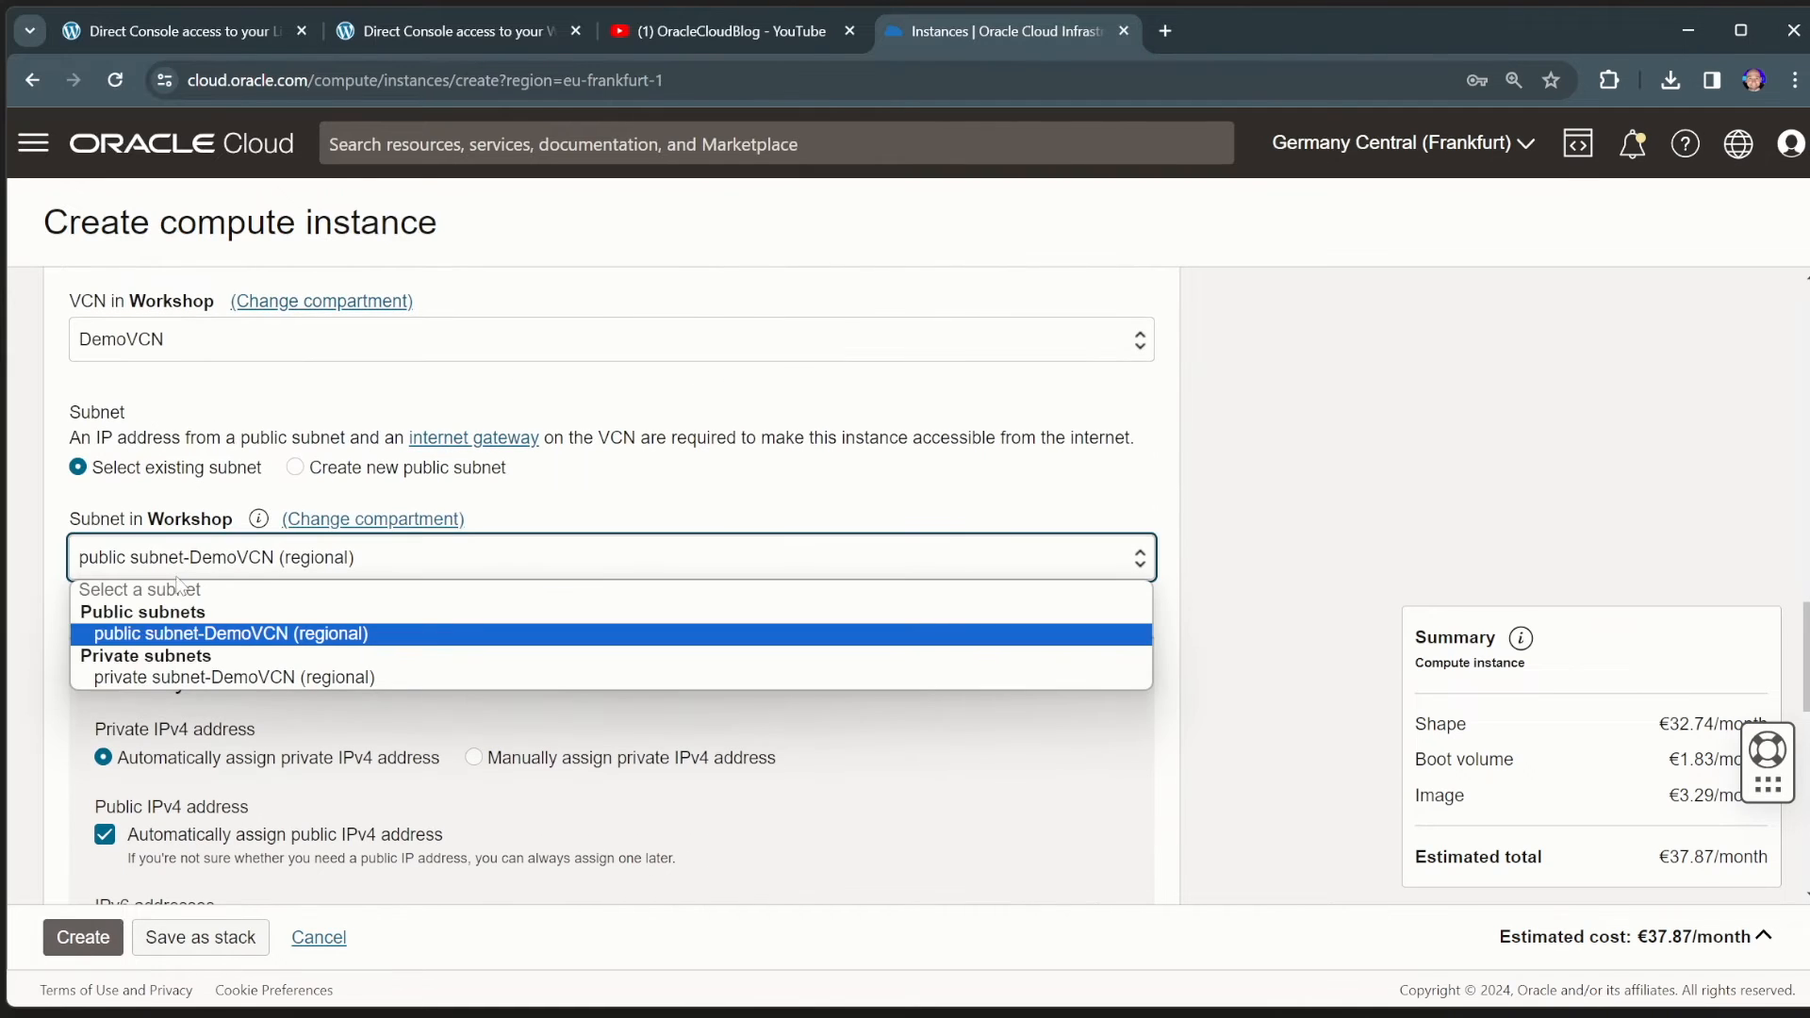
click(235, 677)
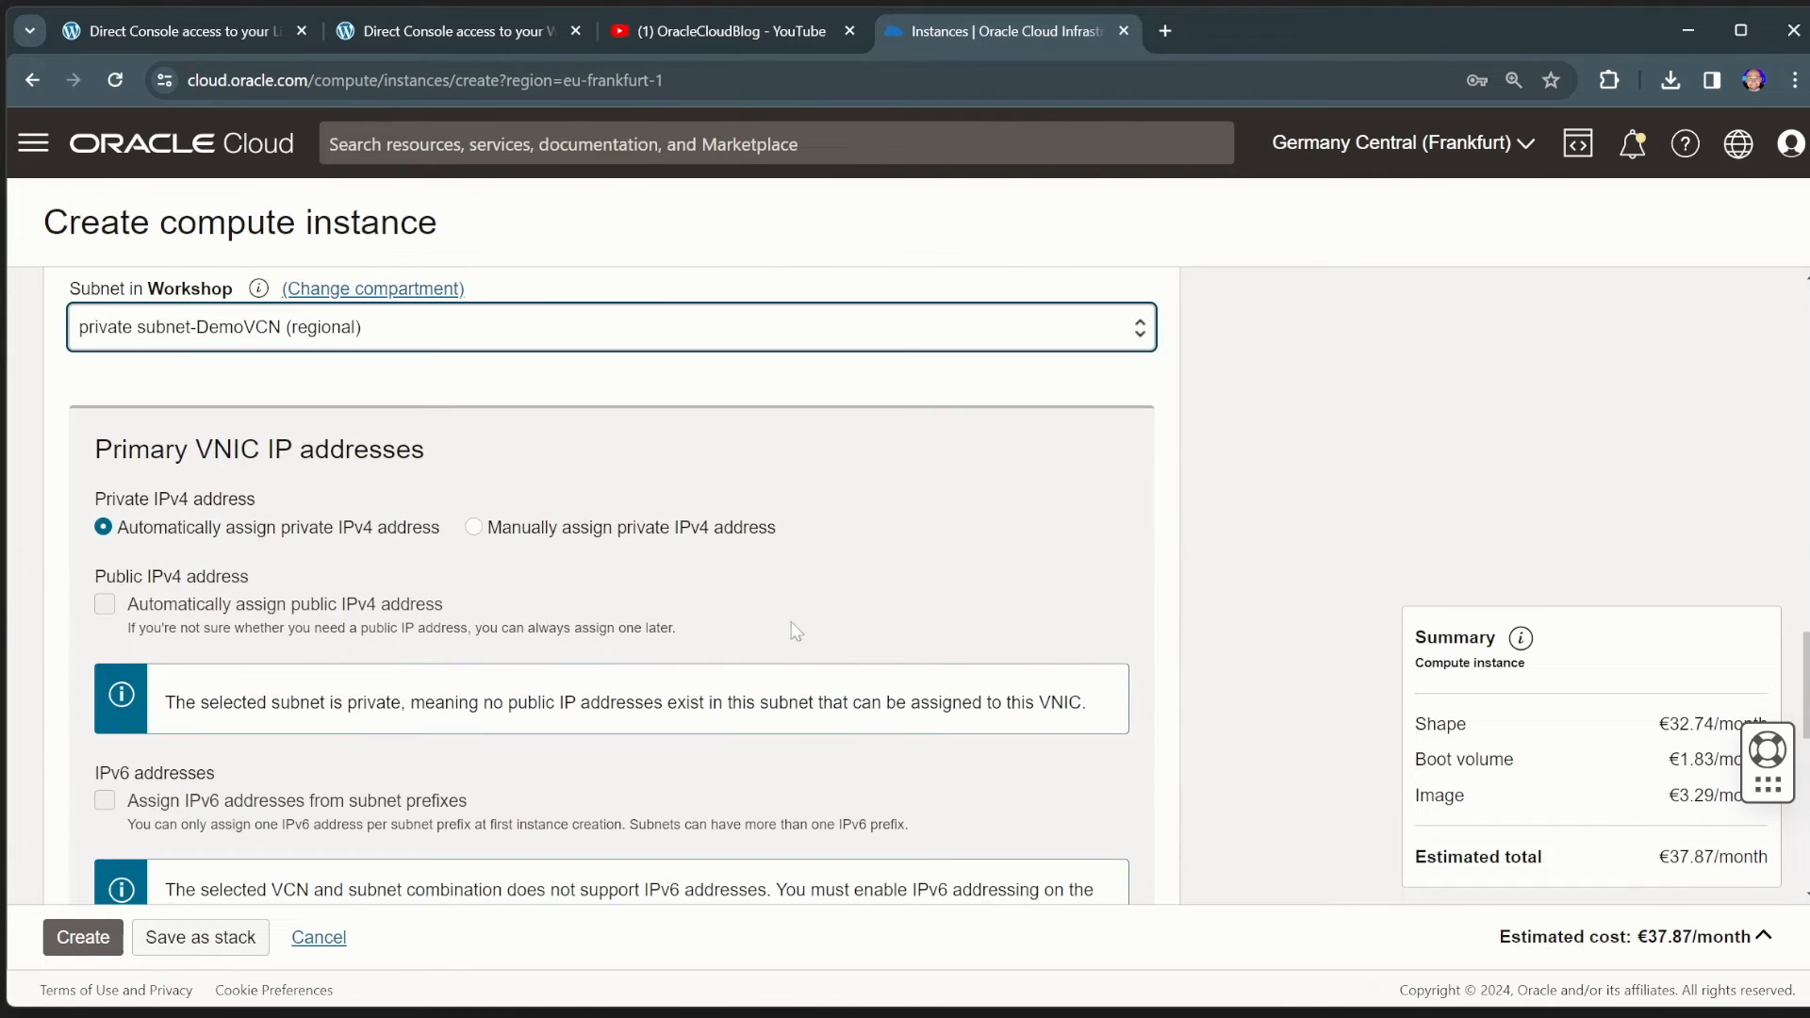
- In the advanced options, choose Paste cloud-init script for the initialization script
scroll(down, 3)
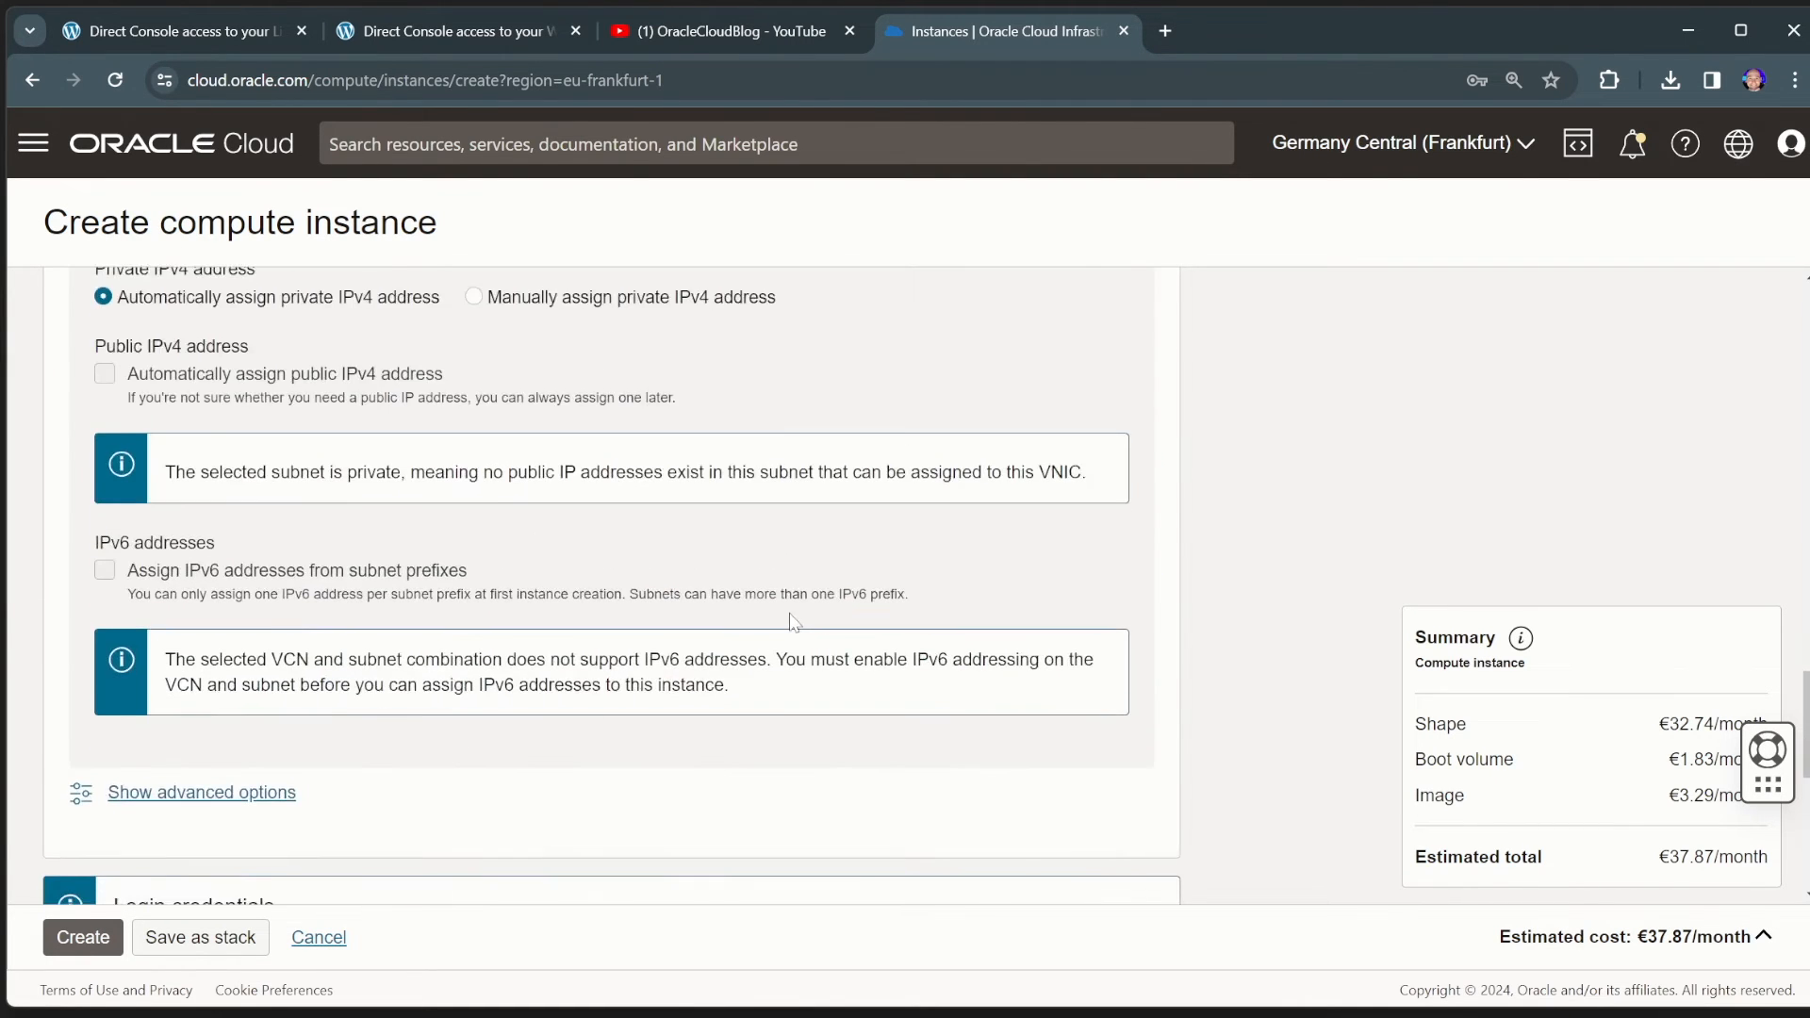
scroll(down, 3)
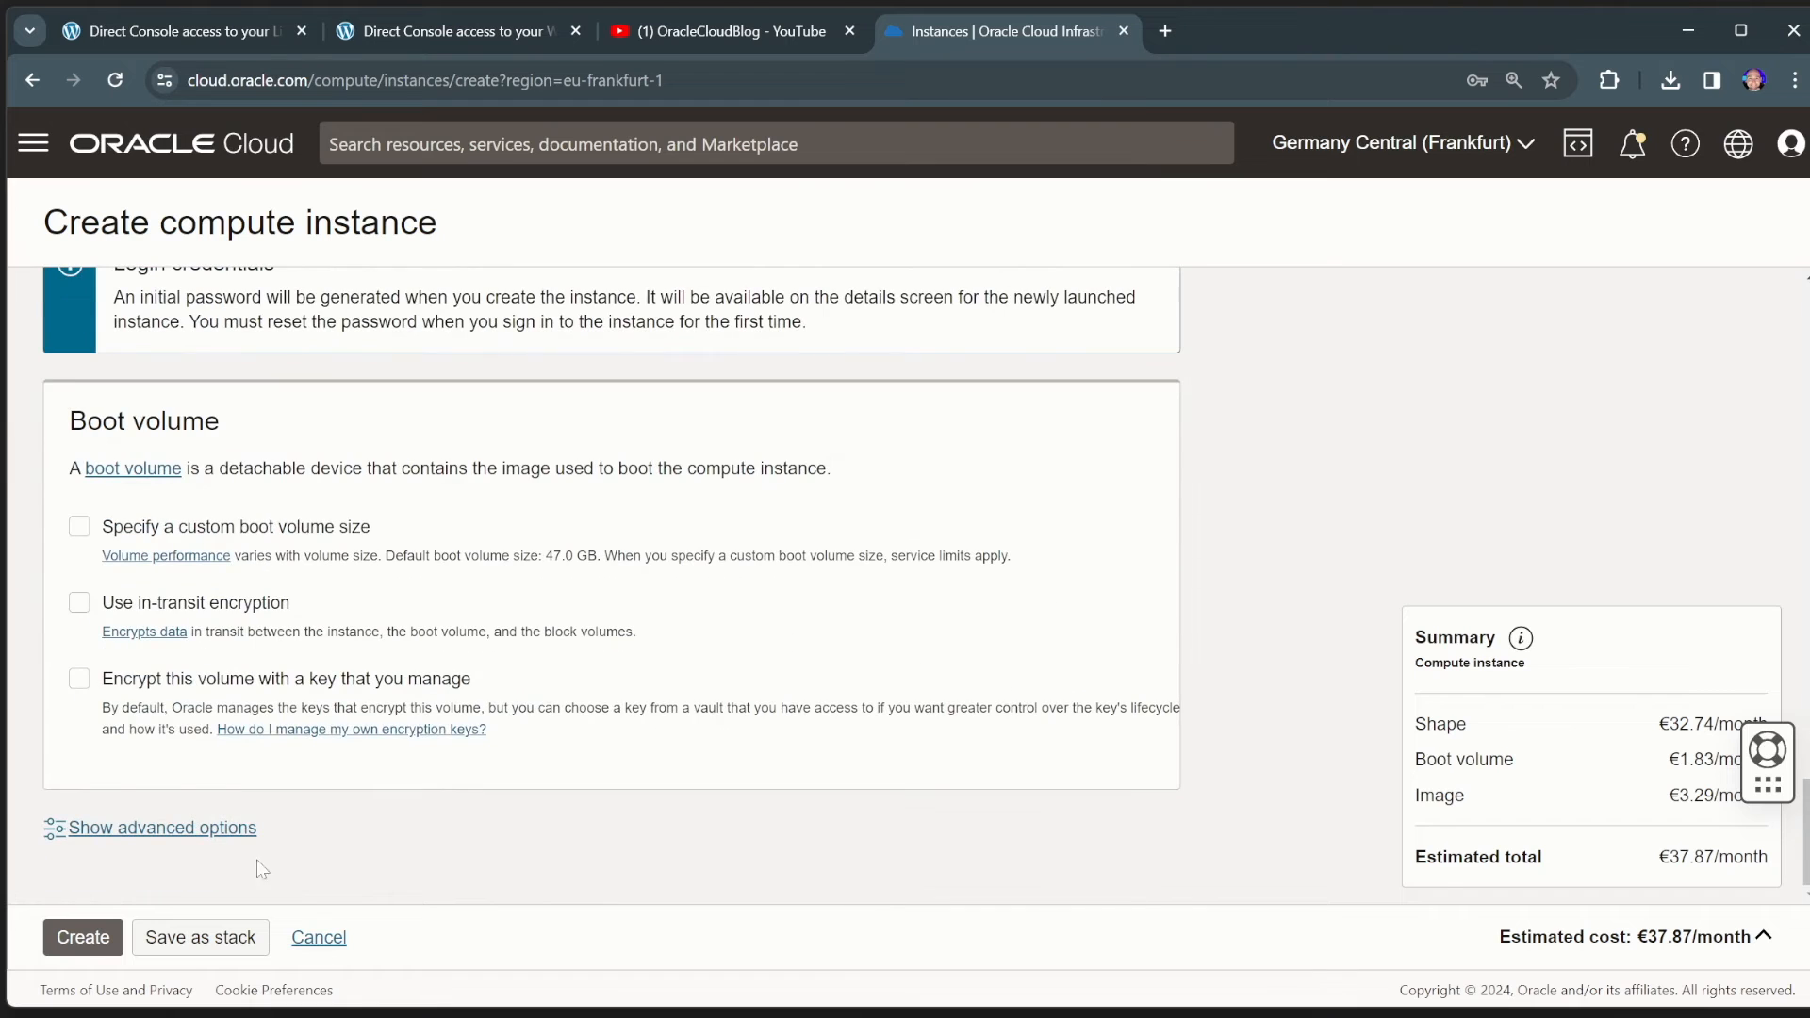
click(161, 828)
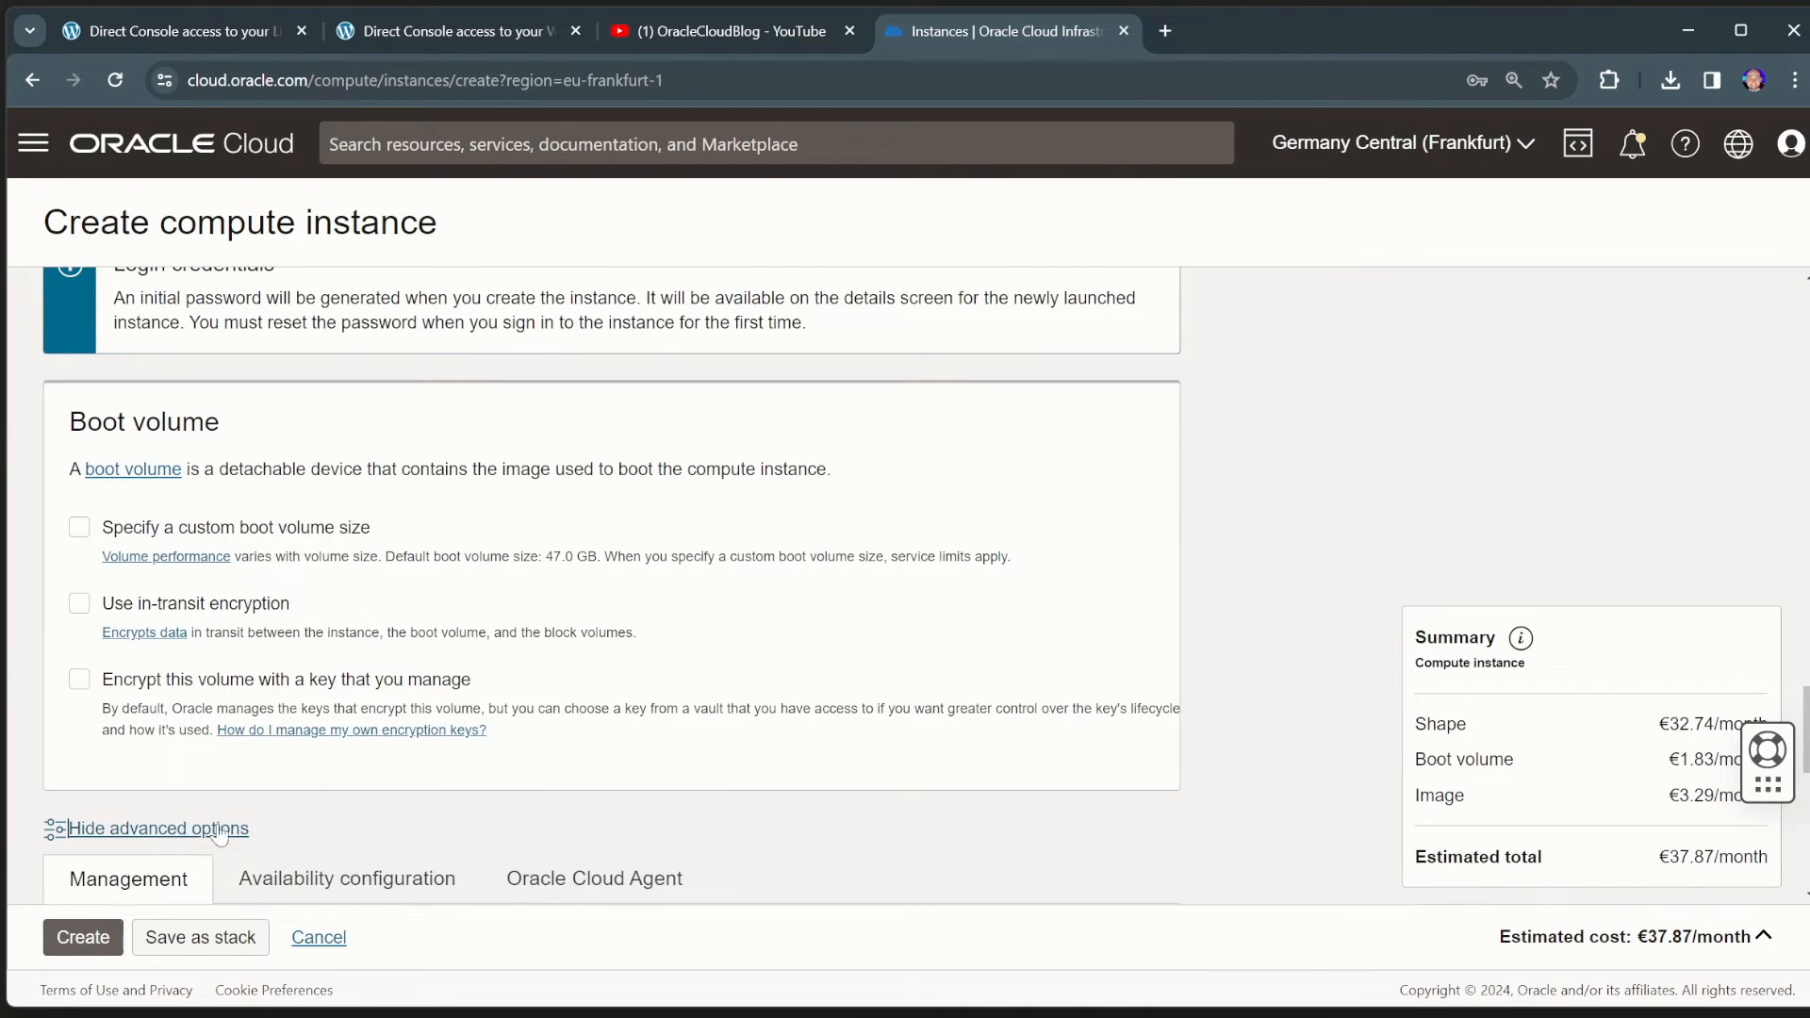
scroll(down, 3)
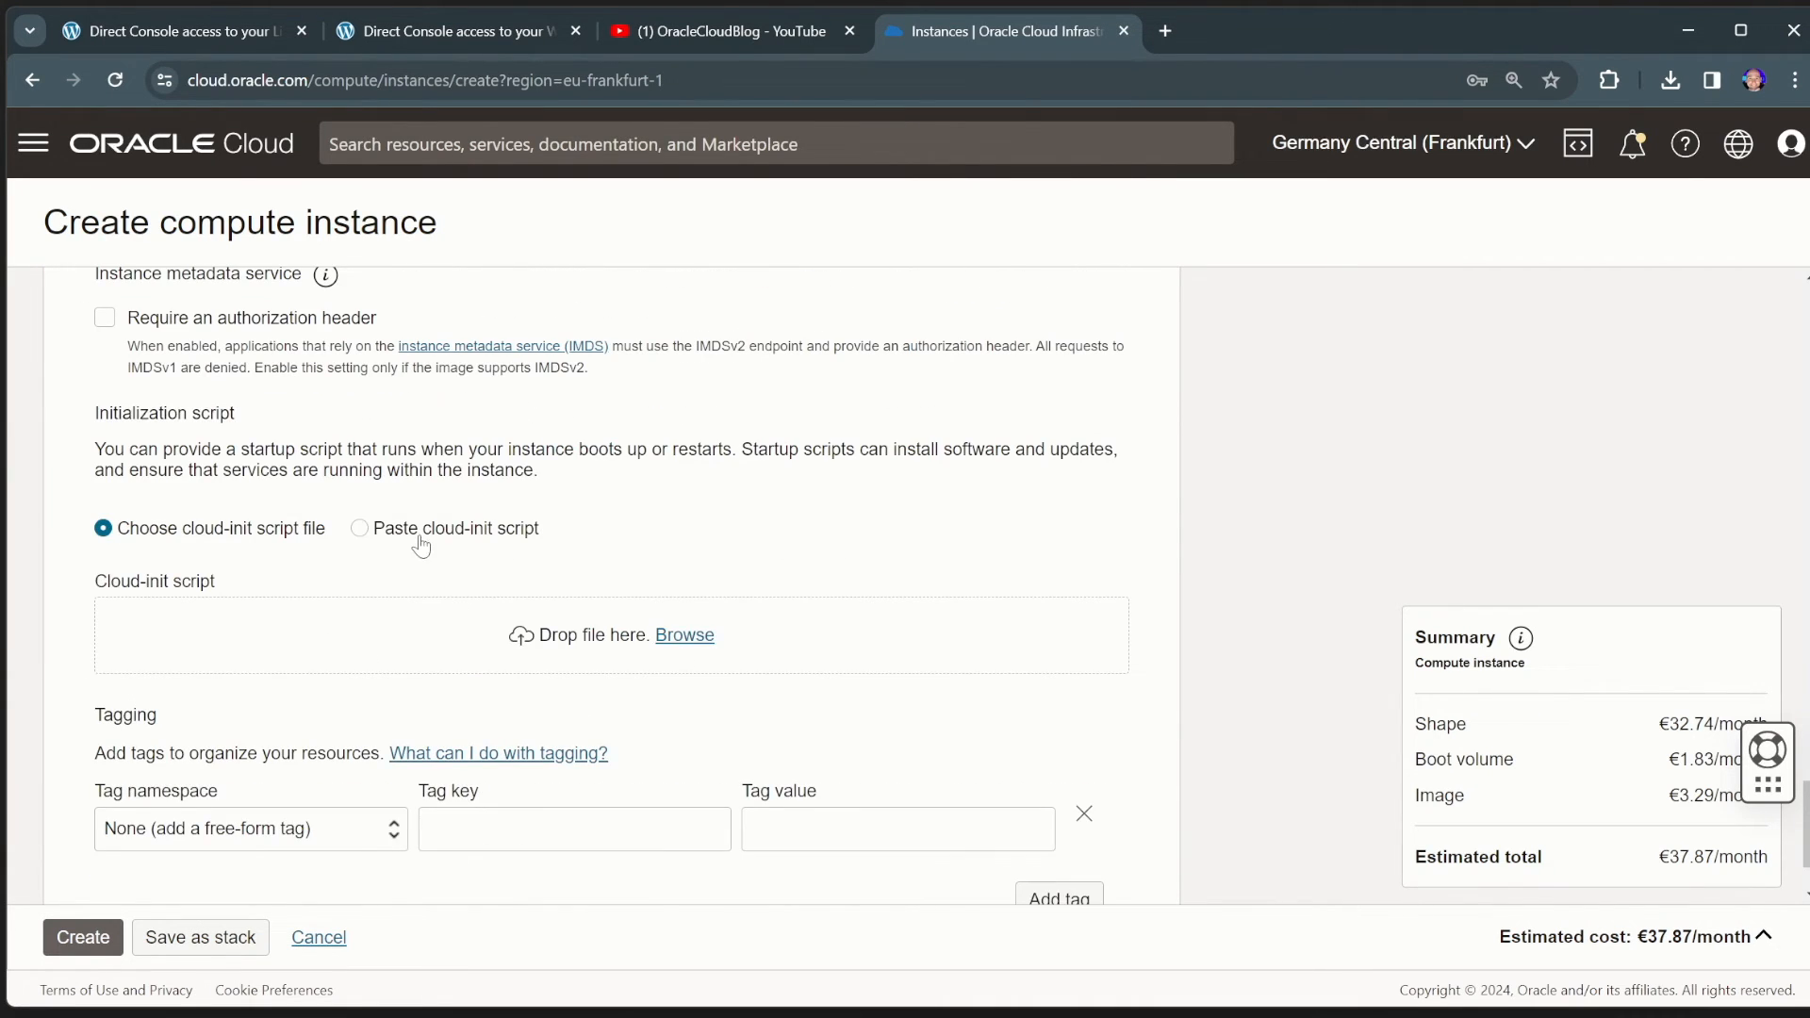
click(360, 528)
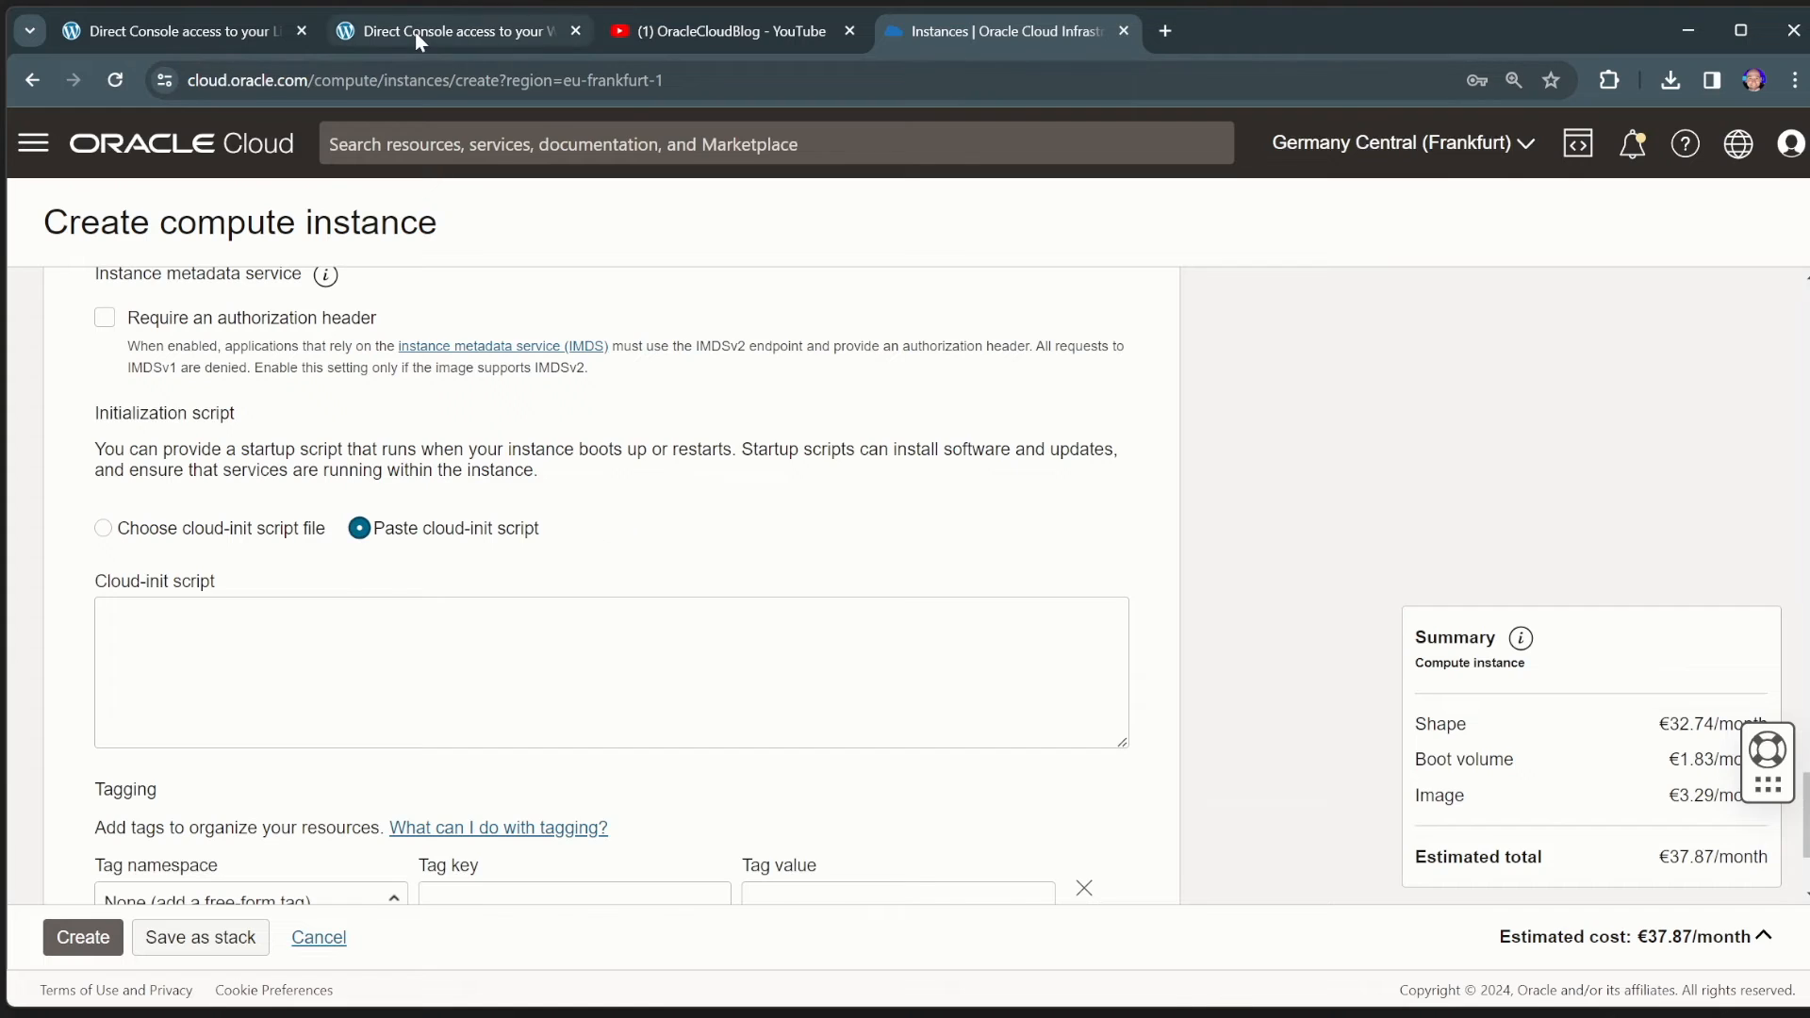
- Copy the Windows backdoor cloud-init script from the blog post into WindowsDemo's cloud-init field
click(451, 31)
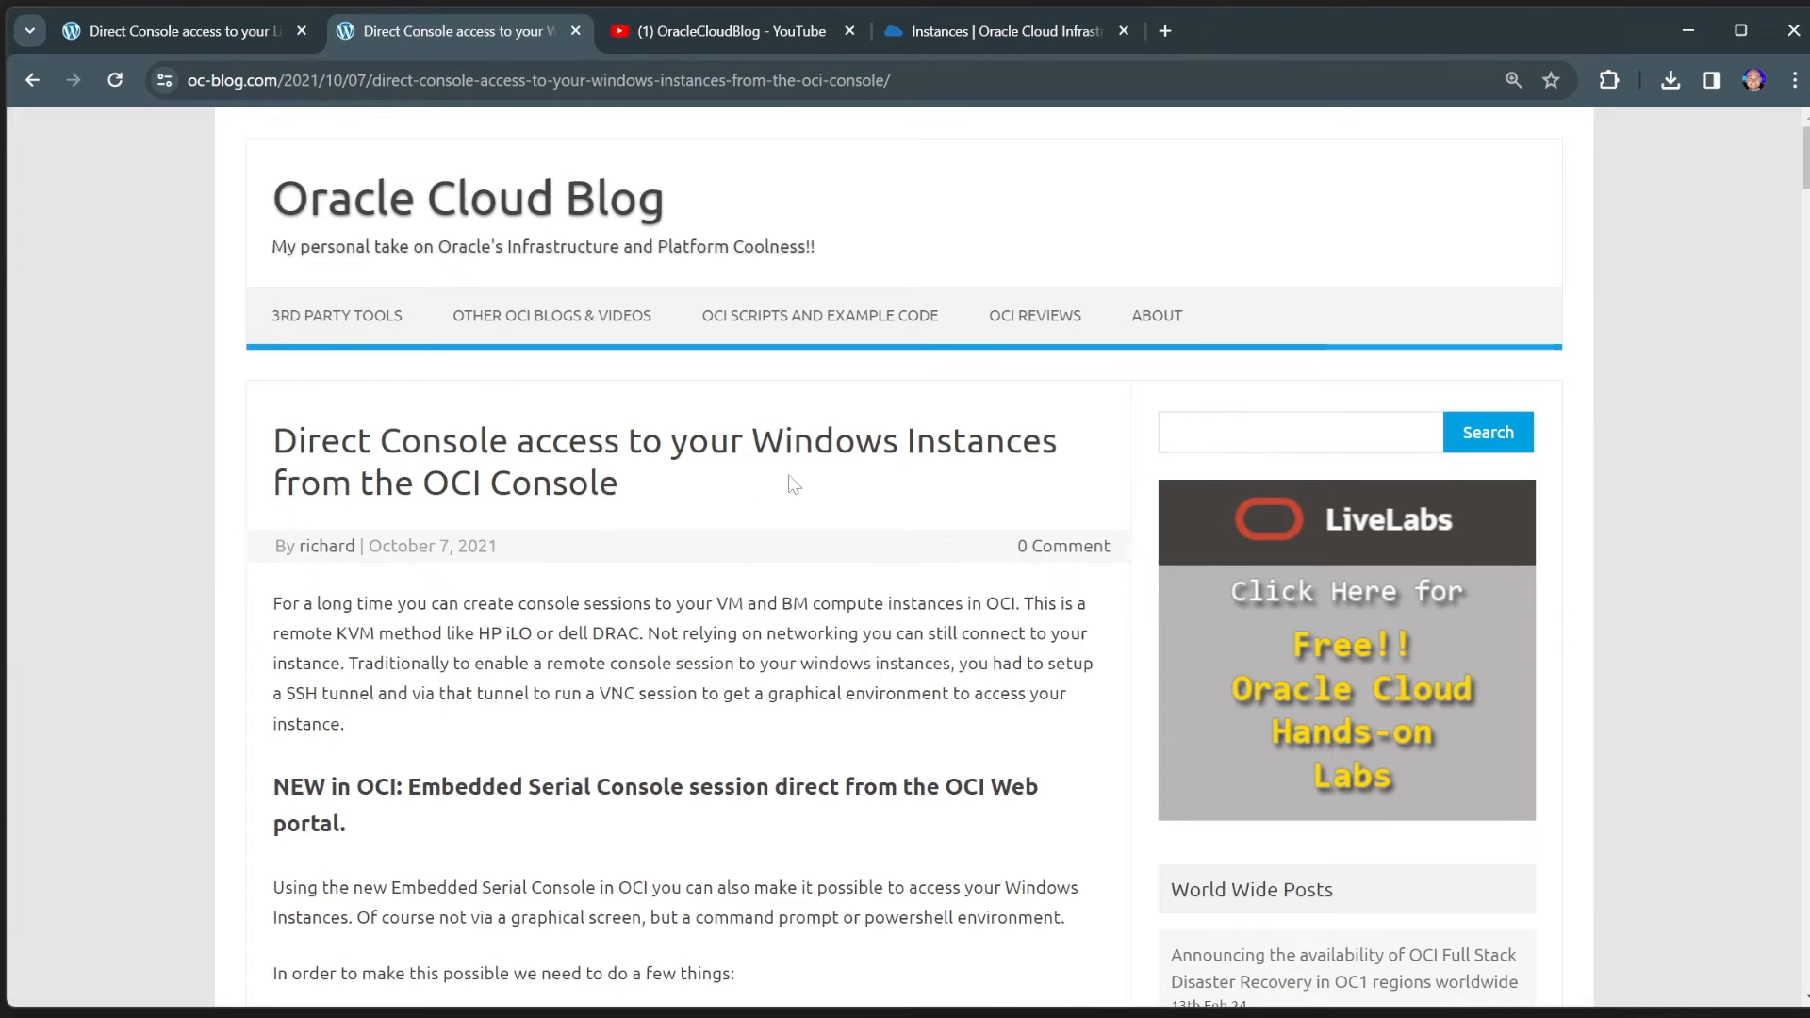
scroll(down, 3)
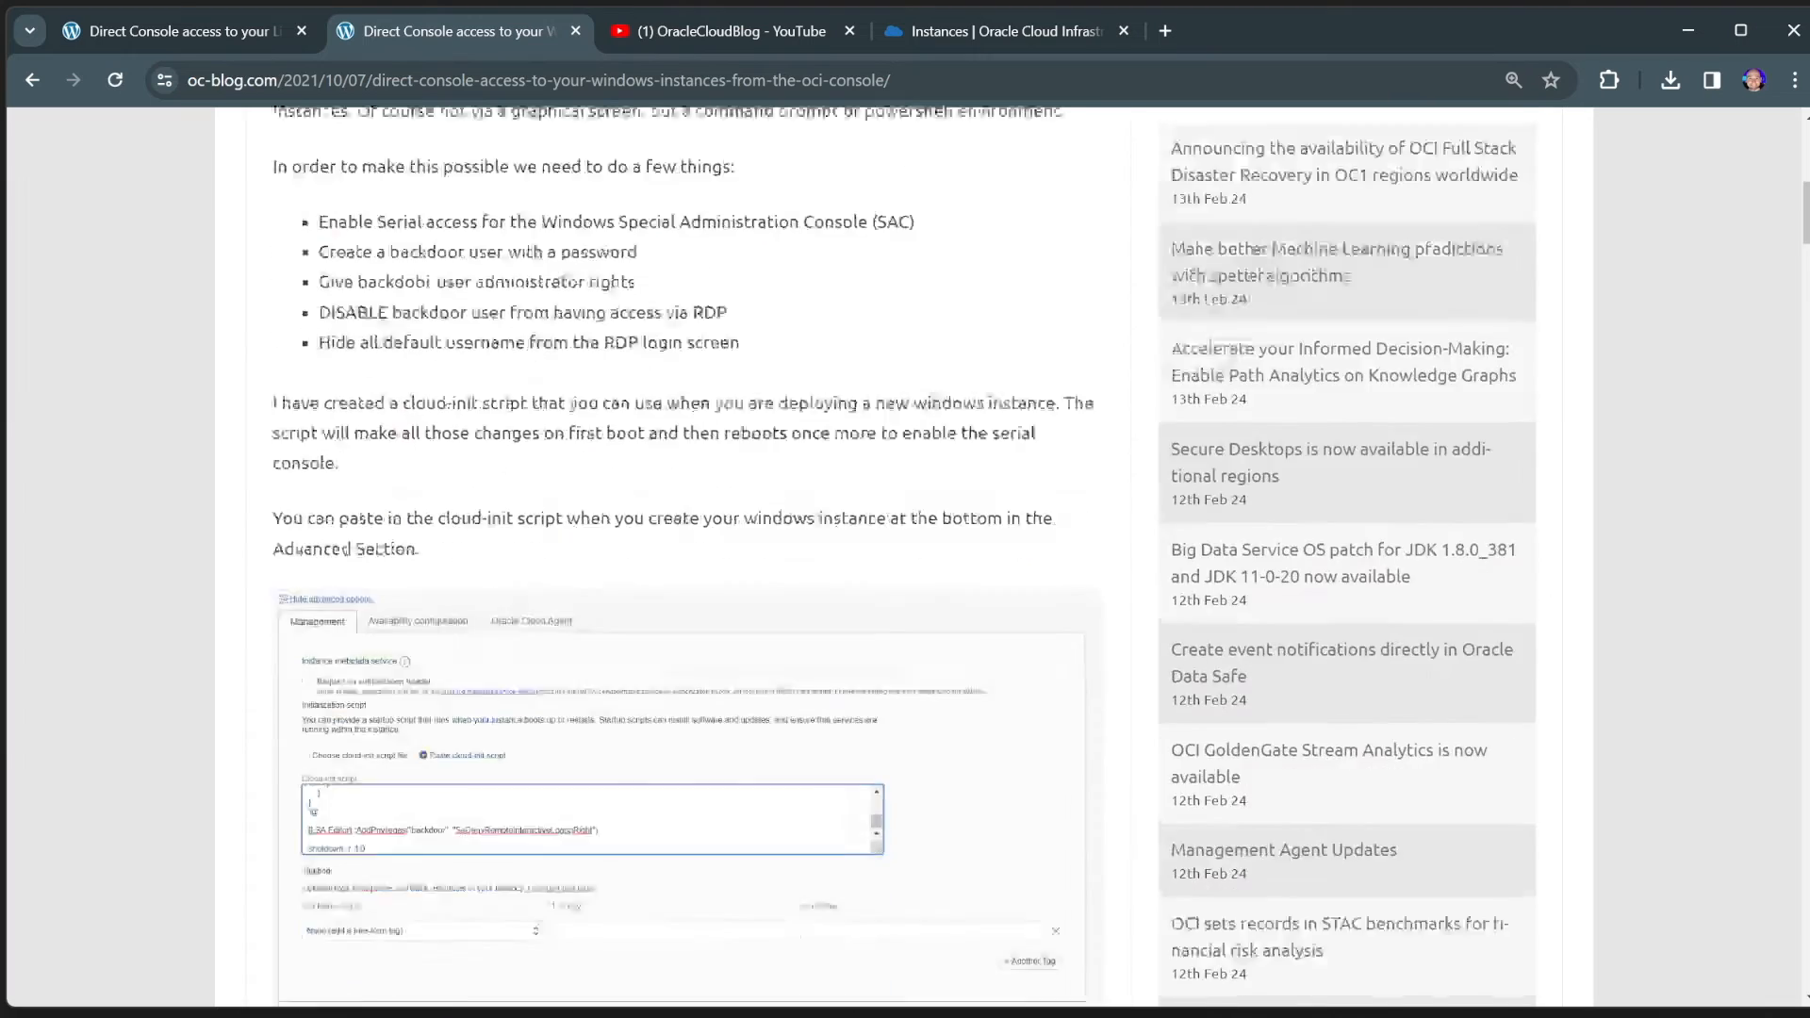
scroll(down, 3)
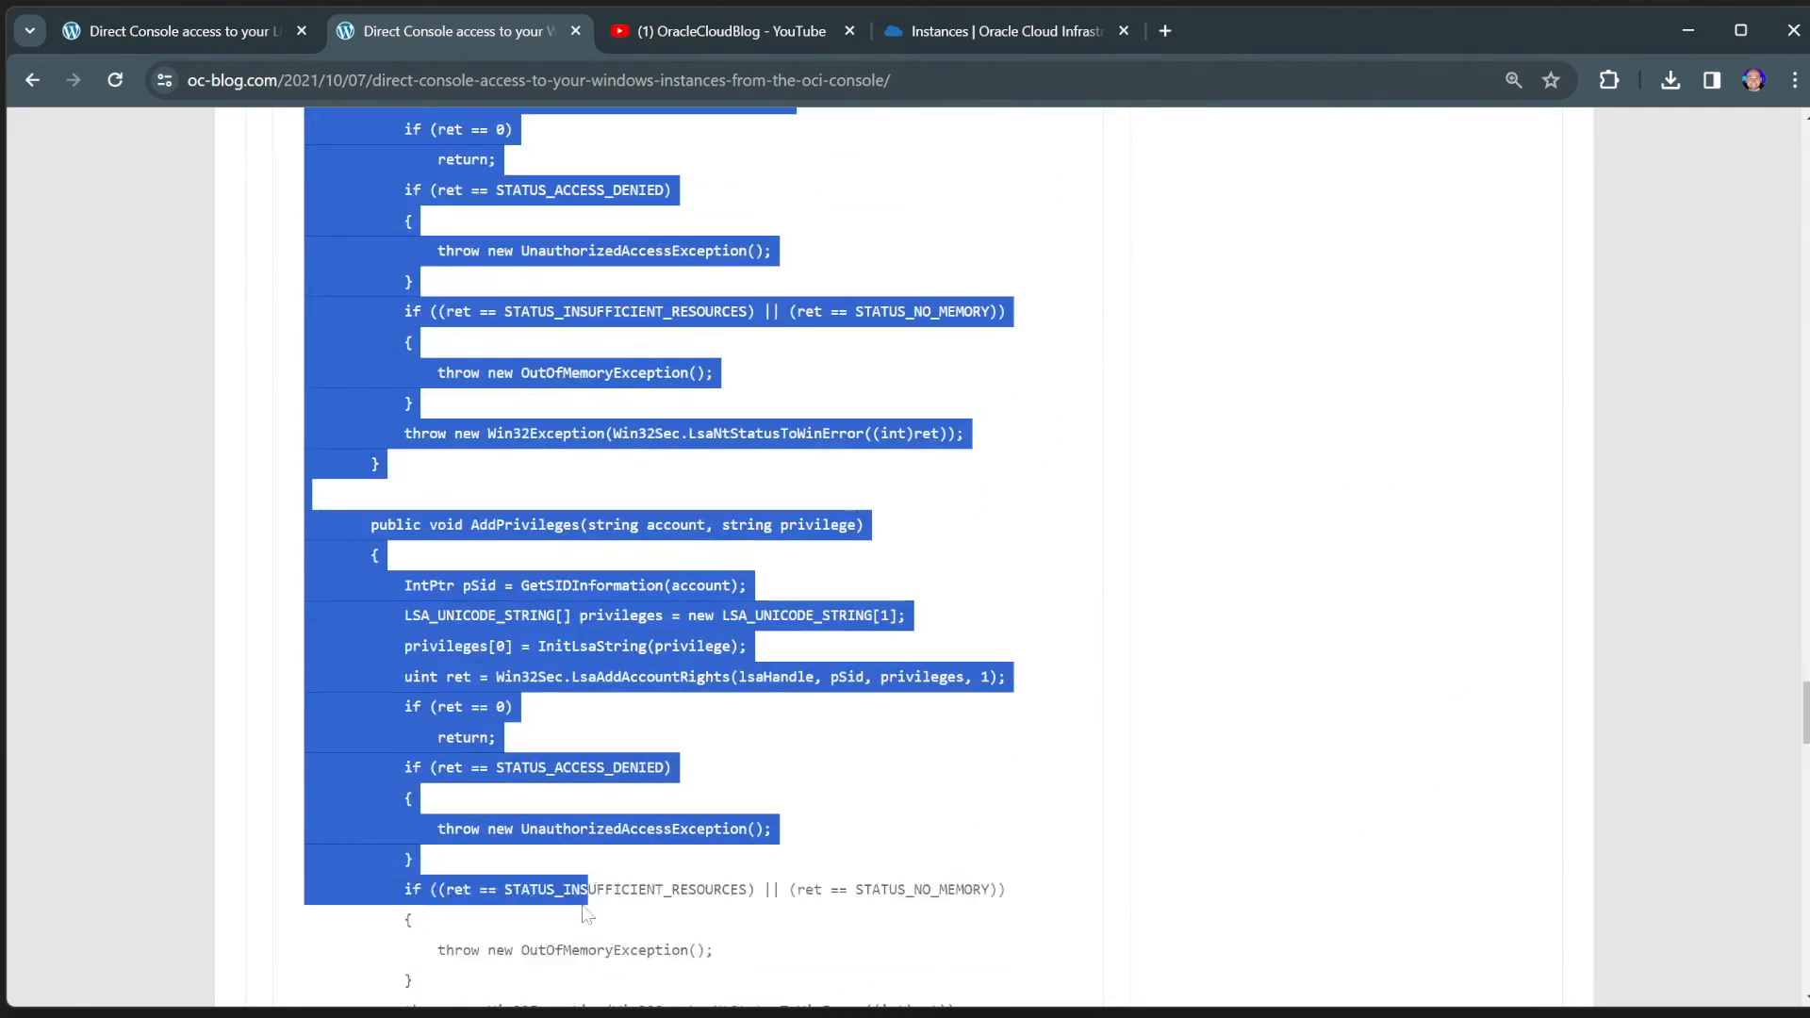
scroll(down, 3)
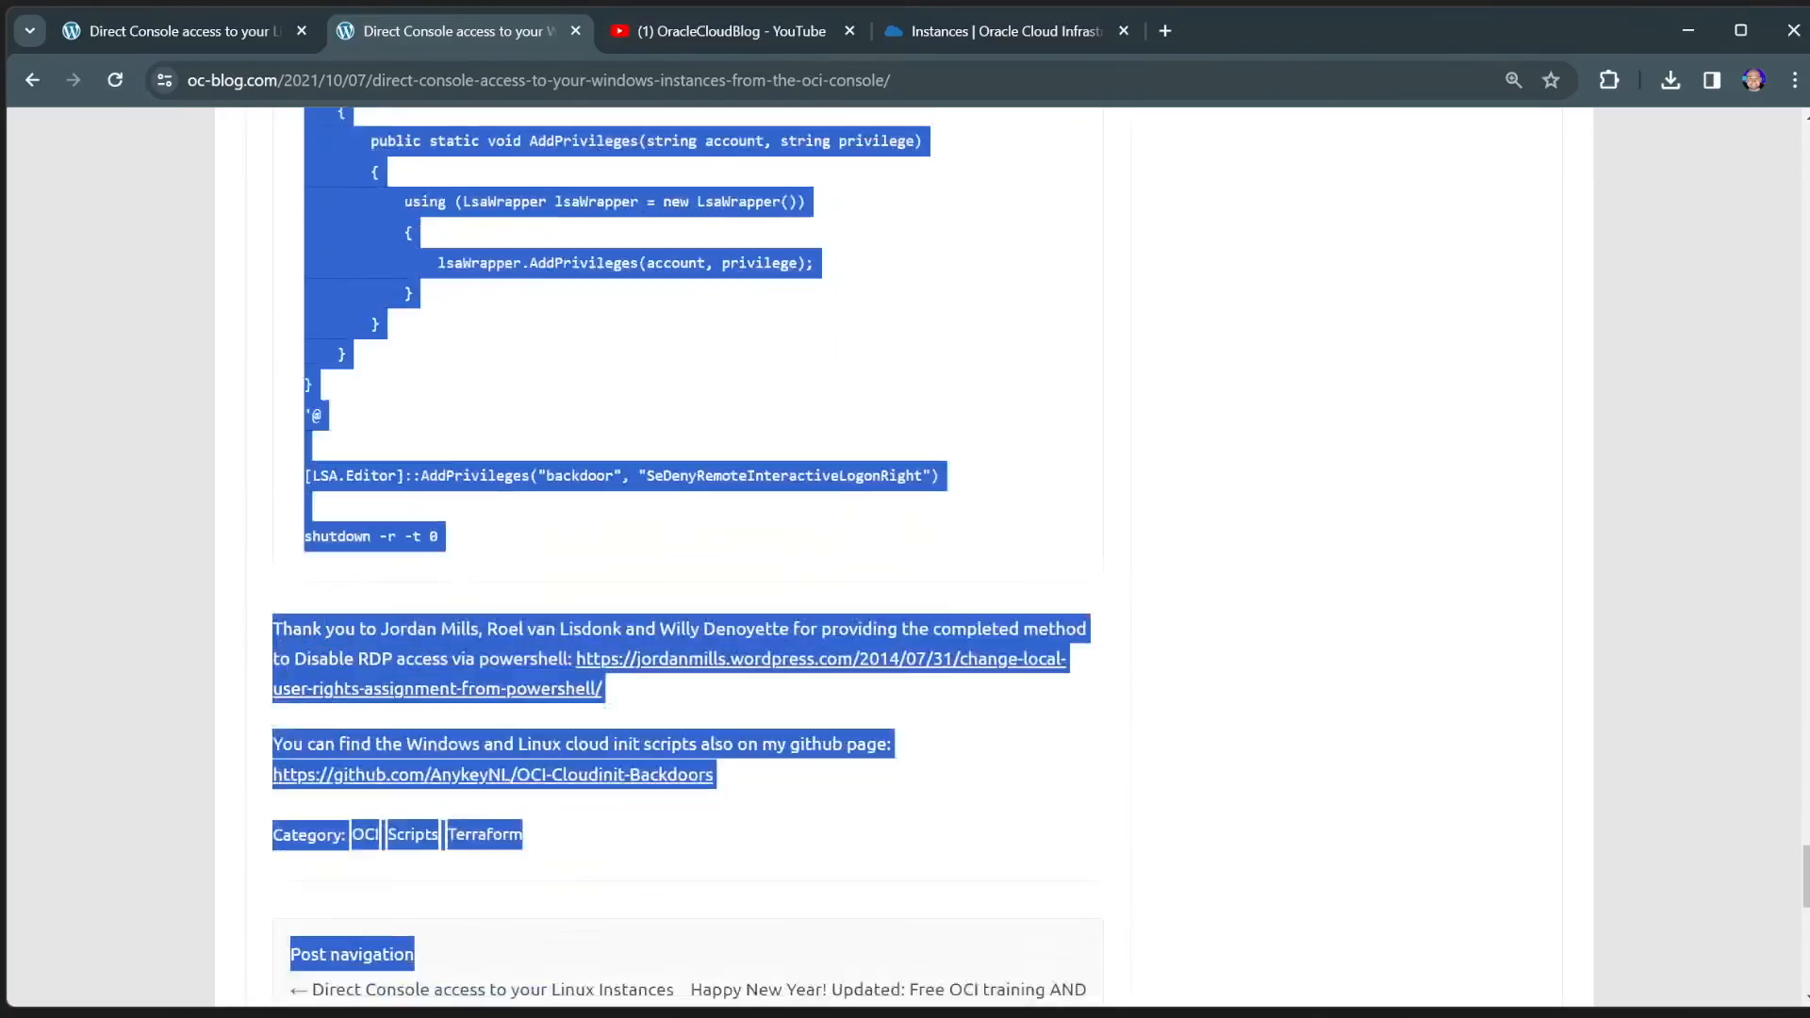
scroll(up, 3)
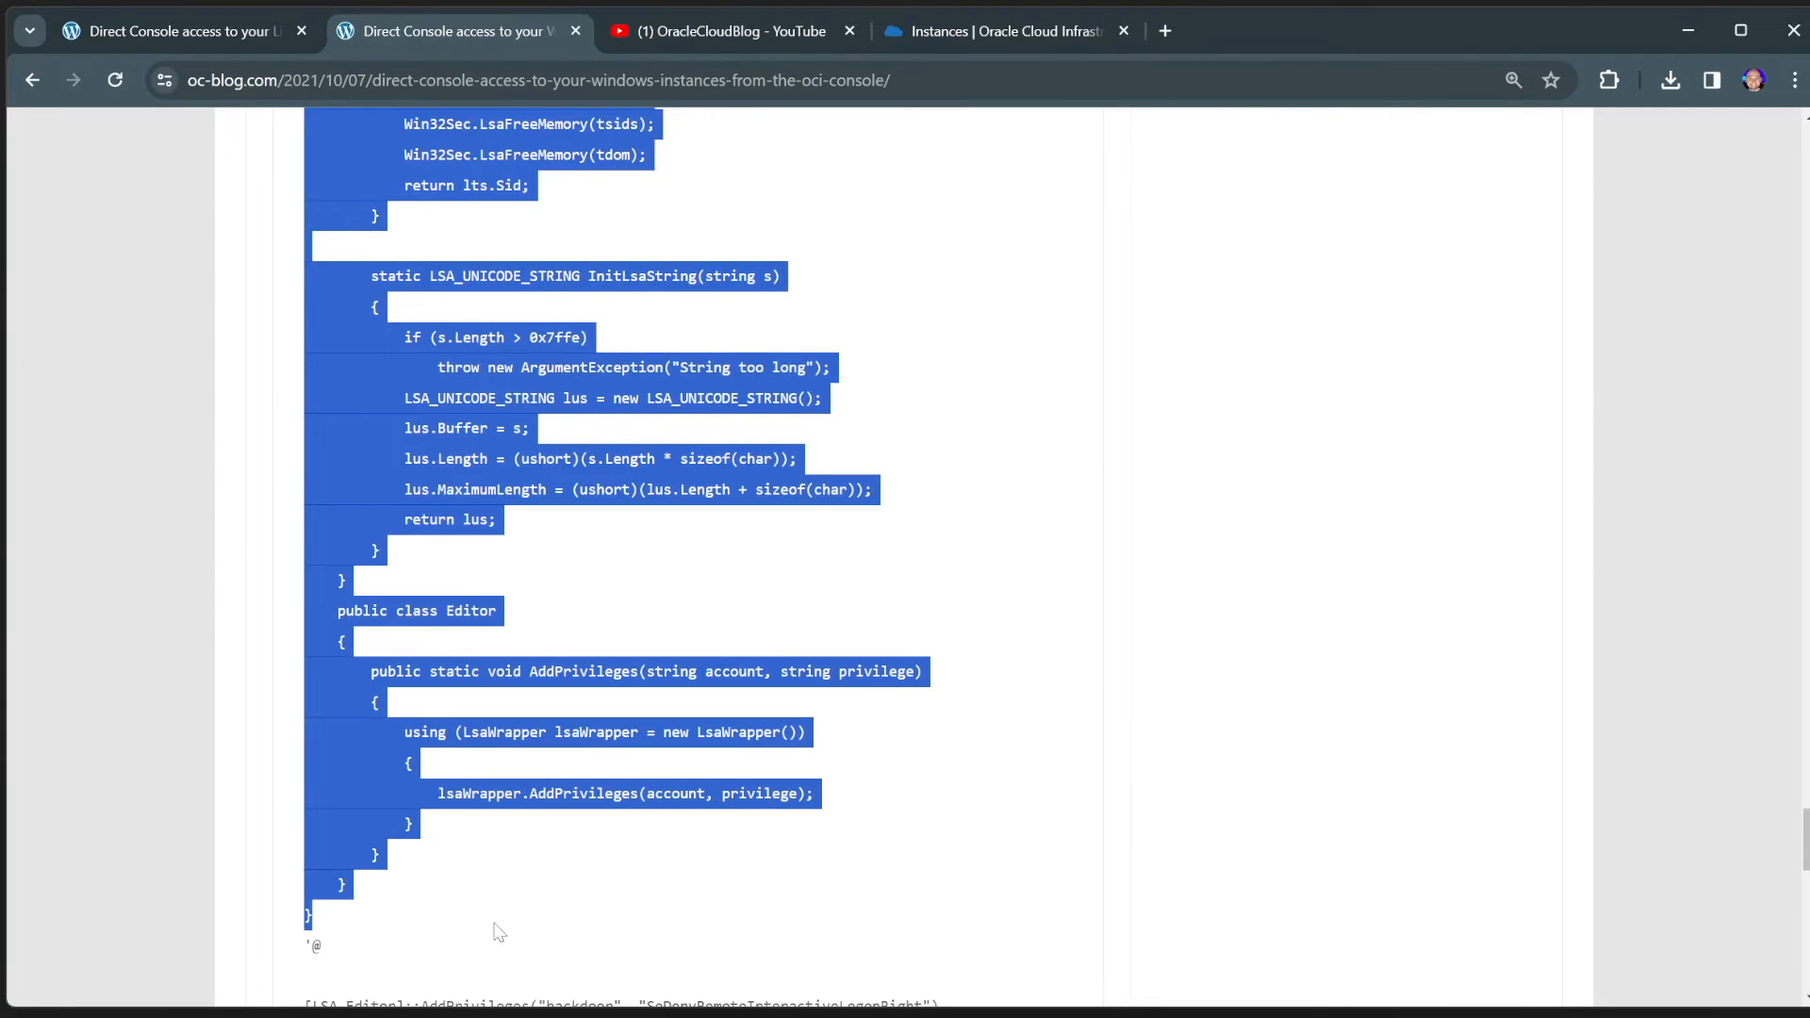
scroll(down, 3)
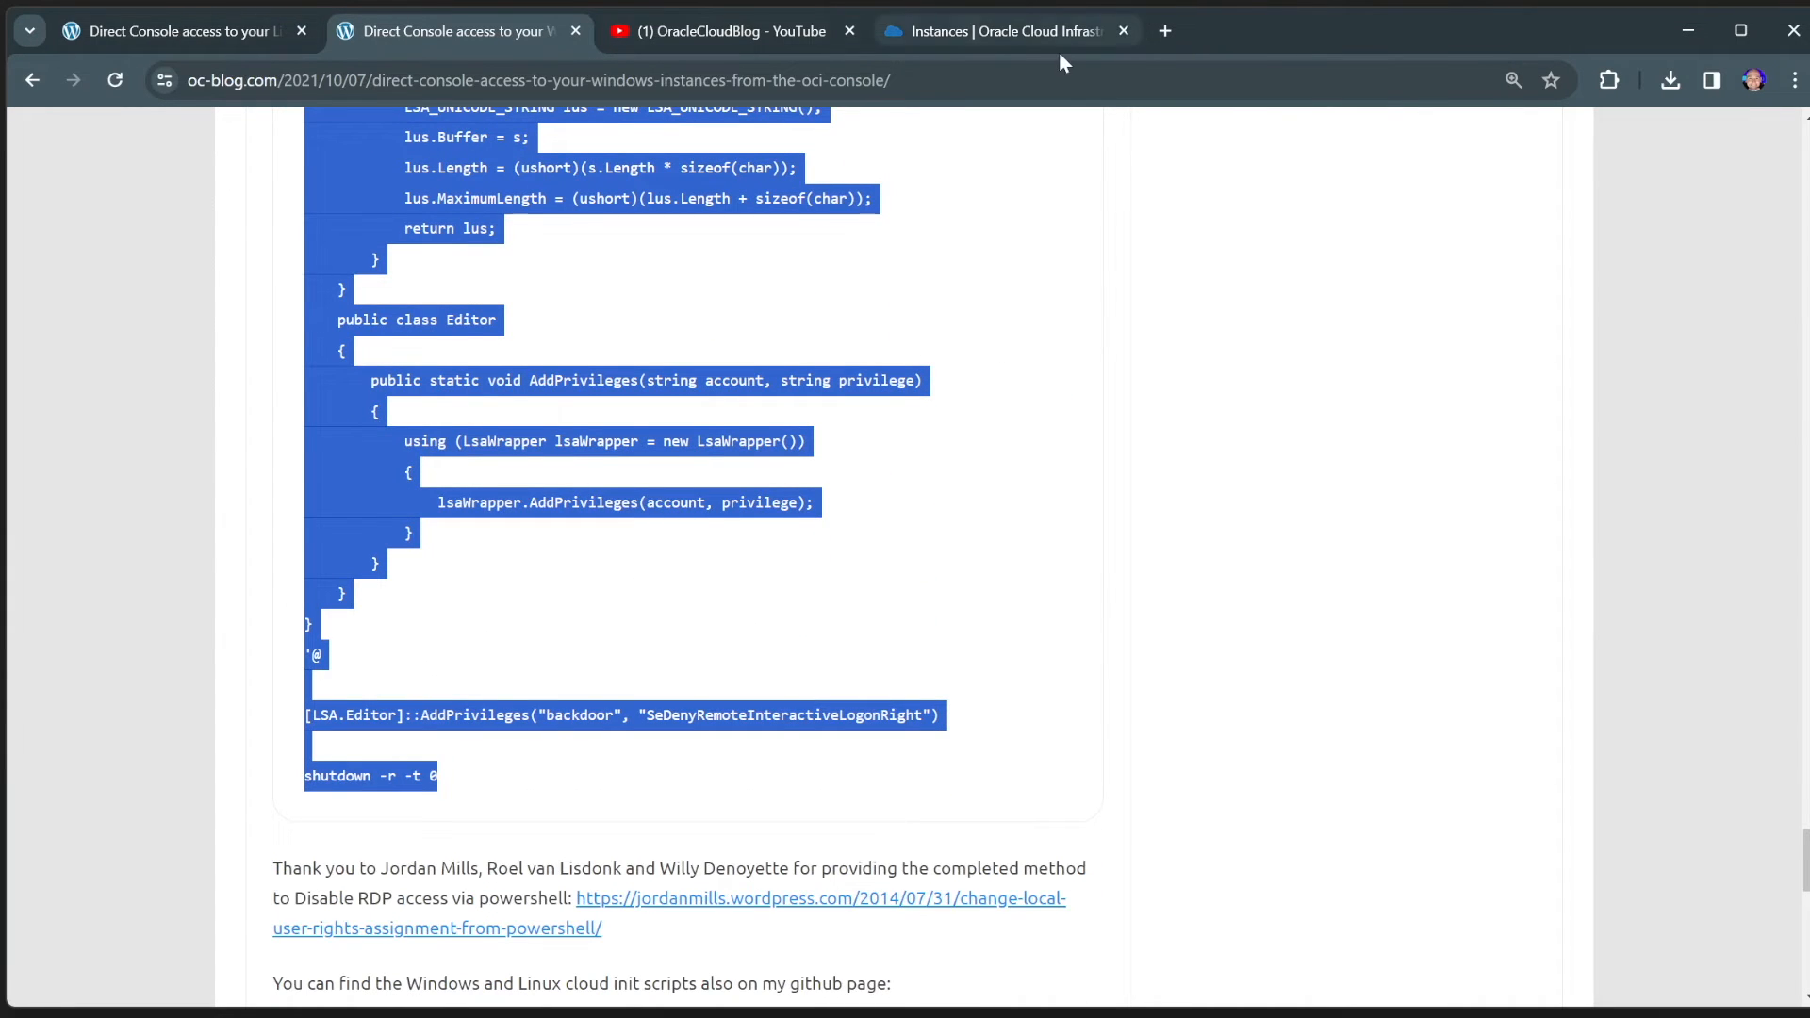
click(998, 31)
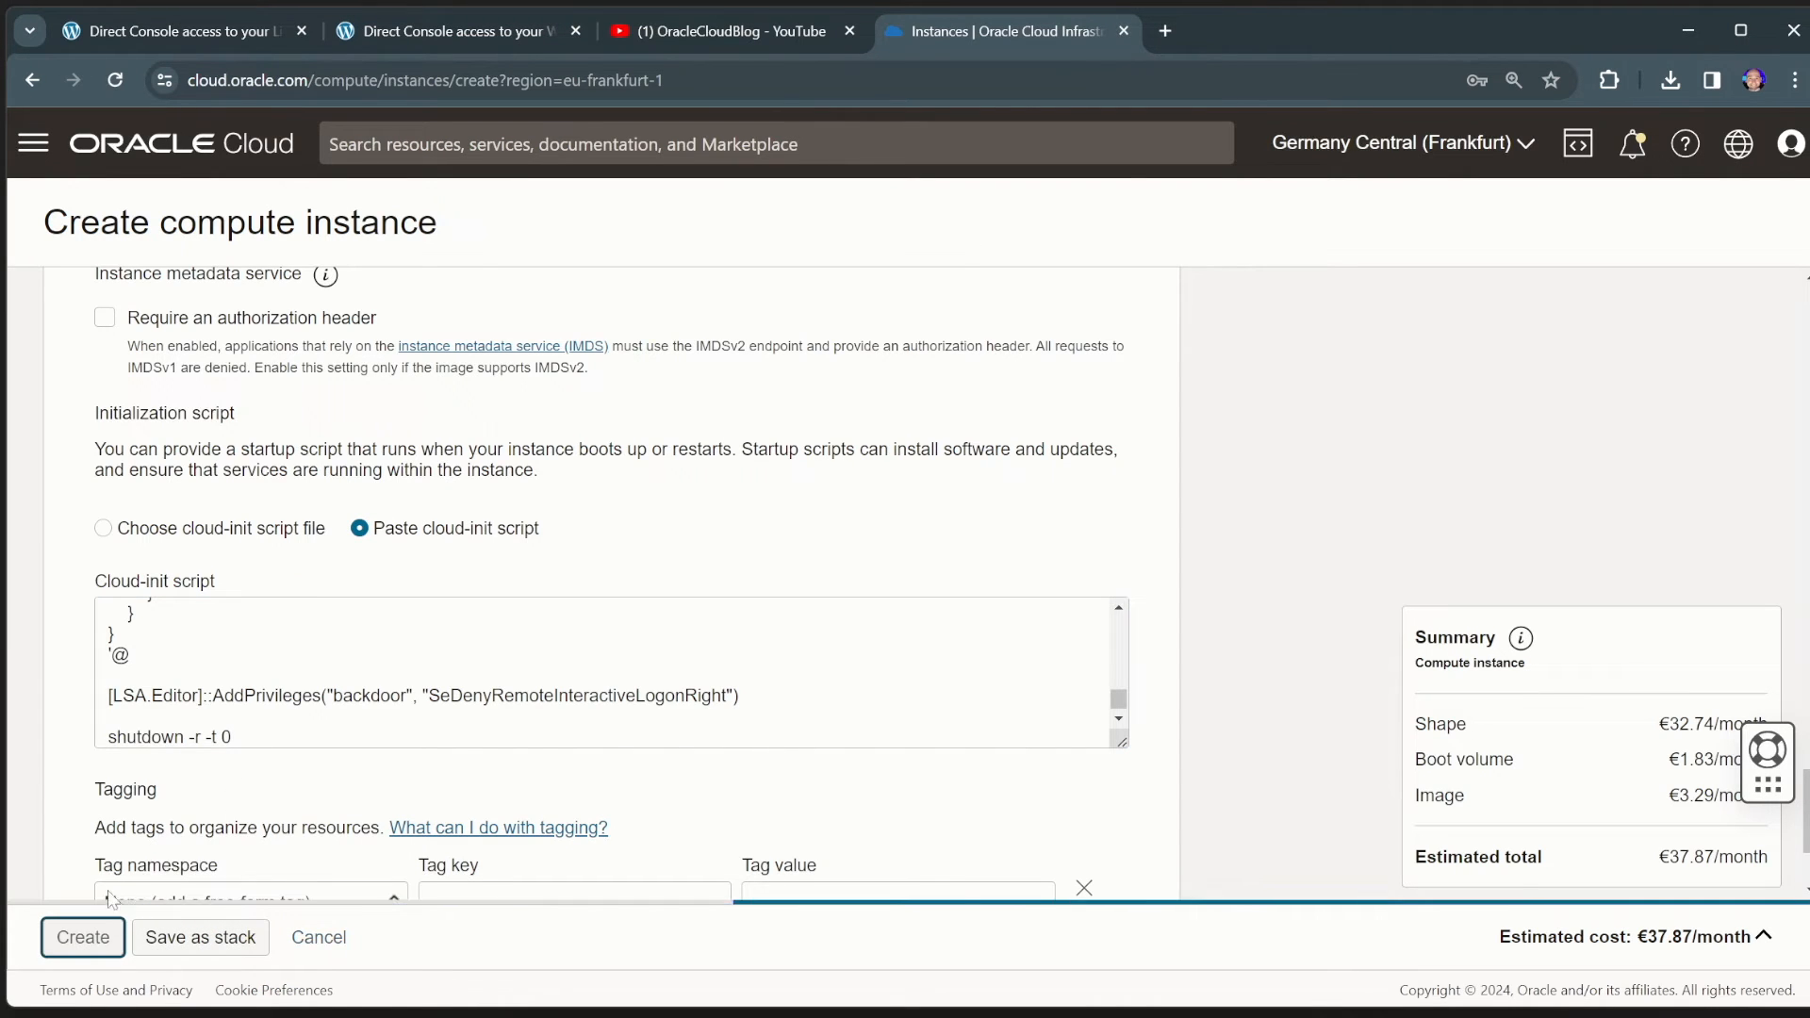
- Create the WindowsDemo instance and view its empty Console connection section
click(82, 936)
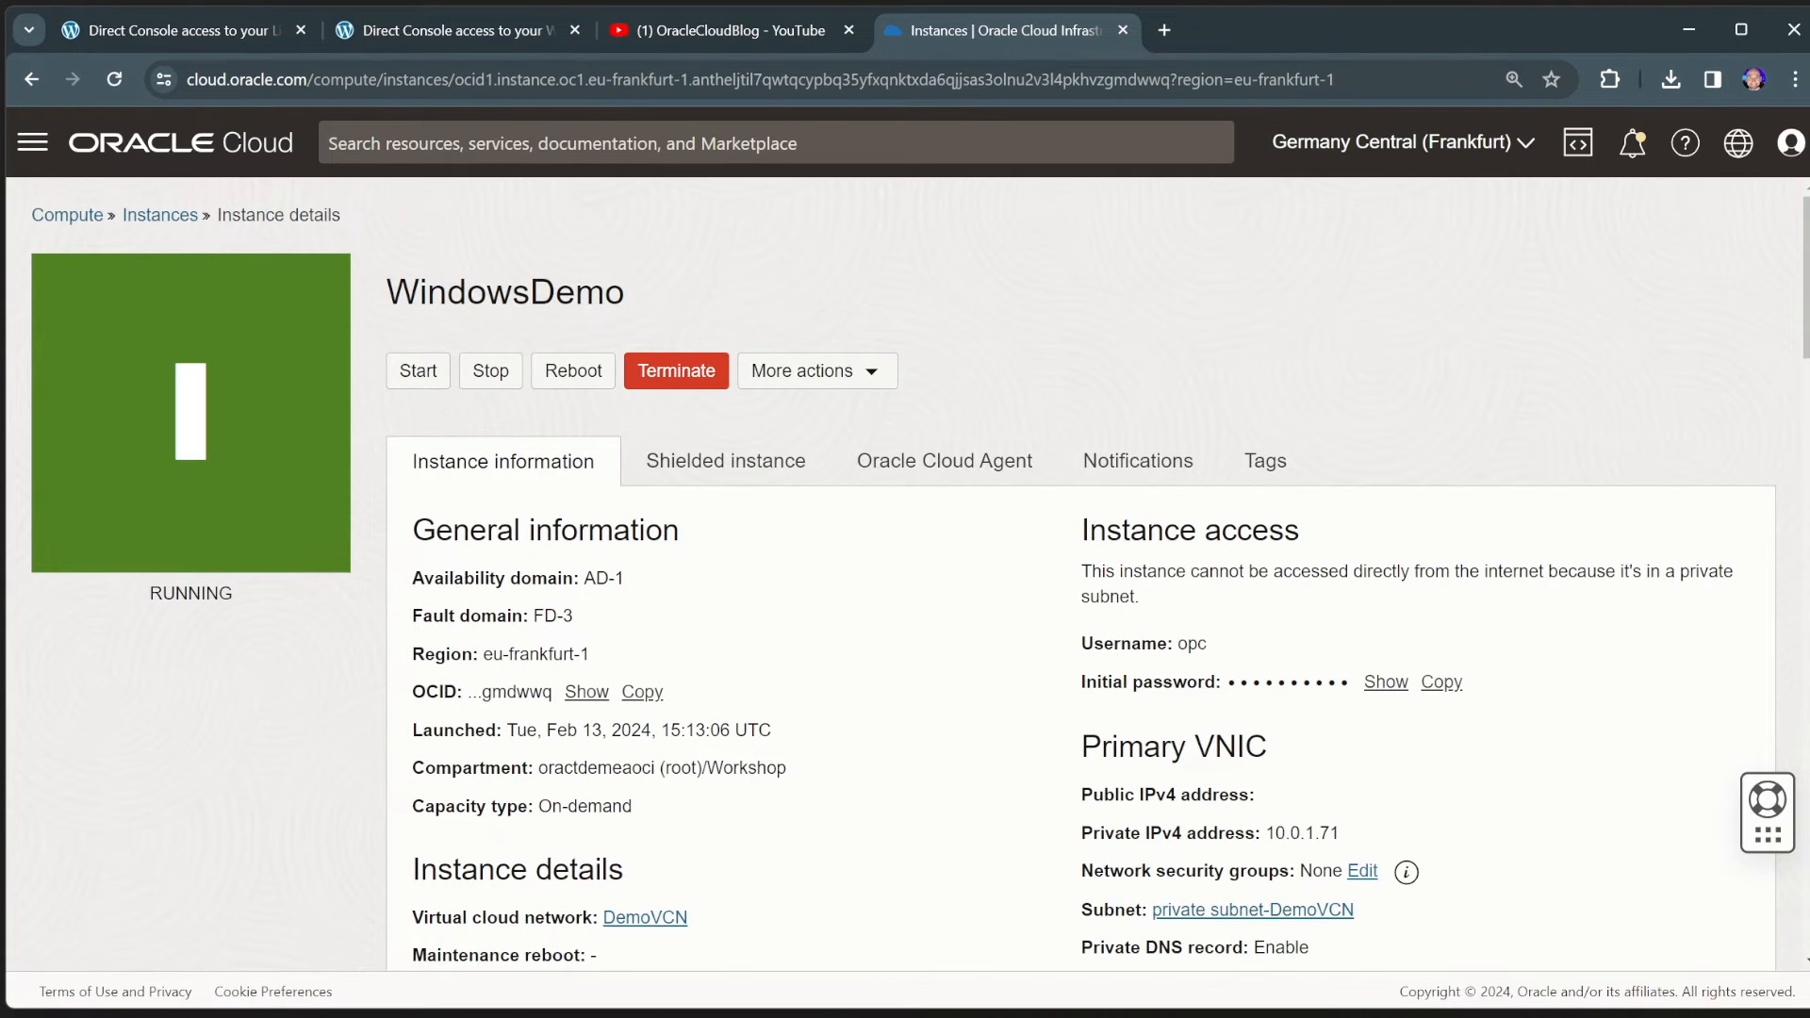
scroll(down, 3)
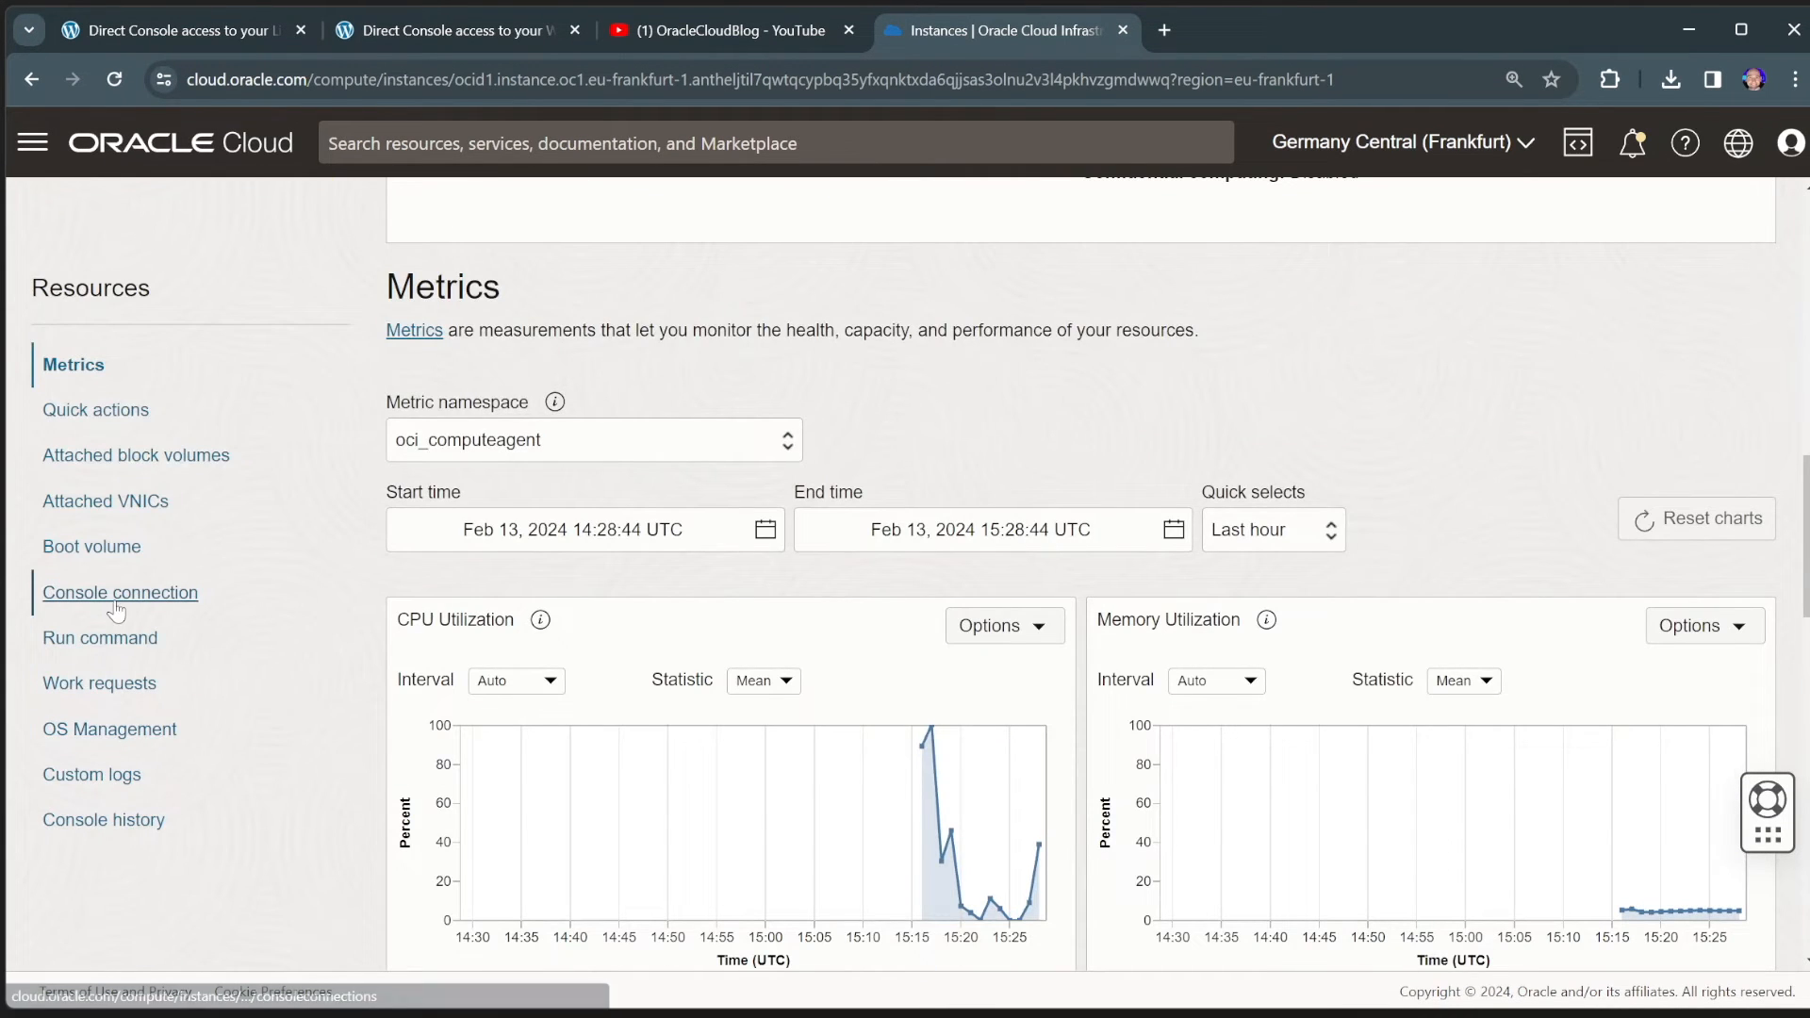
click(119, 592)
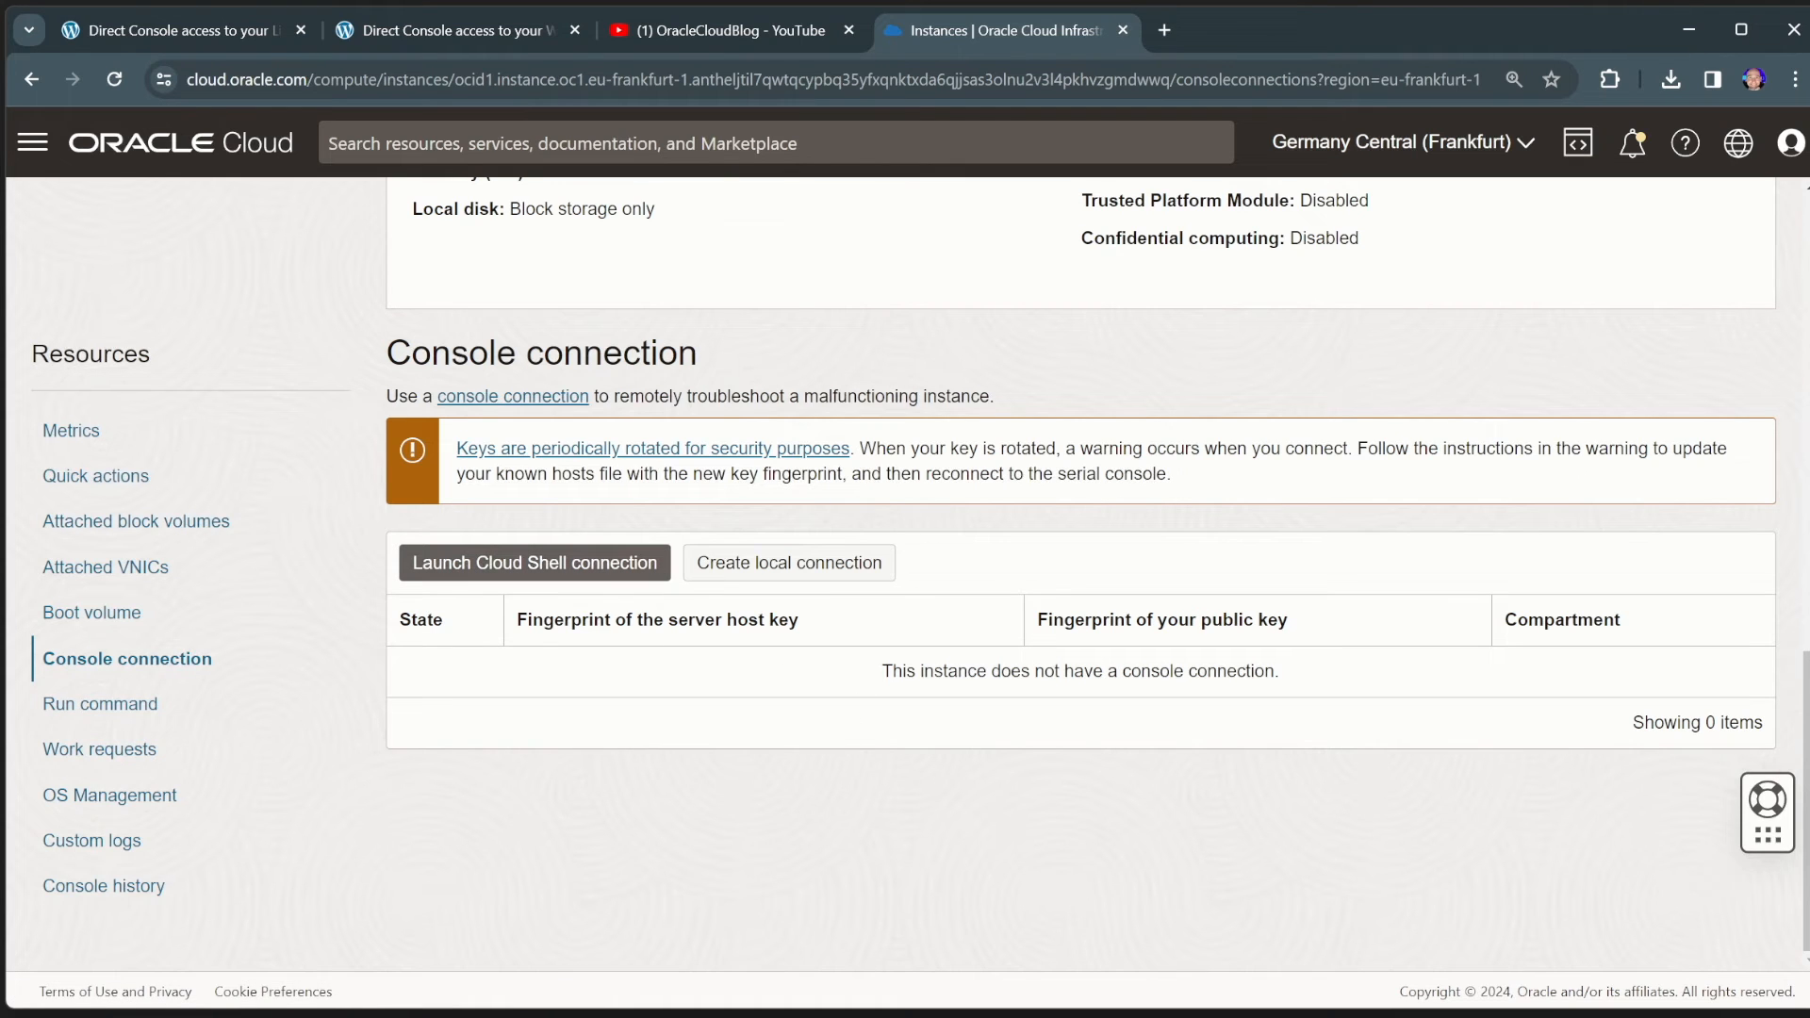
mouse_move(790, 562)
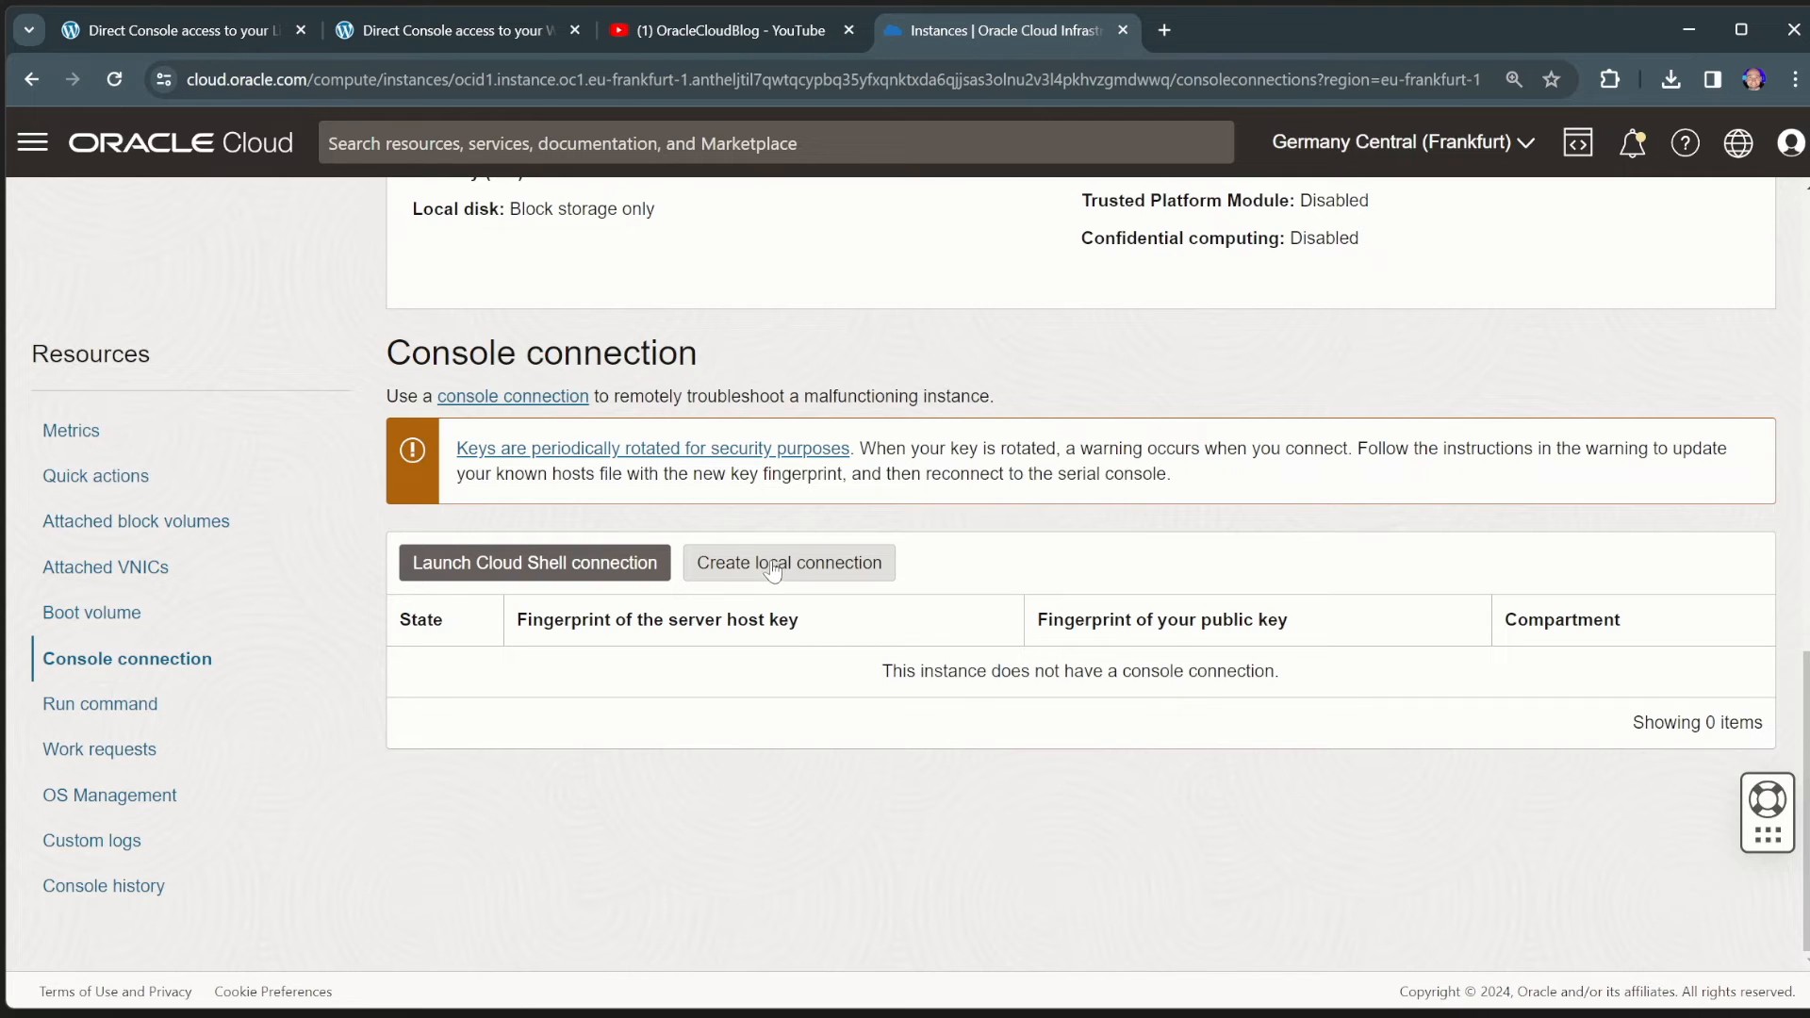
mouse_move(727, 613)
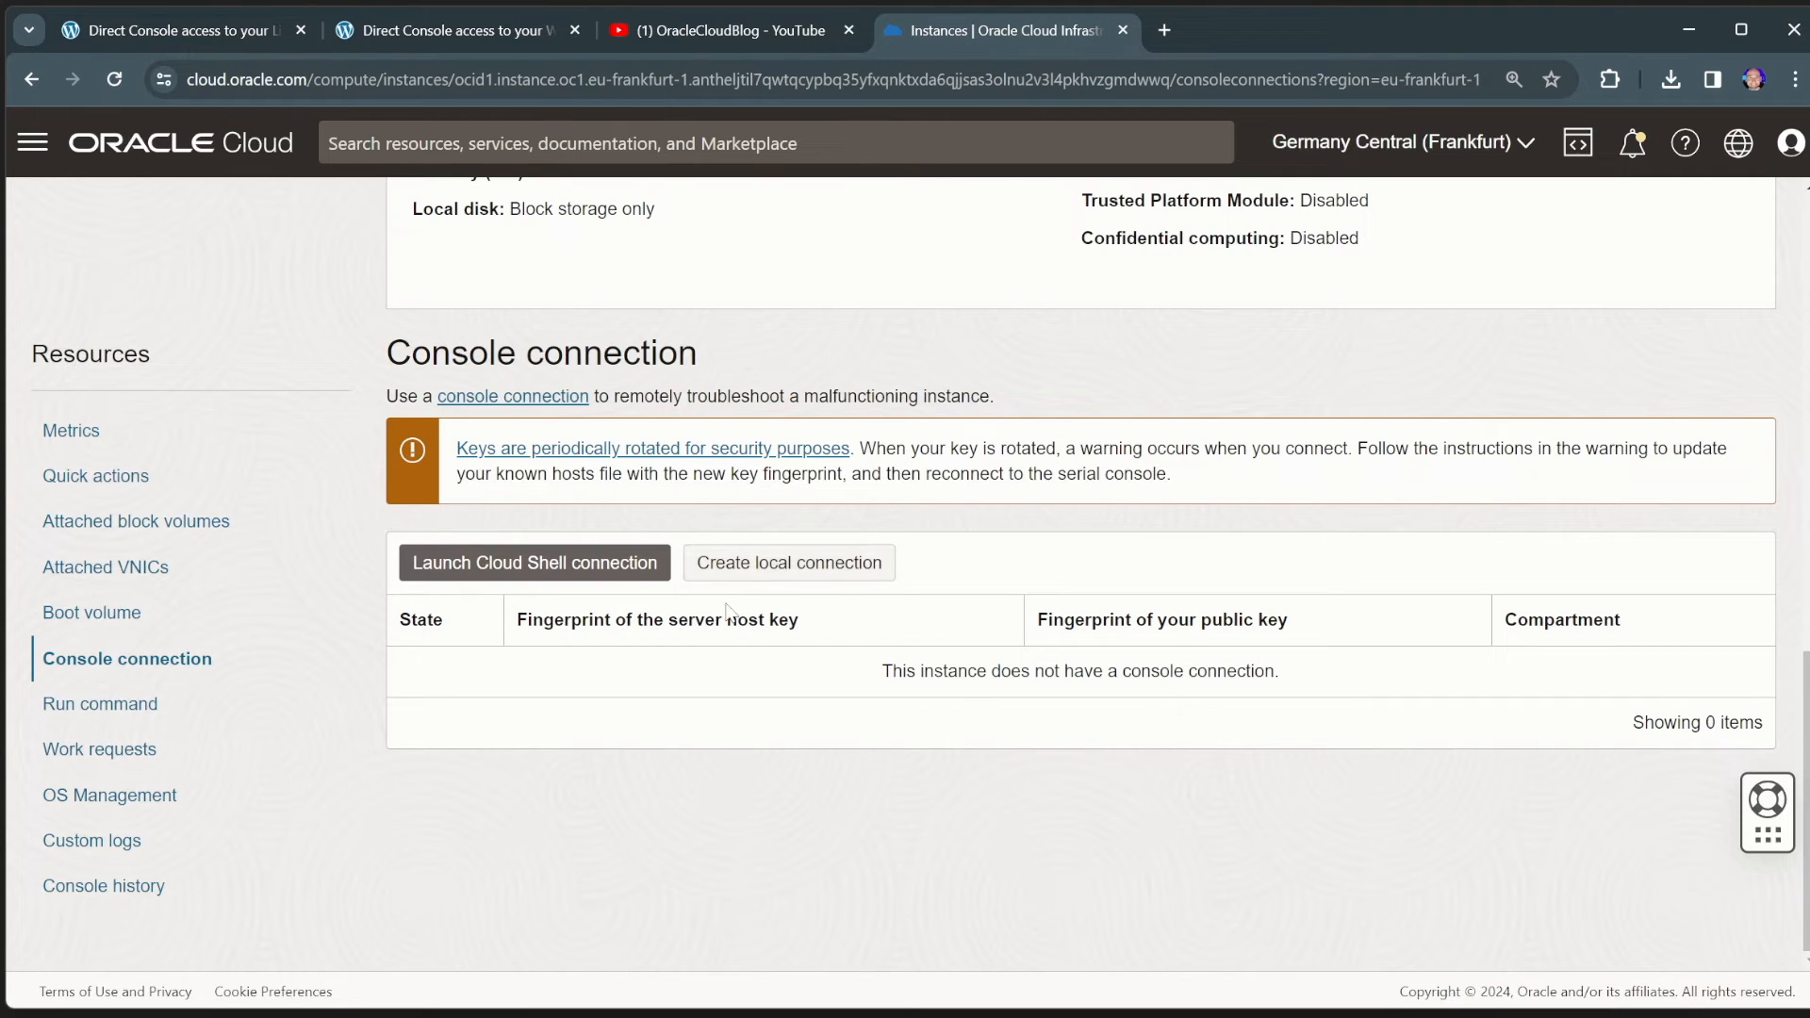
mouse_move(503, 581)
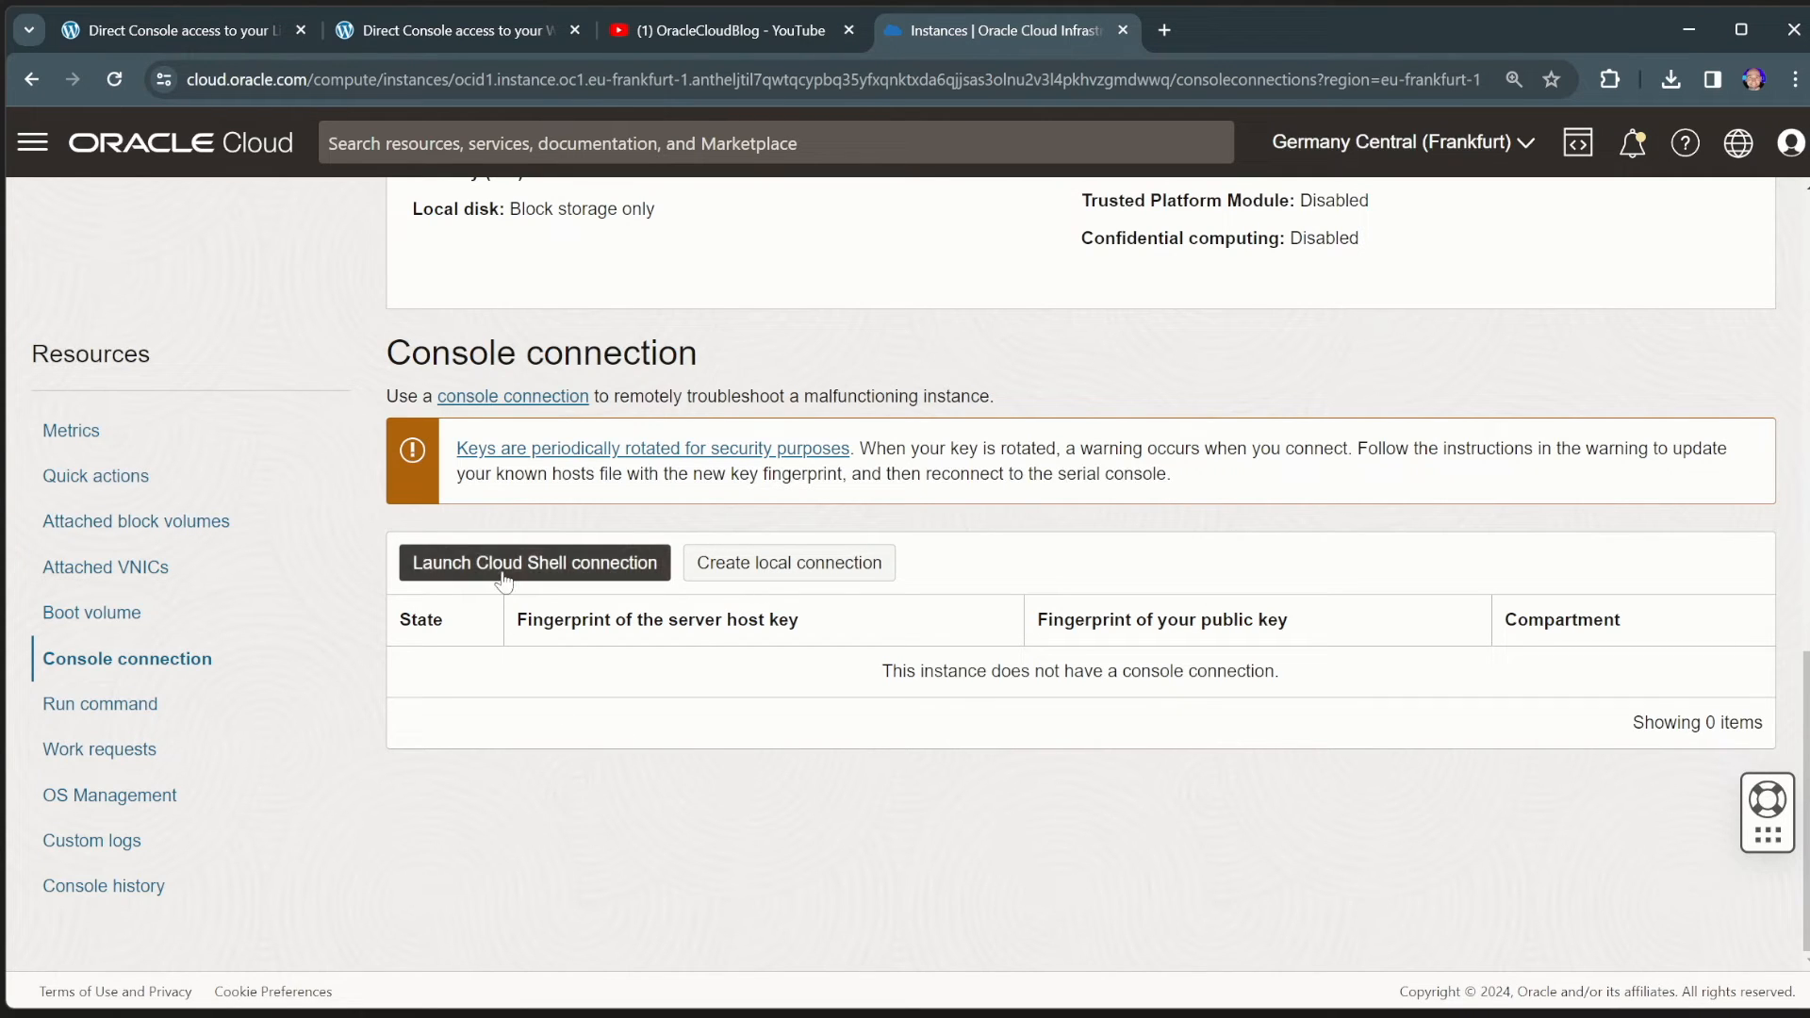
- Launch a Cloud Shell serial console connection to WindowsDemo and wait for SAC>
click(533, 562)
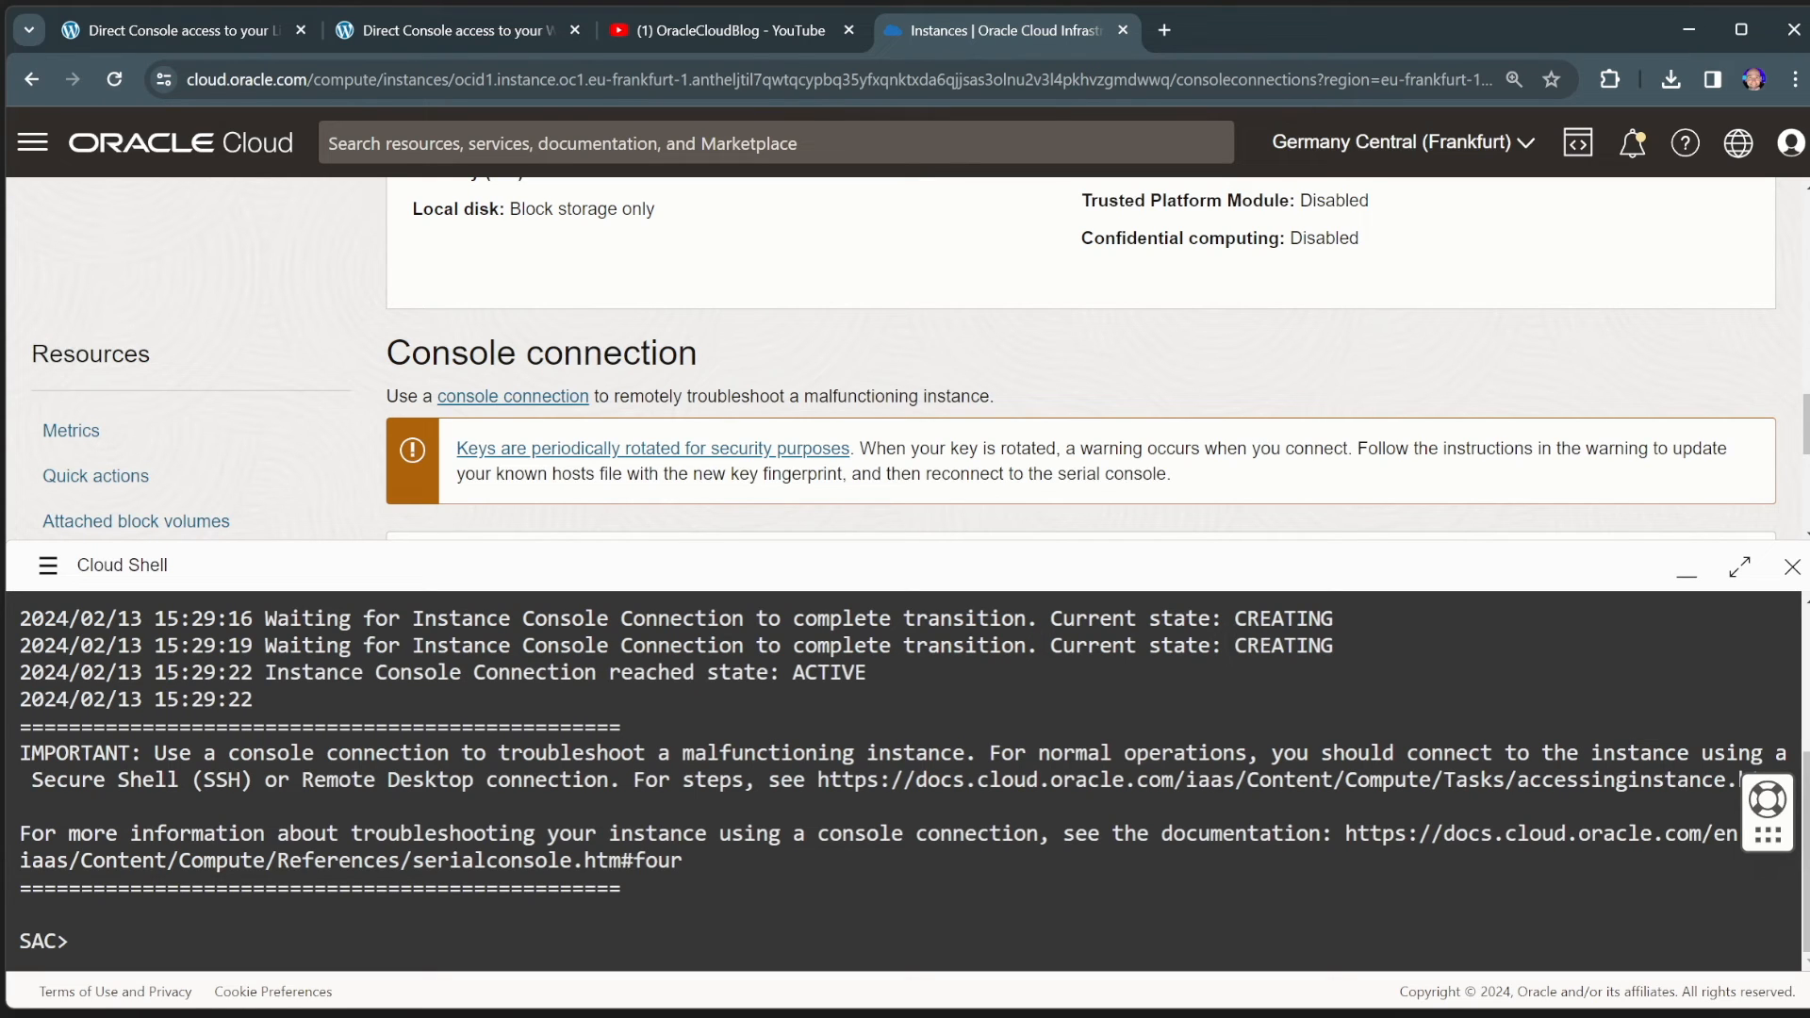
- Create a cmd channel in SAC, list channels, and switch to it with ch -si 1
text(cmd)
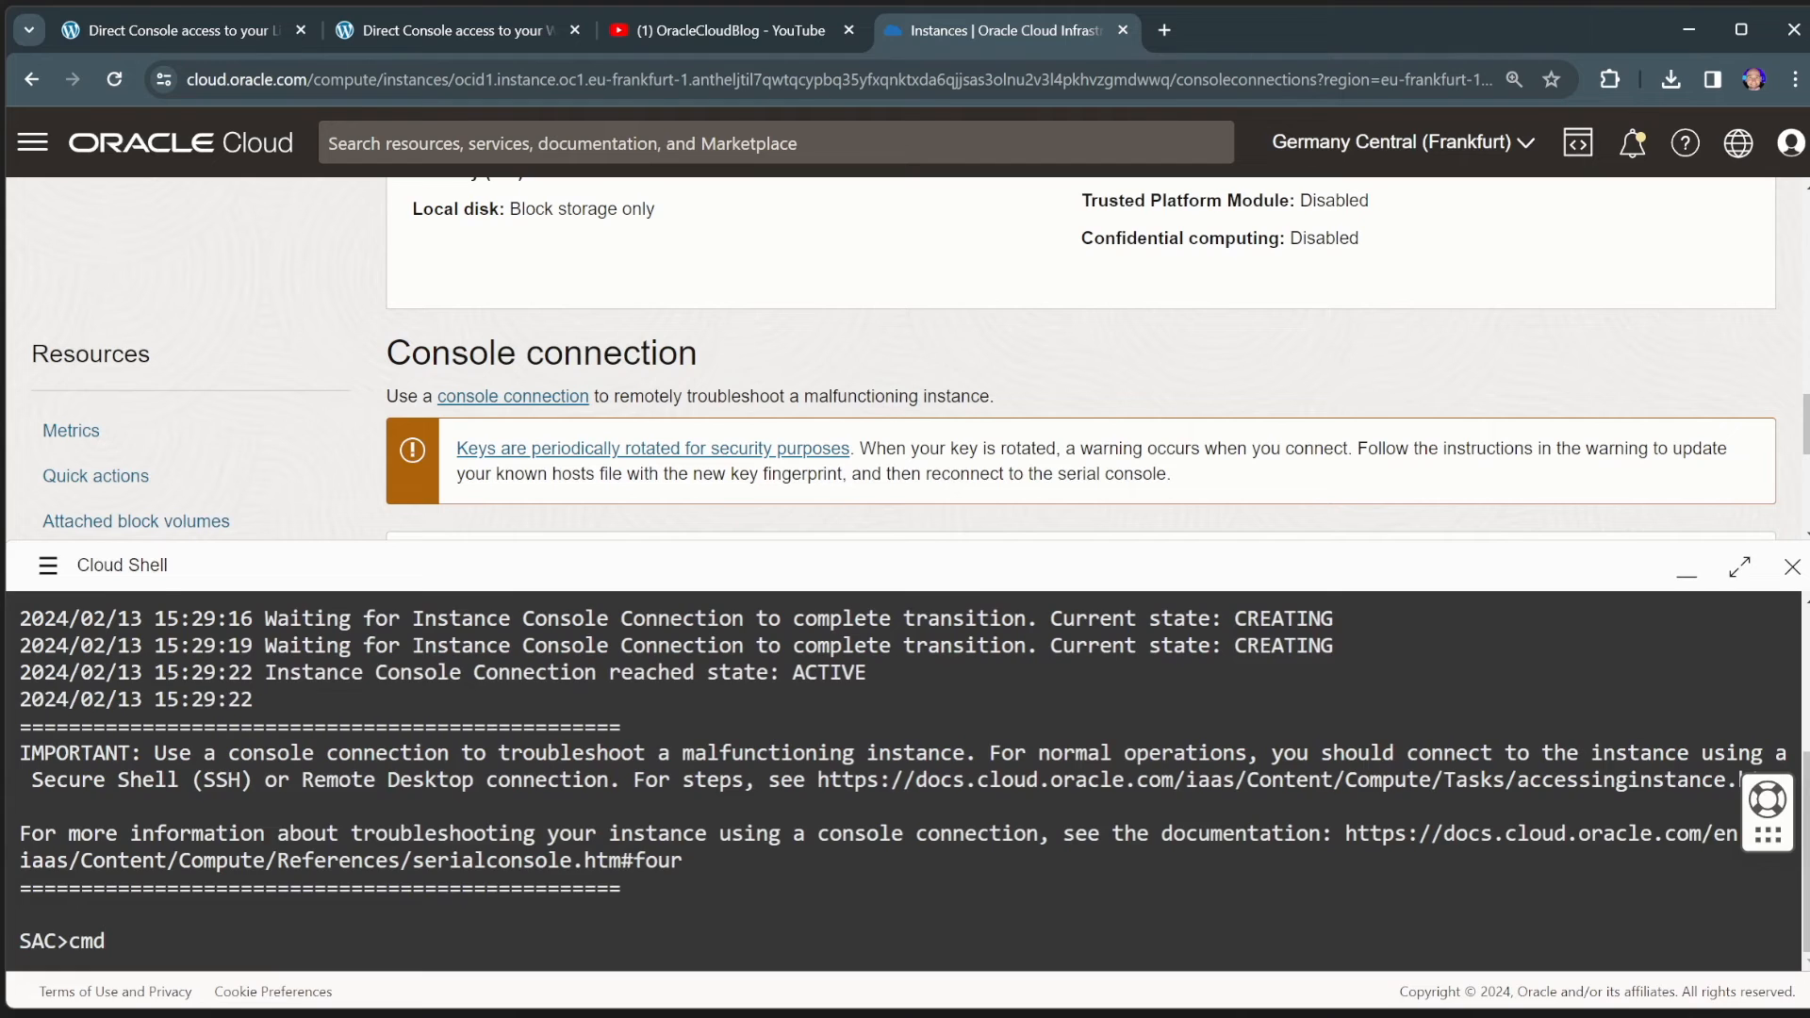
text(ch)
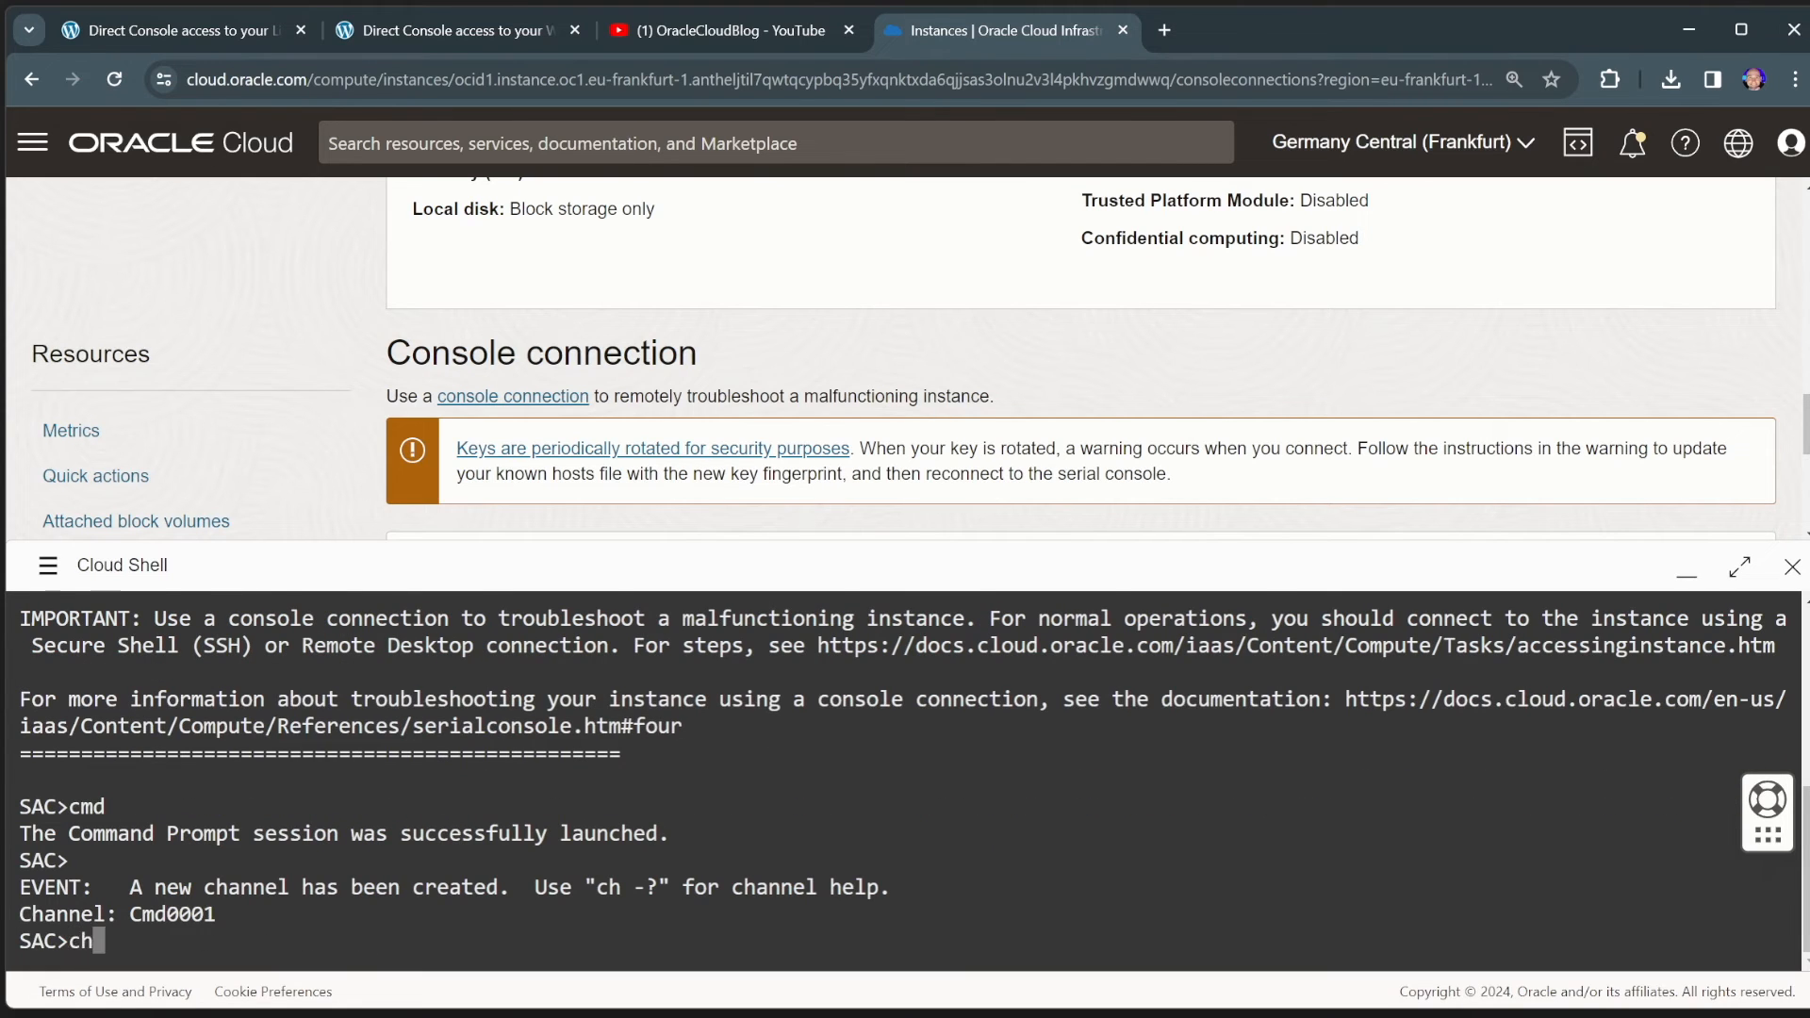
key(Return)
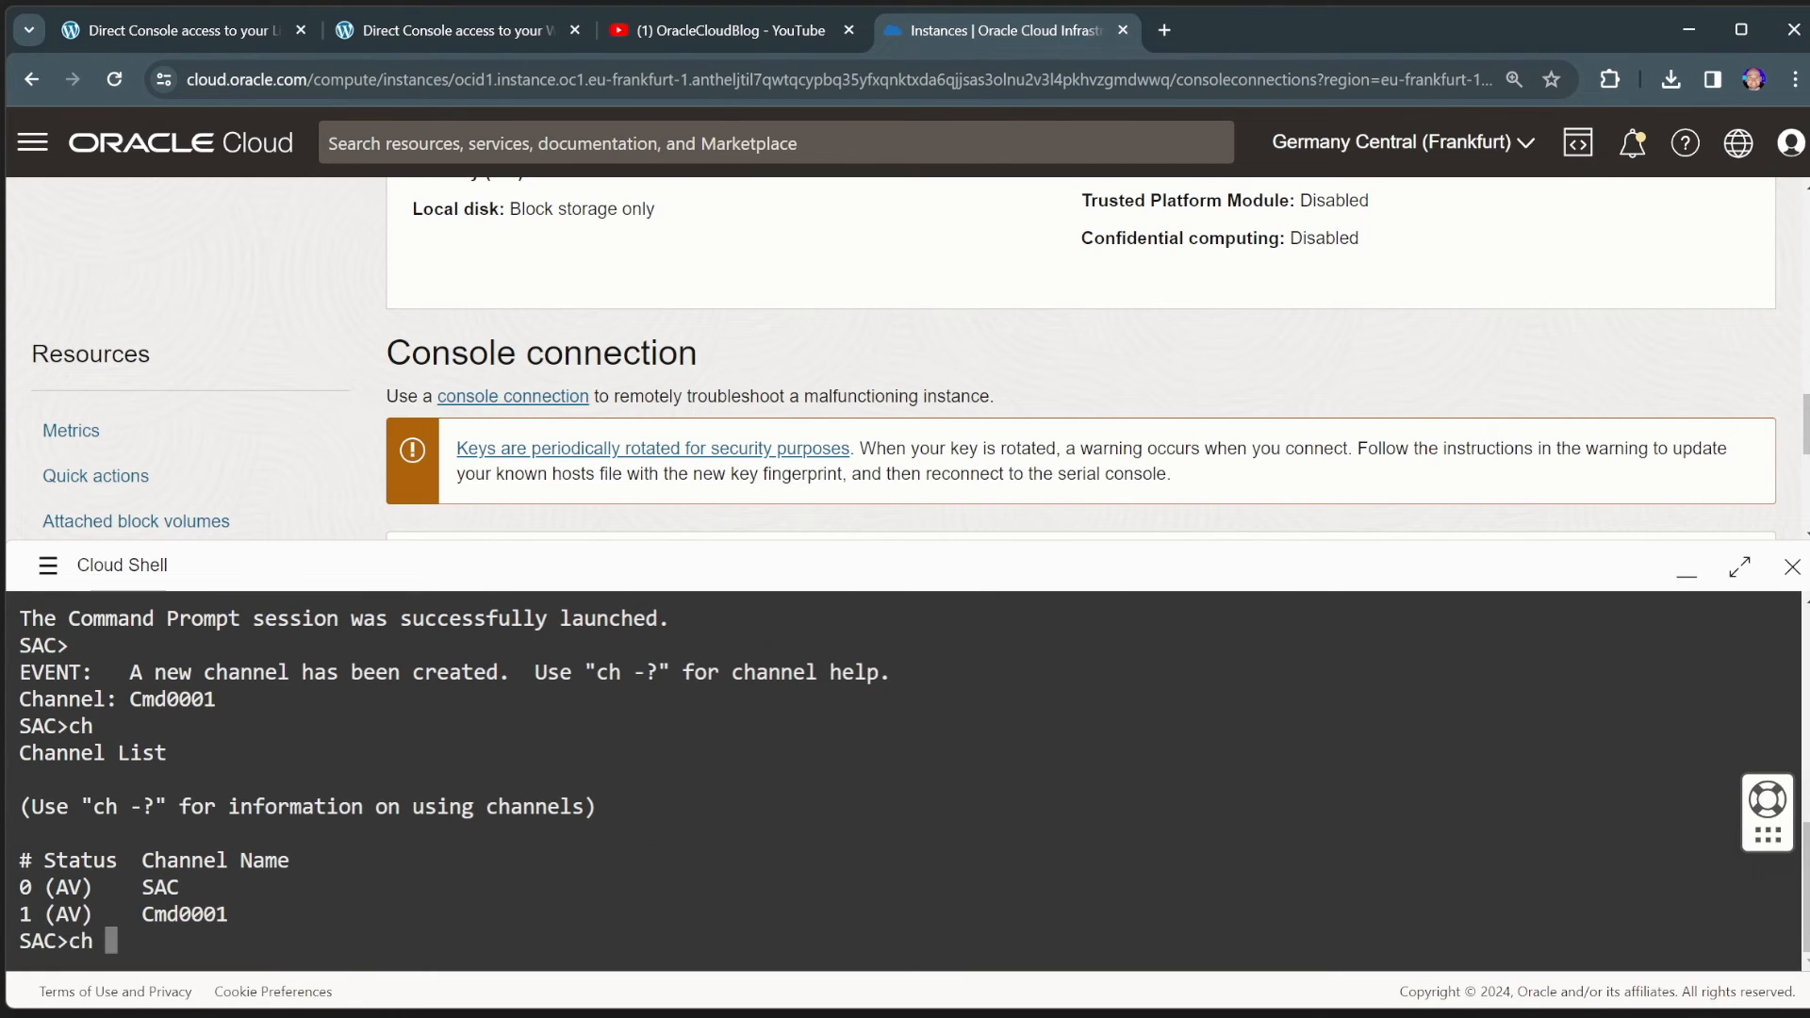
text(-si 1)
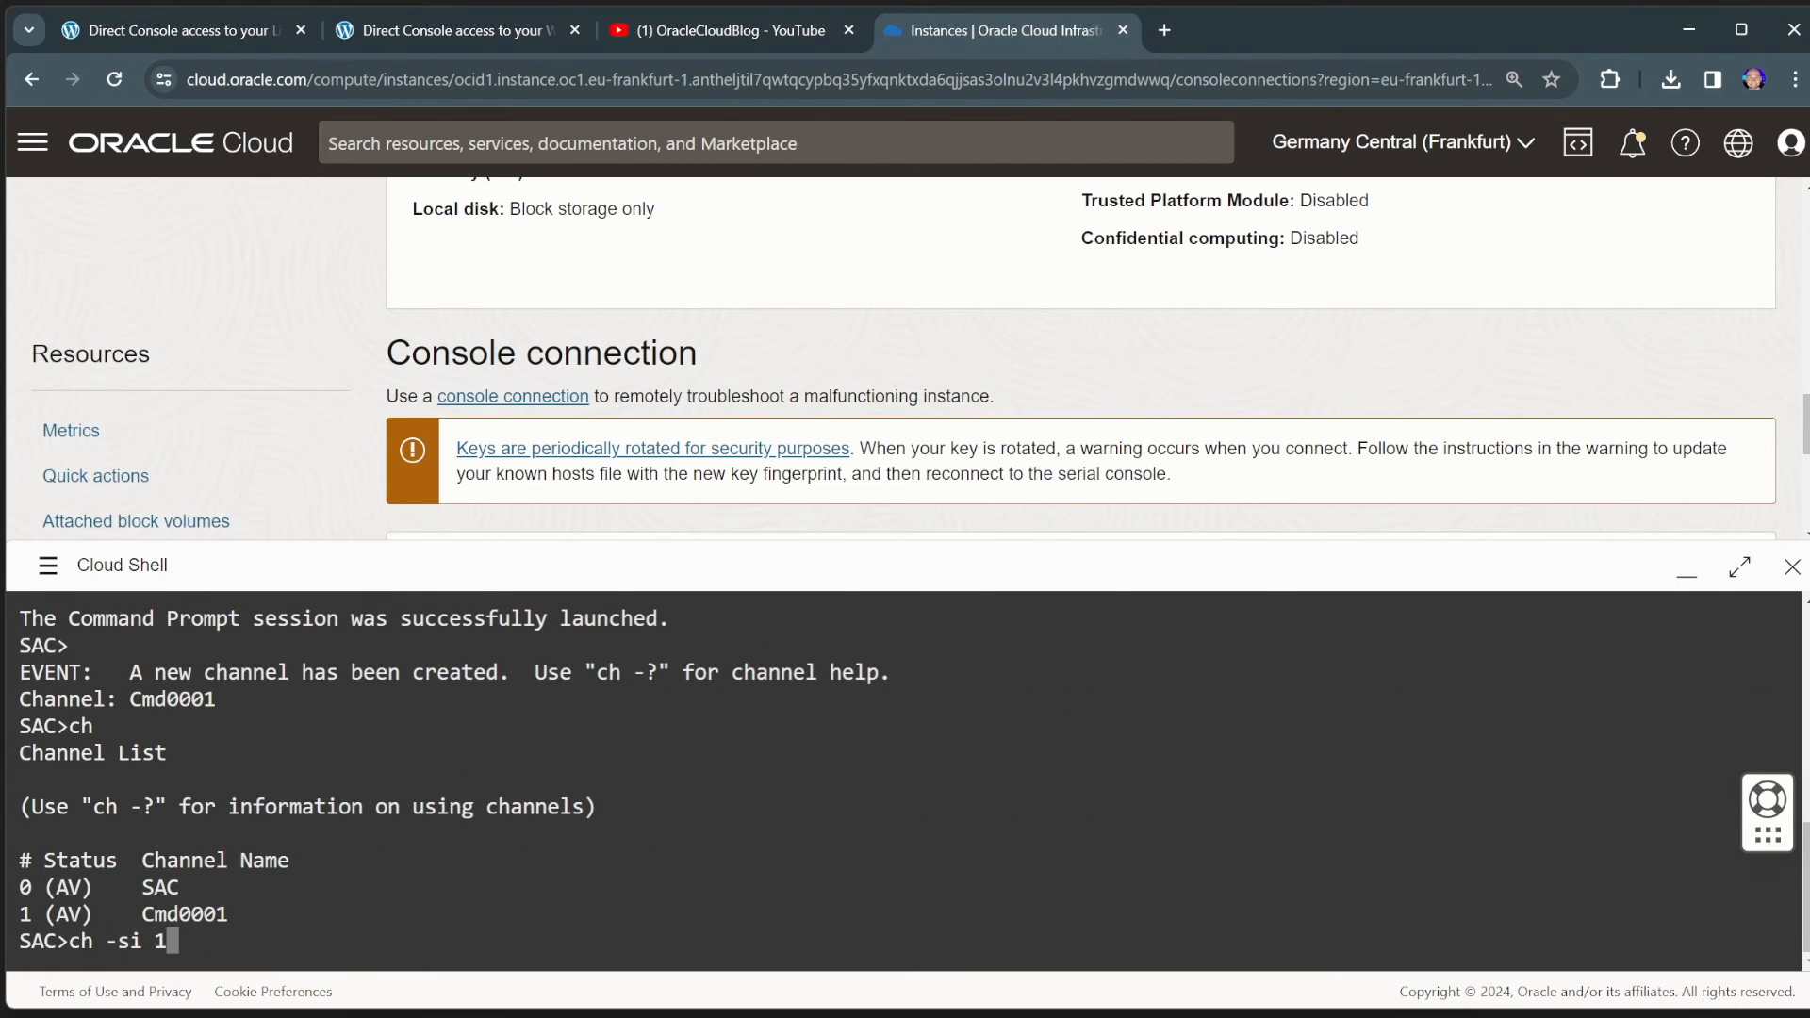
key(Return)
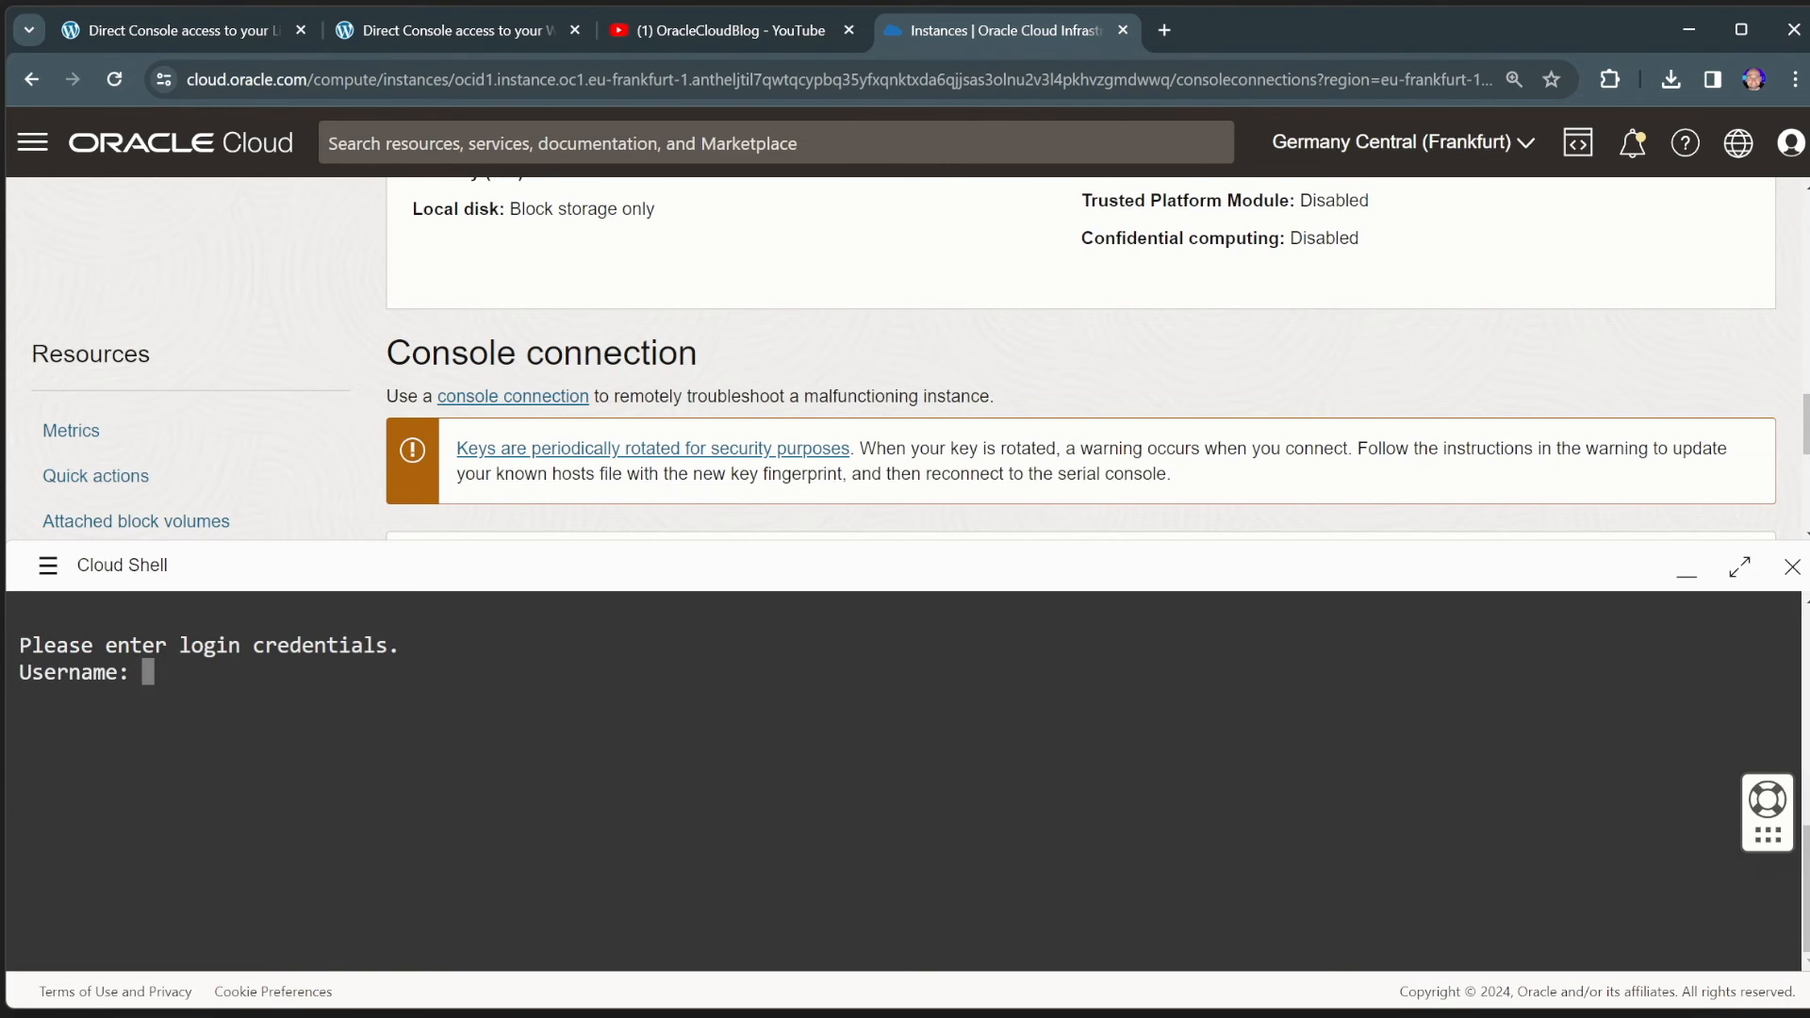
- Log in to the Cmd0001 channel as user backdoor with an empty domain and password
text(backdo)
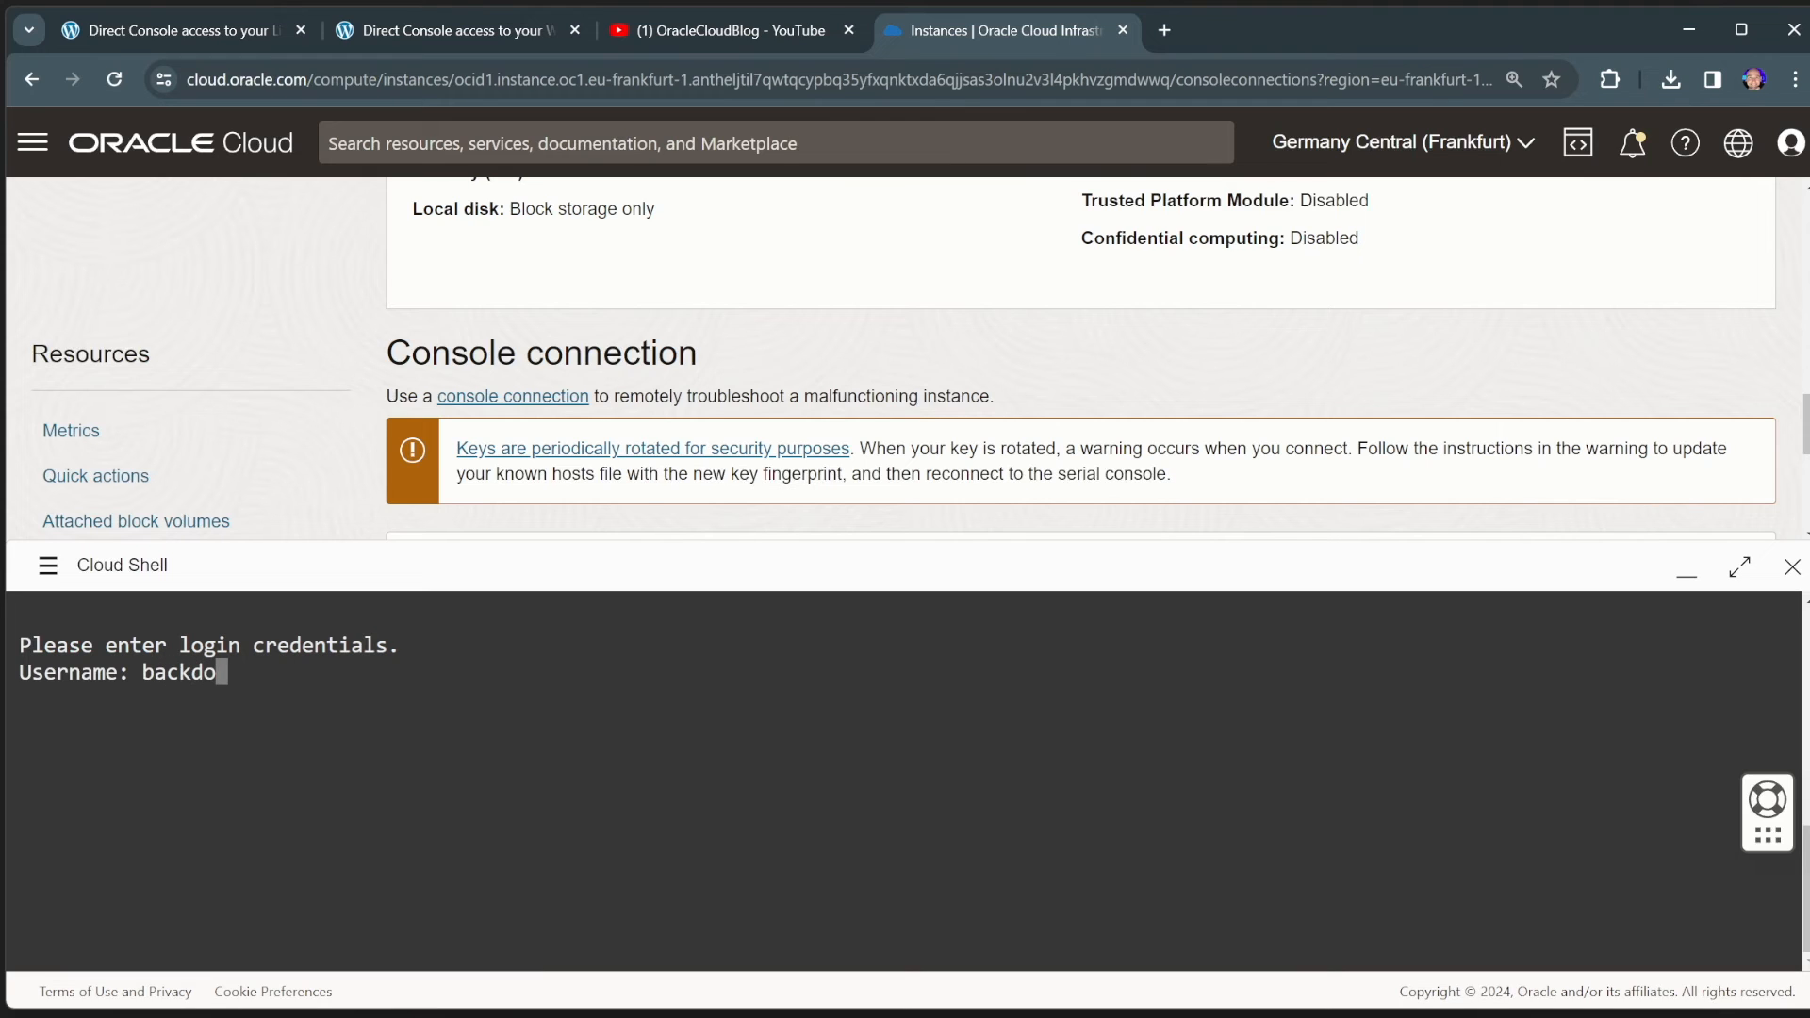
text(or)
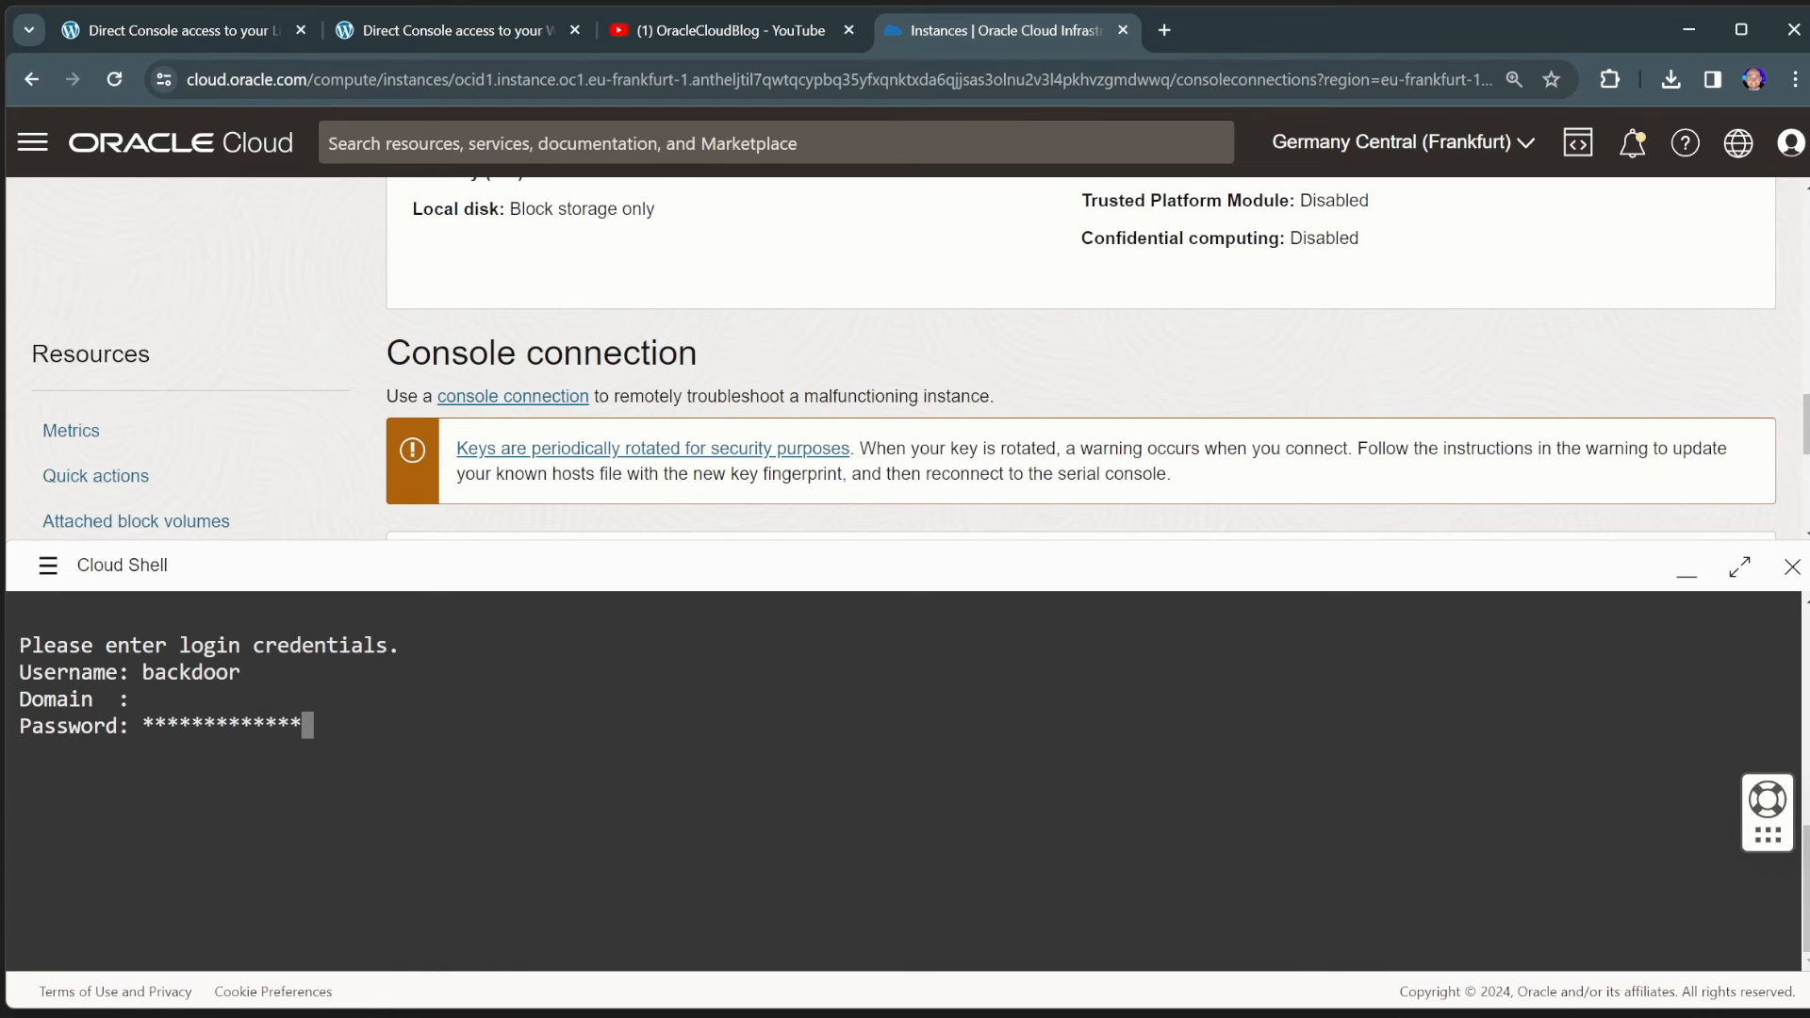
key(Return)
text(dir)
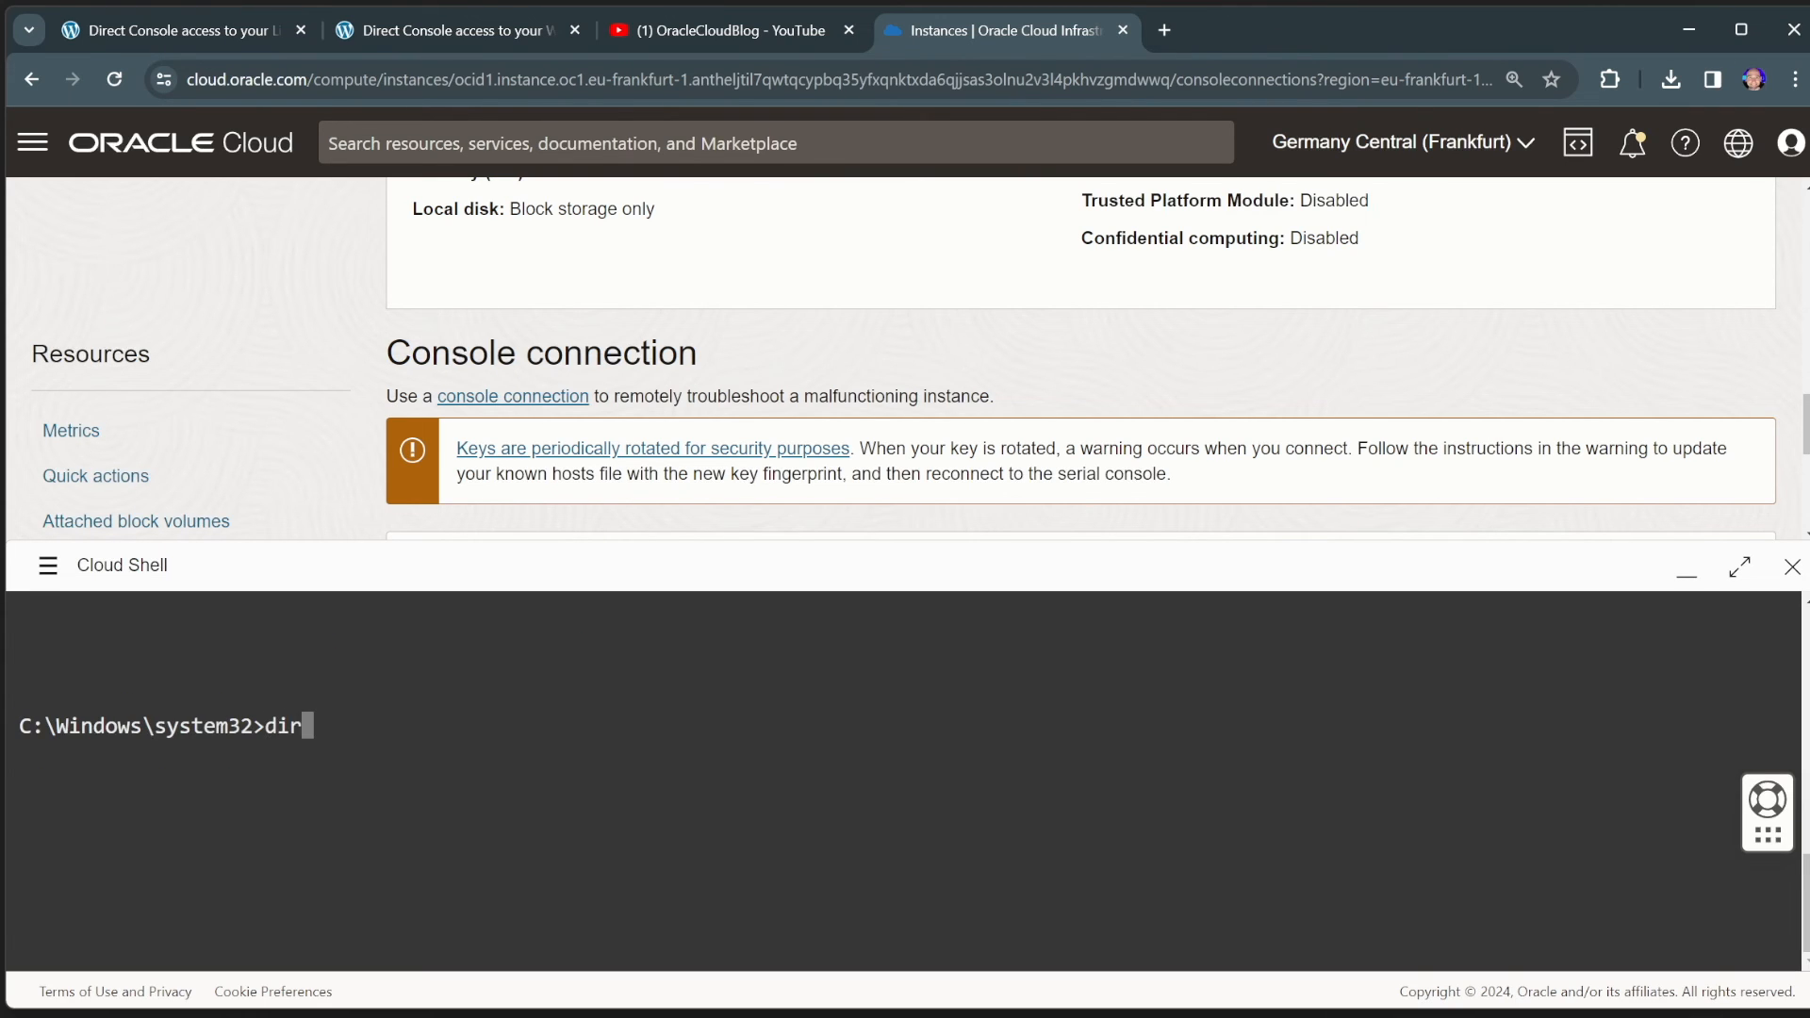
- Correct the command and run dir * in the Windows command prompt
key(Backspace)
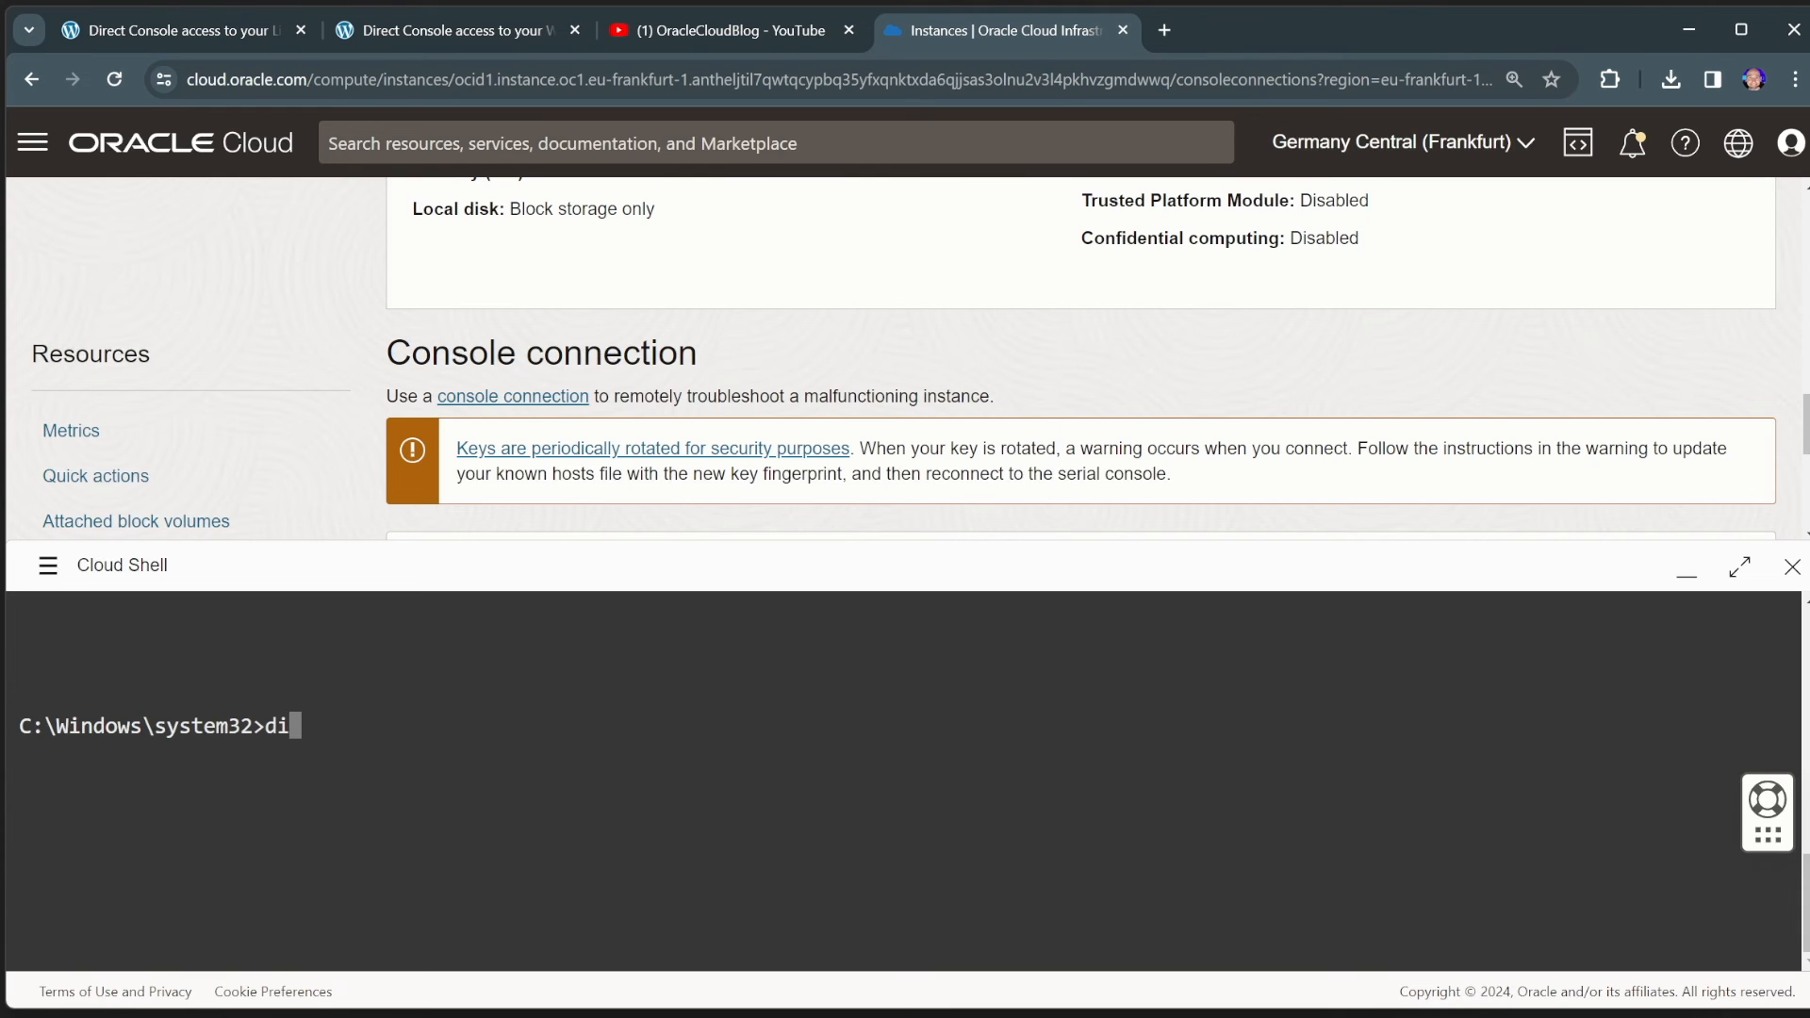
text(r *)
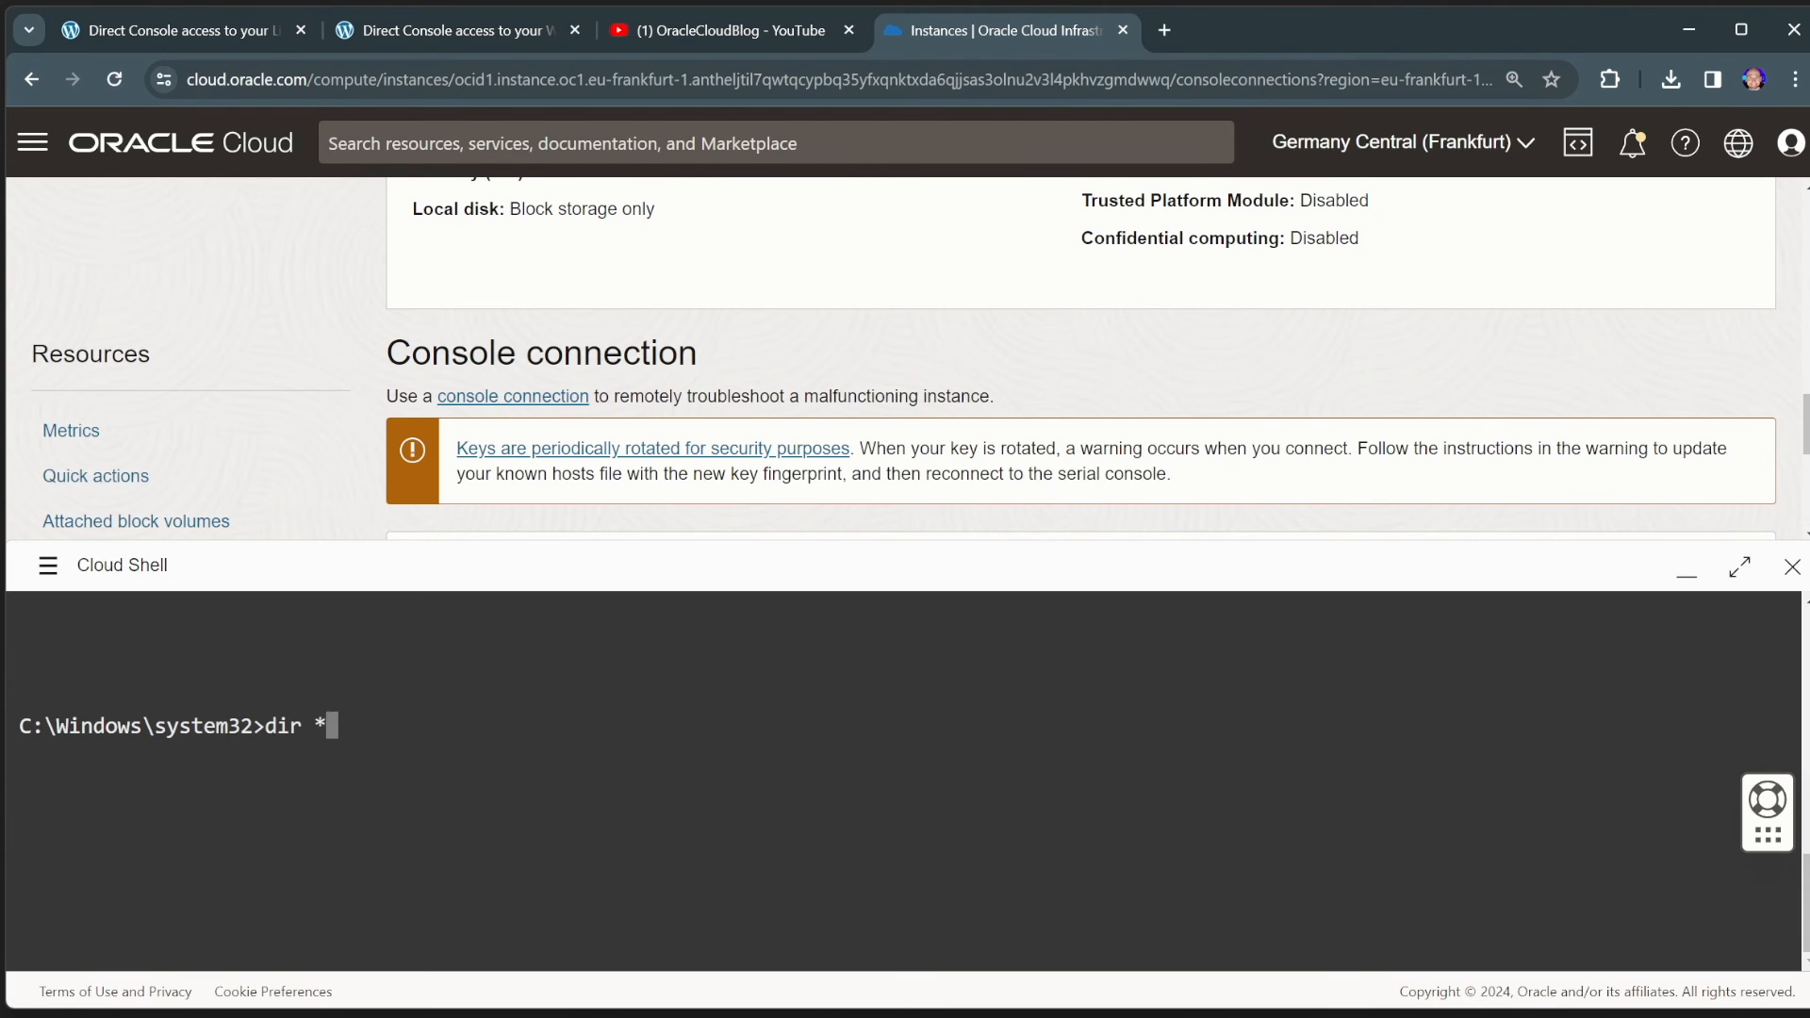
key(Return)
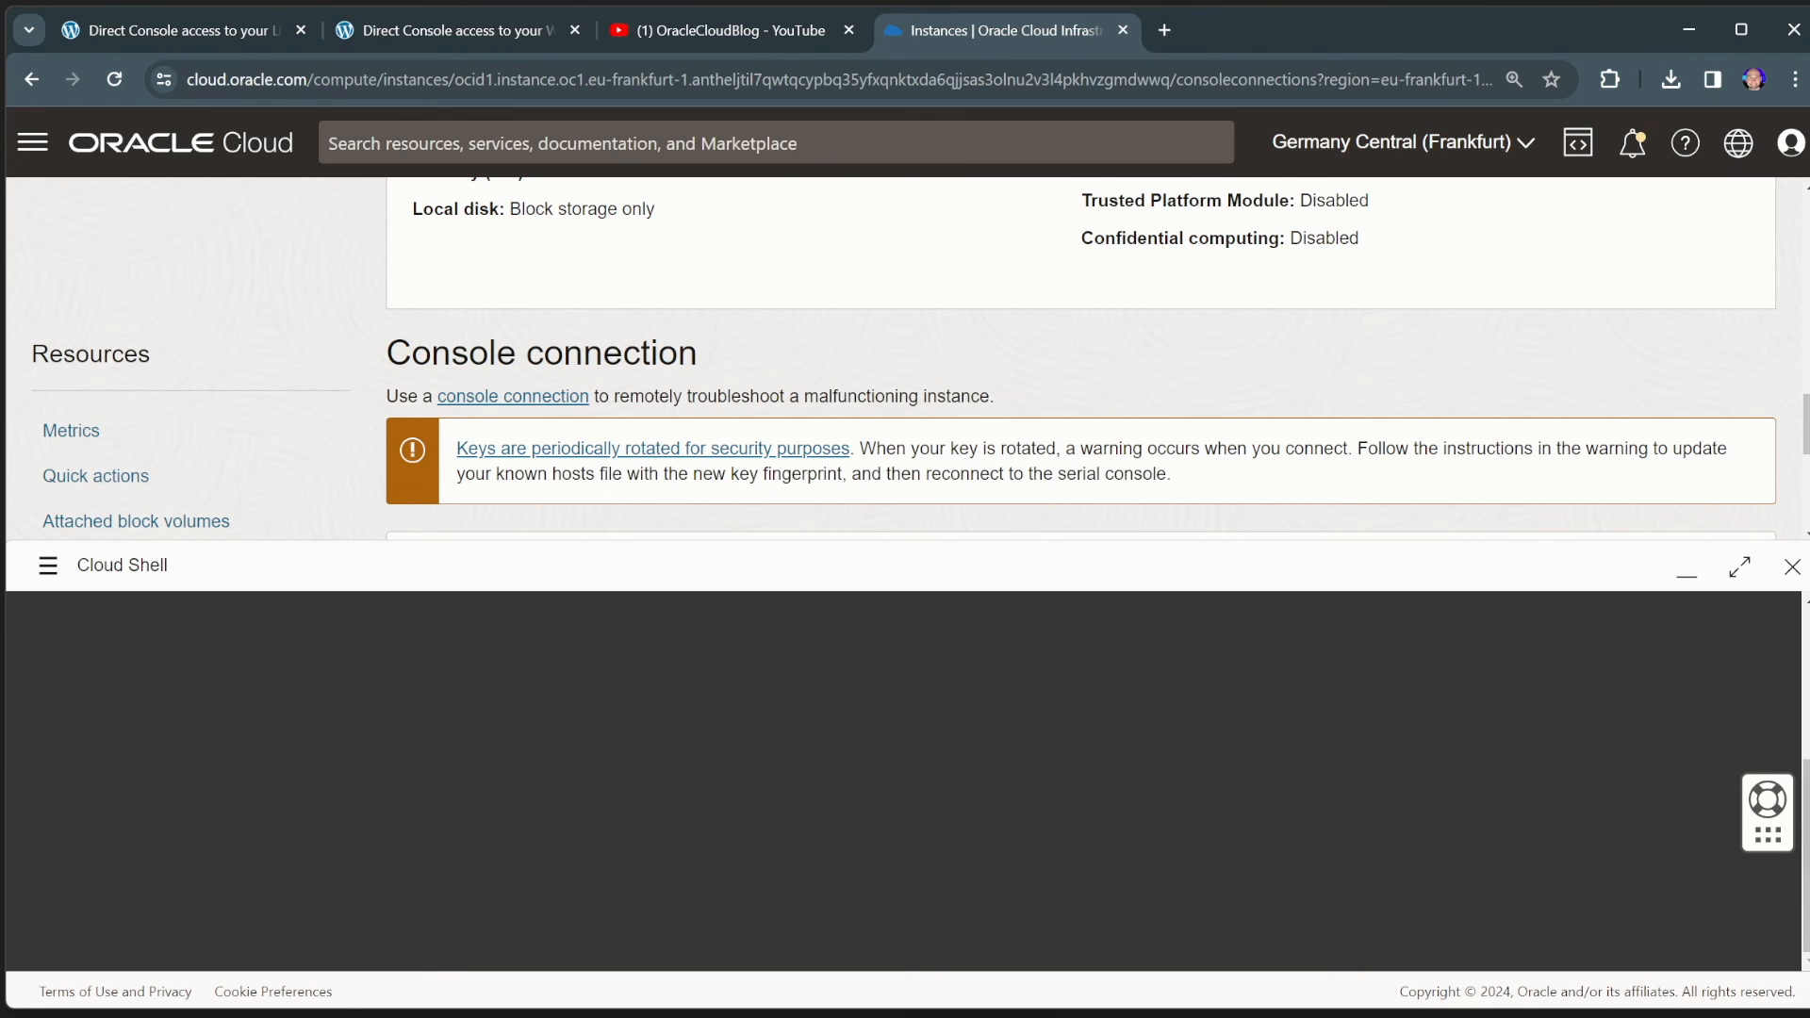
- Ping the Linux VM at 10.0.1.146, getting four replies with 0% loss
text(ping)
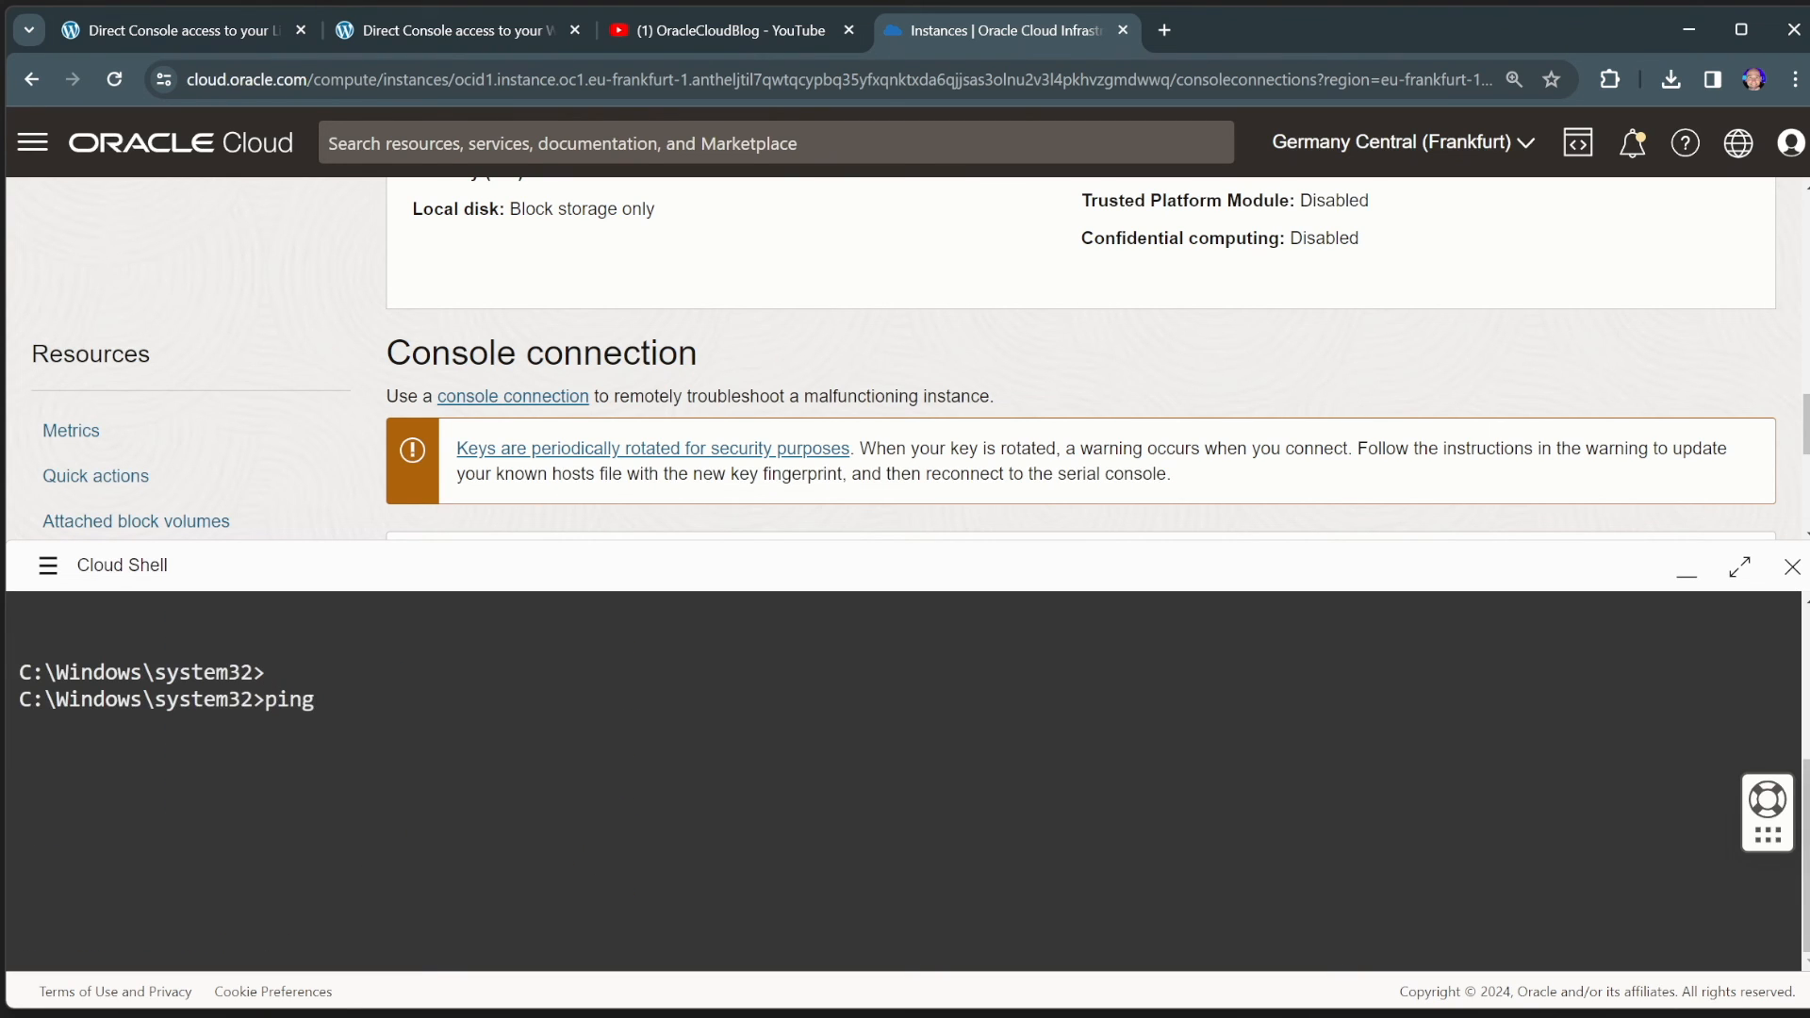
text(10.0.1.146)
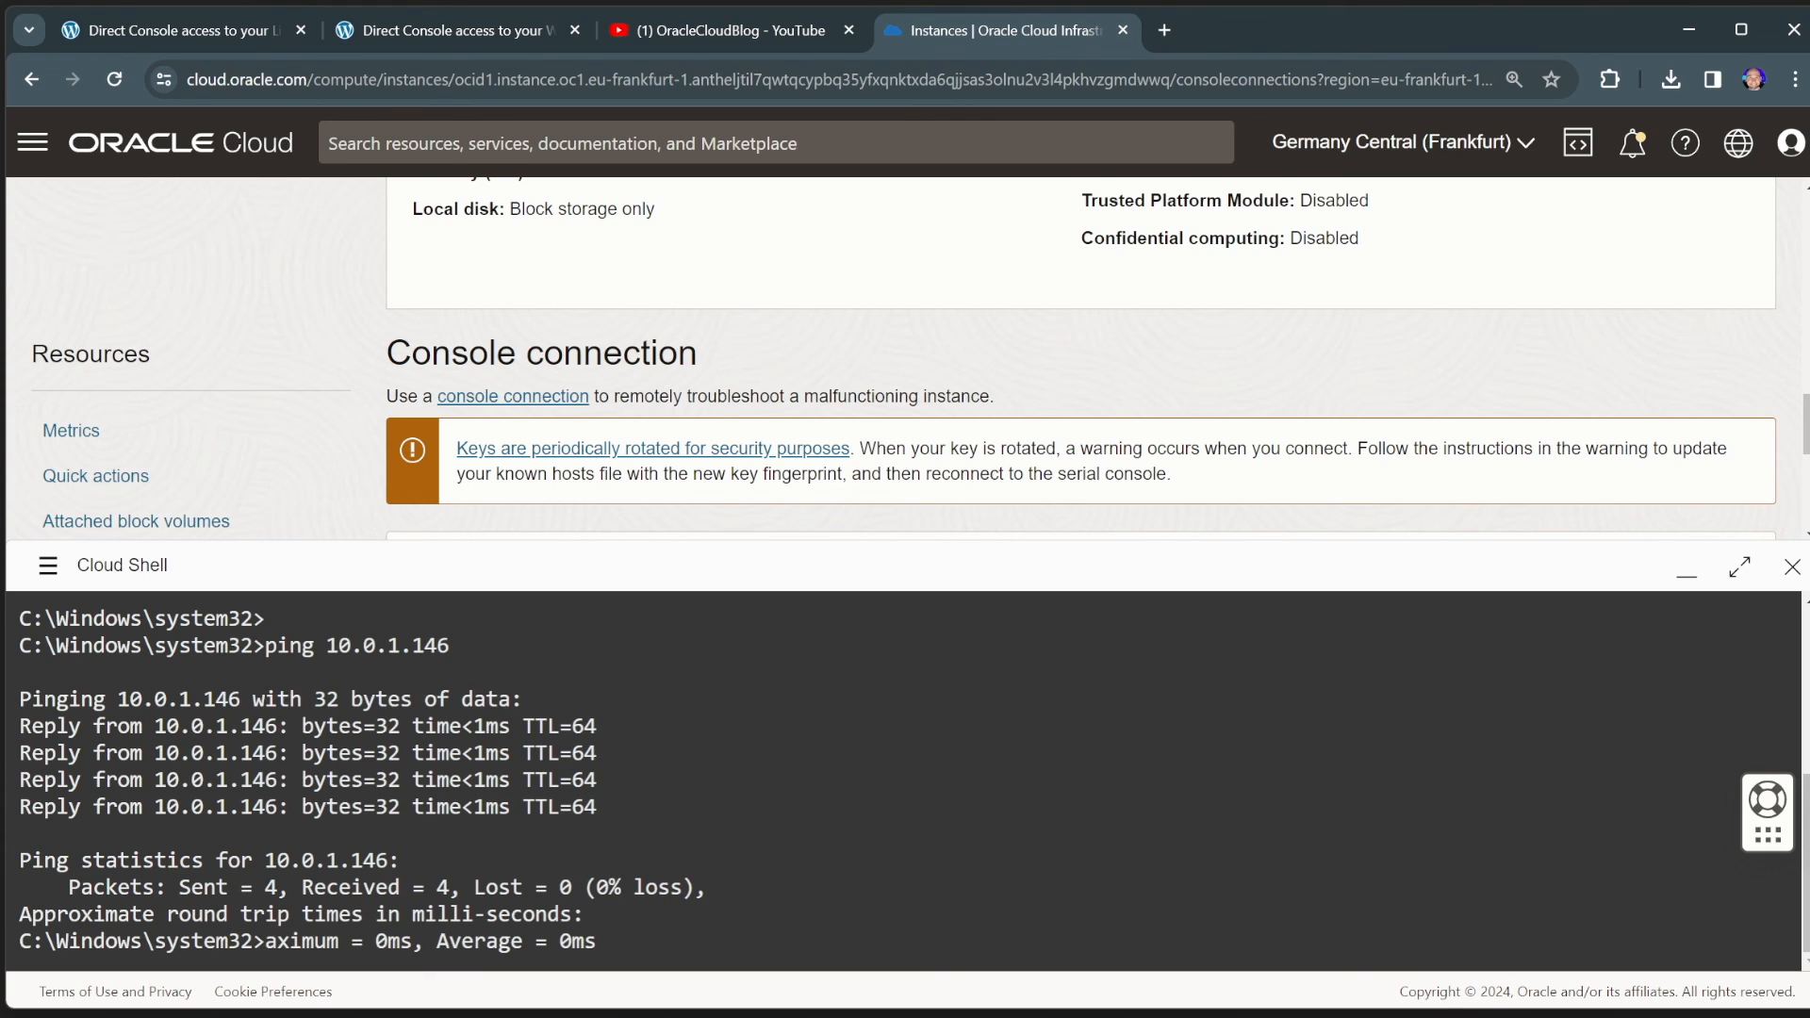
click(270, 941)
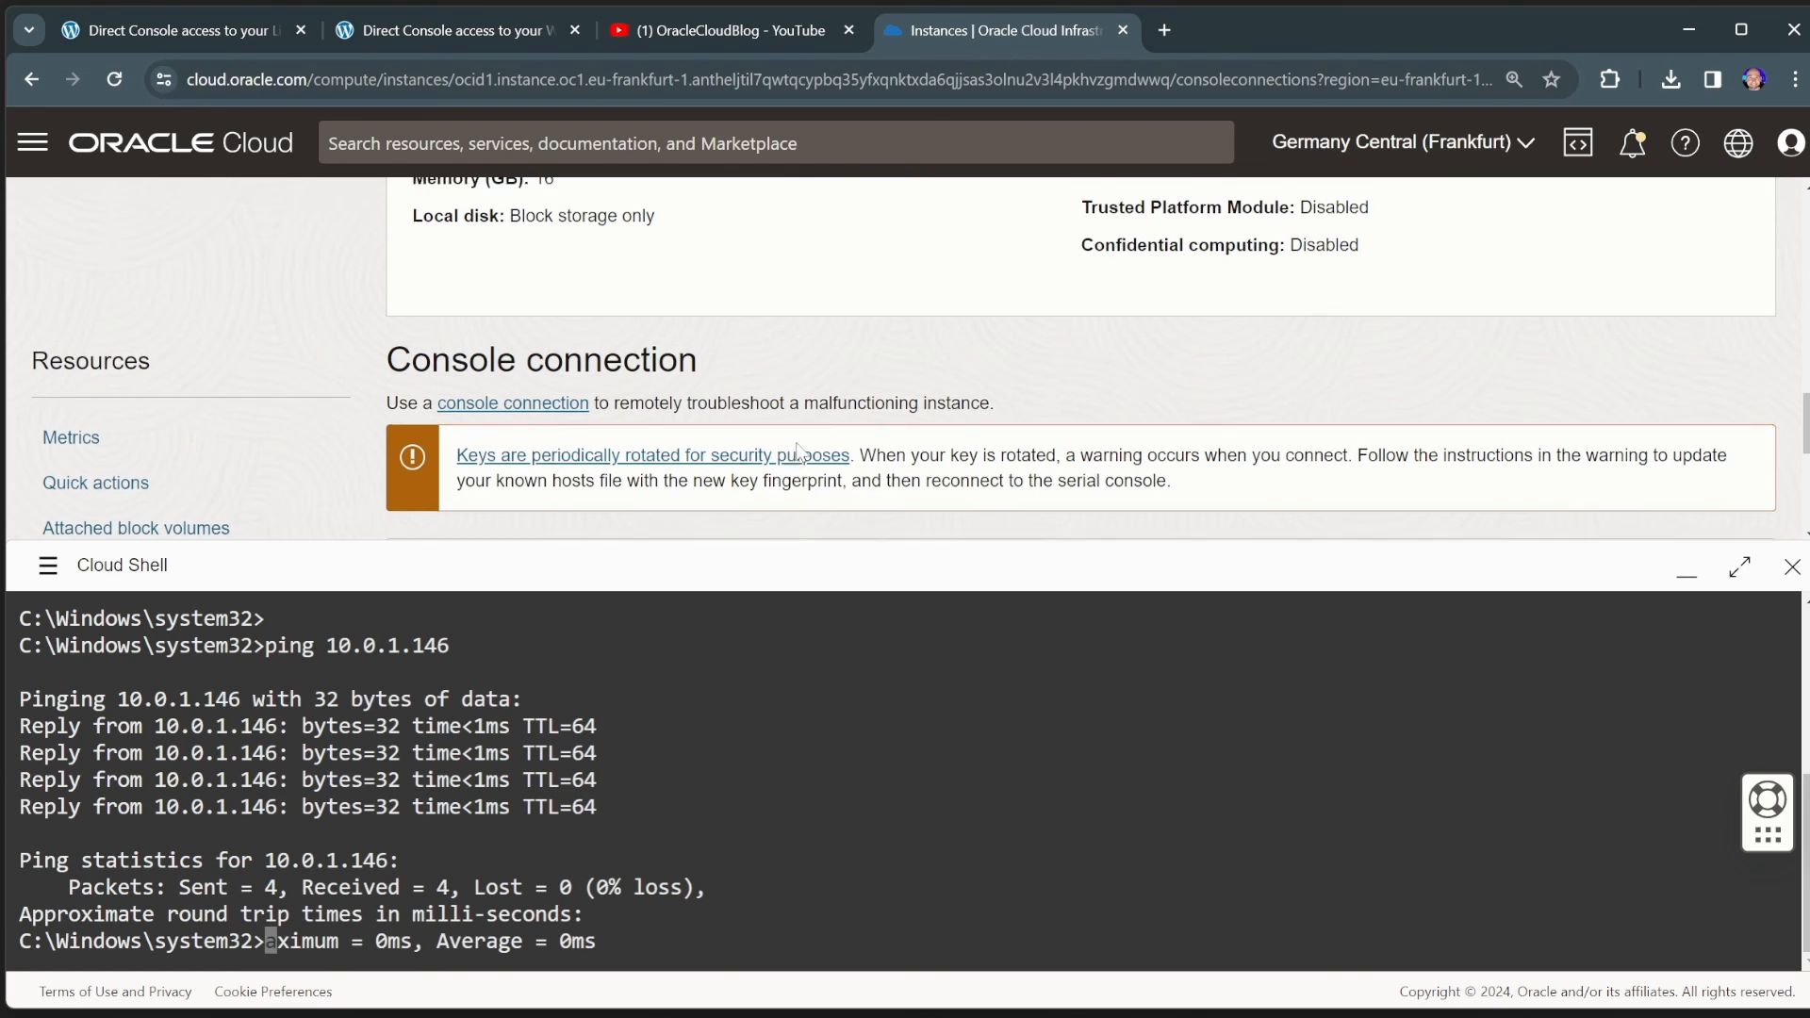
scroll(up, 3)
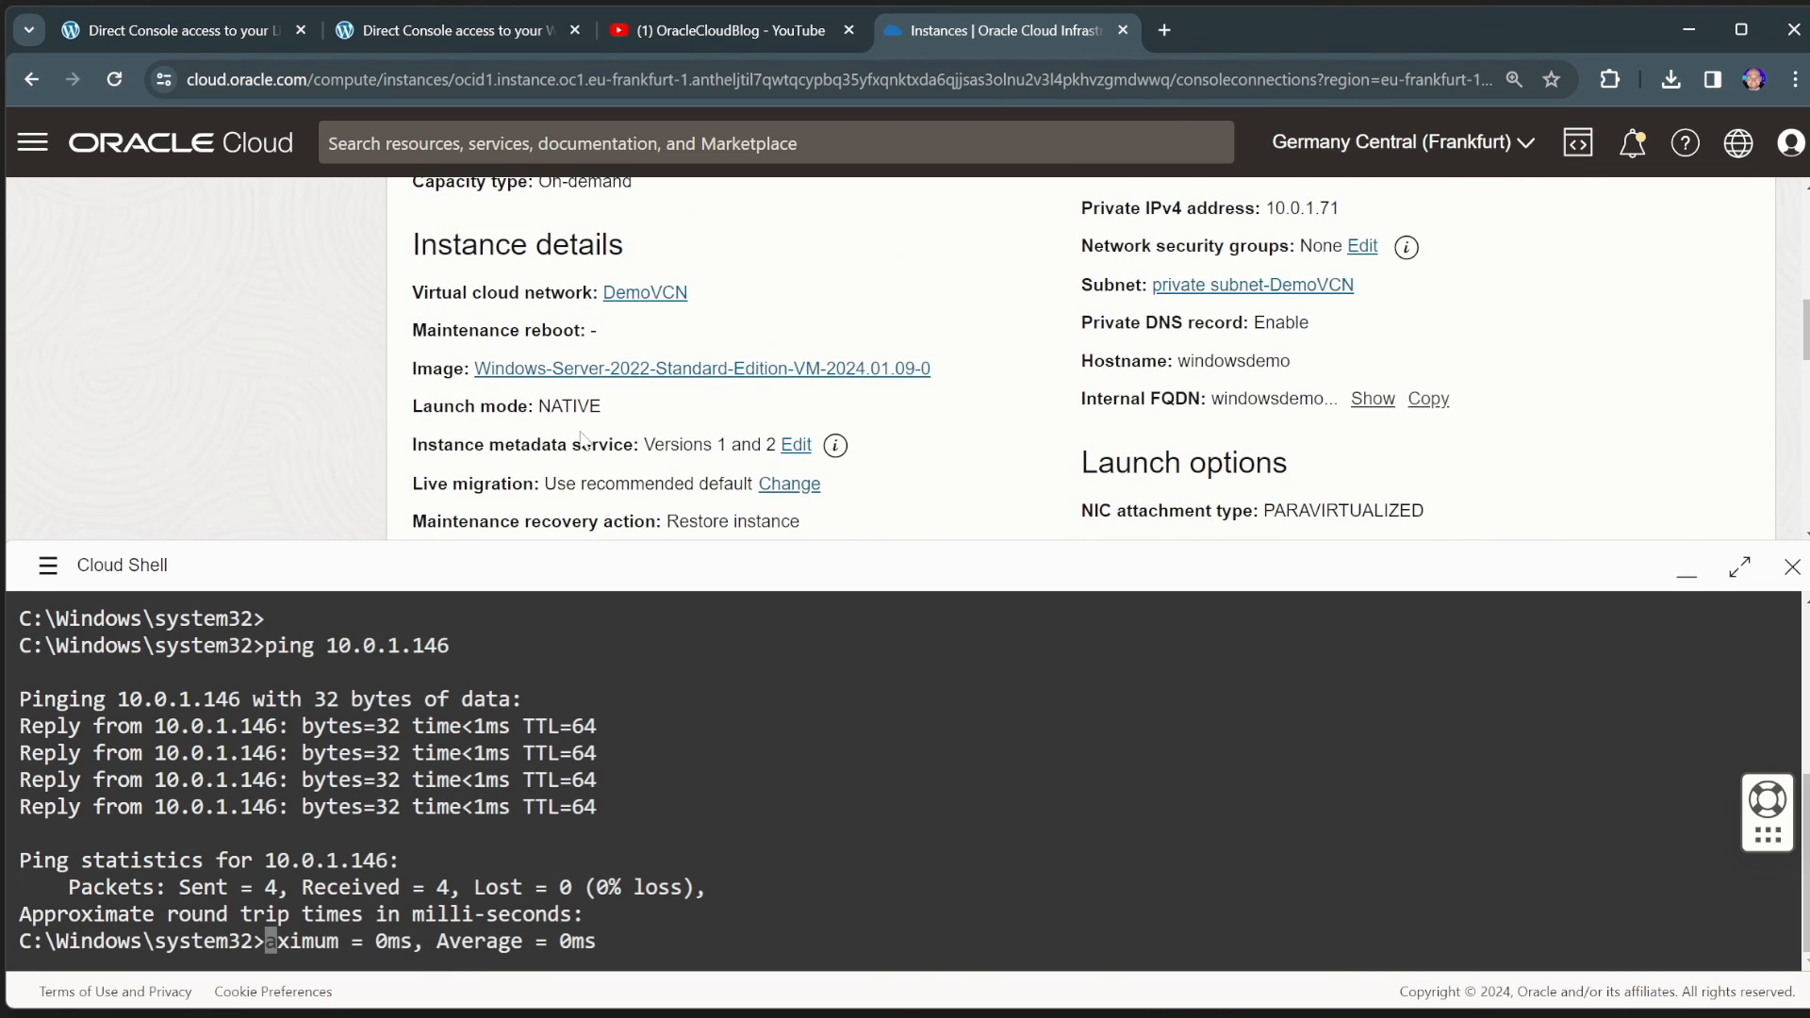
scroll(up, 3)
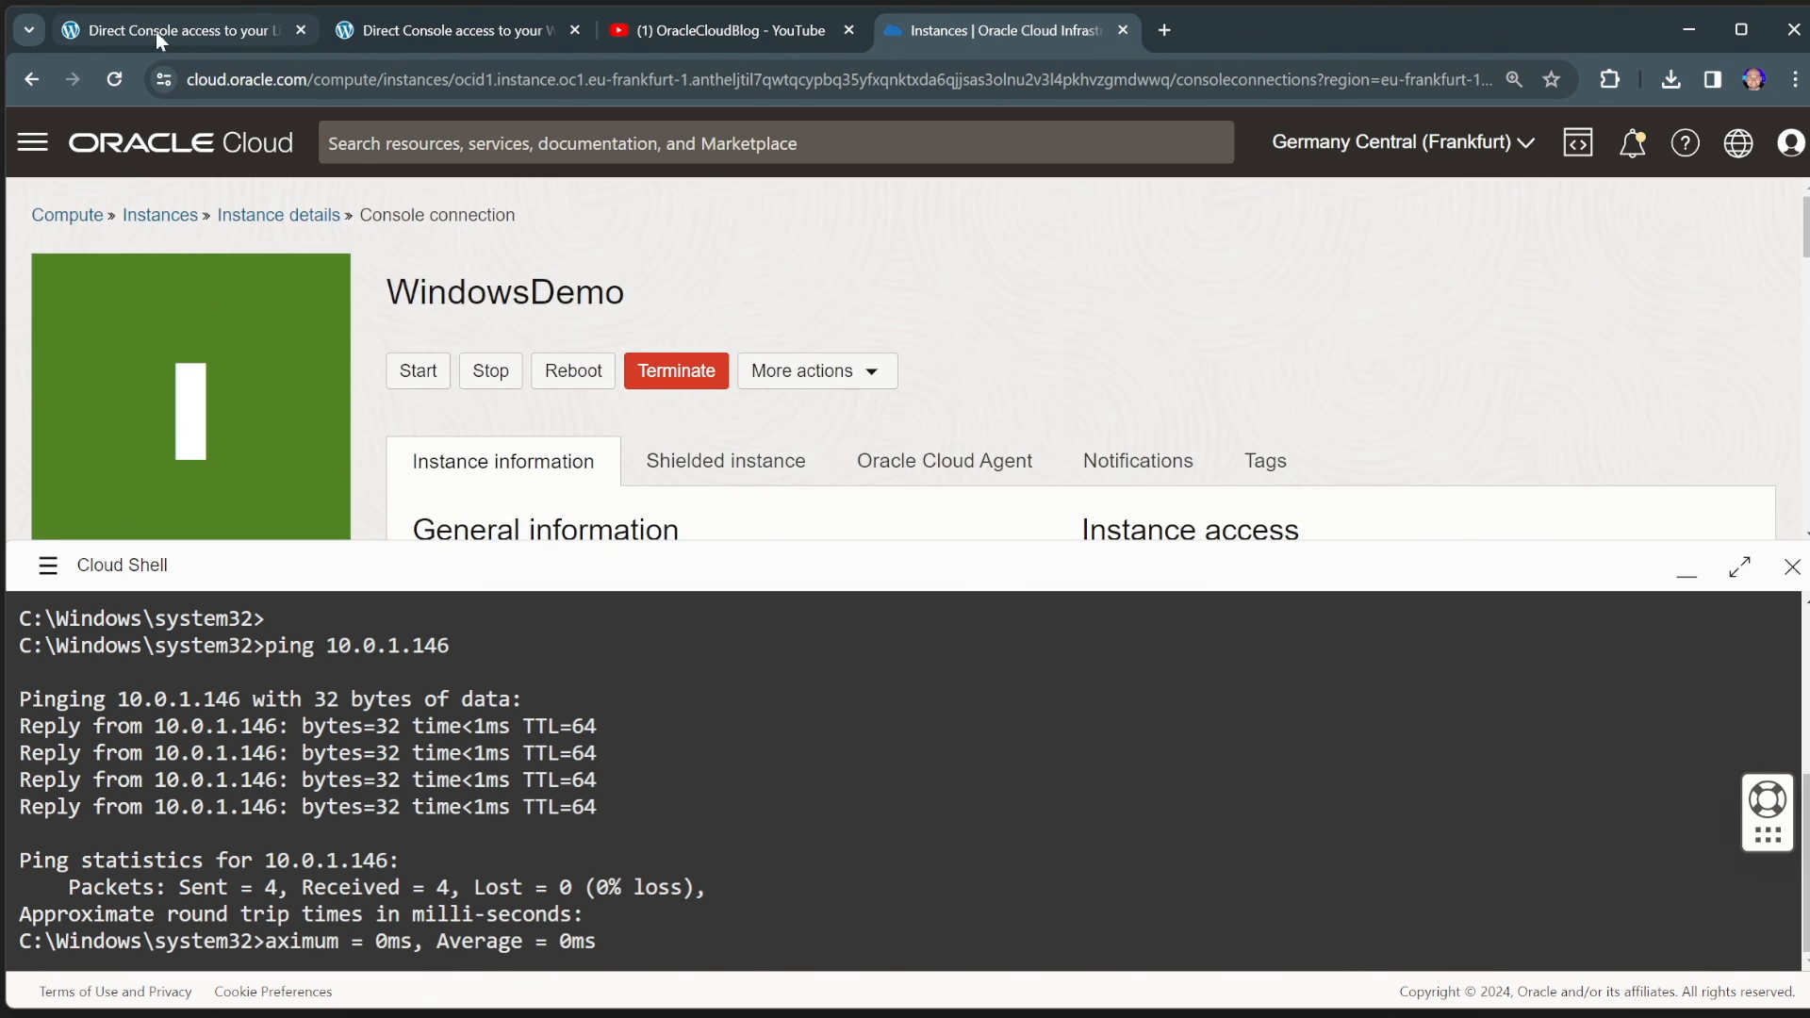
- Switch back to the direct console access blog article and scroll up to its title
click(174, 30)
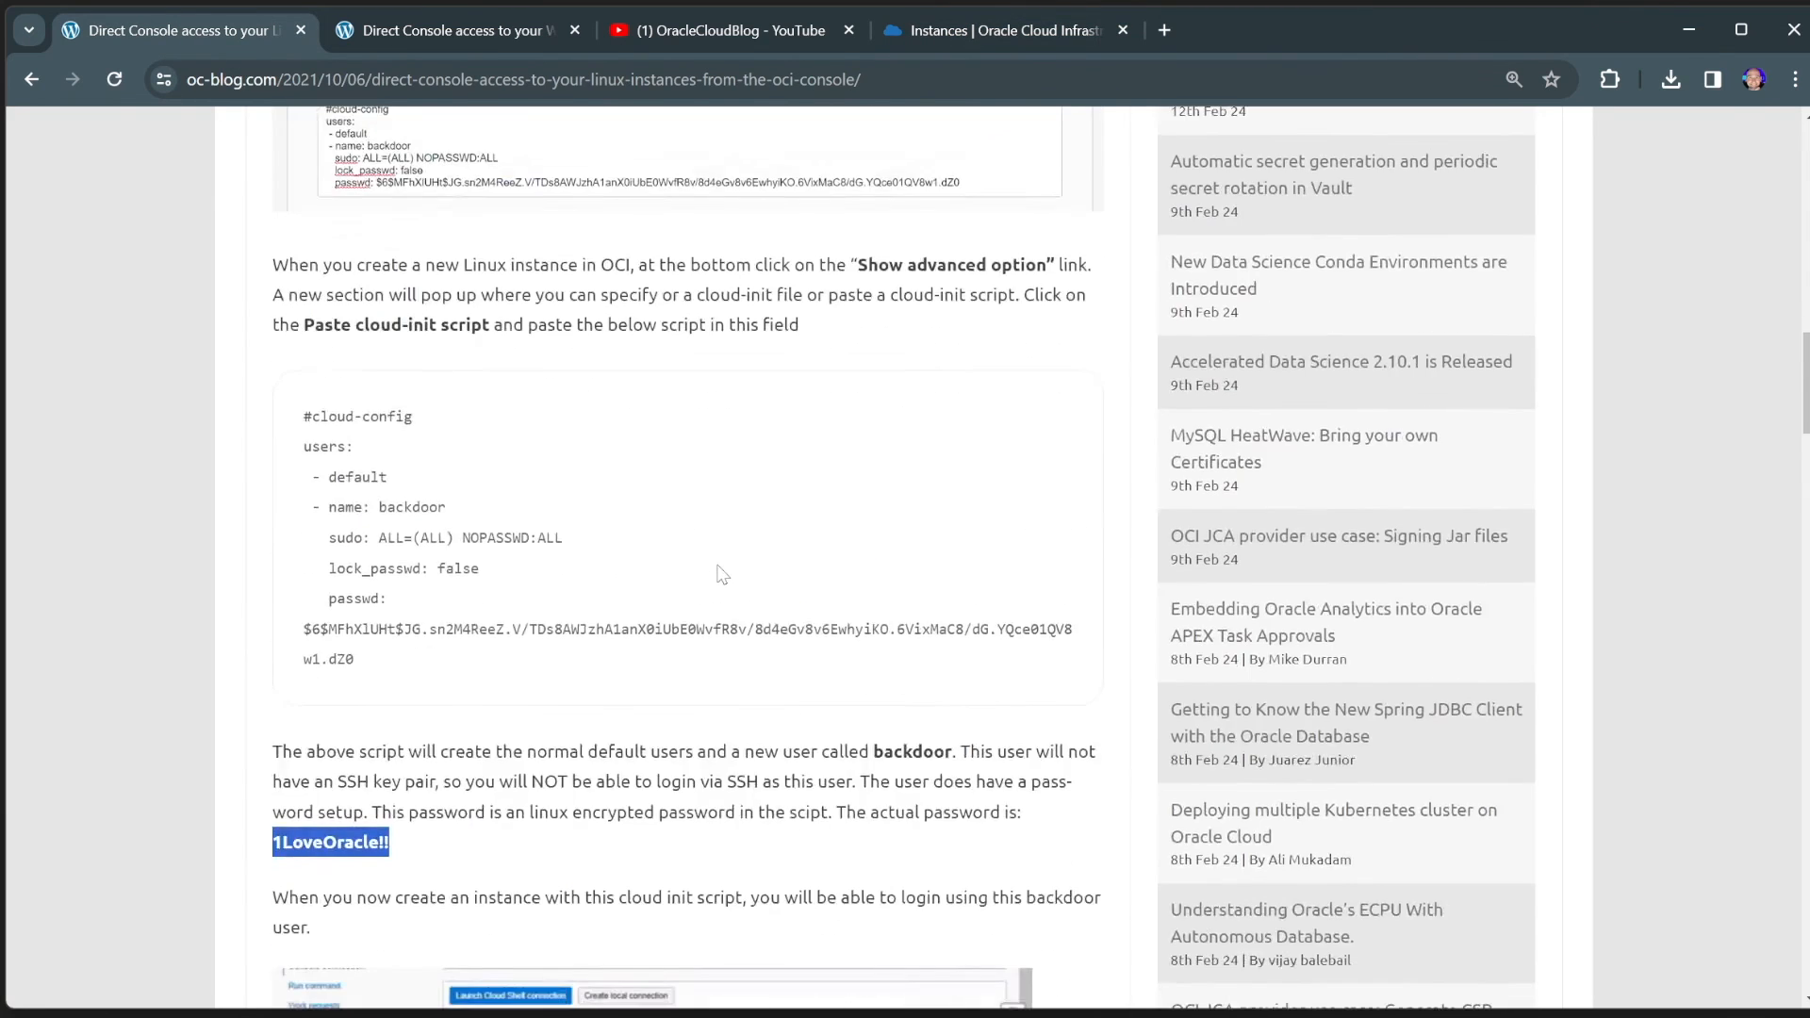
scroll(up, 3)
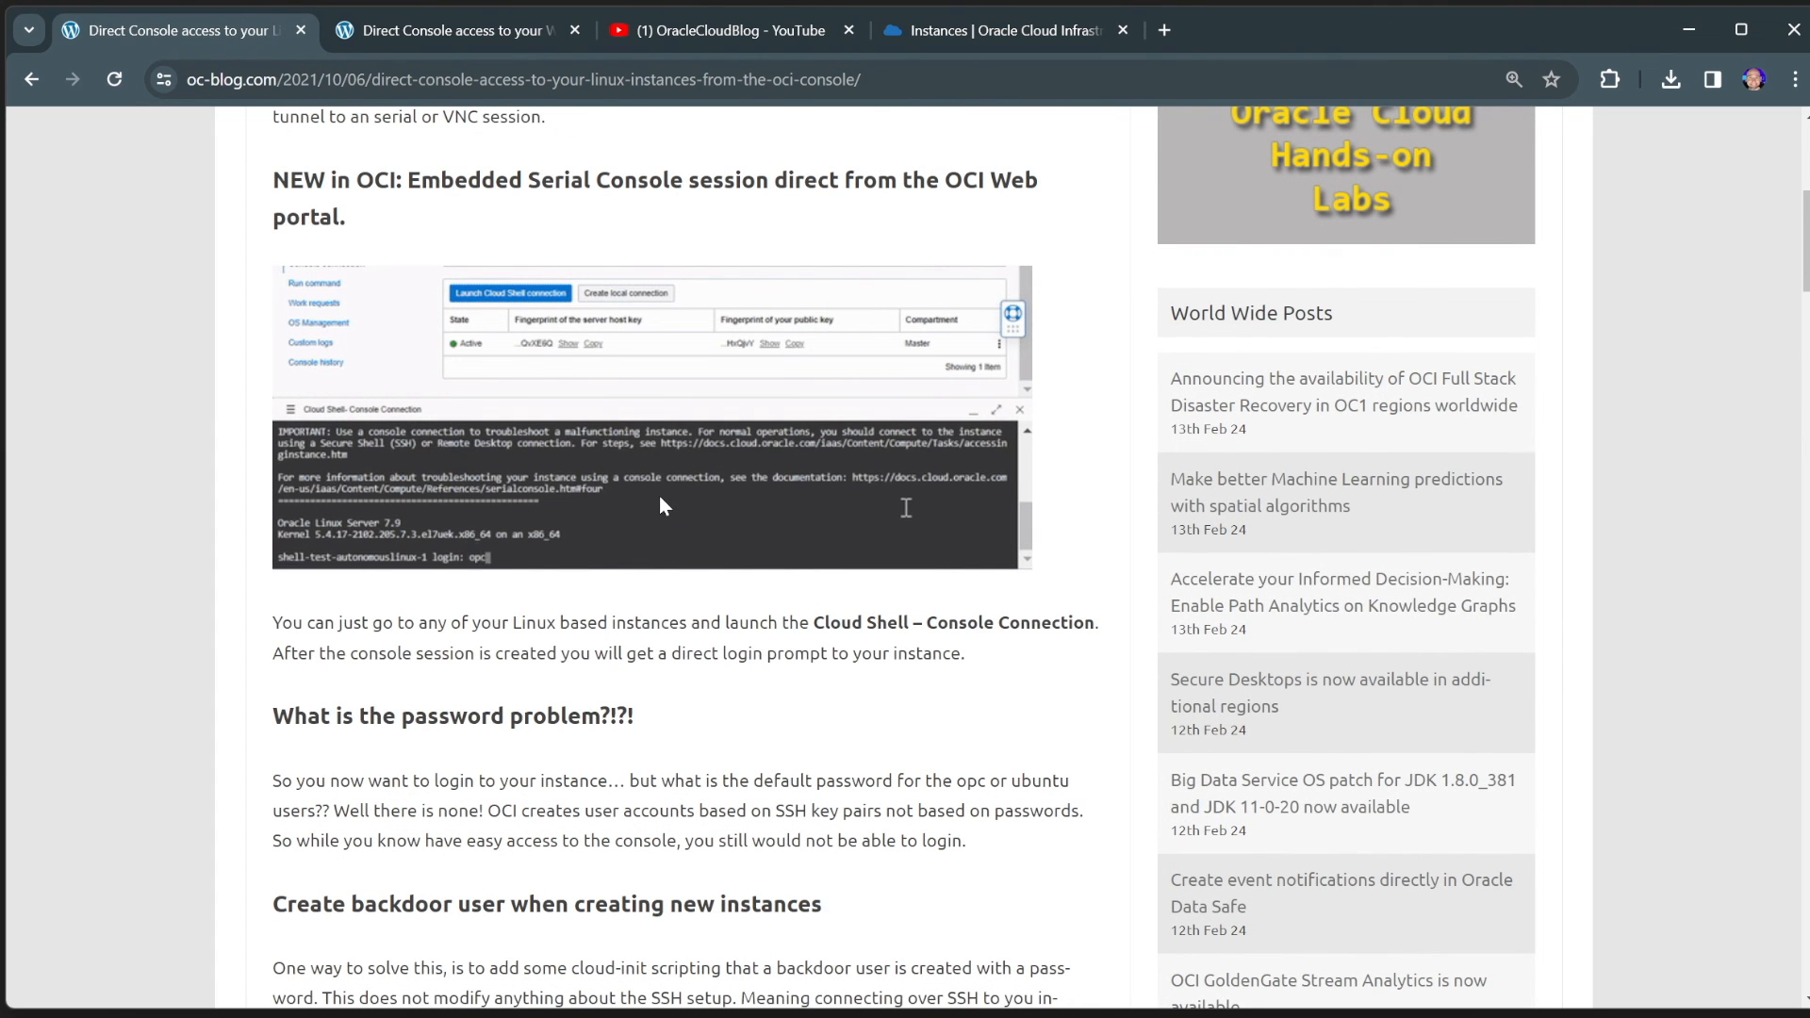
scroll(up, 3)
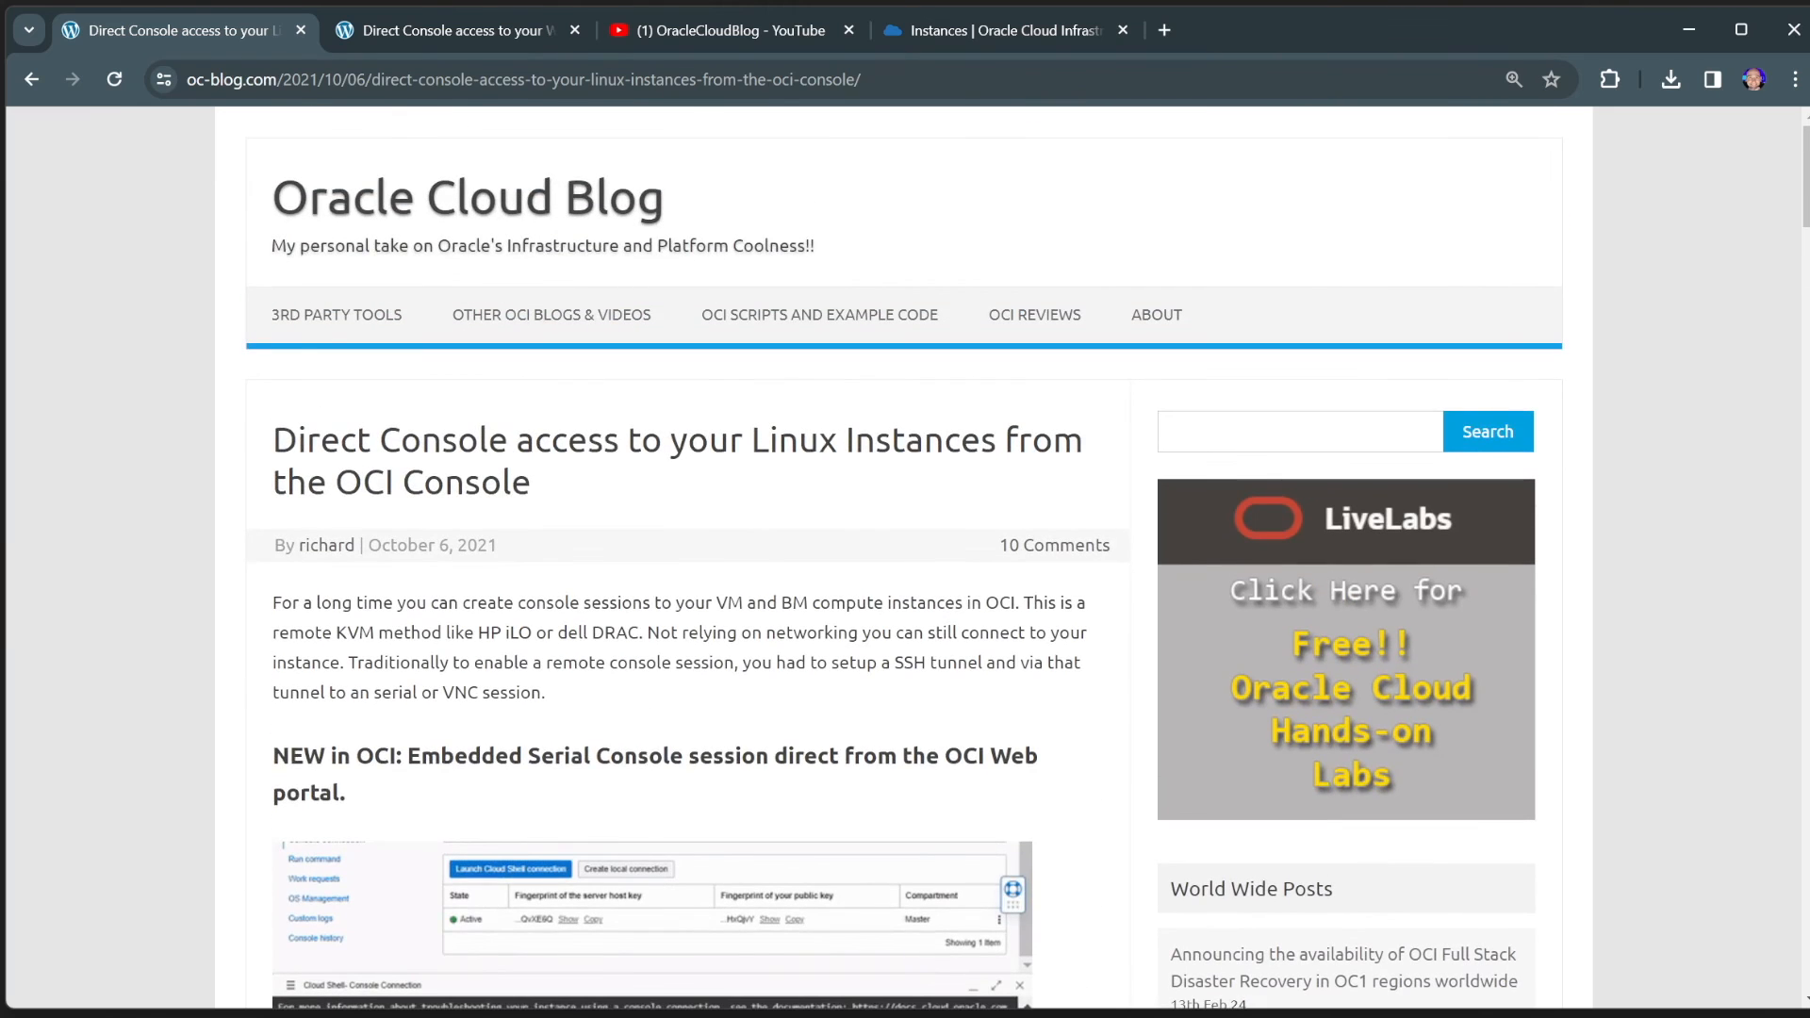